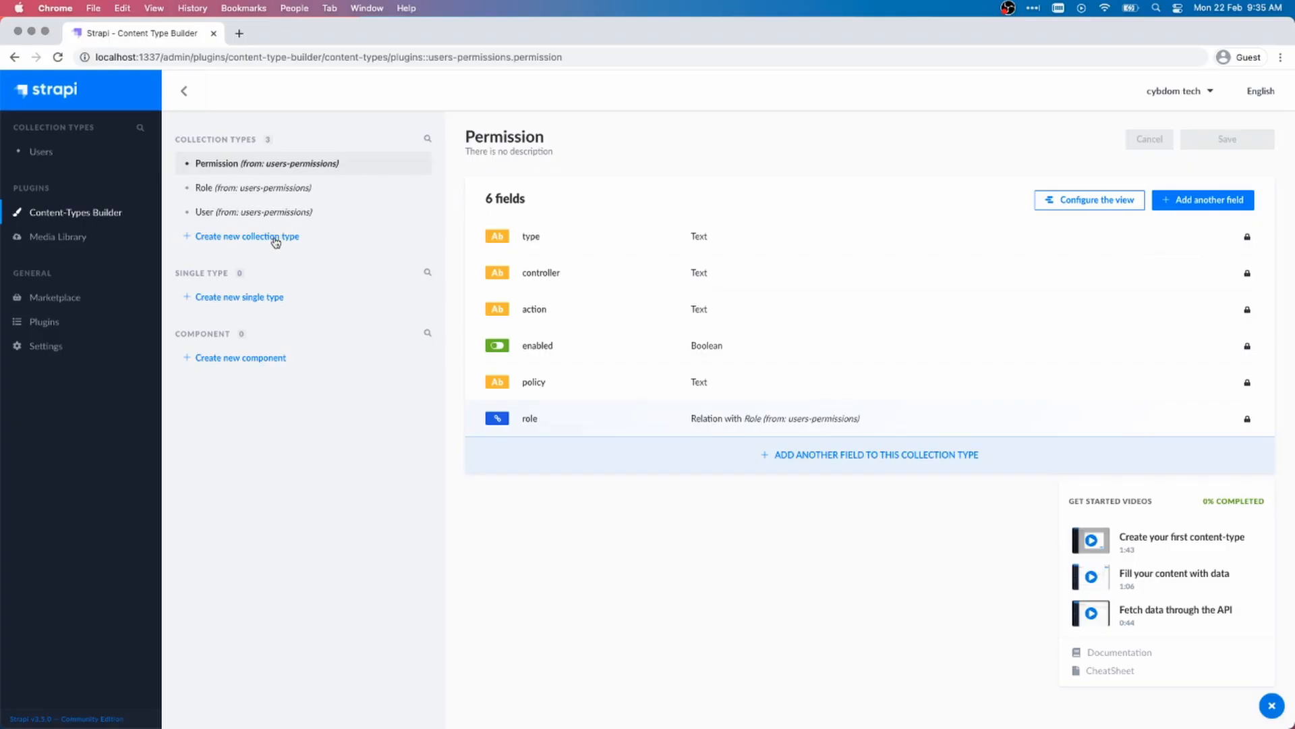
Create the Category collection type with a Text field 'name' and Media field 'icon', then save.
{"action": "left_click", "coordinate": [246, 236]}
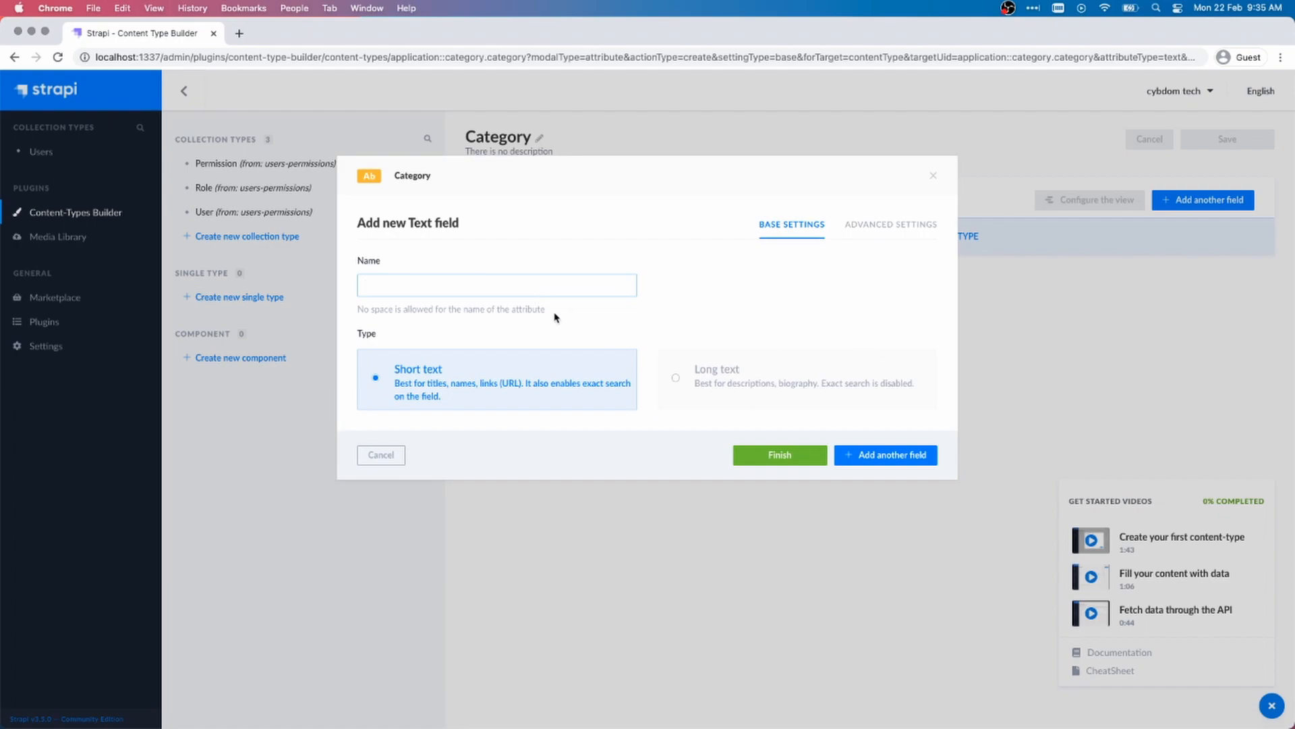
{"action": "type", "text": "name"}
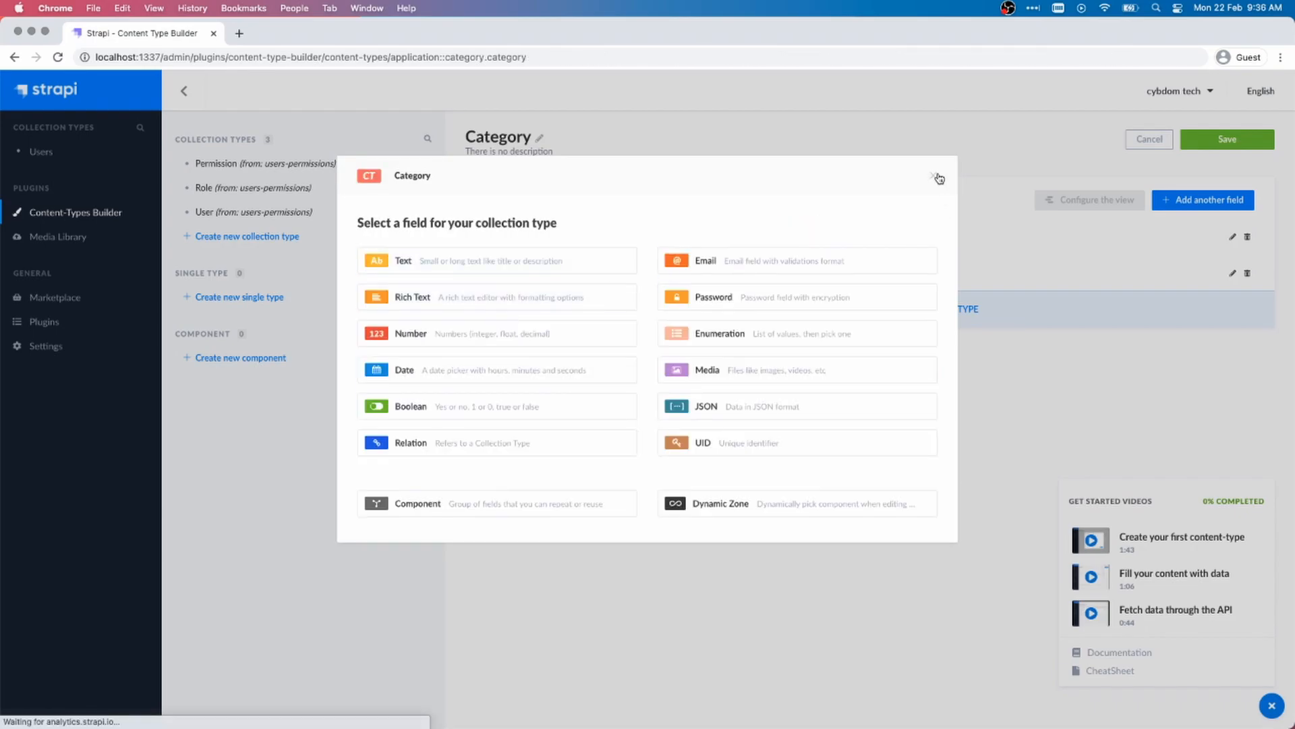
{"action": "left_click", "coordinate": [936, 177]}
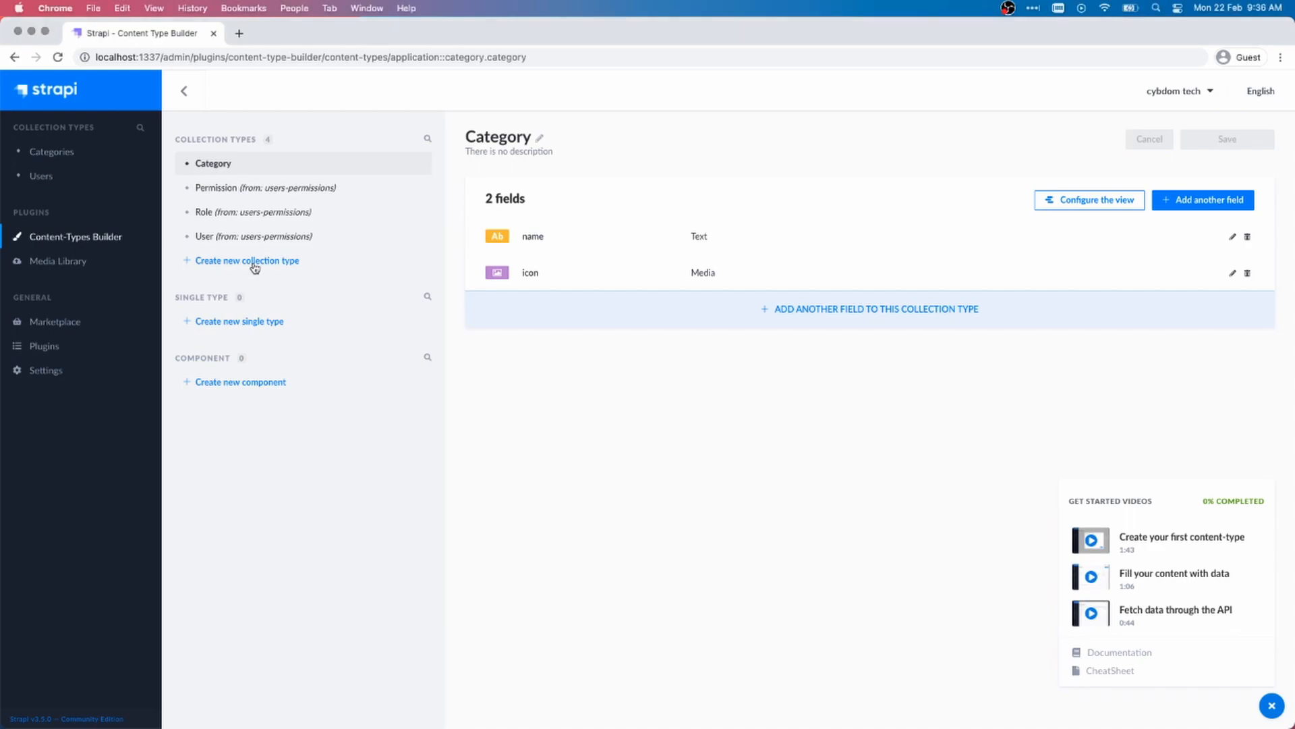
Start a Products collection type with Rich Text 'name', Text 'description' and Text 'meterial' fields.
{"action": "left_click", "coordinate": [245, 261]}
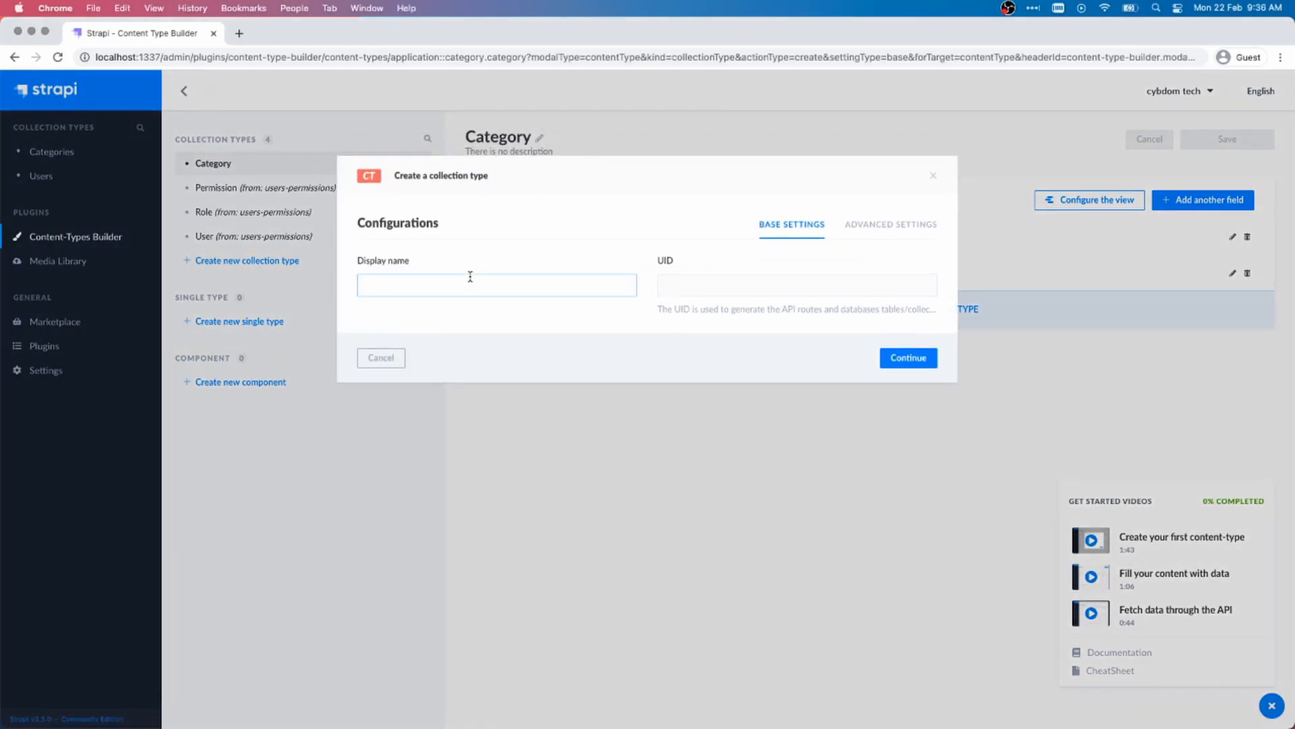
{"action": "left_click", "coordinate": [907, 358]}
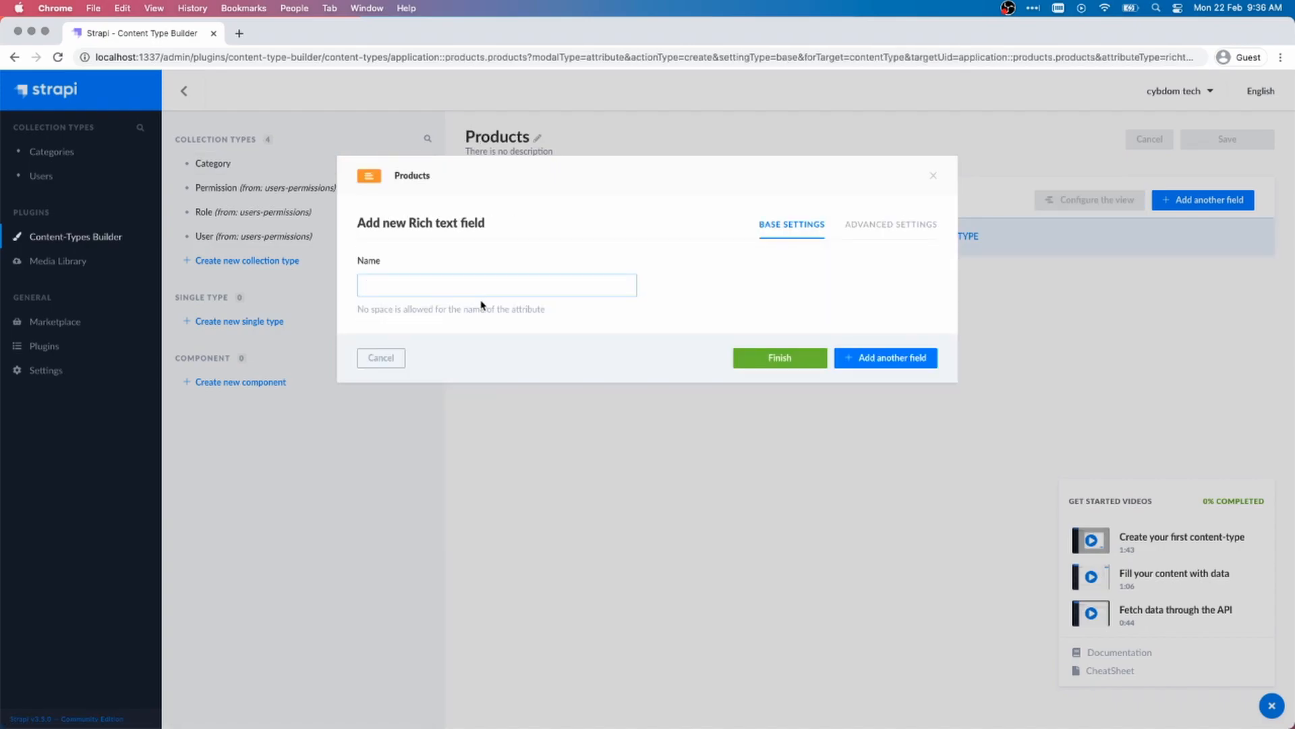
{"action": "left_click", "coordinate": [381, 358]}
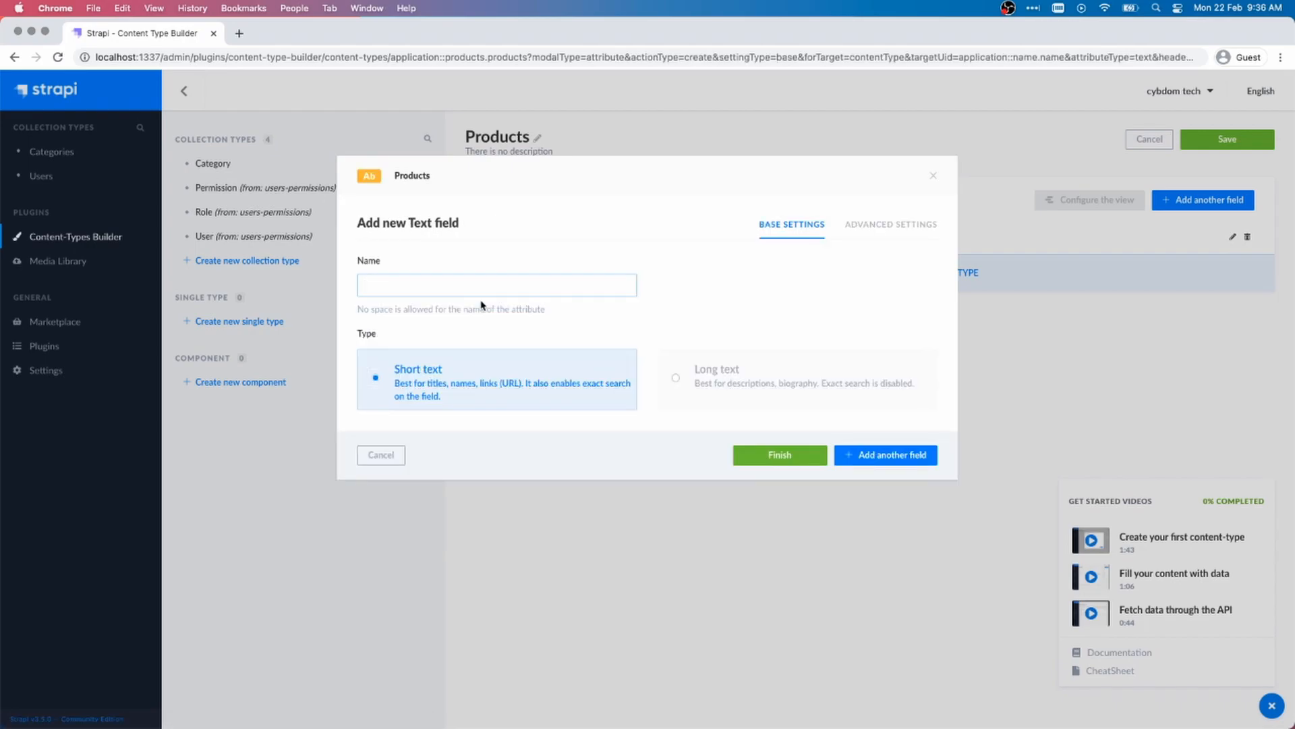
{"action": "type", "text": "descr"}
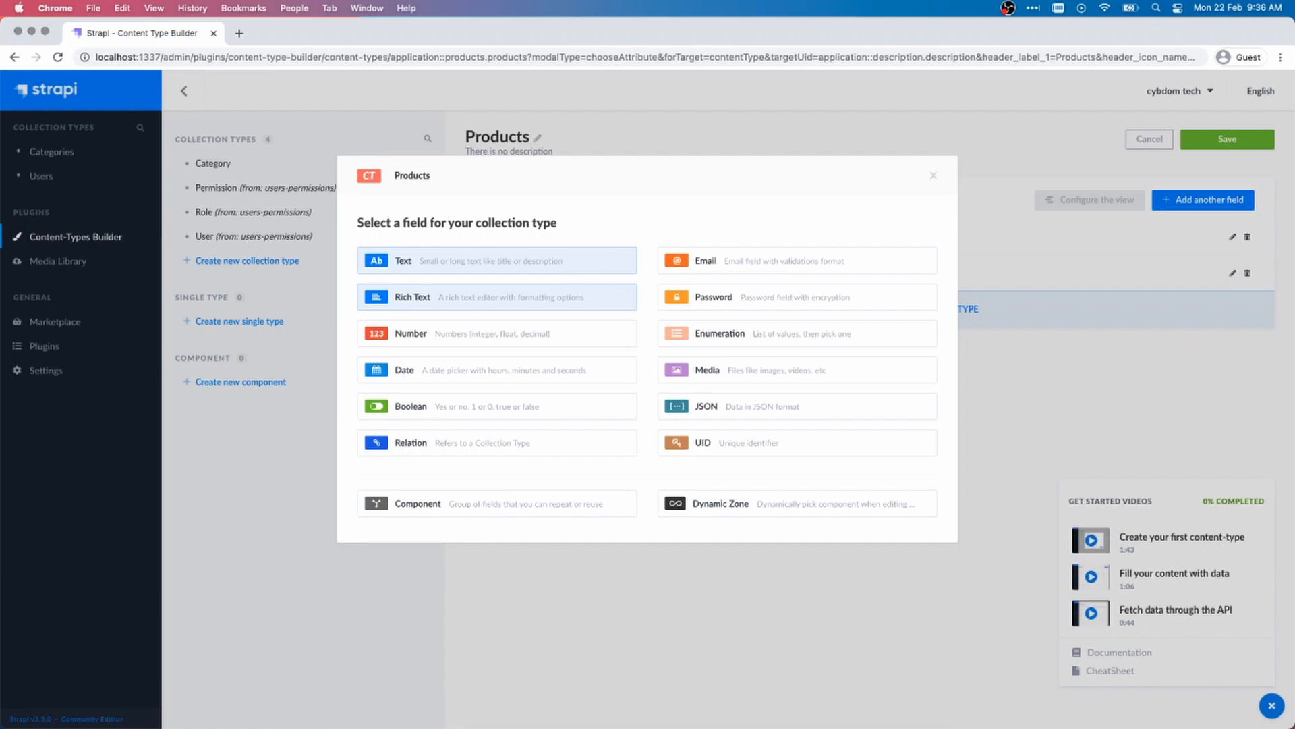
{"action": "left_click", "coordinate": [496, 260]}
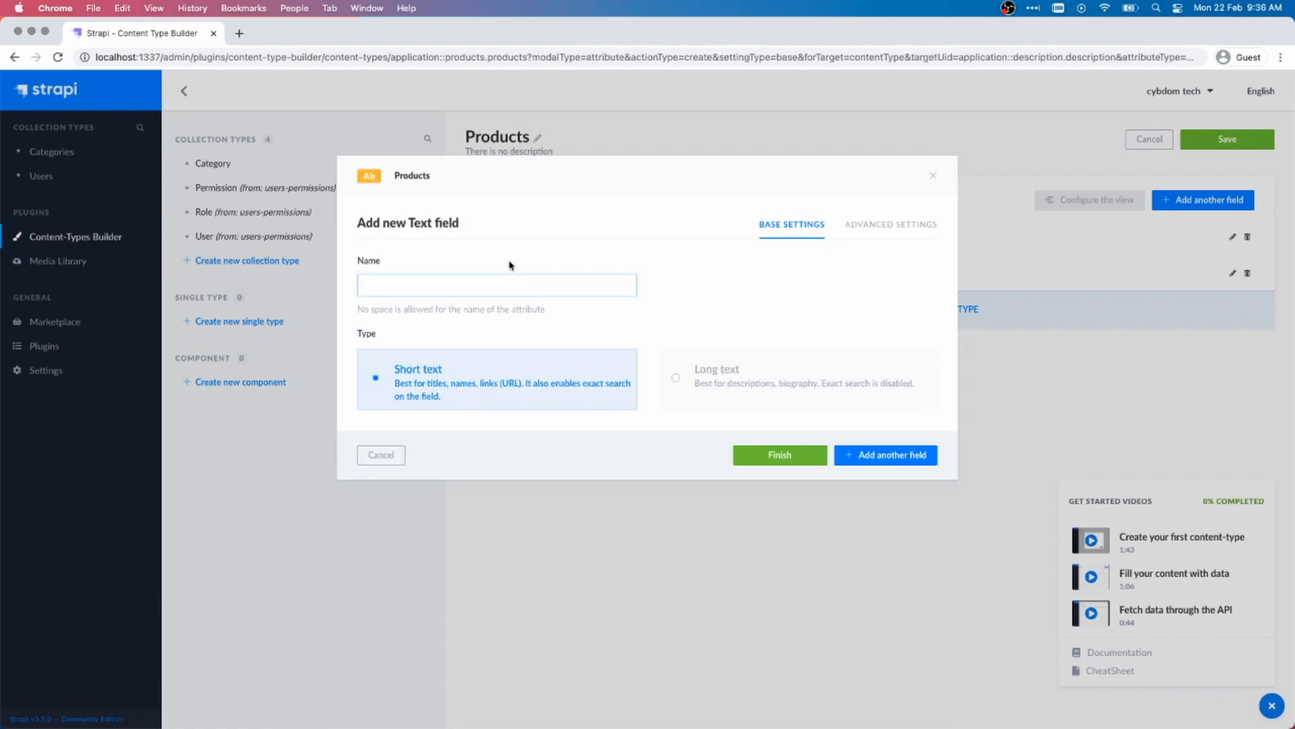
{"action": "type", "text": "metri"}
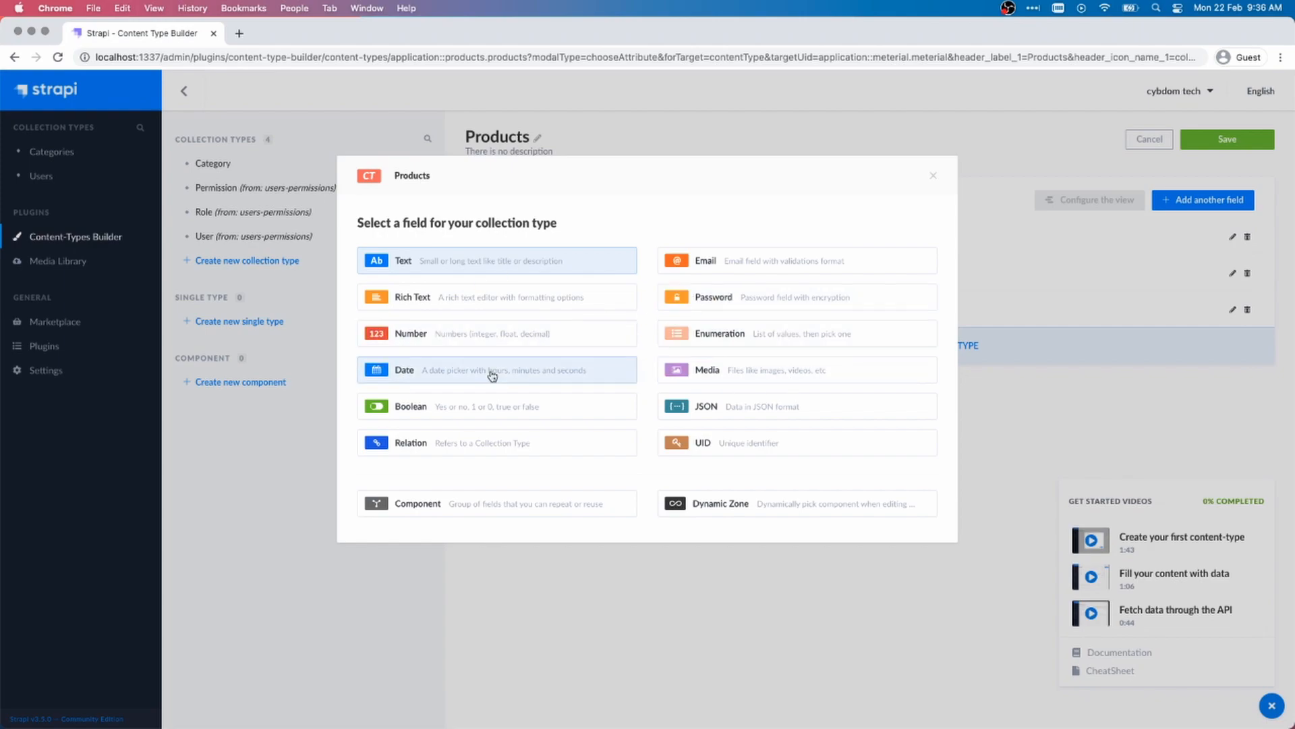
Add a Number field 'price' with decimal format to Products.
{"action": "left_click", "coordinate": [410, 333]}
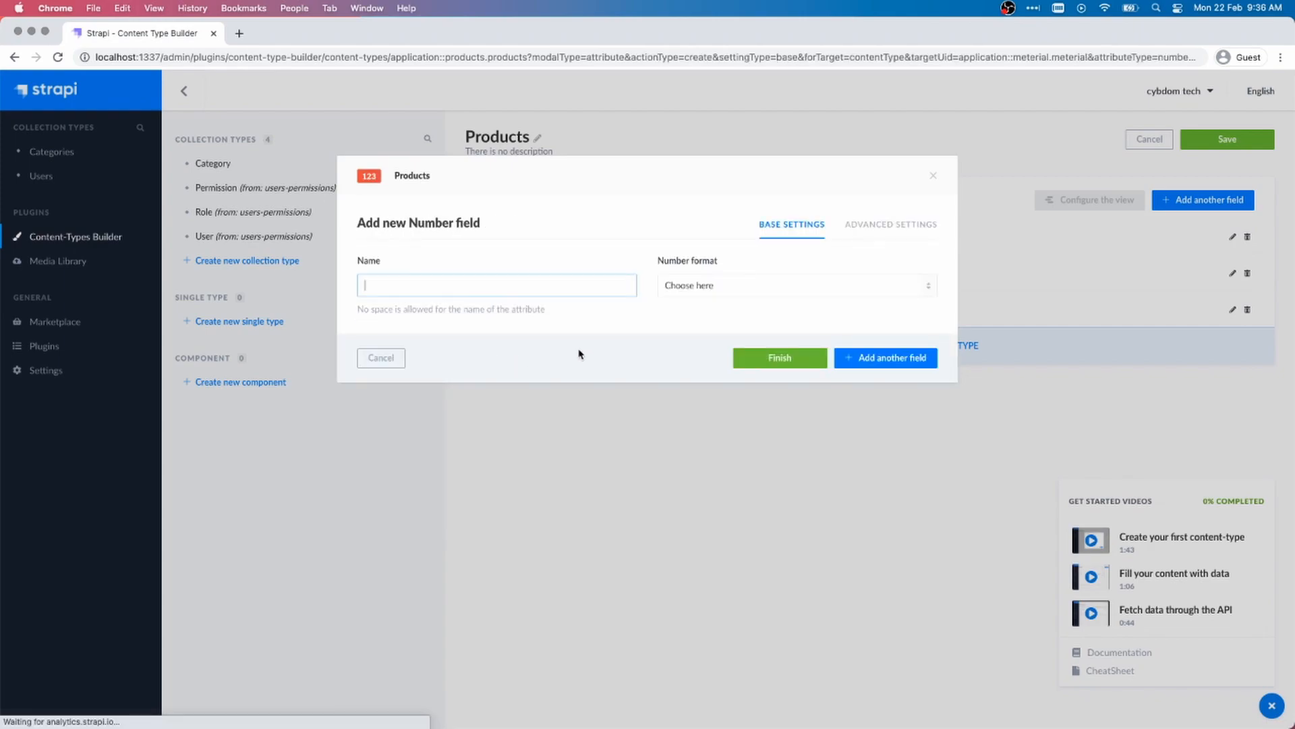
{"action": "type", "text": "price"}
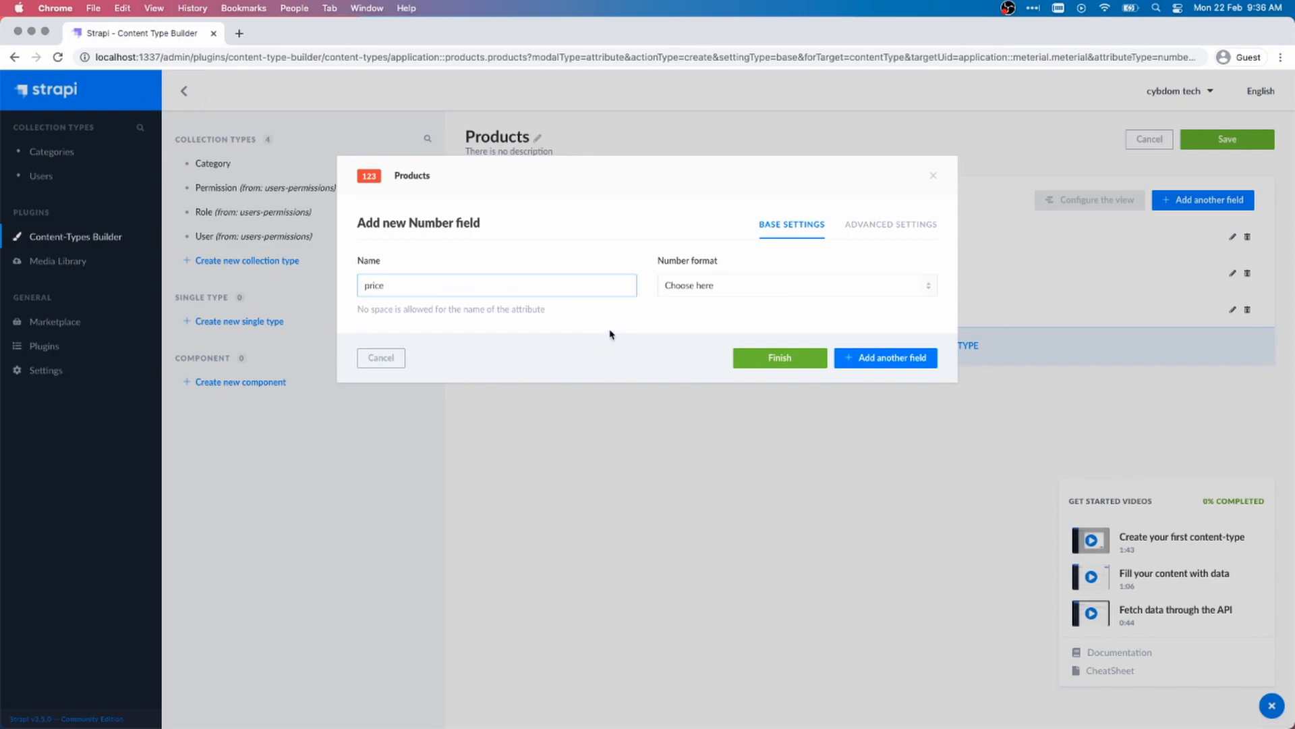
{"action": "left_click", "coordinate": [793, 284]}
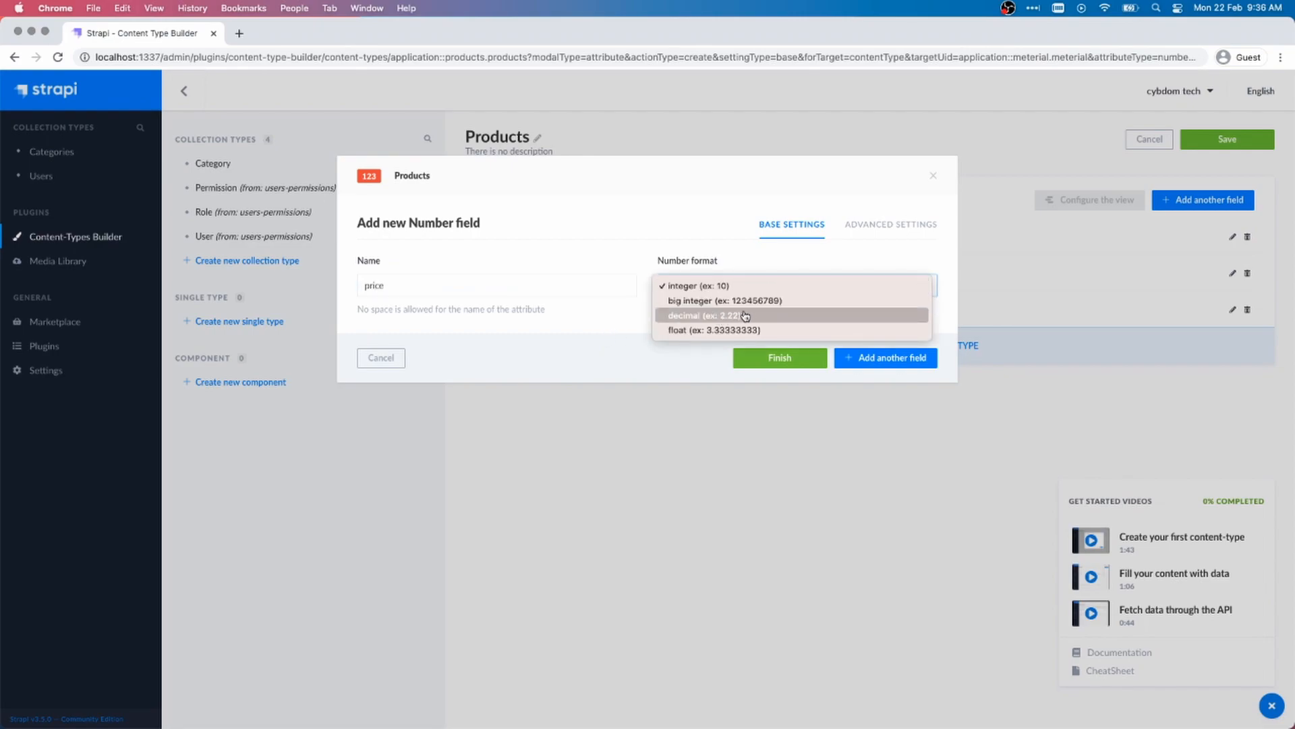
{"action": "left_click", "coordinate": [698, 316]}
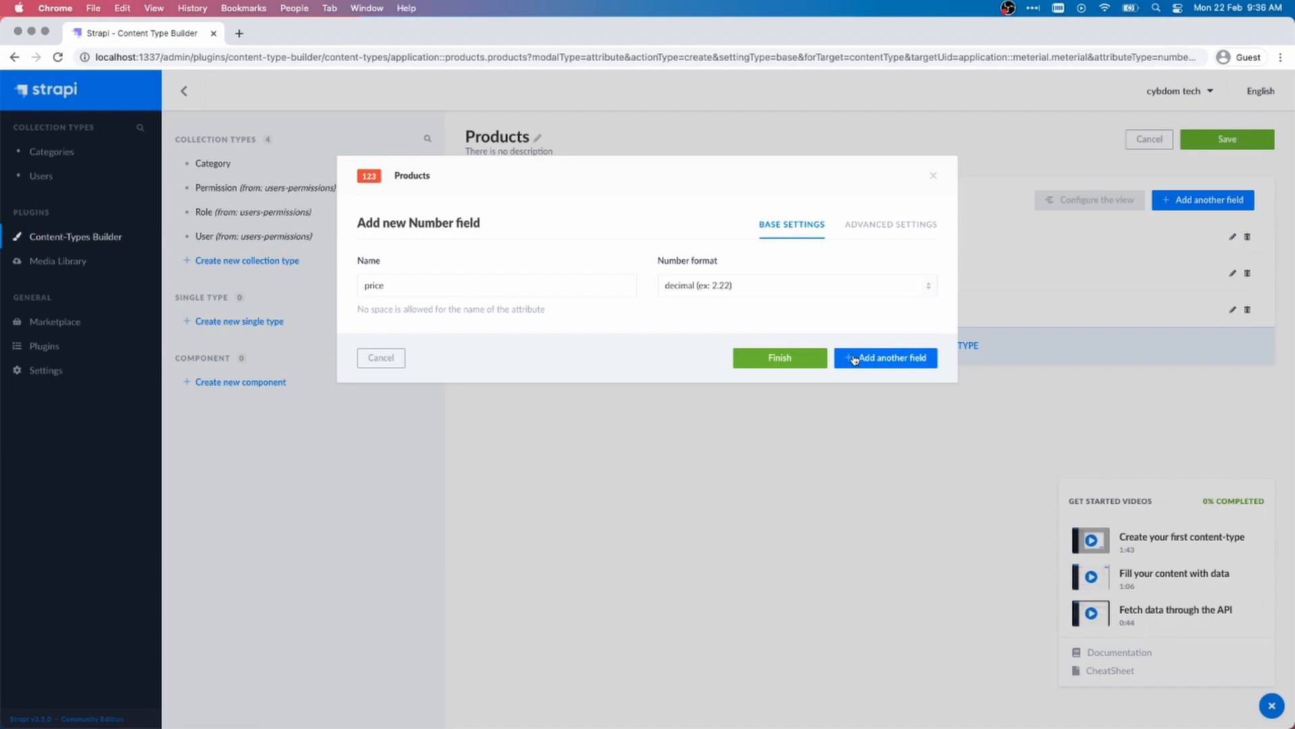
{"action": "left_click", "coordinate": [885, 358]}
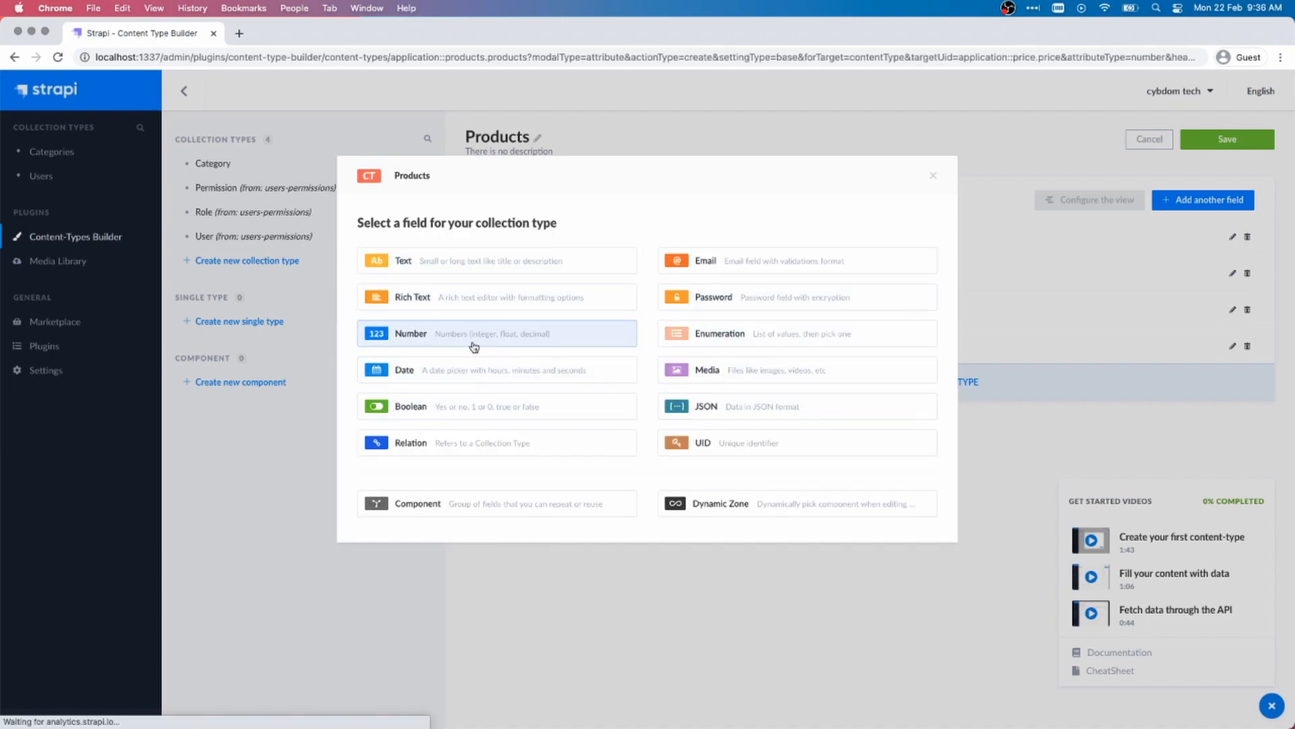
Add a Number field 'rating', Media 'image', and begin a JSON field 'colors'.
{"action": "type", "text": "ratin"}
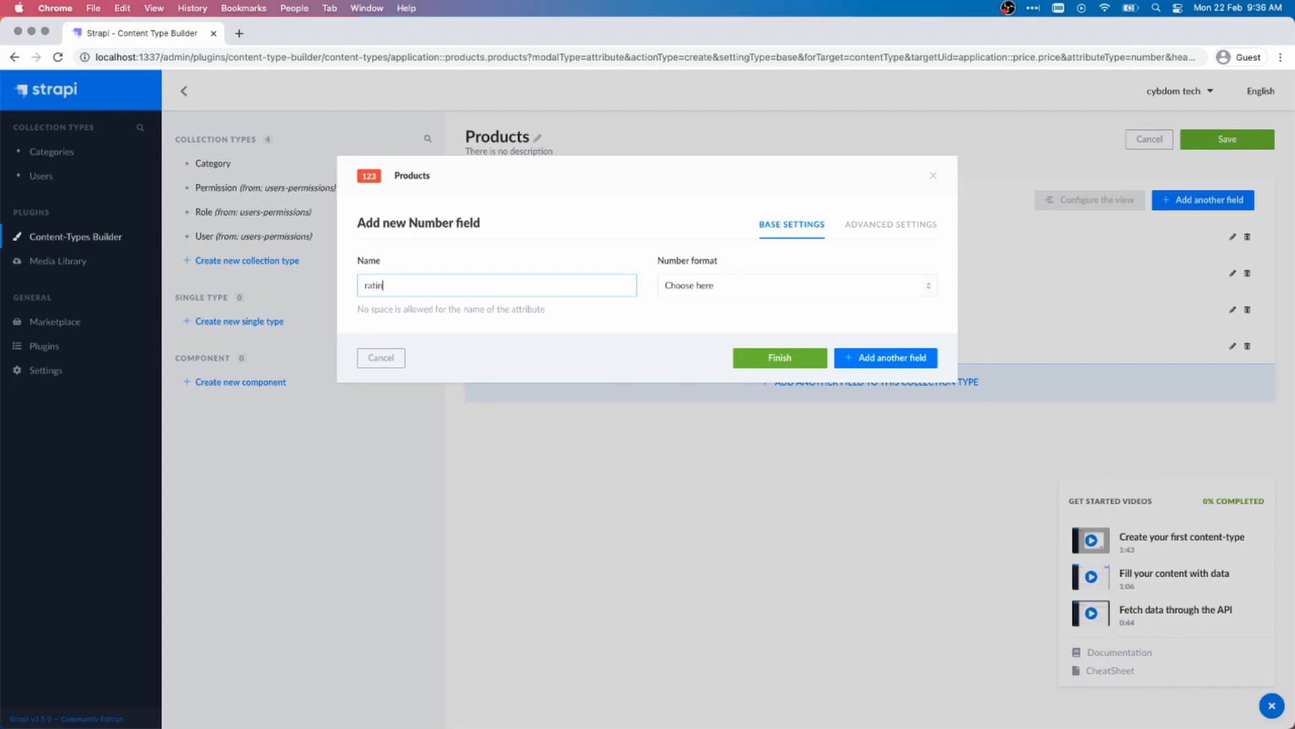
{"action": "left_click", "coordinate": [795, 284]}
{"action": "type", "text": "colors"}
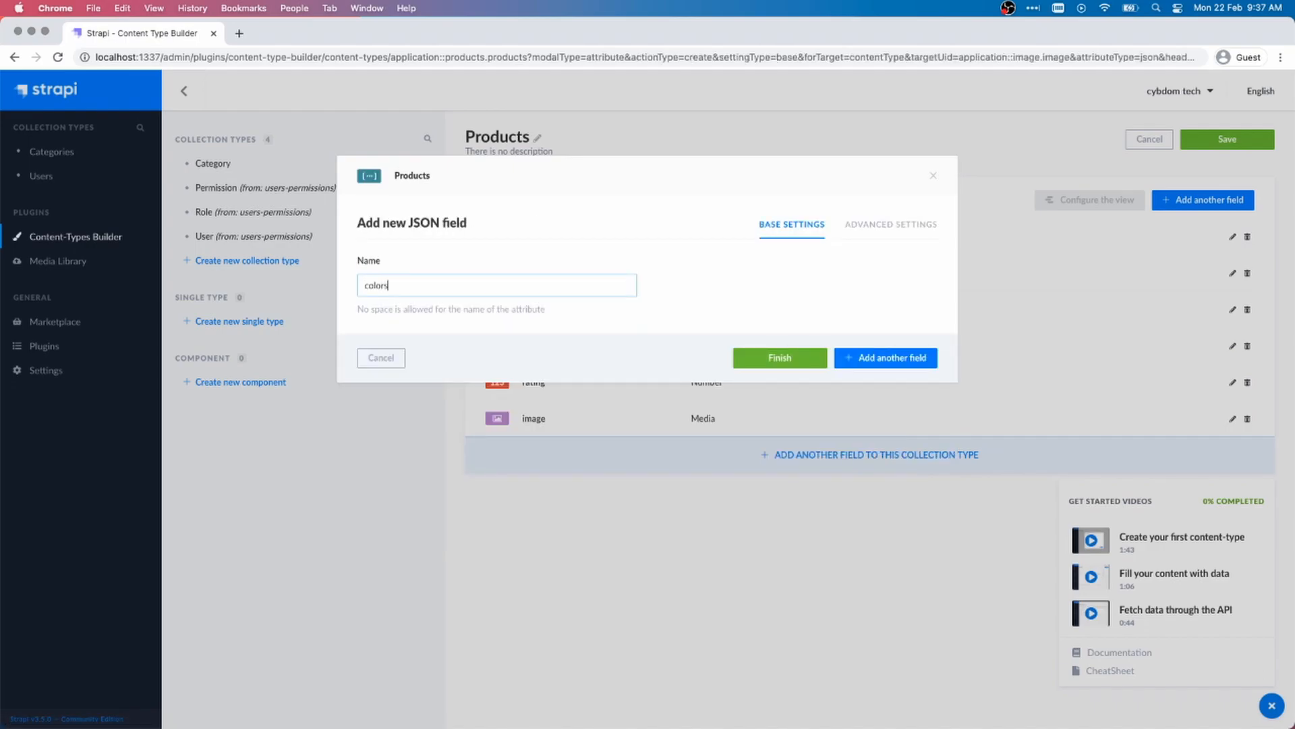
Finish the colors field, rename 'meterial' to 'material', and save Products.
{"action": "left_click", "coordinate": [777, 356]}
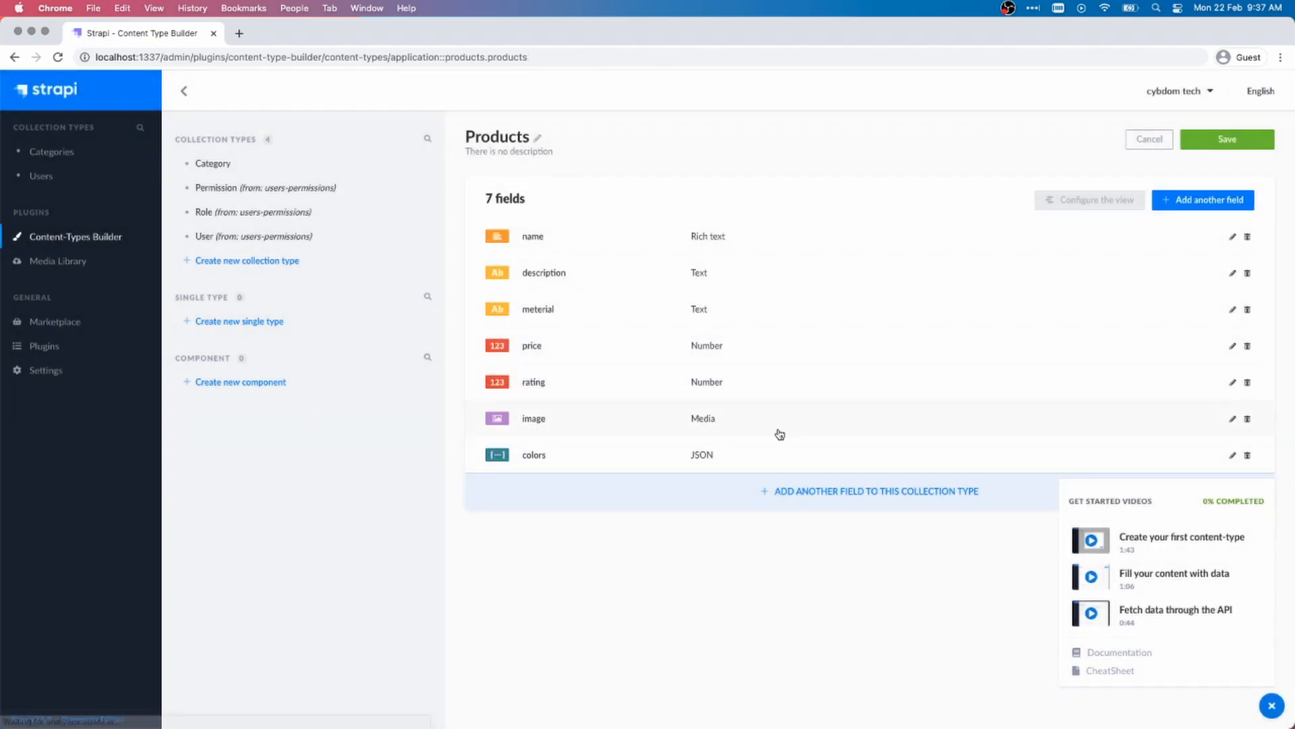
{"action": "left_click", "coordinate": [1231, 309]}
{"action": "type", "text": "mate"}
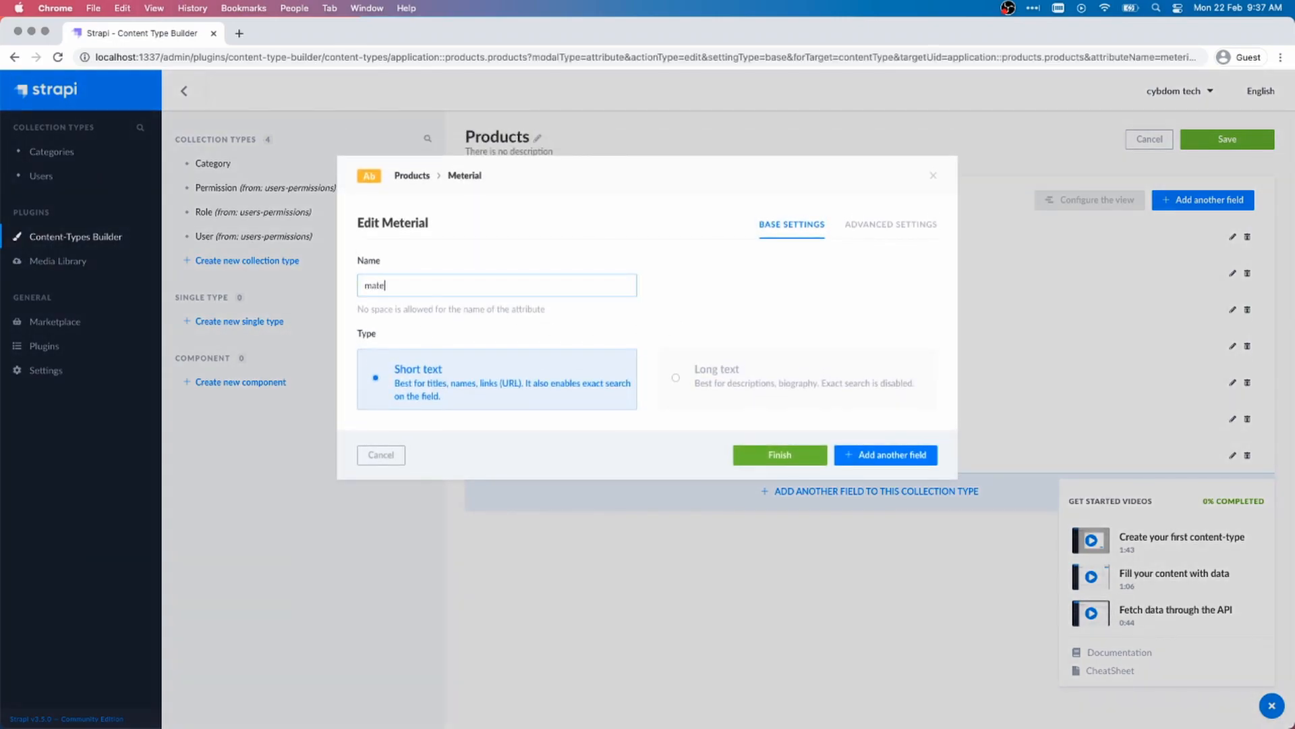
{"action": "type", "text": "rial"}
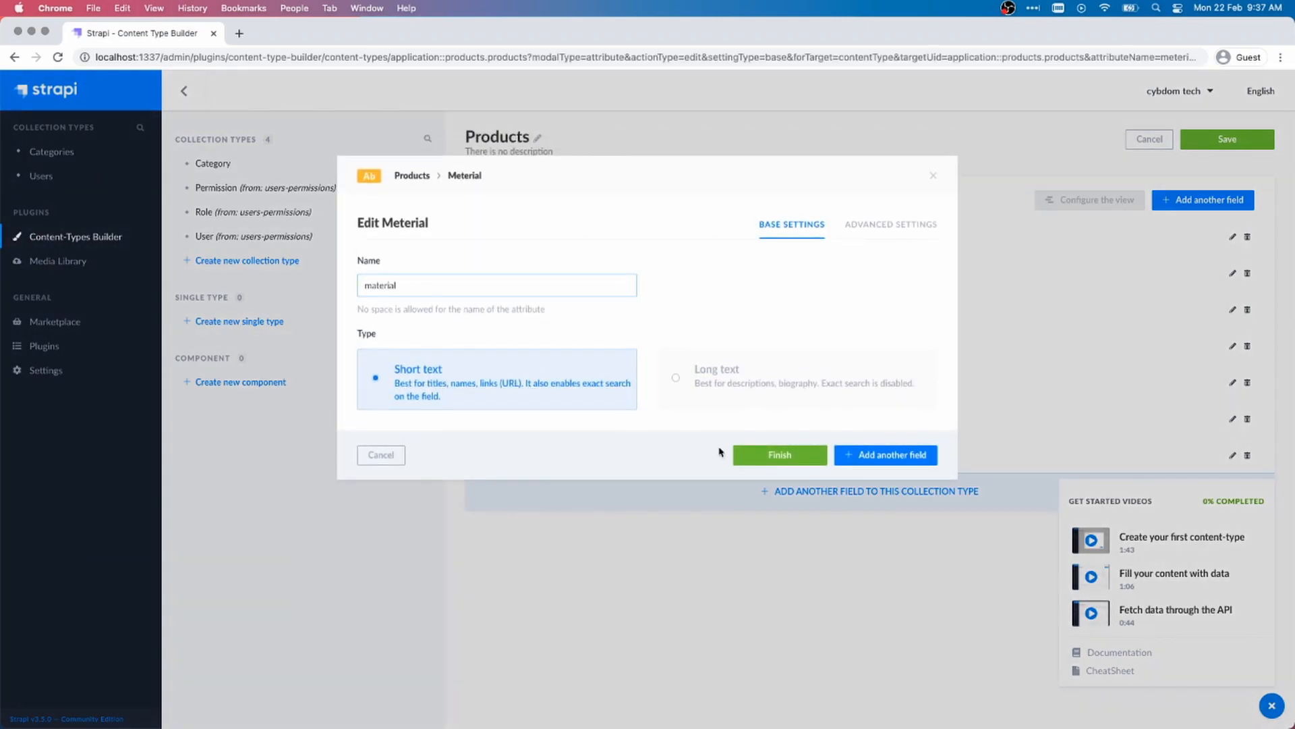
{"action": "left_click", "coordinate": [777, 455]}
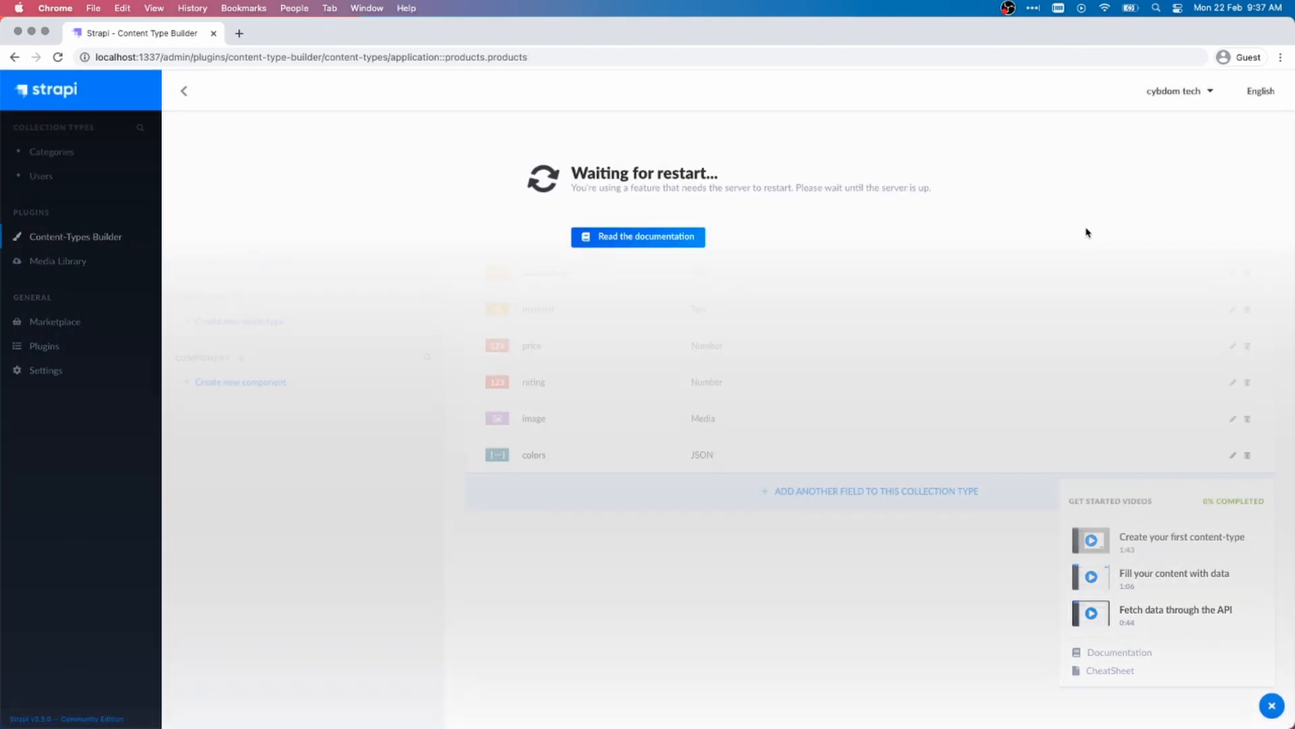
{"action": "mouse_move", "coordinate": [1001, 216]}
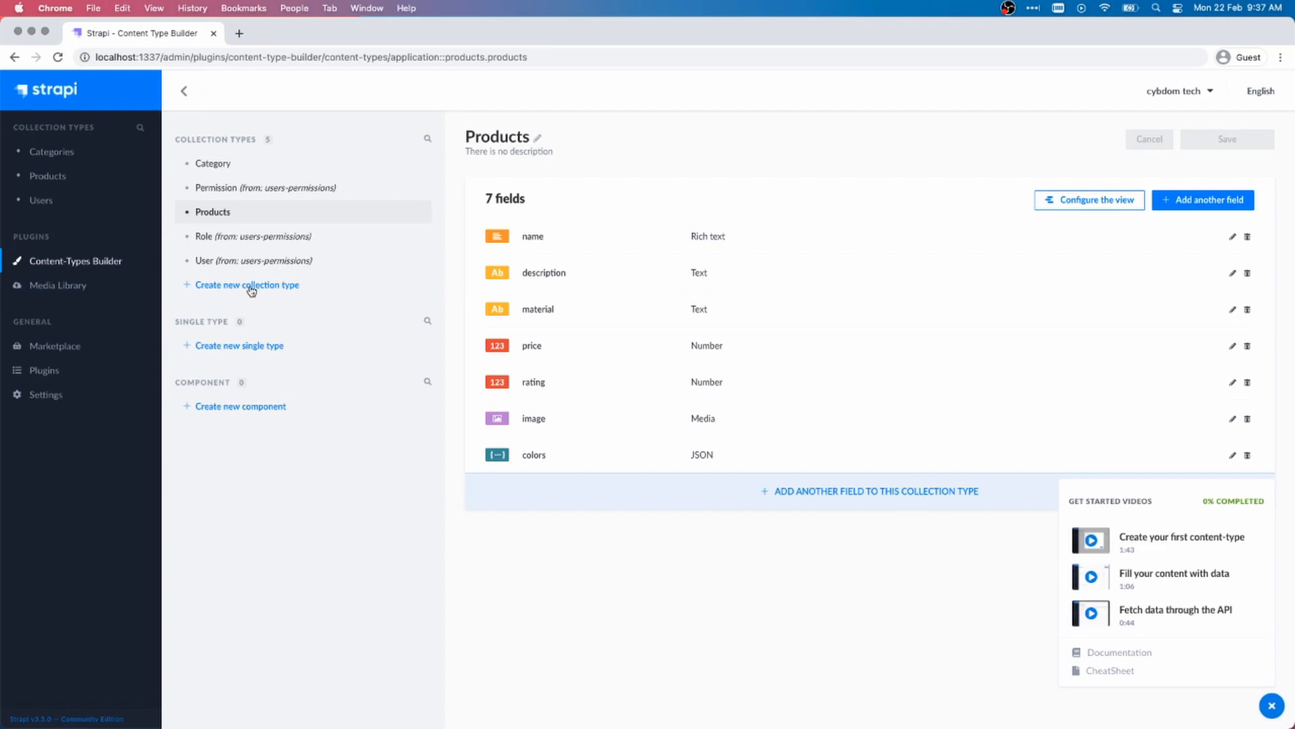
Create a new collection type named 'Order'.
{"action": "left_click", "coordinate": [246, 284]}
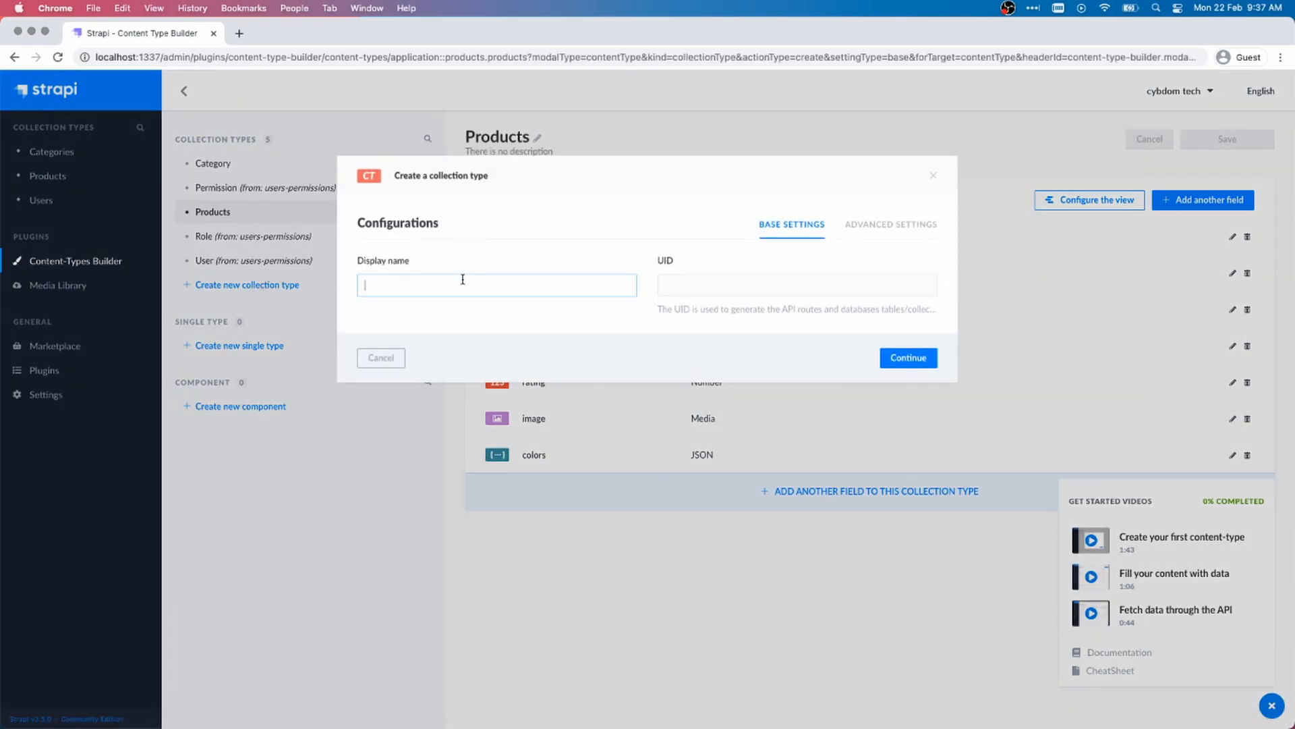
{"action": "type", "text": "Order"}
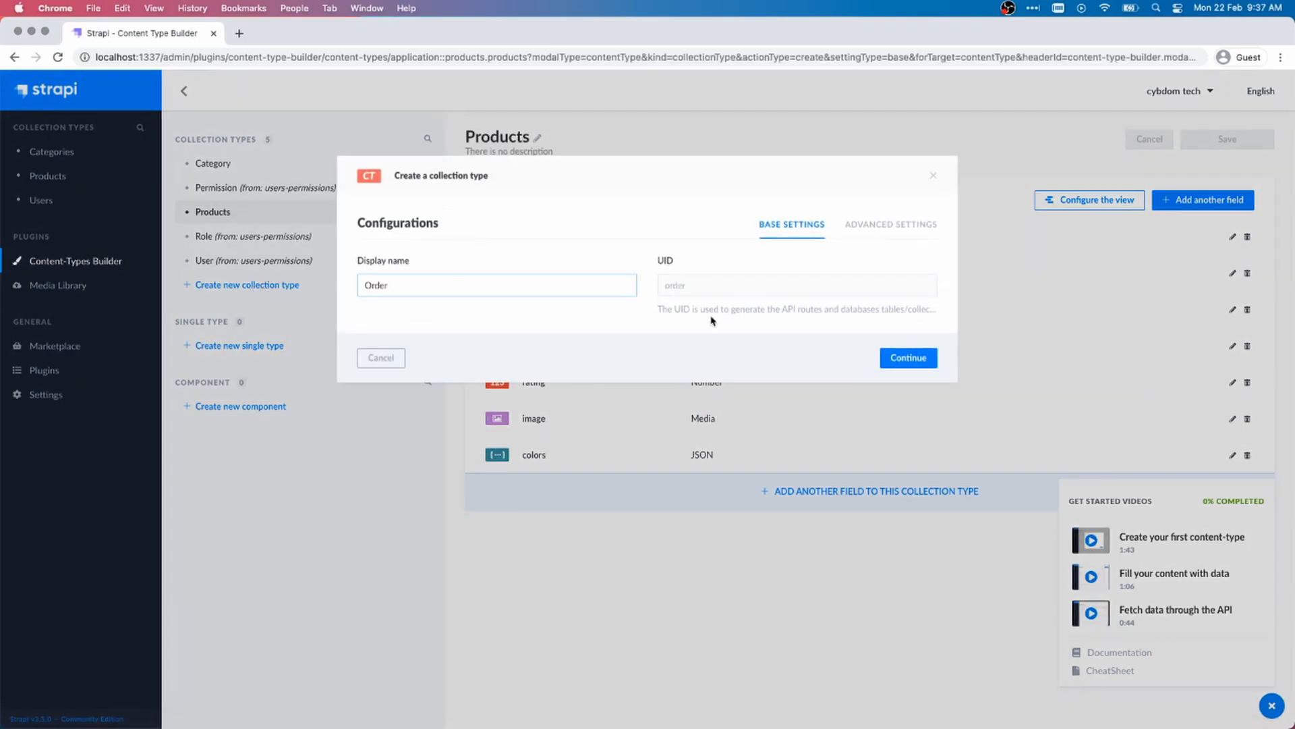
{"action": "left_click", "coordinate": [907, 357]}
{"action": "type", "text": "ad"}
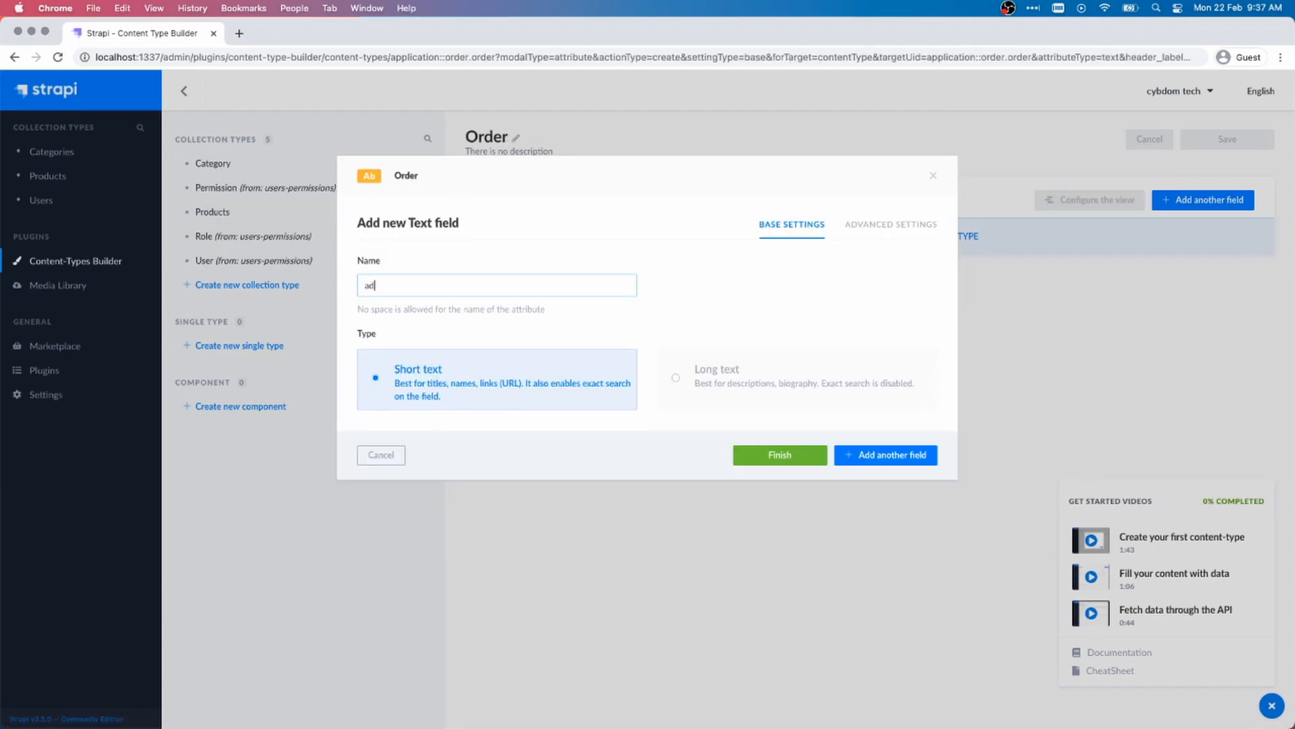
Add Text fields address, postal-code, city and a JSON field 'product' to Order.
{"action": "left_click", "coordinate": [885, 454]}
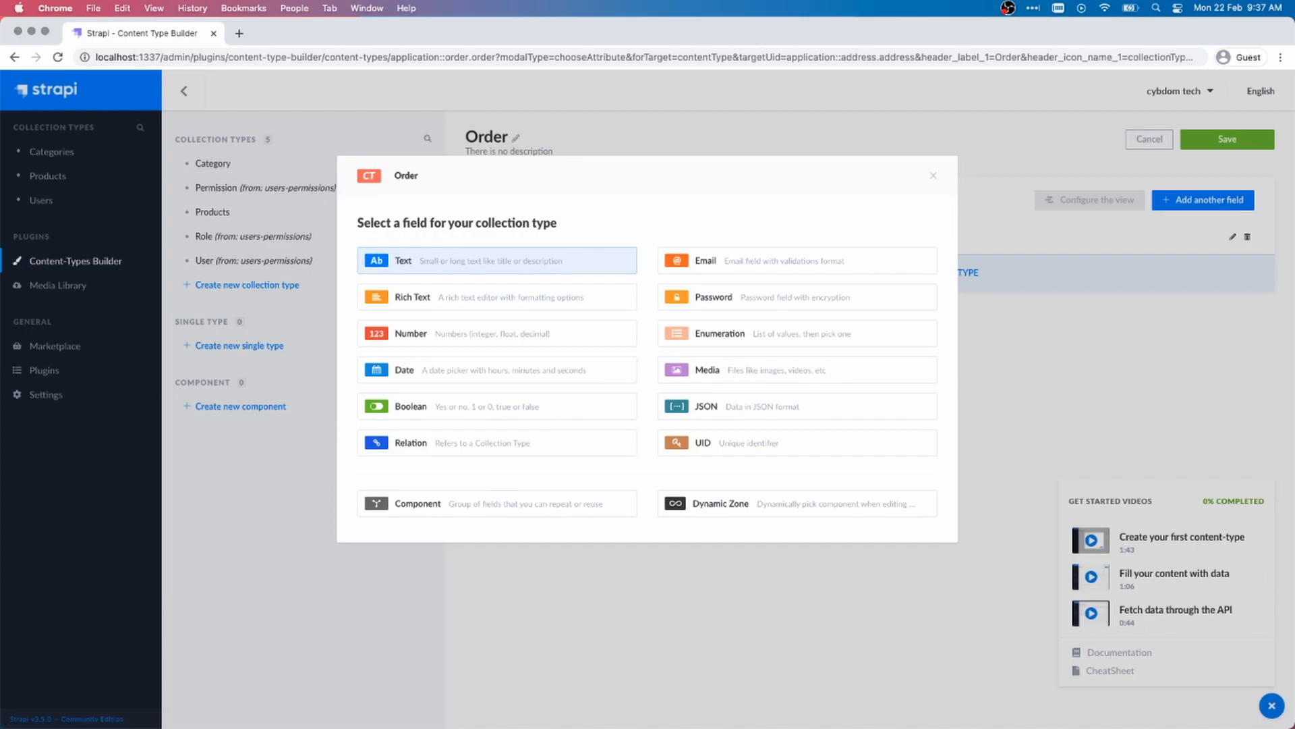
{"action": "left_click", "coordinate": [496, 261]}
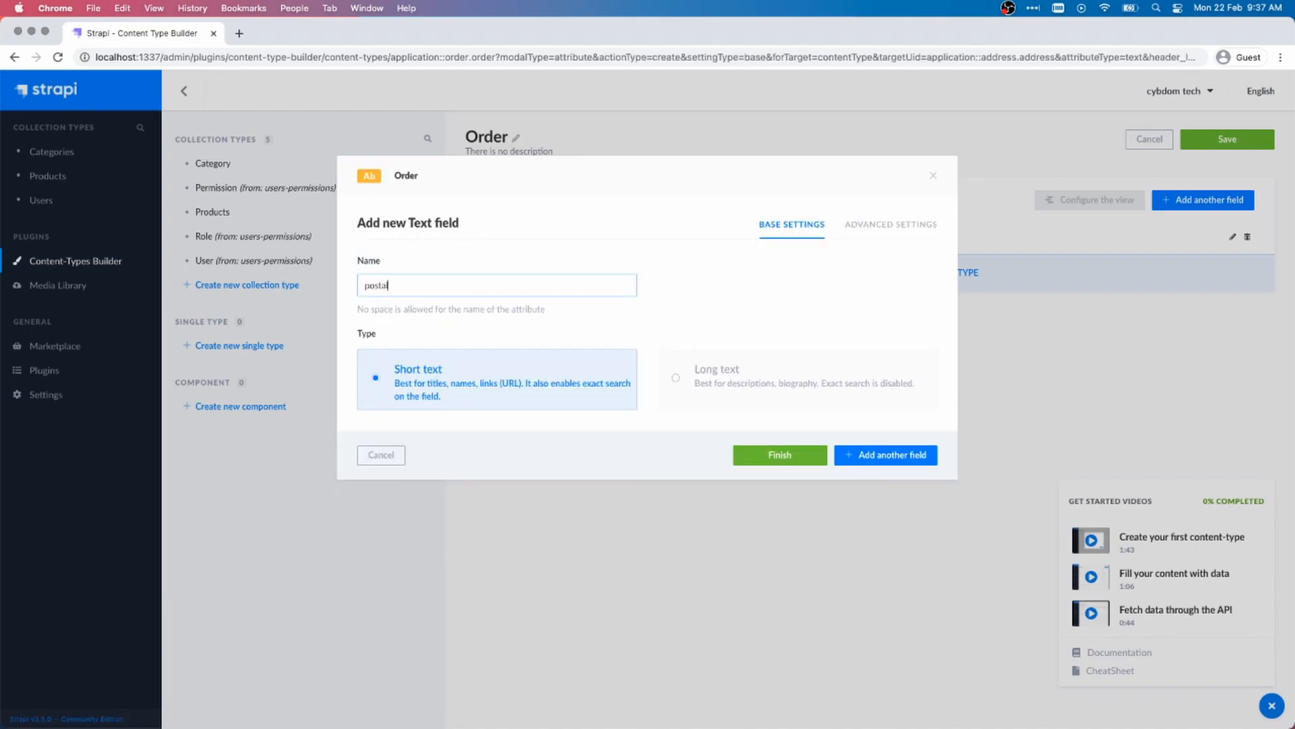
{"action": "left_click", "coordinate": [885, 454]}
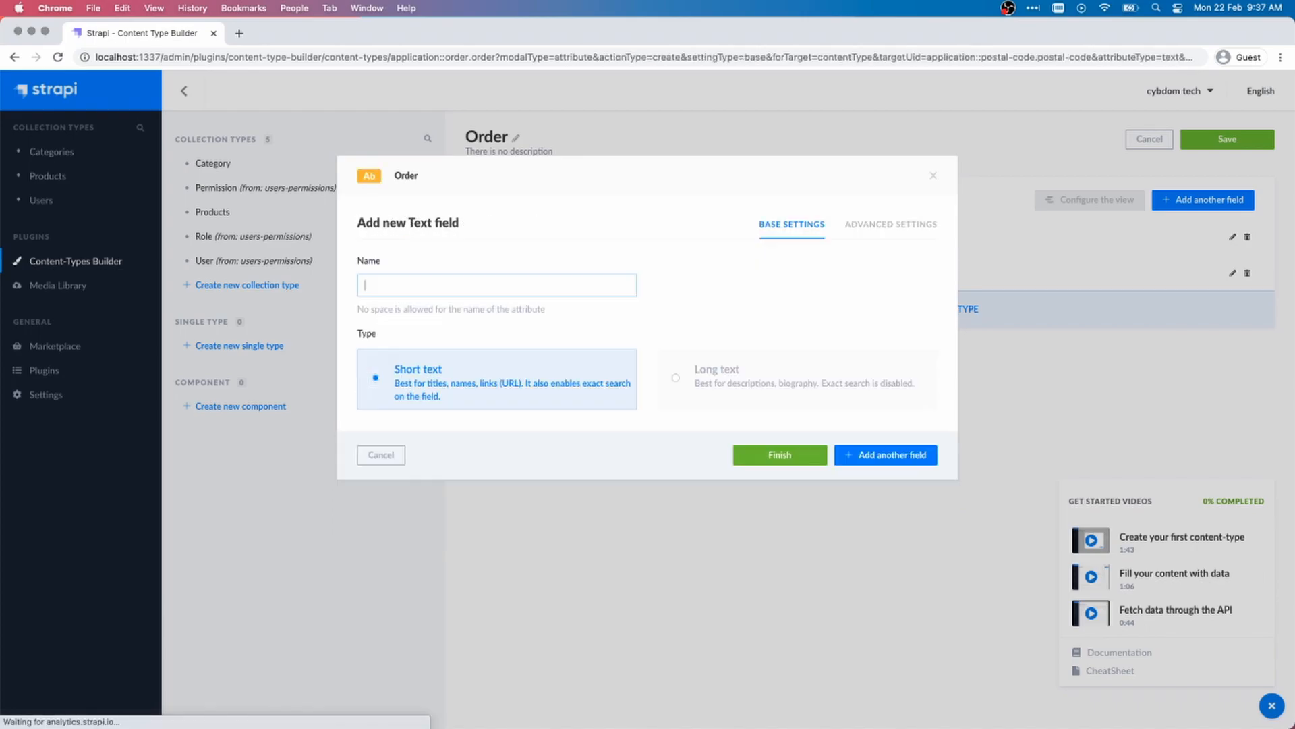
{"action": "type", "text": "city"}
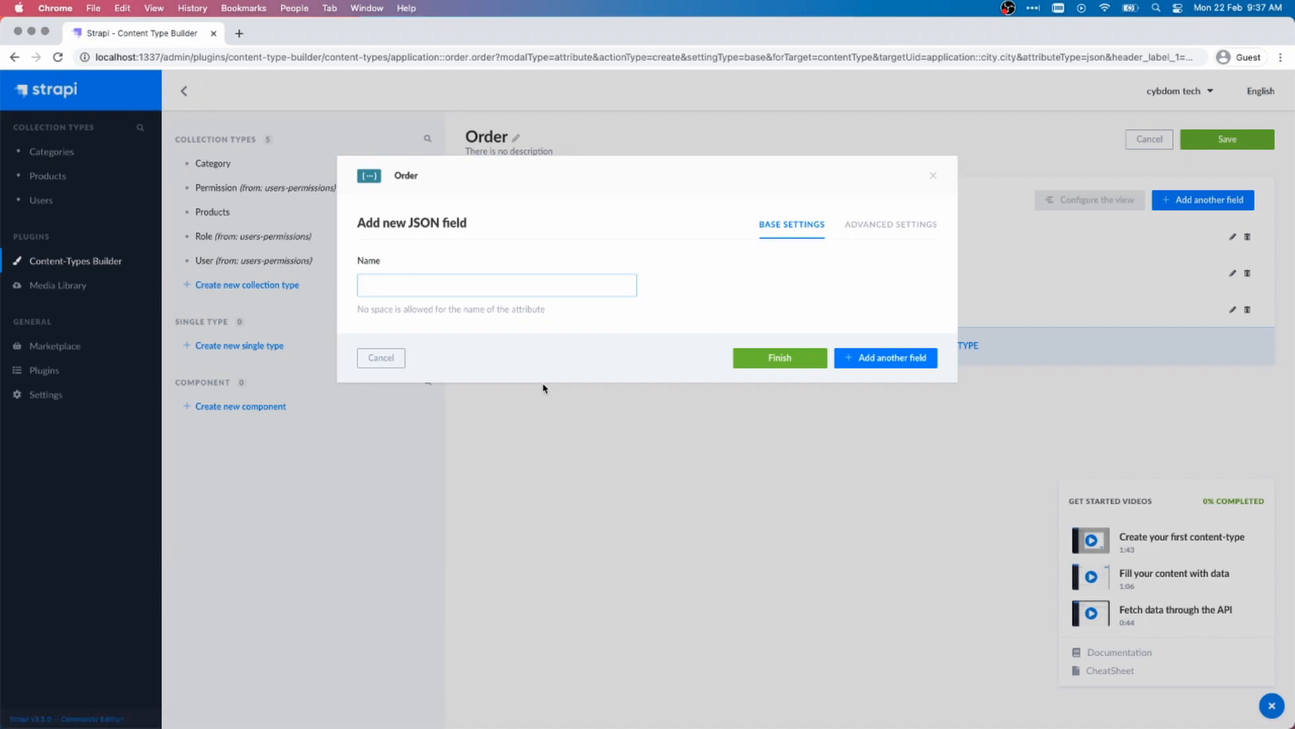
{"action": "type", "text": "product"}
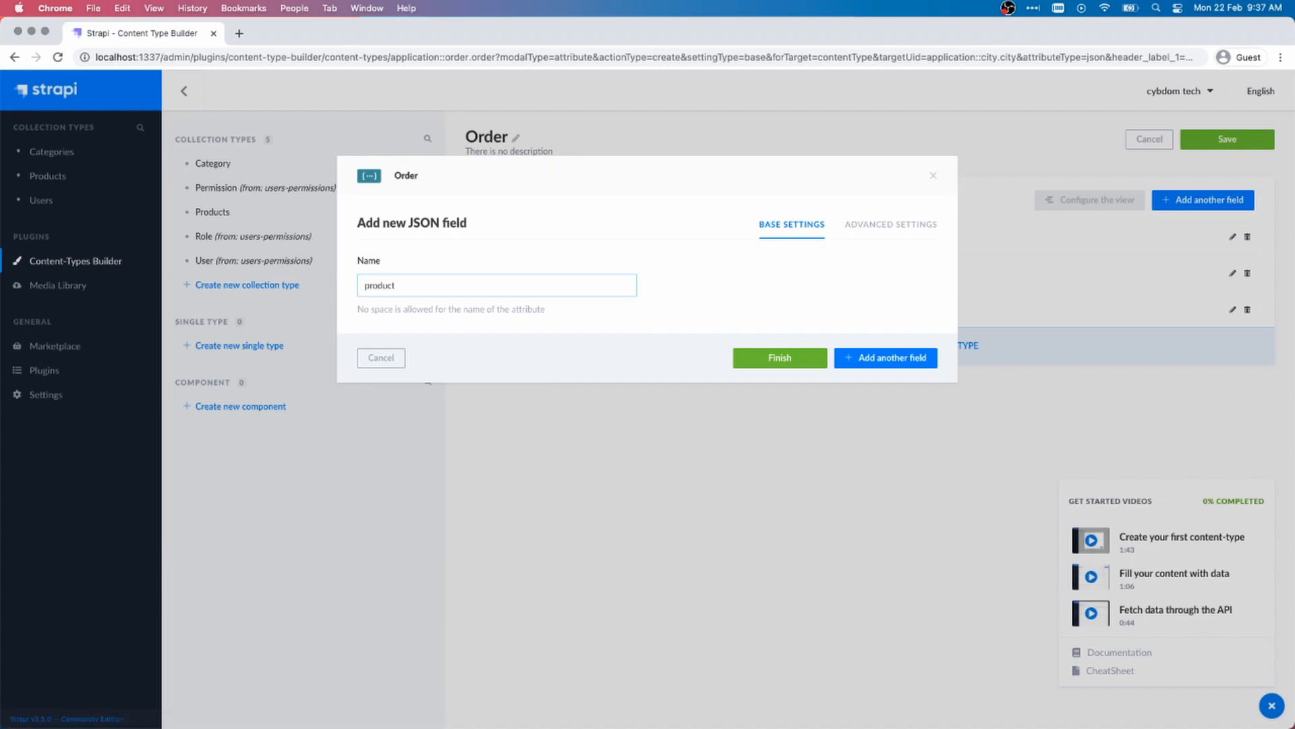
{"action": "left_click", "coordinate": [885, 357]}
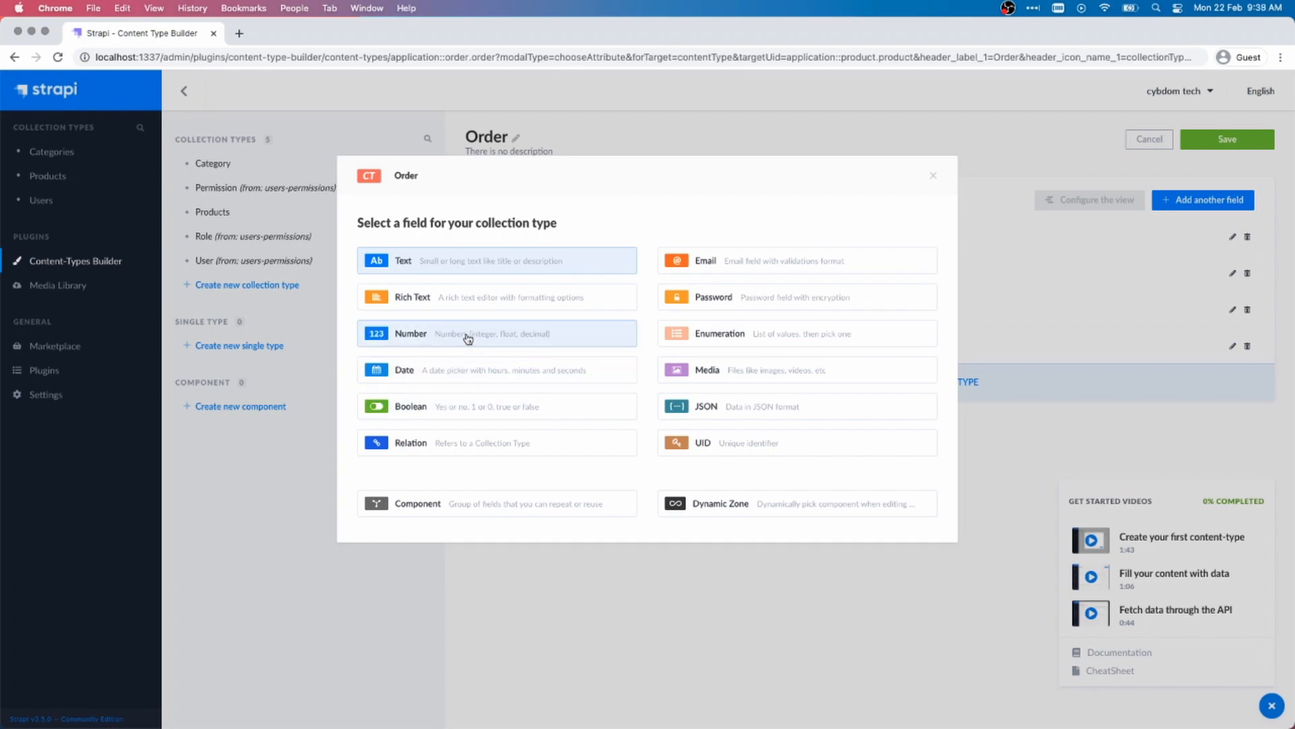
Add Number fields 'amount' and 'total_price' to Order, with total_price in decimal format.
{"action": "left_click", "coordinate": [495, 333]}
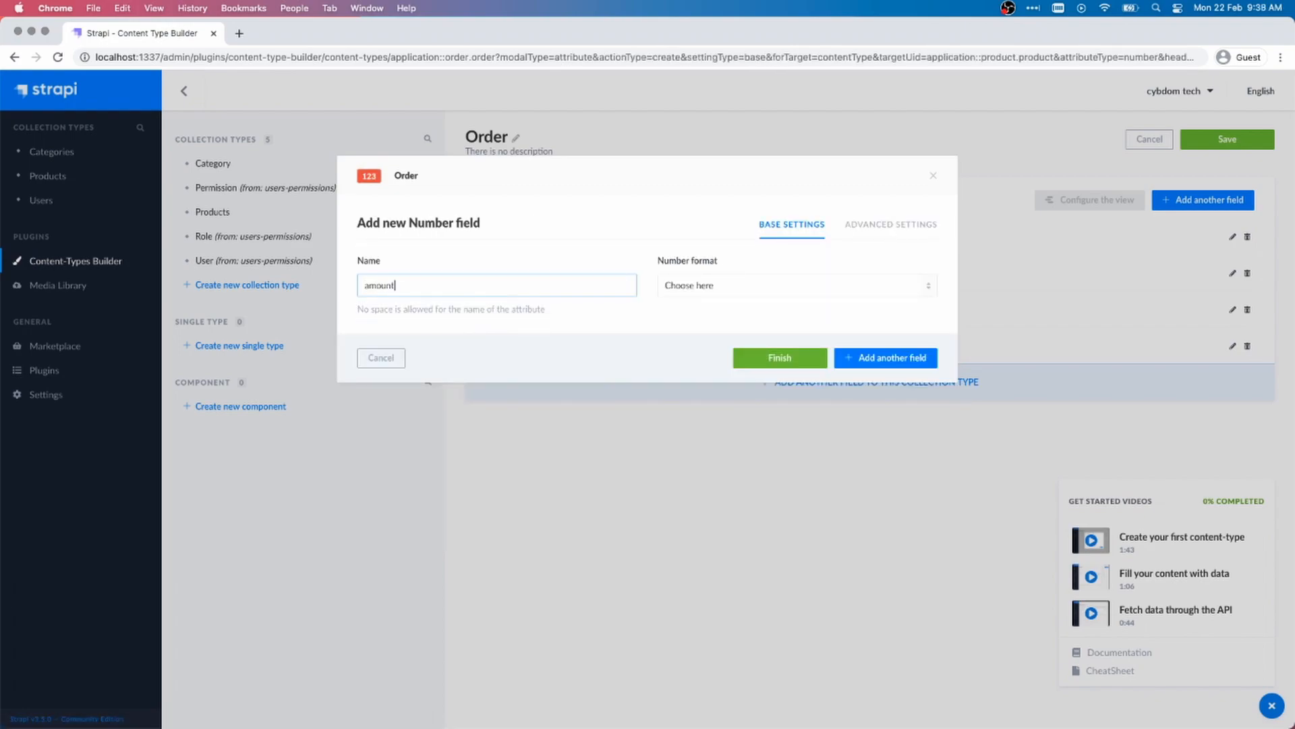
{"action": "left_click", "coordinate": [795, 285]}
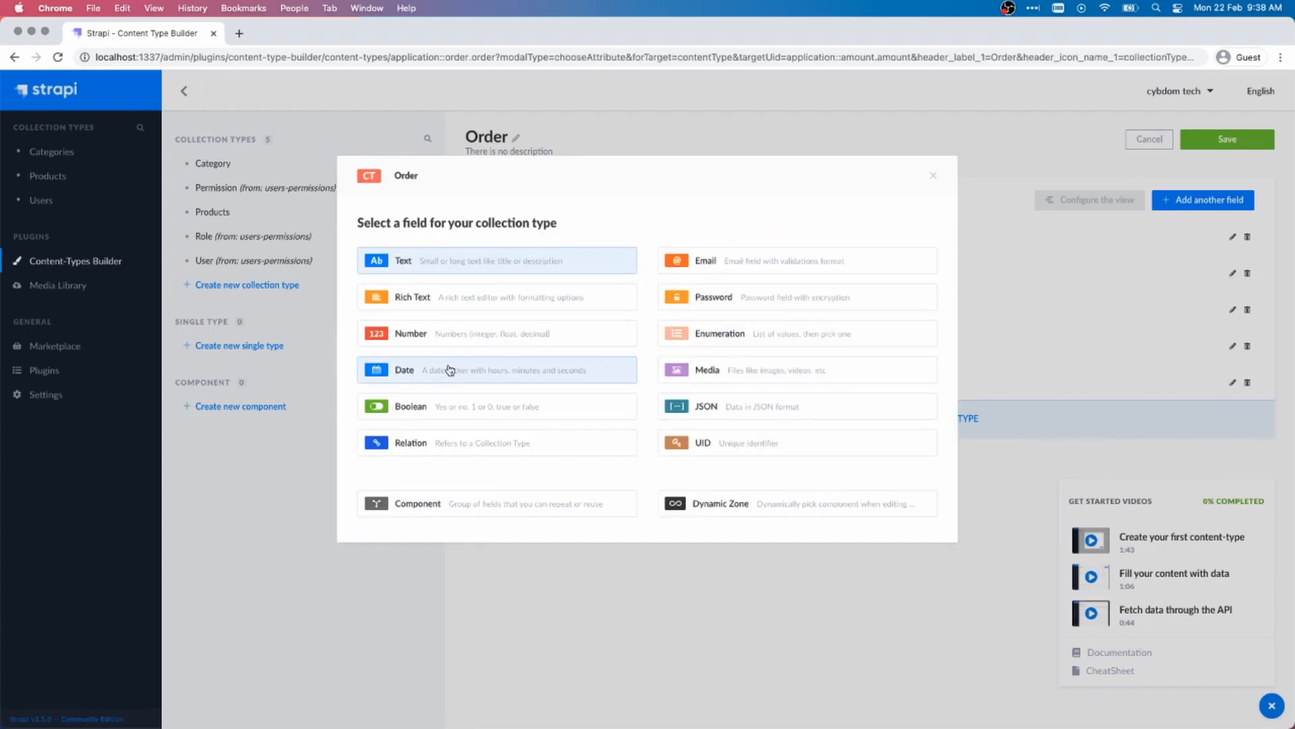
{"action": "mouse_move", "coordinate": [736, 416]}
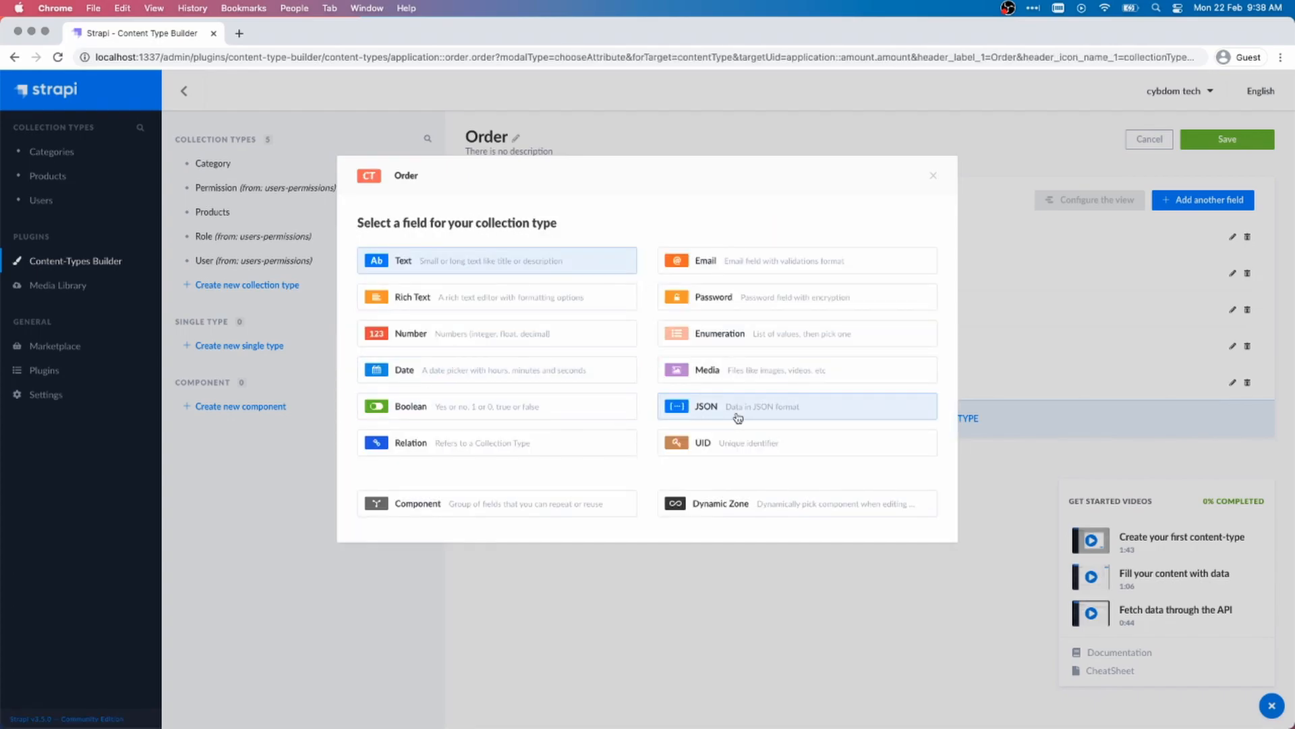
{"action": "mouse_move", "coordinate": [444, 342]}
{"action": "type", "text": "total_price"}
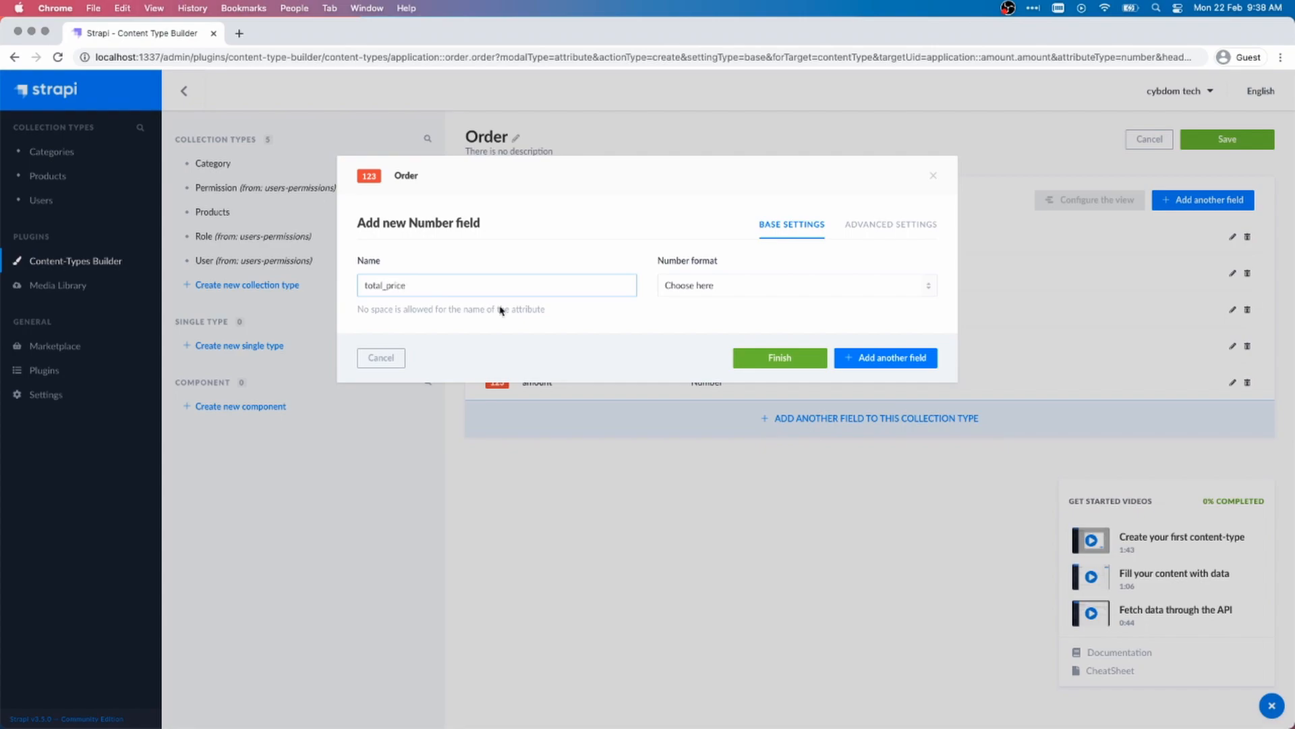
{"action": "left_click", "coordinate": [795, 285]}
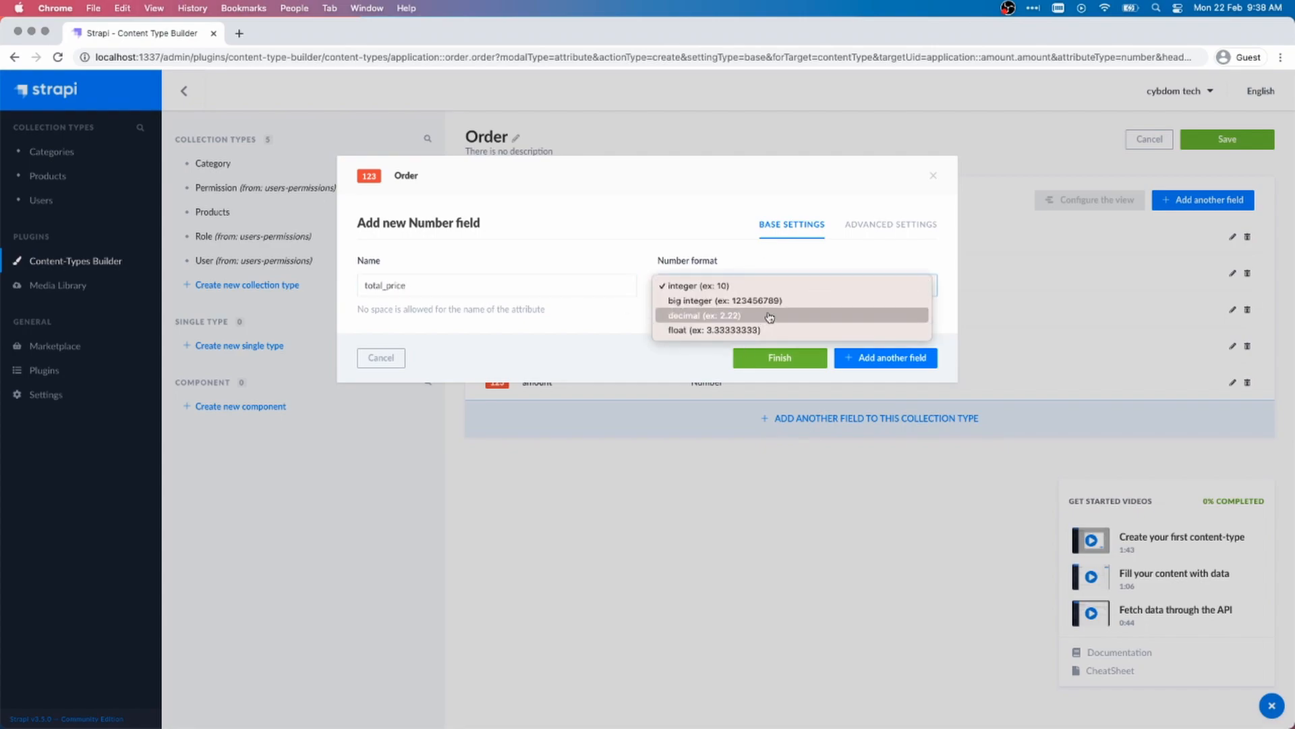
{"action": "left_click", "coordinate": [703, 315]}
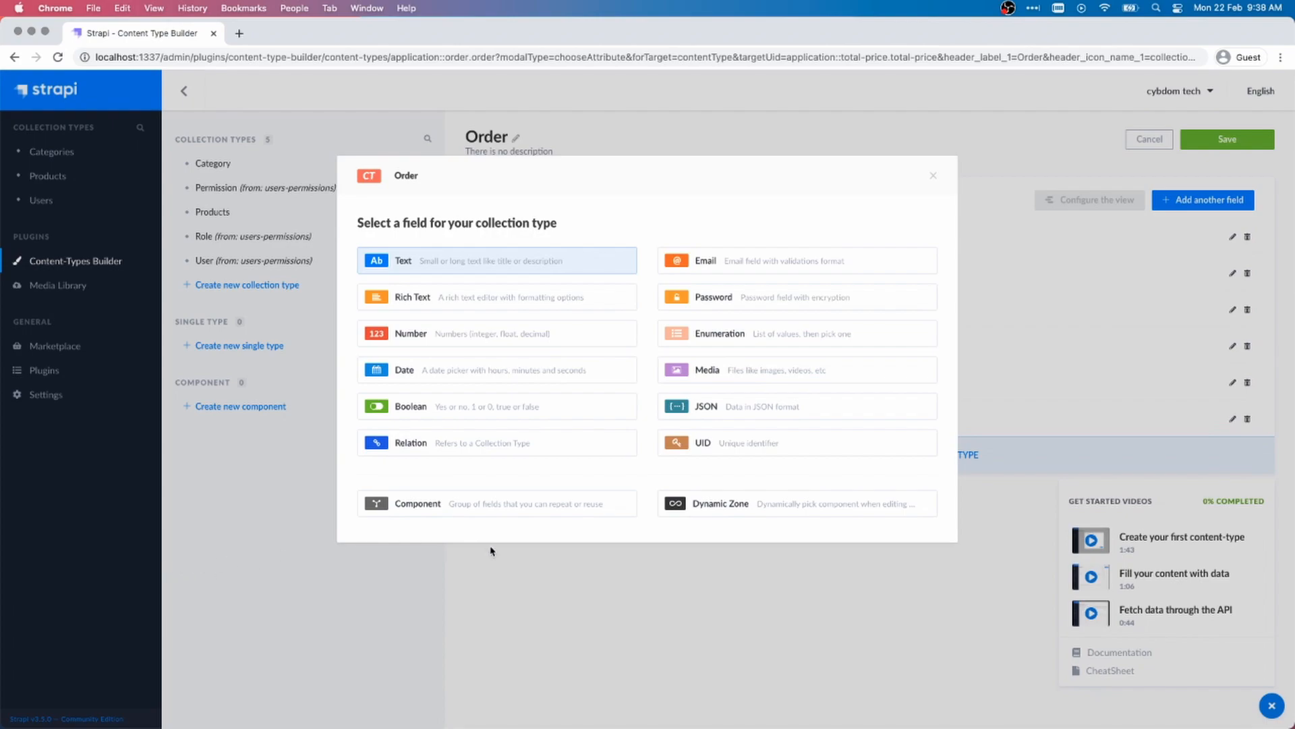
Add a Relation field 'users_permissions_user' where one User has many Orders.
{"action": "left_click", "coordinate": [410, 443]}
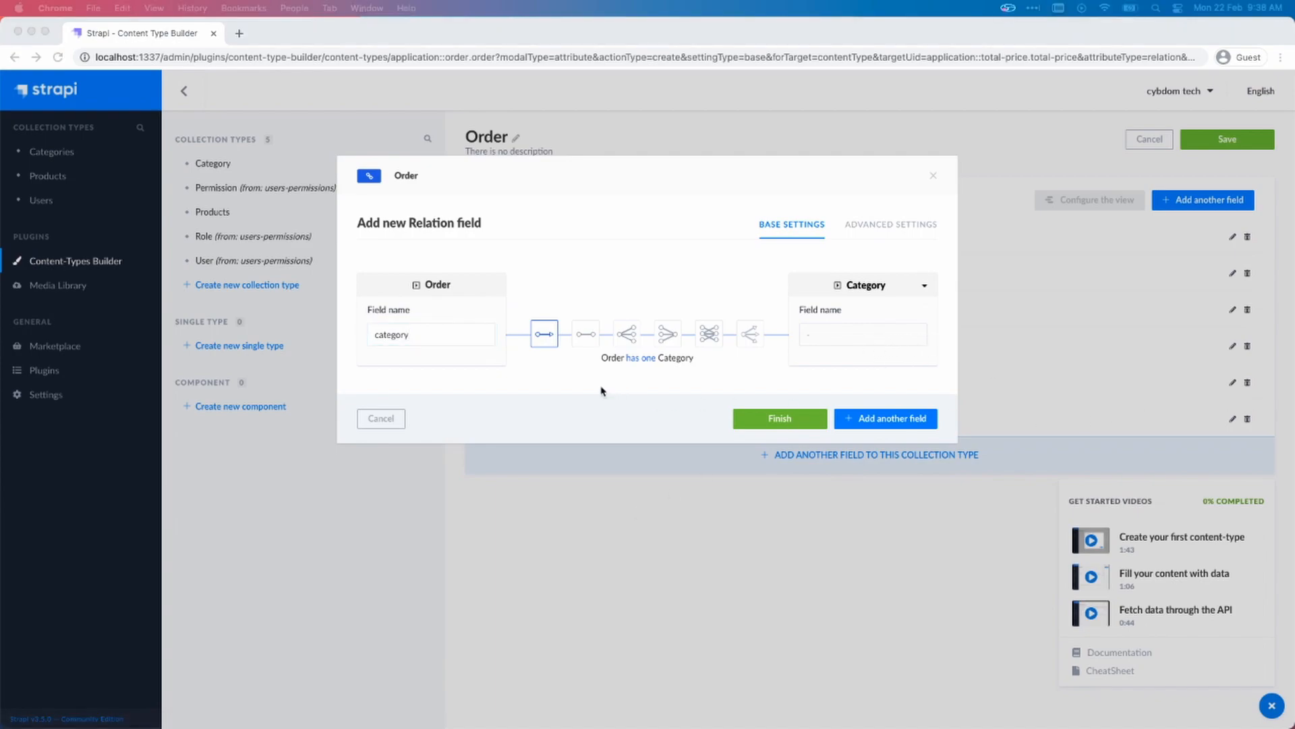
{"action": "left_click", "coordinate": [431, 333]}
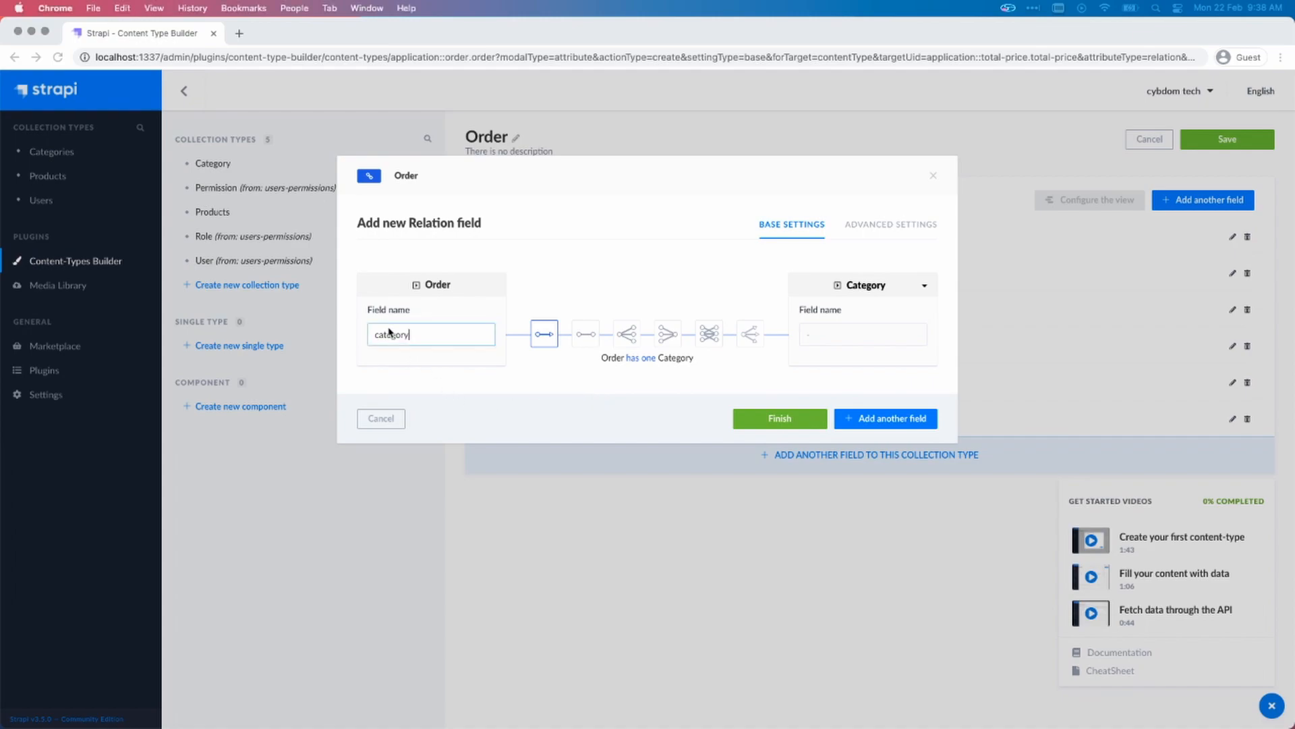
{"action": "double_click", "coordinate": [391, 334]}
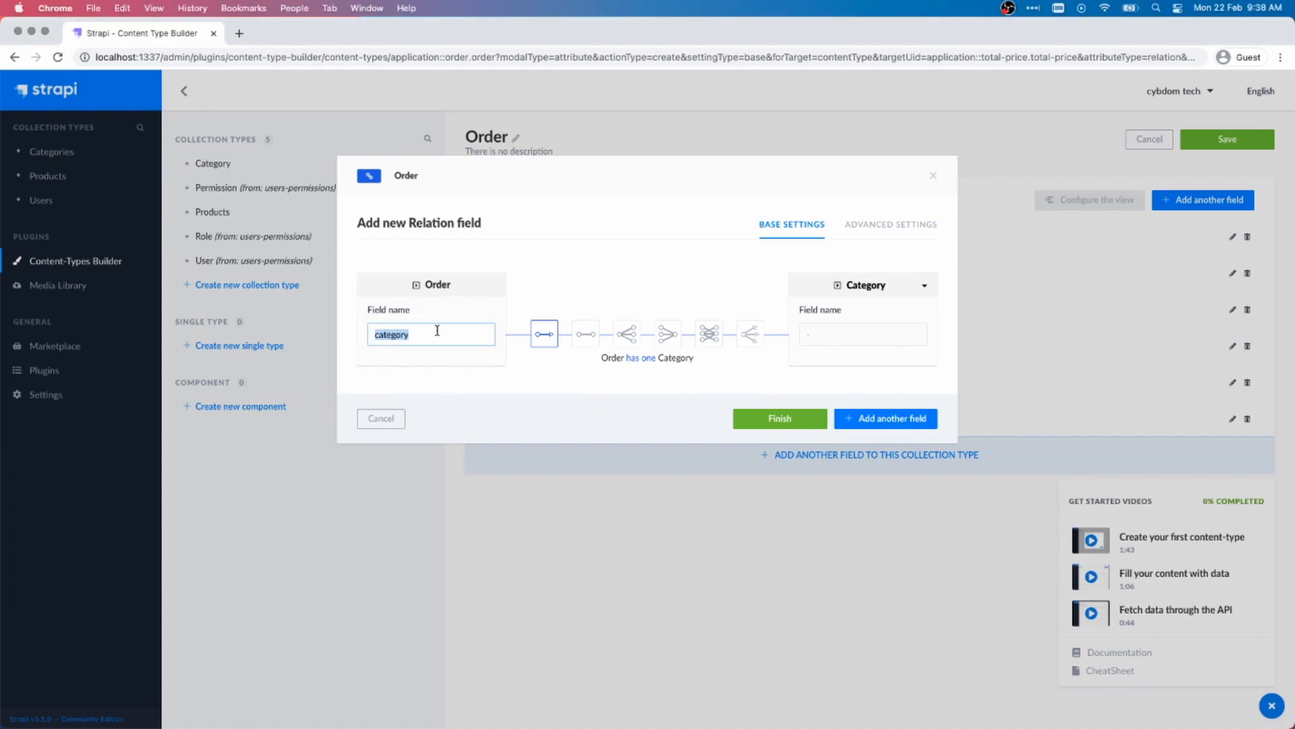
{"action": "type", "text": "users_permissions_user"}
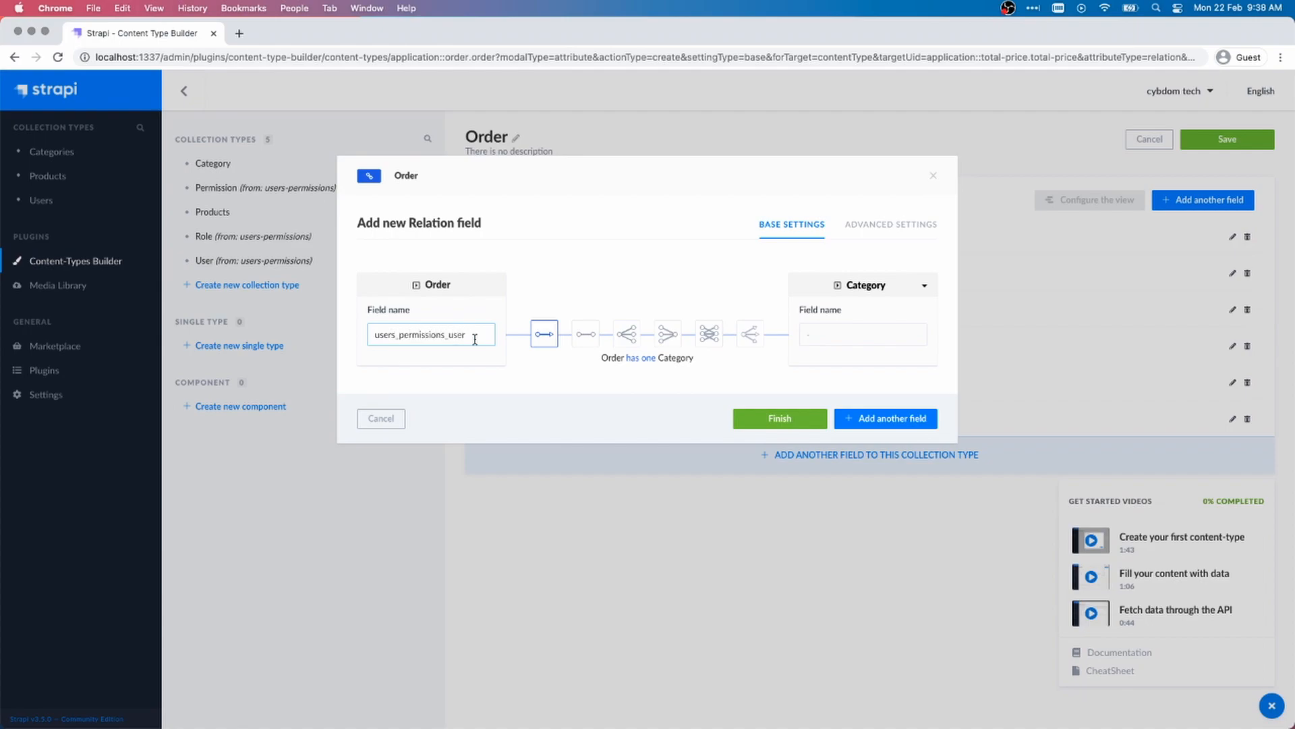
{"action": "mouse_move", "coordinate": [613, 348]}
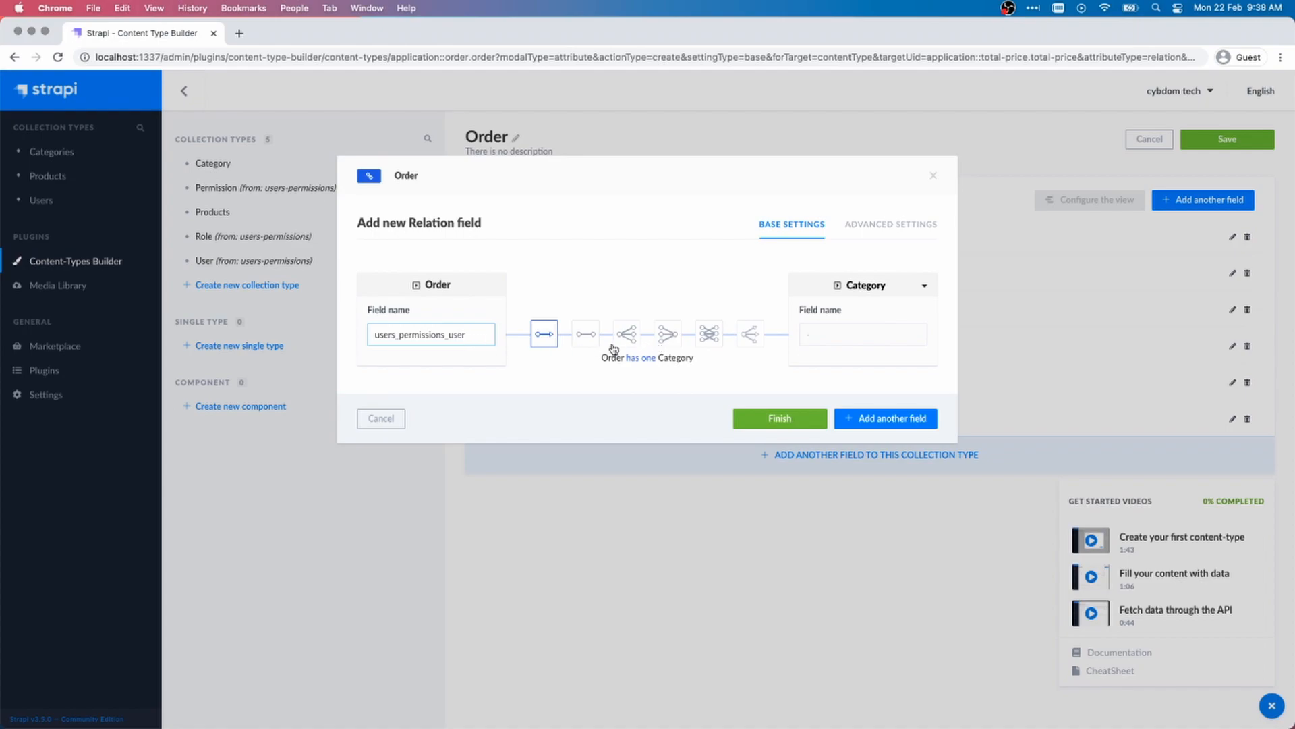
{"action": "left_click", "coordinate": [666, 333]}
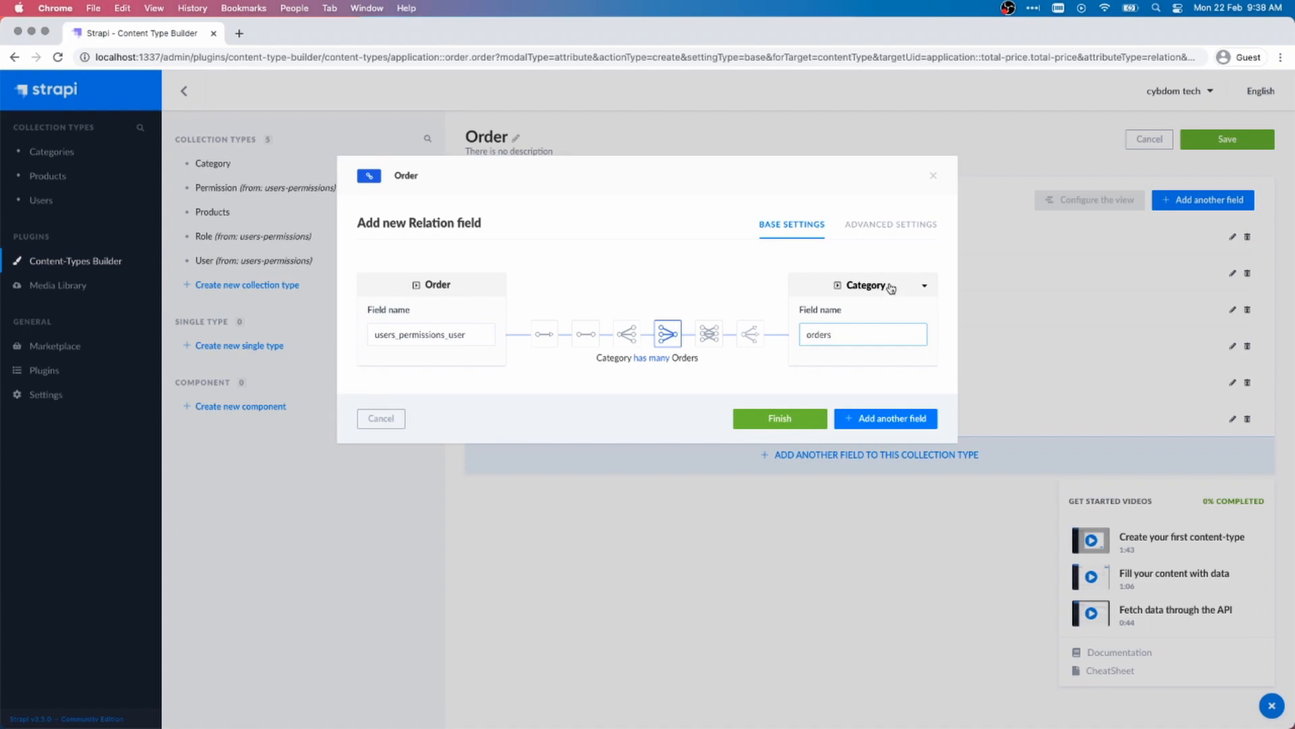
Target the relation at User (users-permissions), finish it and save Order.
{"action": "left_click", "coordinate": [863, 285]}
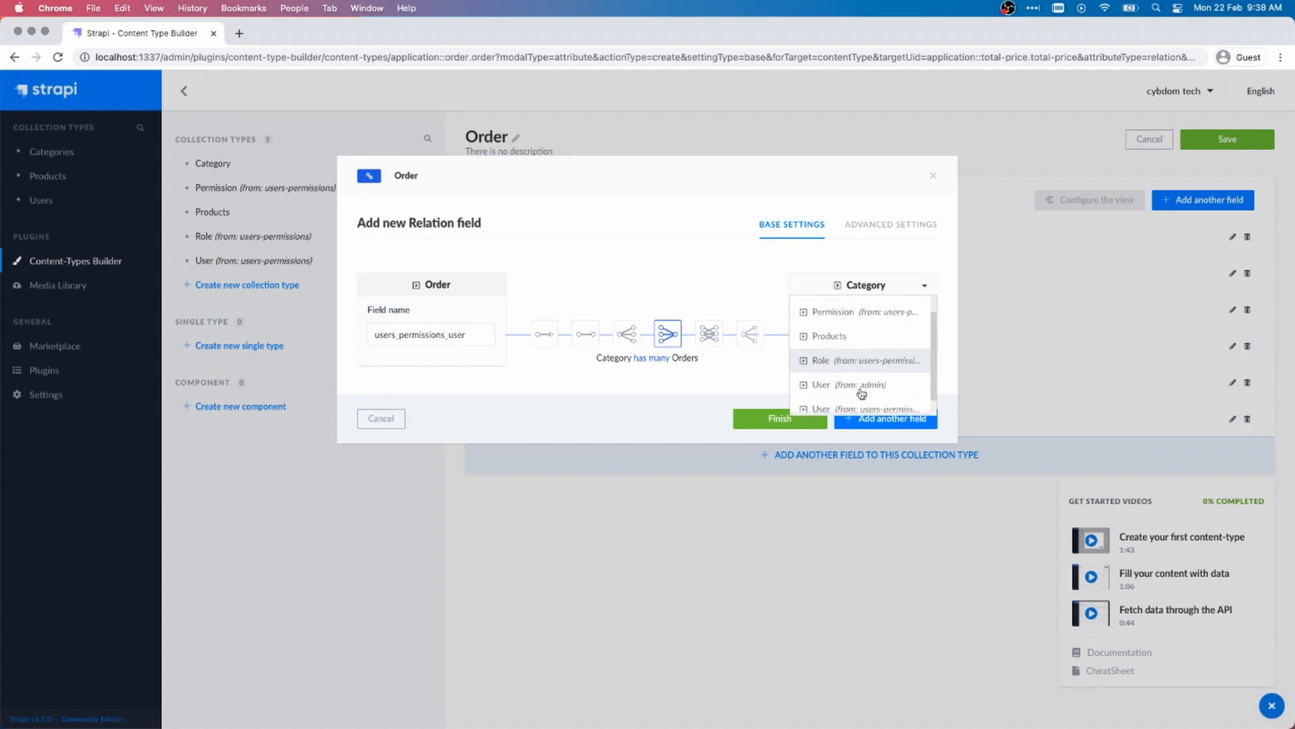
{"action": "scroll", "scroll_direction": "down", "scroll_amount": 3}
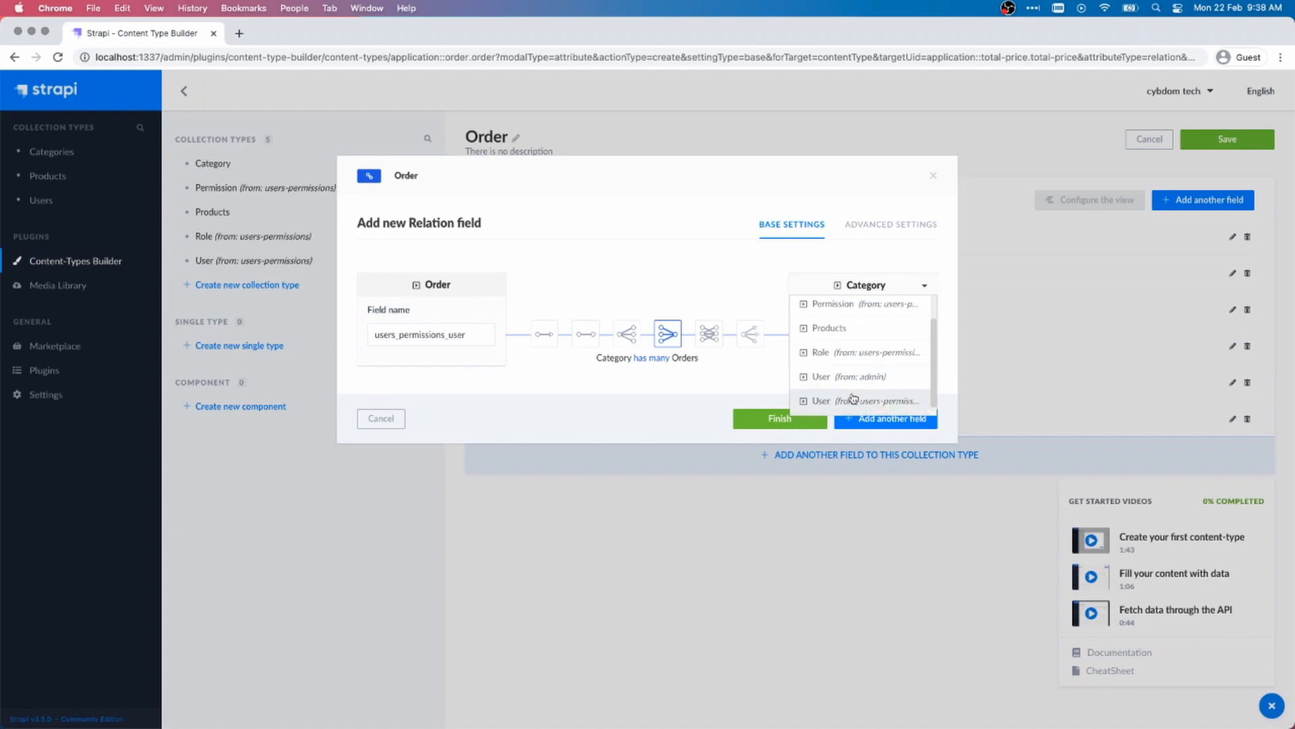
{"action": "left_click", "coordinate": [859, 401]}
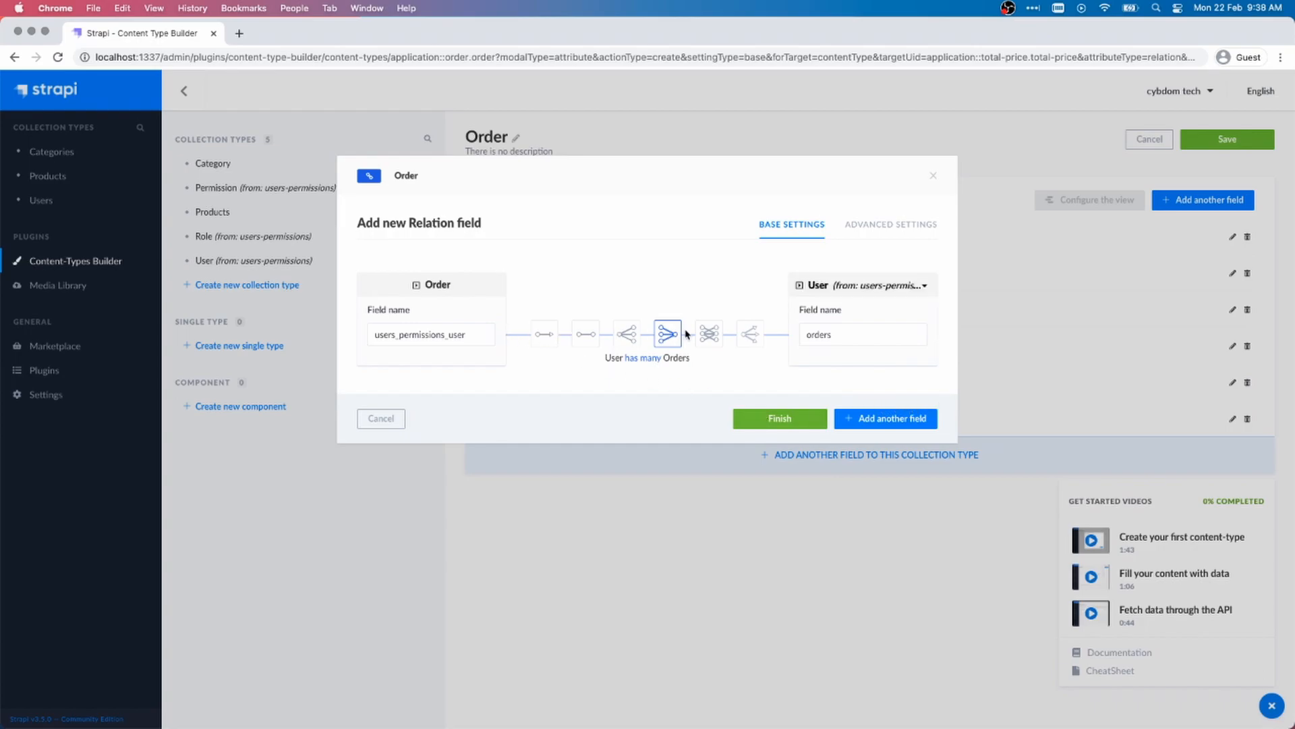
{"action": "left_click", "coordinate": [777, 419]}
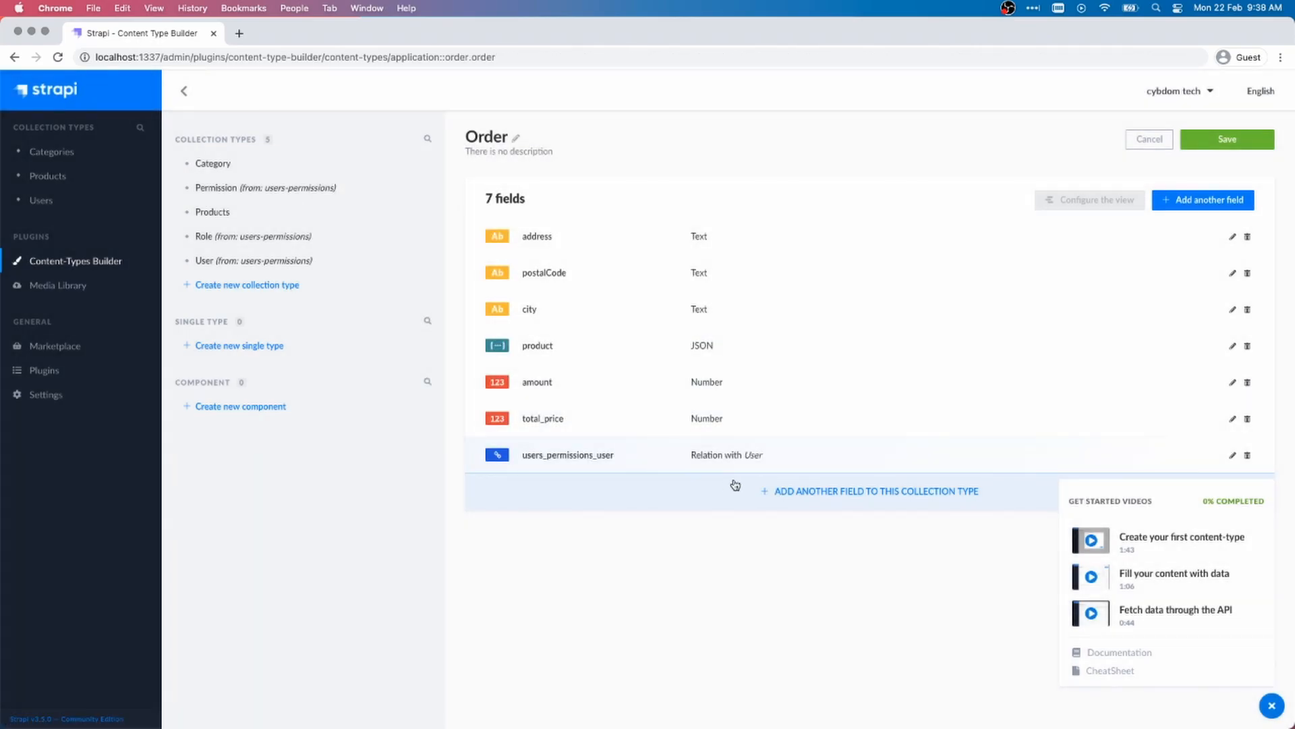
{"action": "left_click", "coordinate": [1226, 139]}
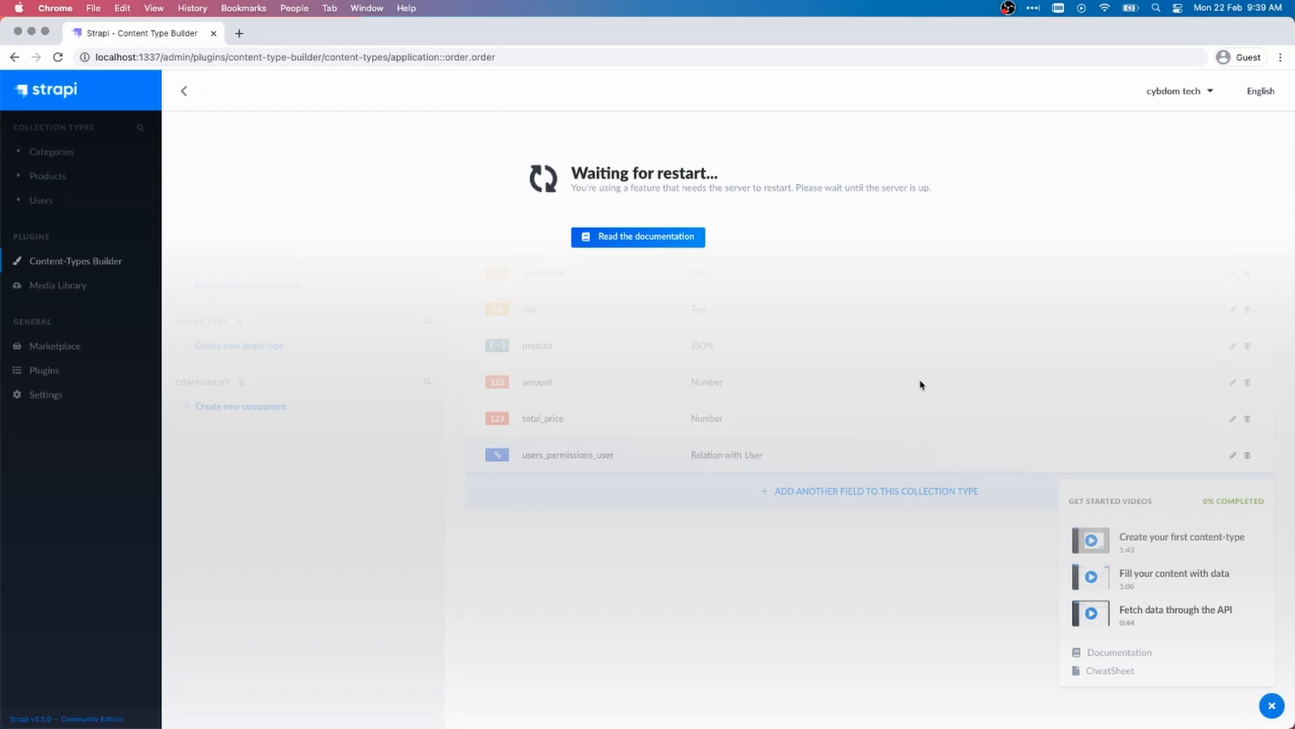
{"action": "mouse_move", "coordinate": [731, 419]}
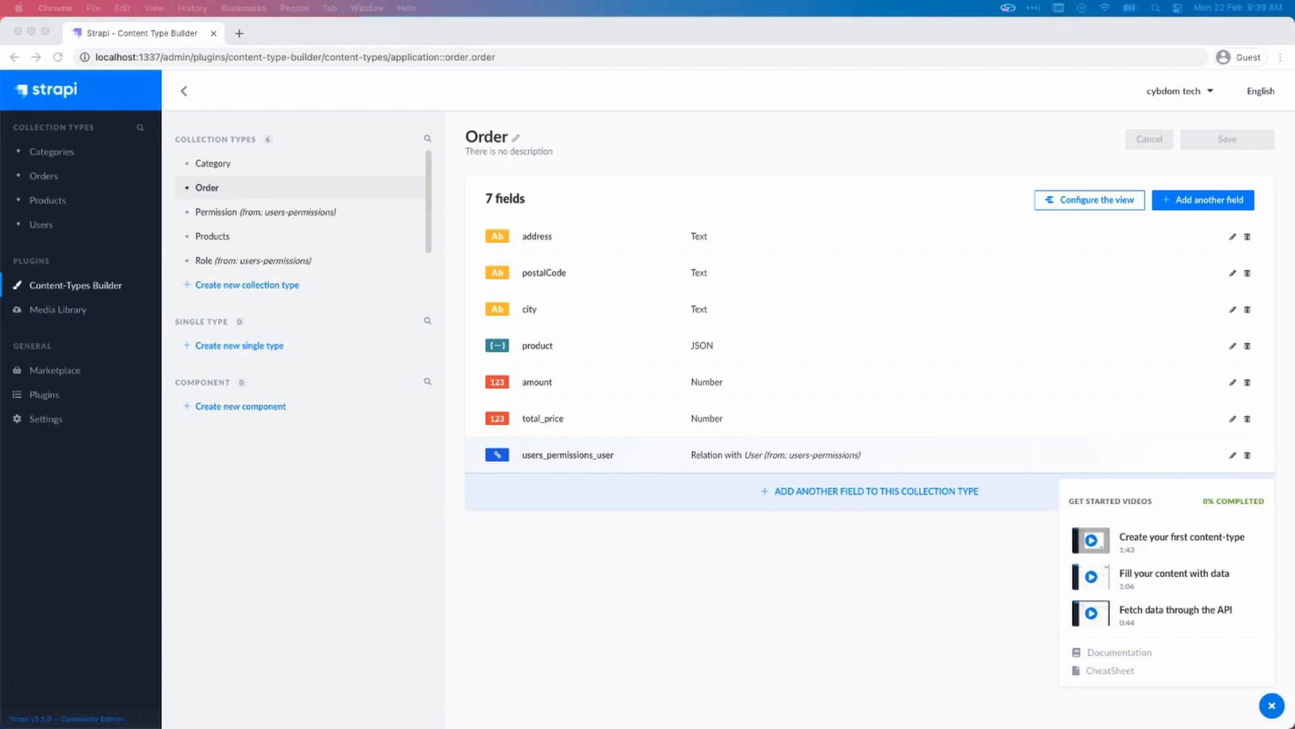
{"action": "mouse_move", "coordinate": [303, 175]}
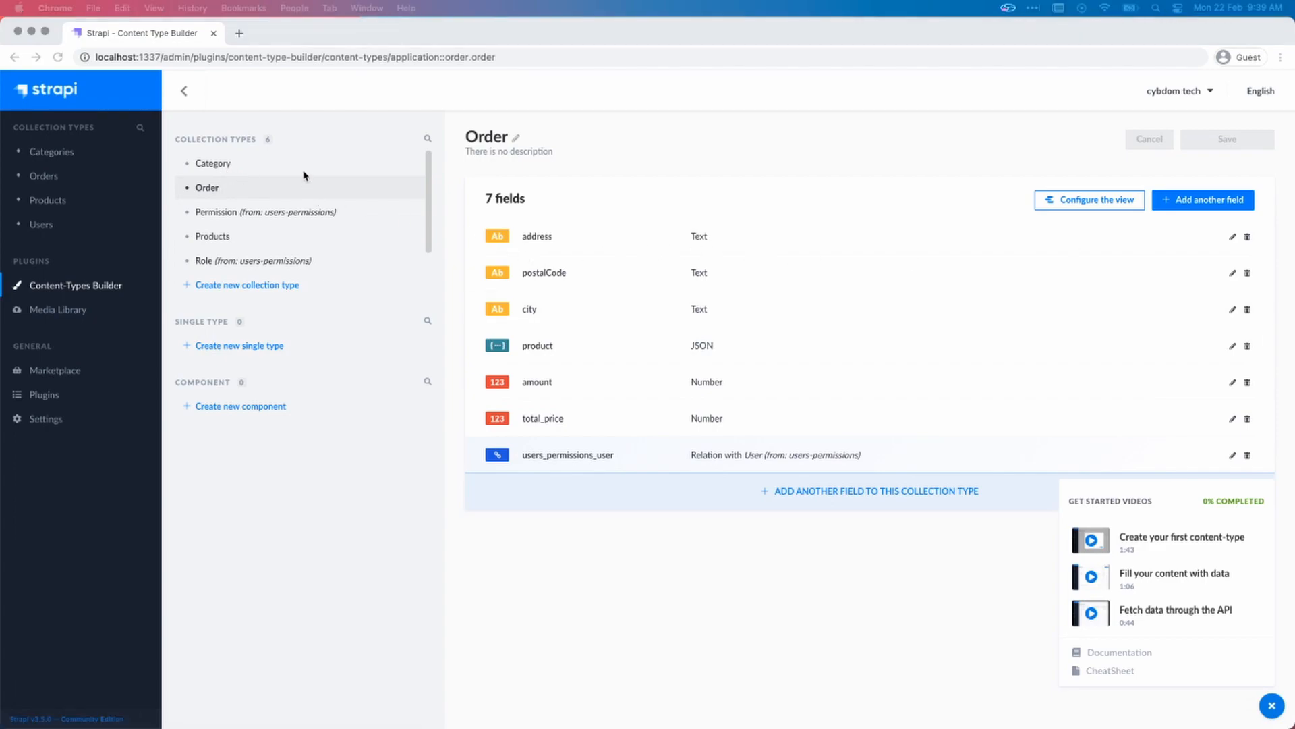
Add a Relation field 'products' to Category, set as many-to-many.
{"action": "left_click", "coordinate": [212, 163]}
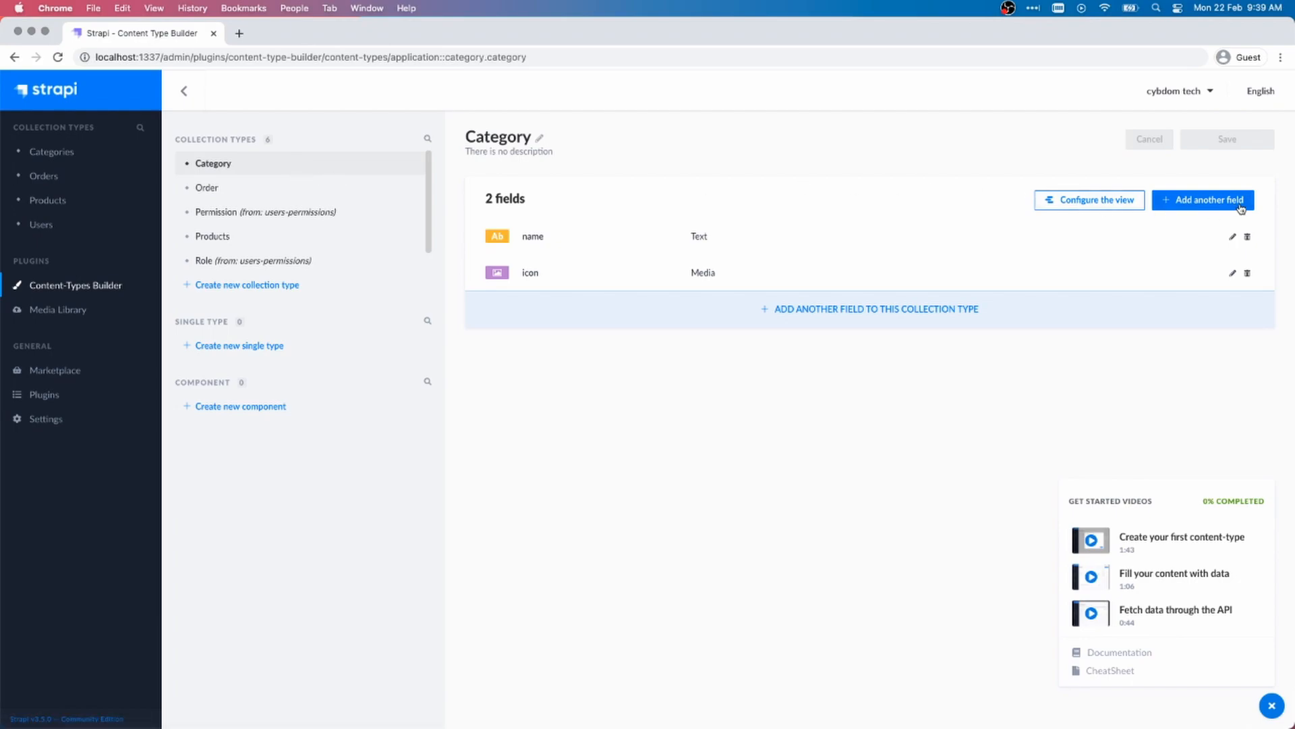
{"action": "left_click", "coordinate": [1202, 199]}
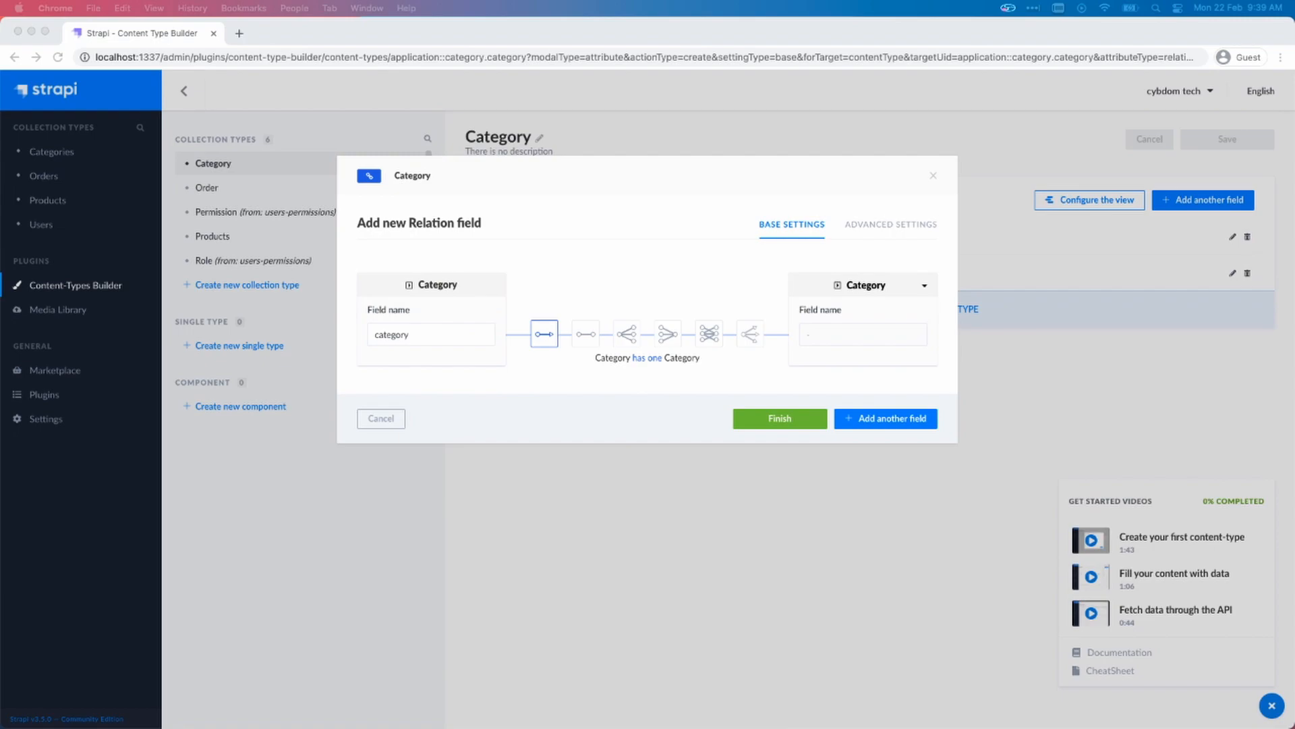
{"action": "left_click", "coordinate": [430, 335]}
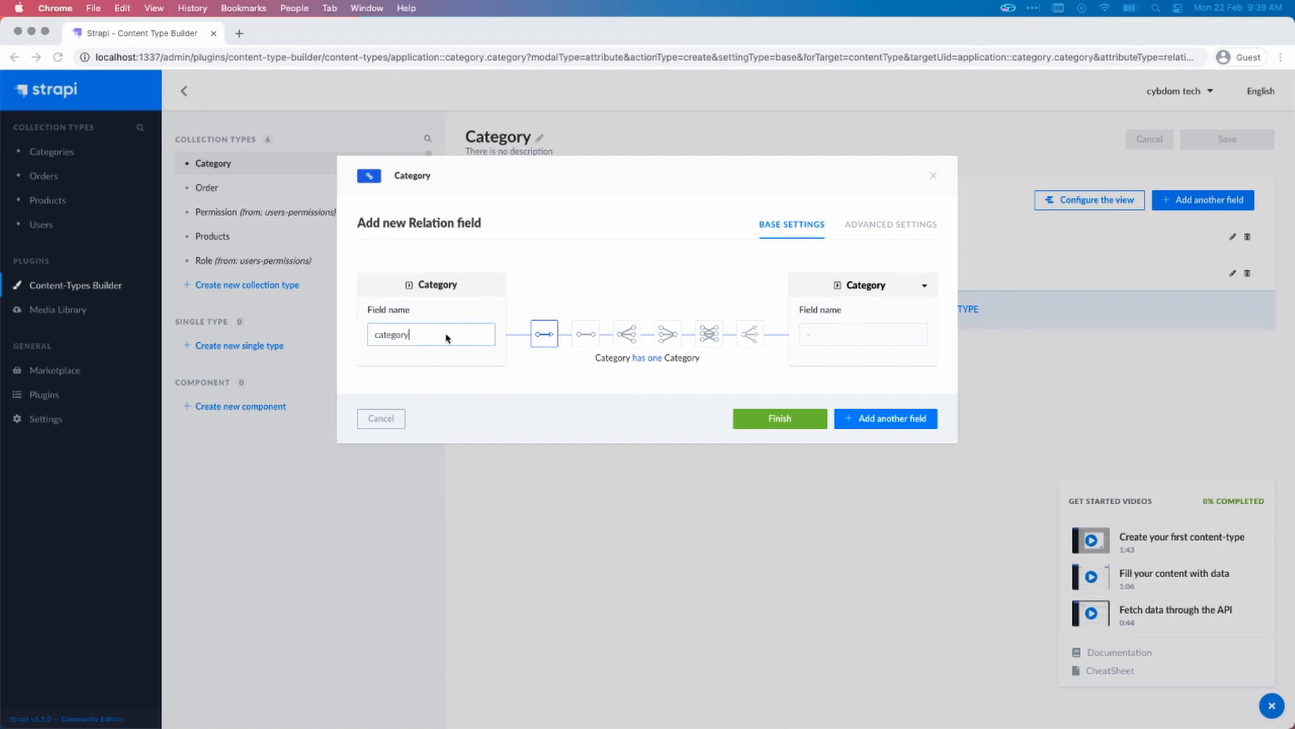
{"action": "type", "text": "products"}
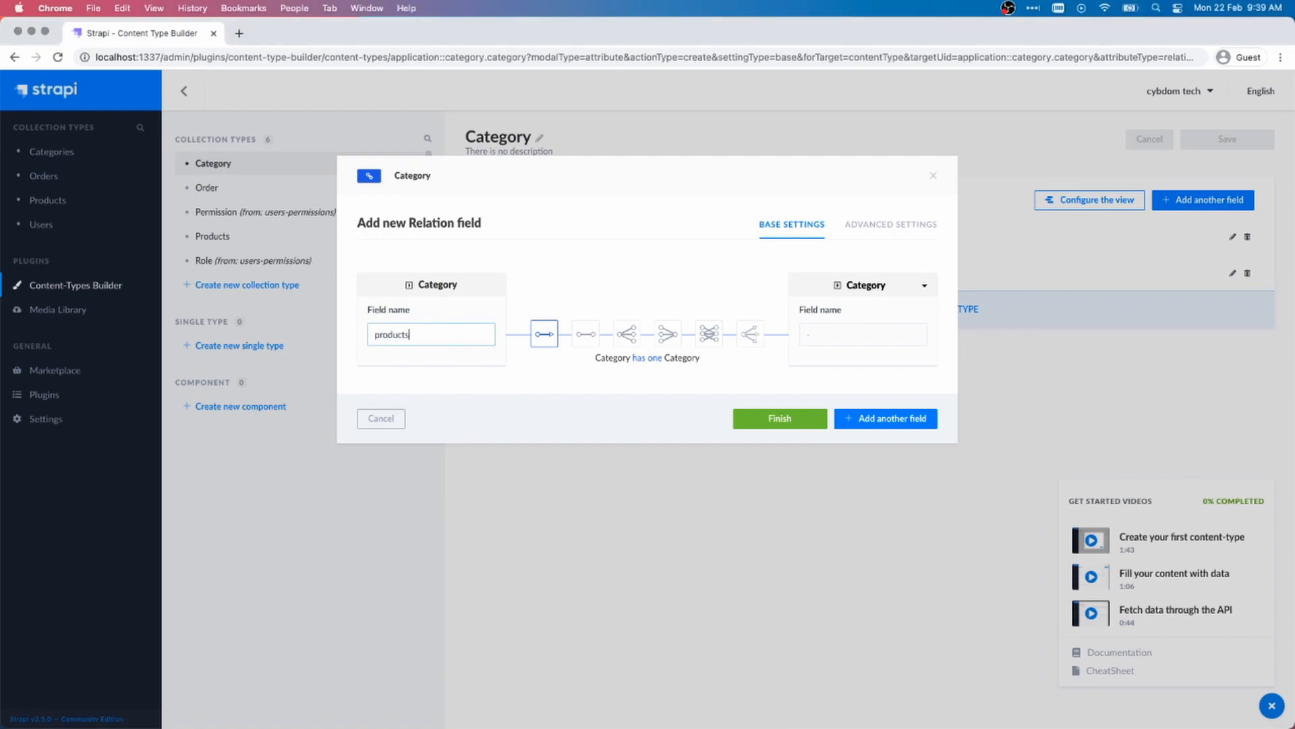
{"action": "left_click", "coordinate": [709, 333]}
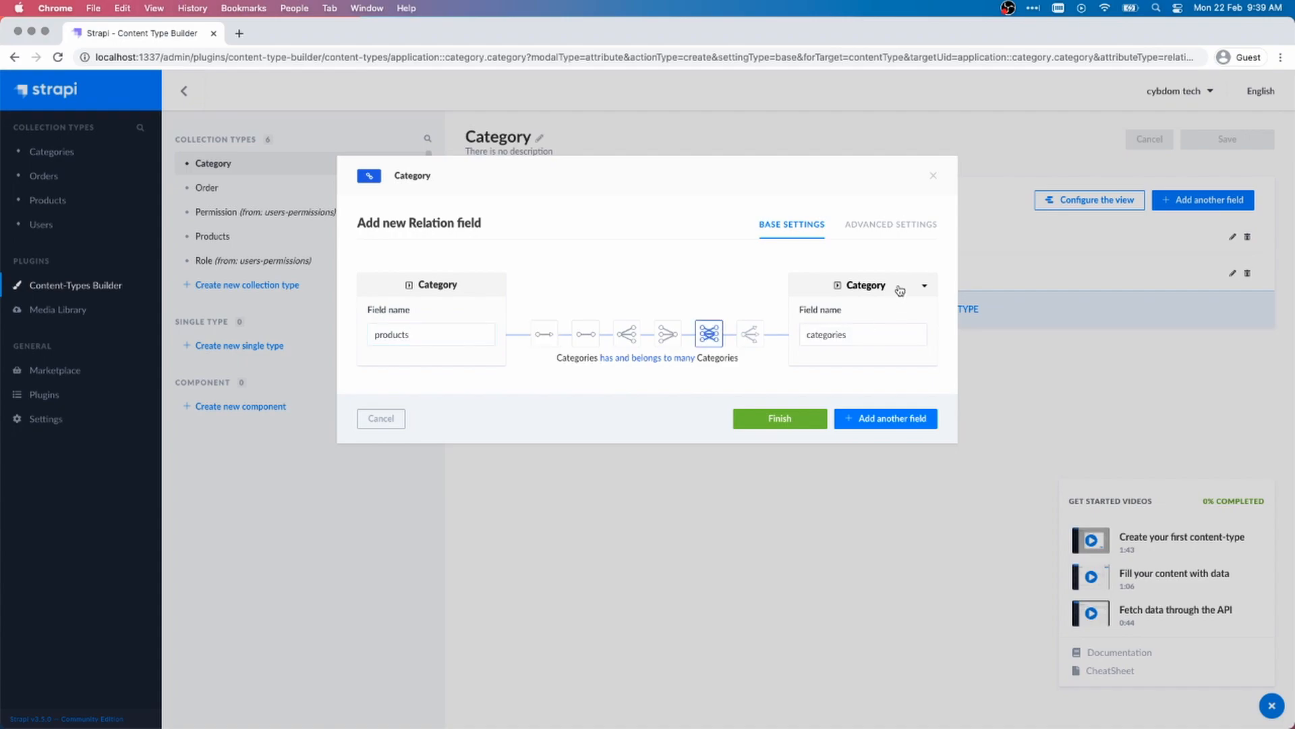
Target the relation at Products and save Category.
{"action": "left_click", "coordinate": [923, 284]}
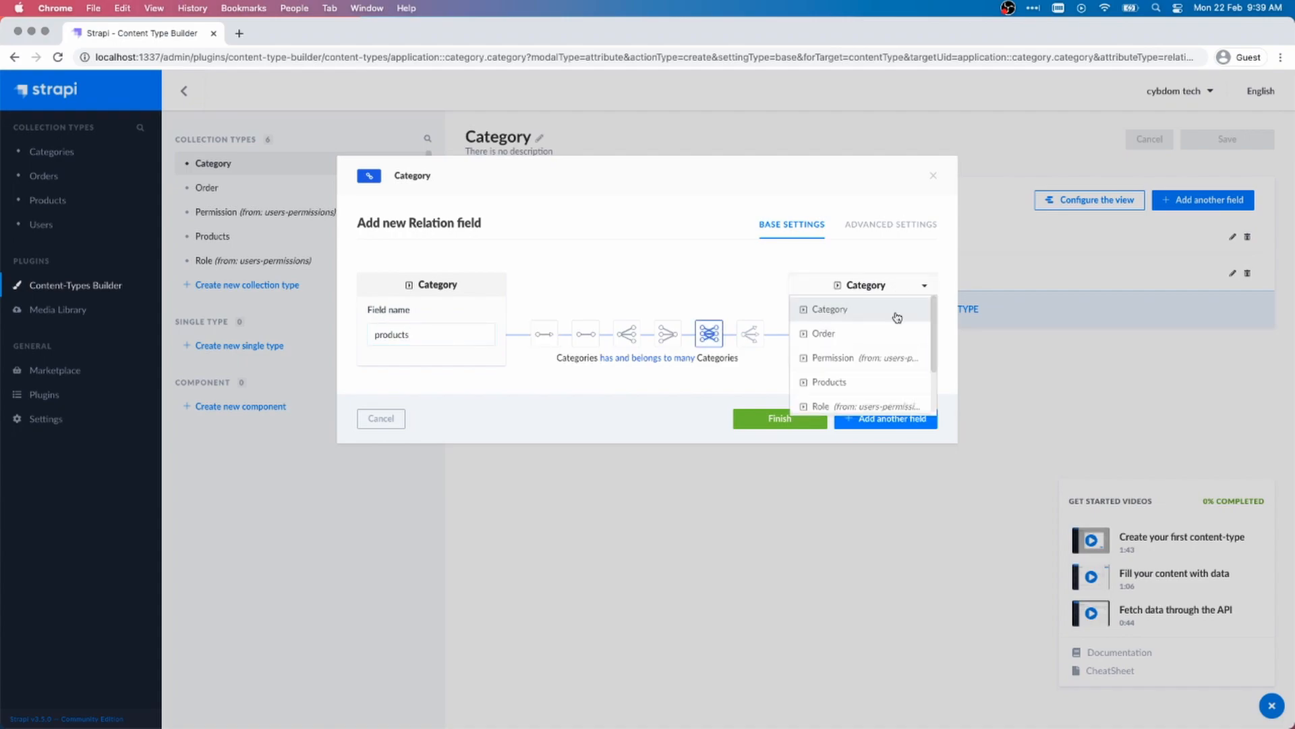
{"action": "left_click", "coordinate": [827, 382]}
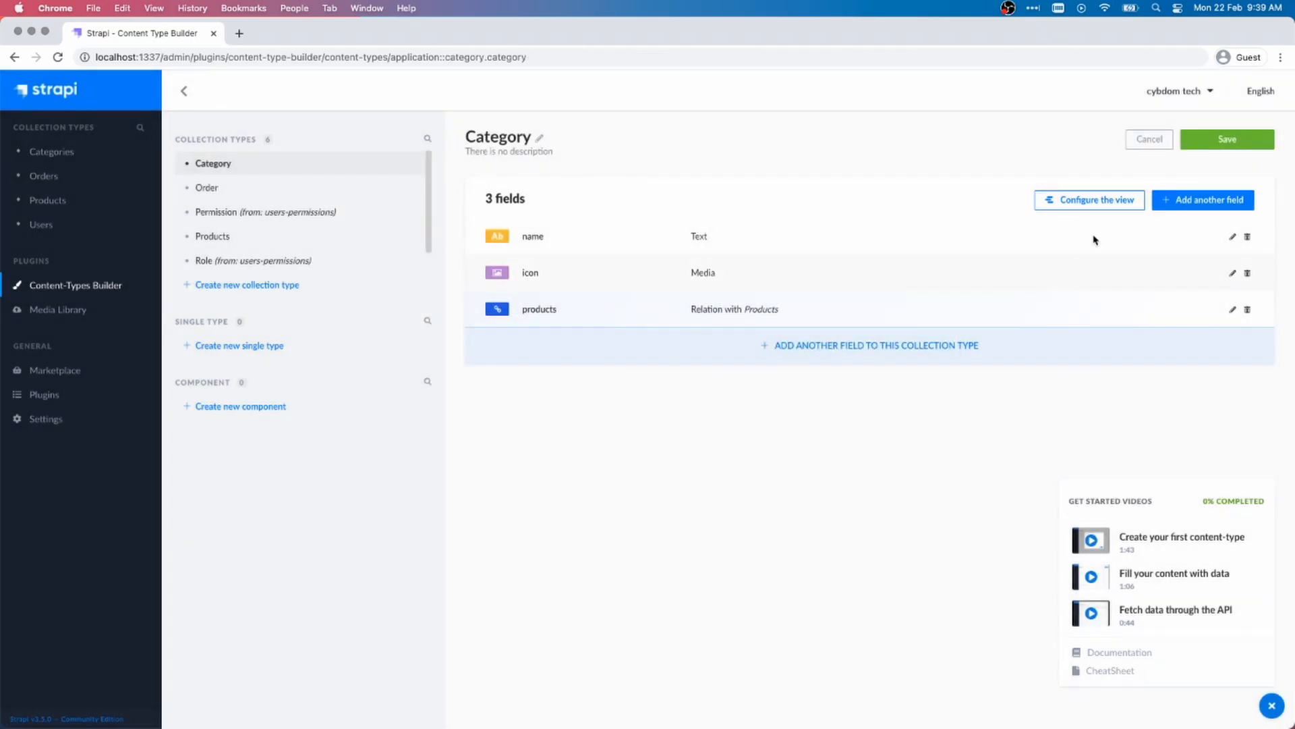
{"action": "left_click", "coordinate": [1226, 139]}
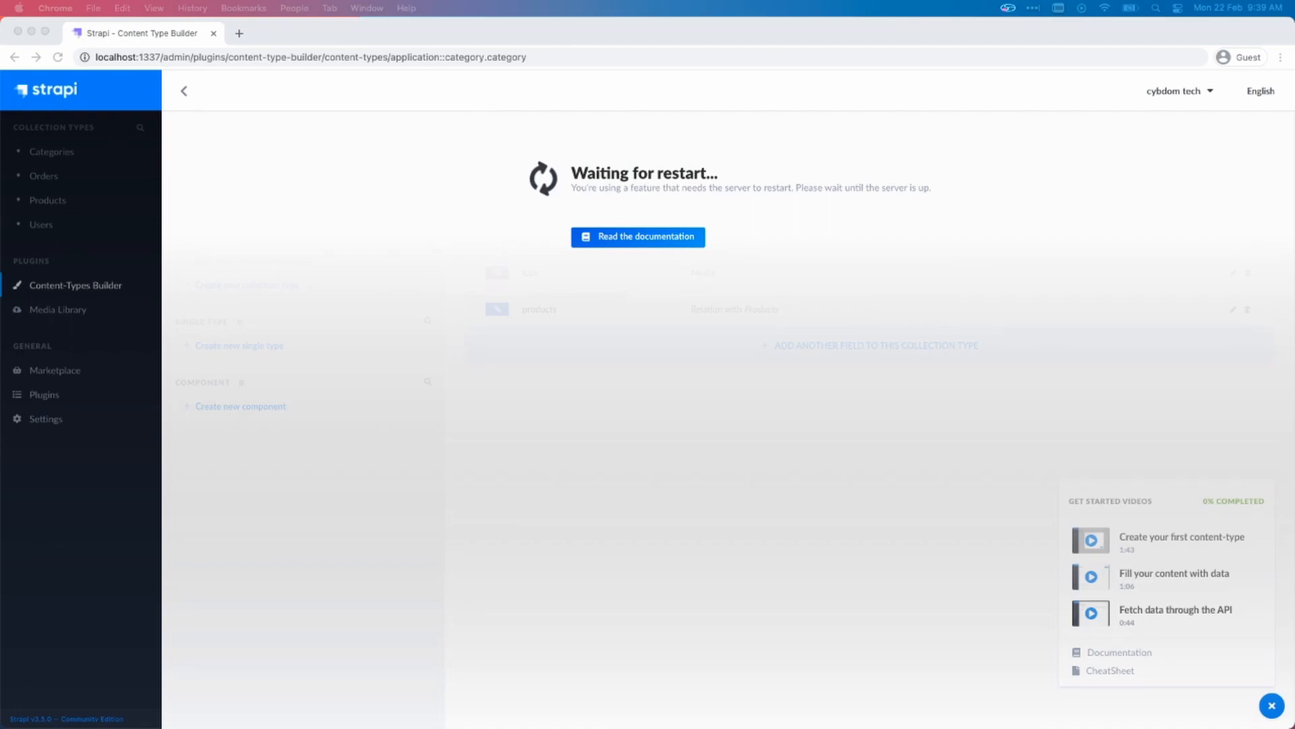
{"action": "mouse_move", "coordinate": [375, 261]}
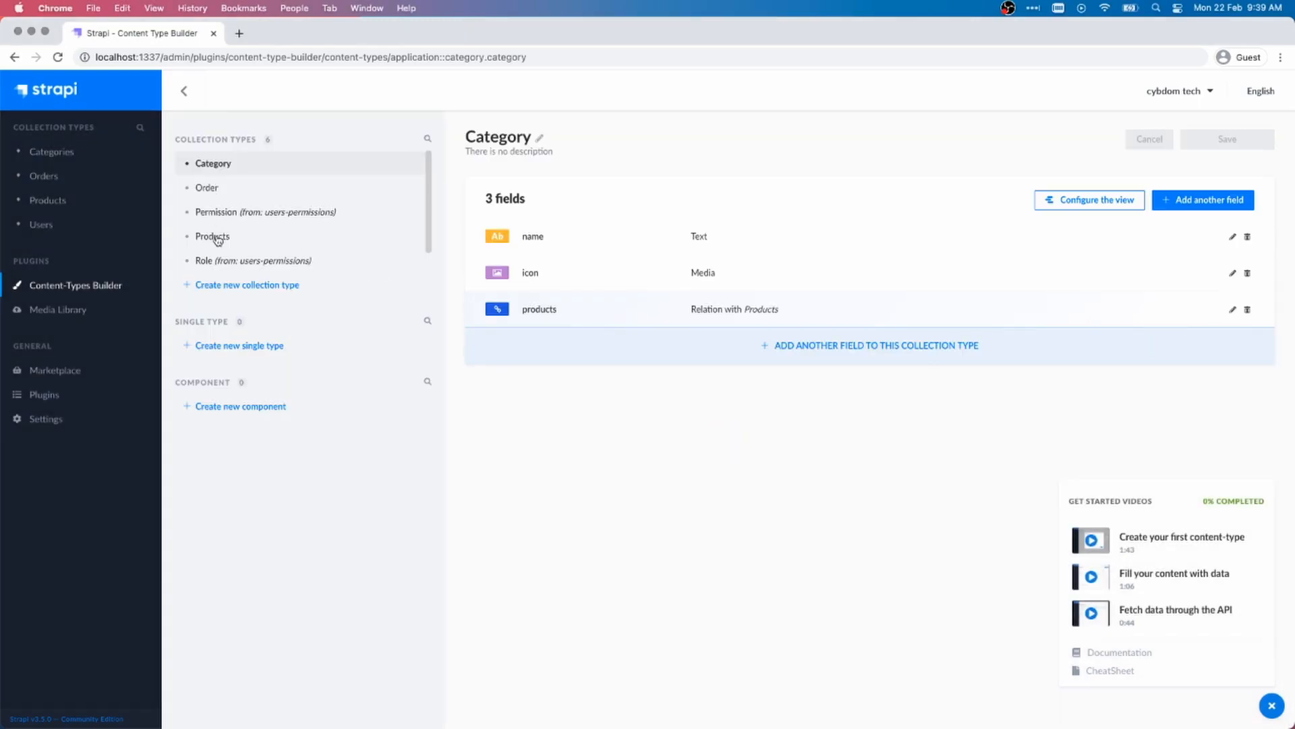
Inspect Products' categories relation unchanged, then view the empty Categories entries list.
{"action": "left_click", "coordinate": [212, 236]}
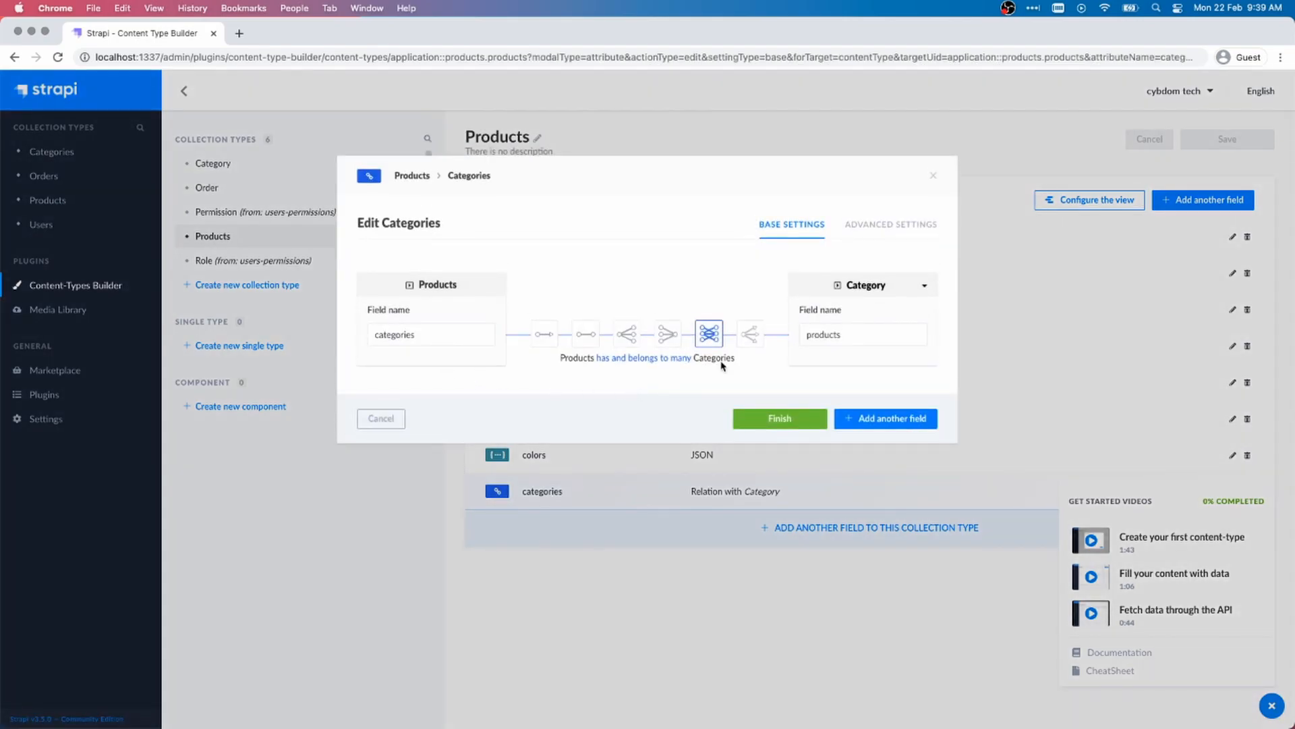
{"action": "left_click", "coordinate": [779, 419]}
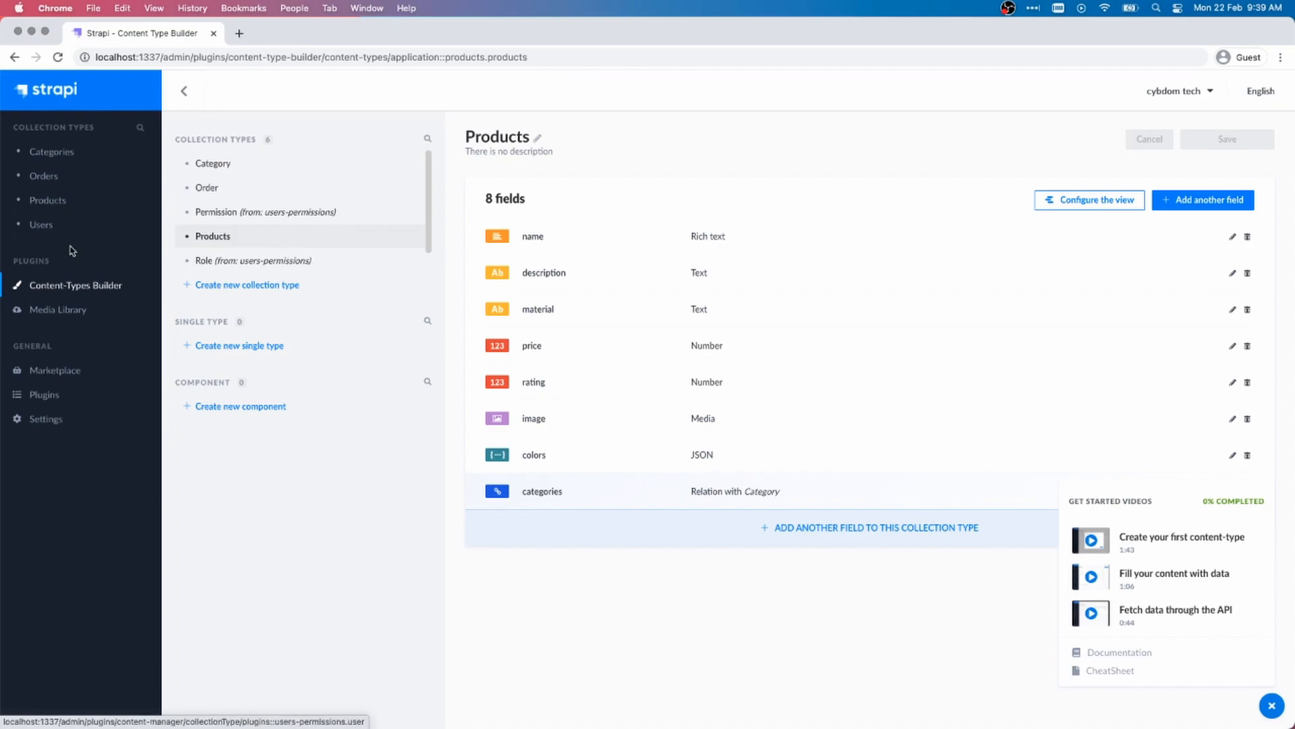
{"action": "left_click", "coordinate": [51, 151]}
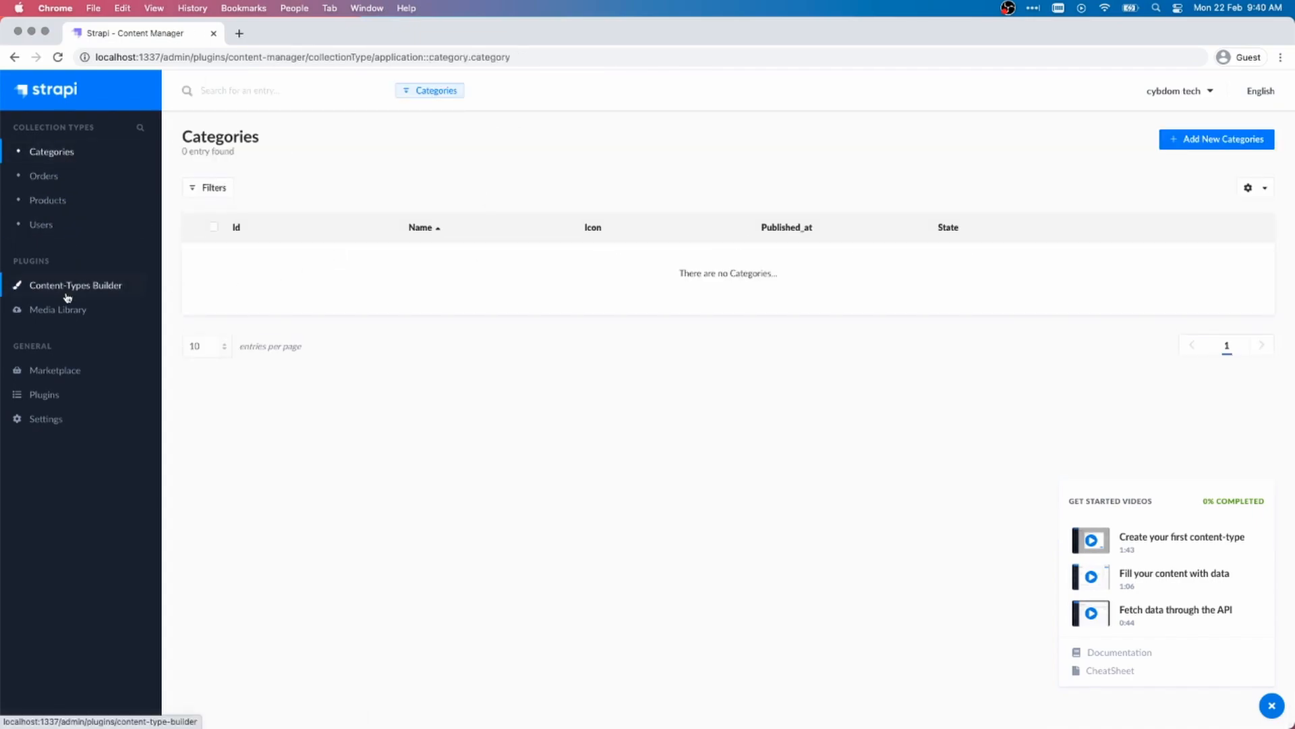
Upload all eight product and icon PNGs to the Media Library.
{"action": "left_click", "coordinate": [58, 309]}
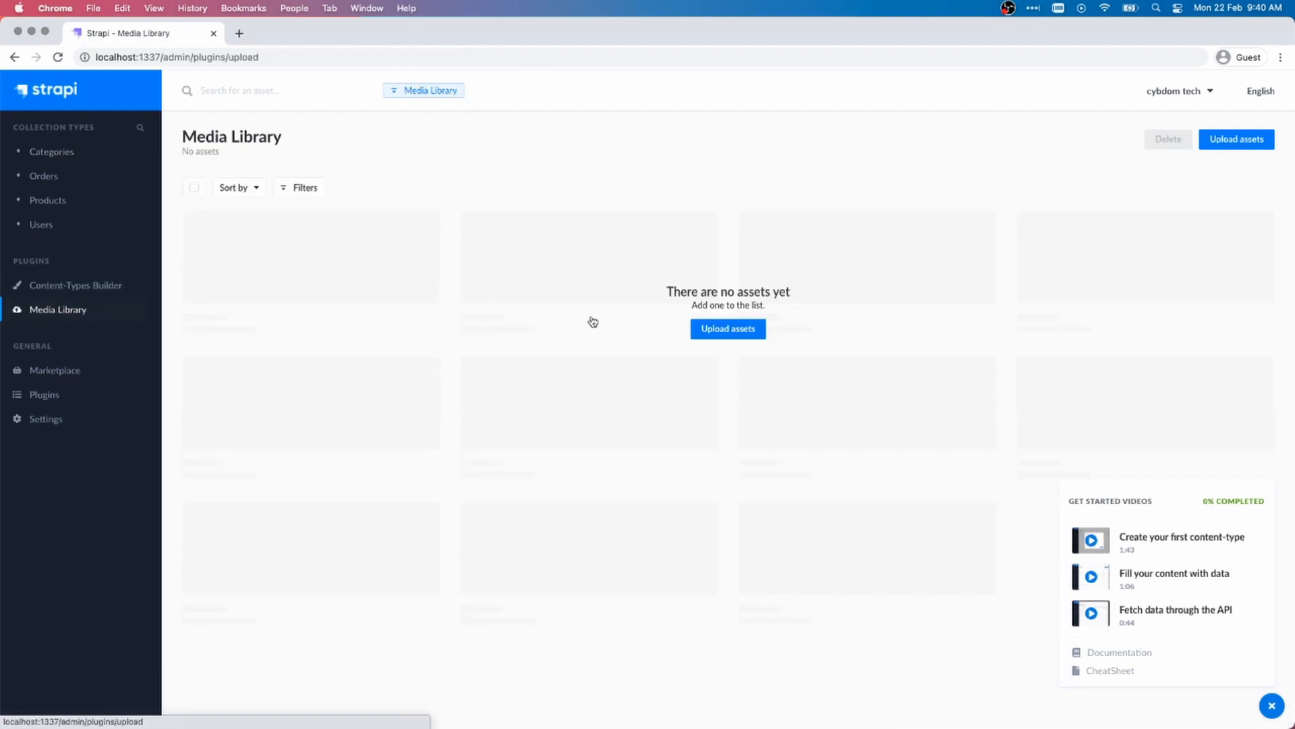
{"action": "left_click", "coordinate": [727, 328]}
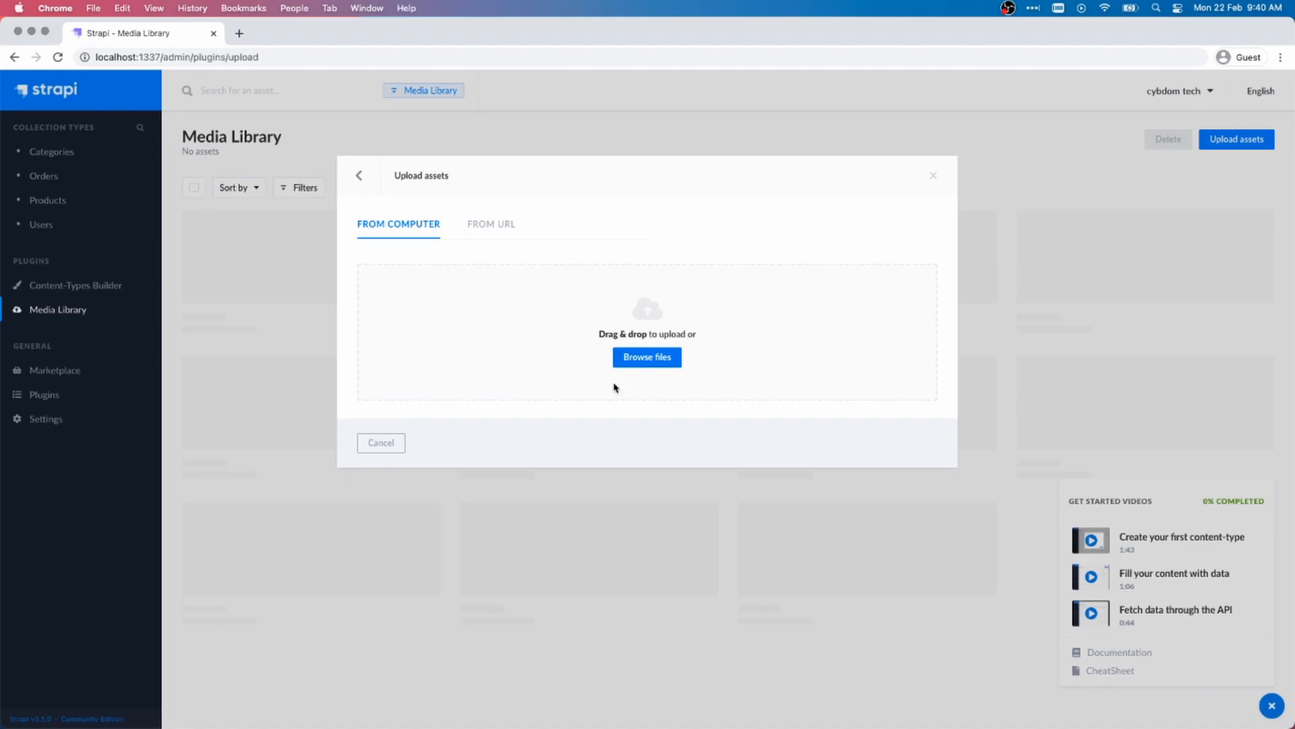
{"action": "left_click", "coordinate": [646, 356]}
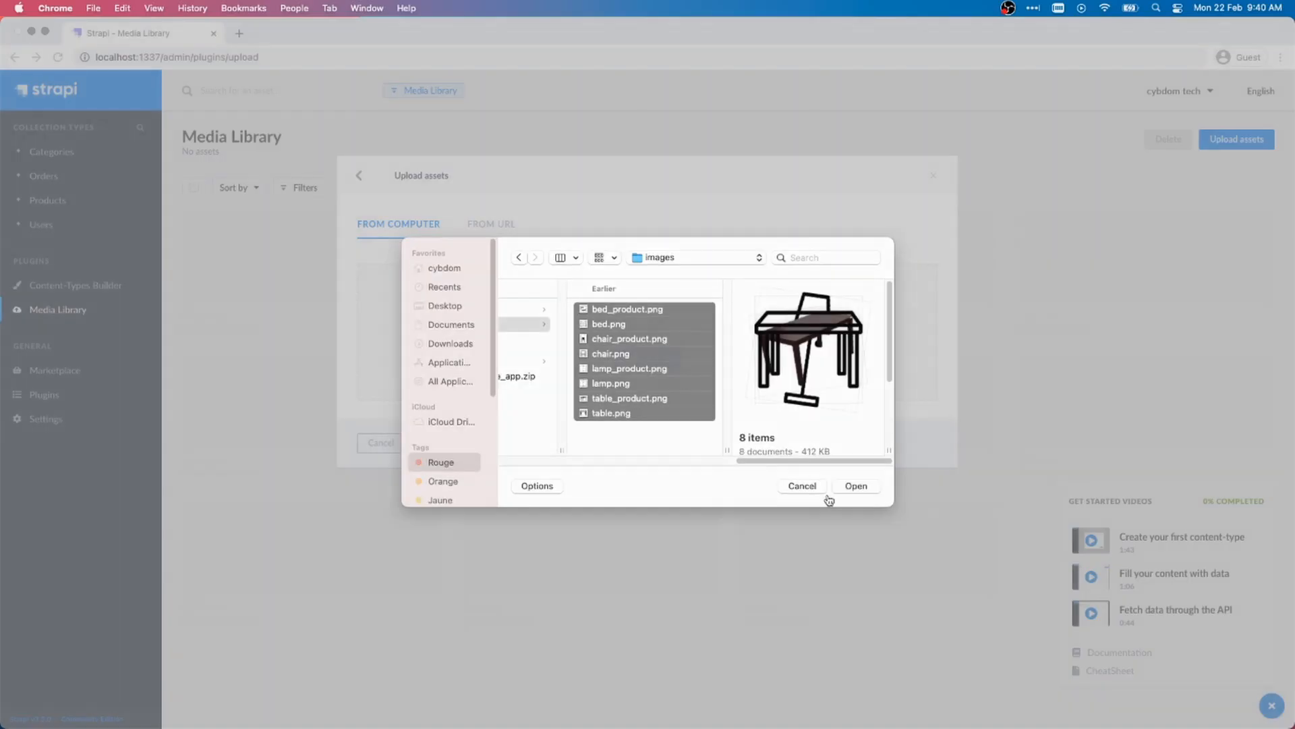
{"action": "left_click", "coordinate": [855, 486]}
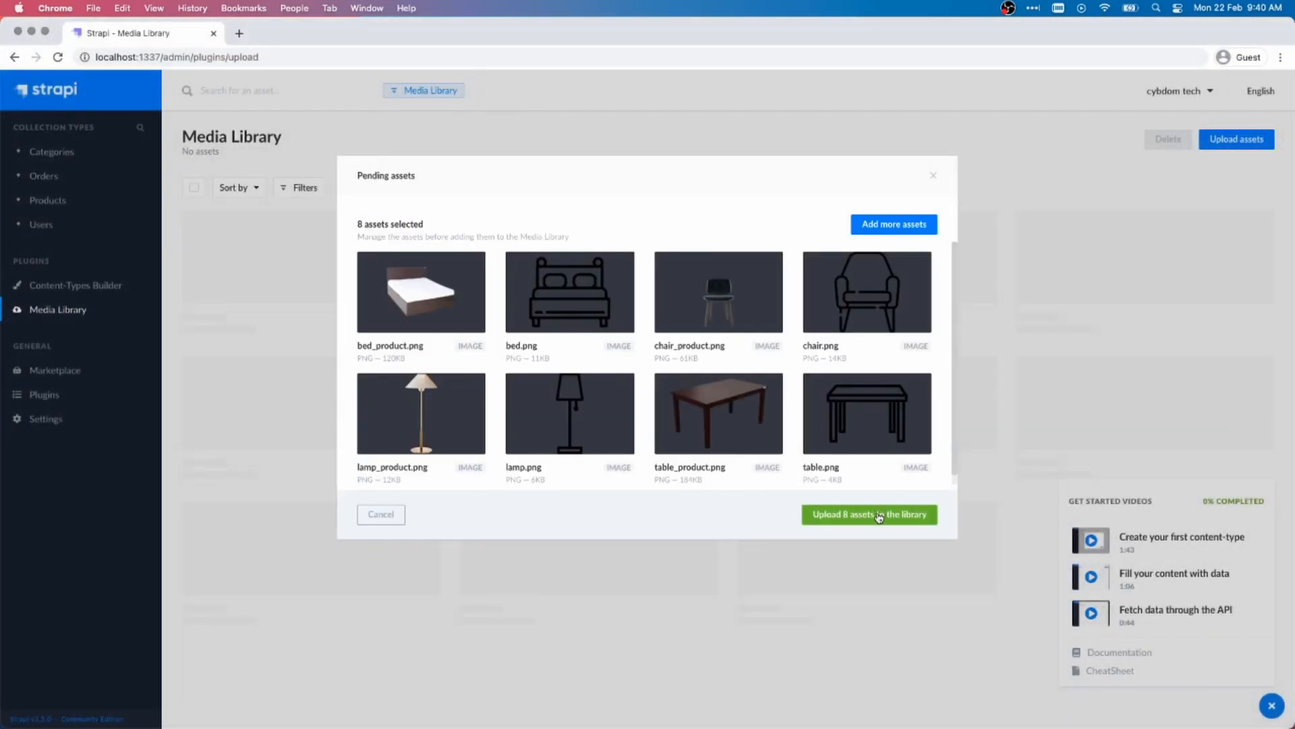
{"action": "left_click", "coordinate": [868, 514]}
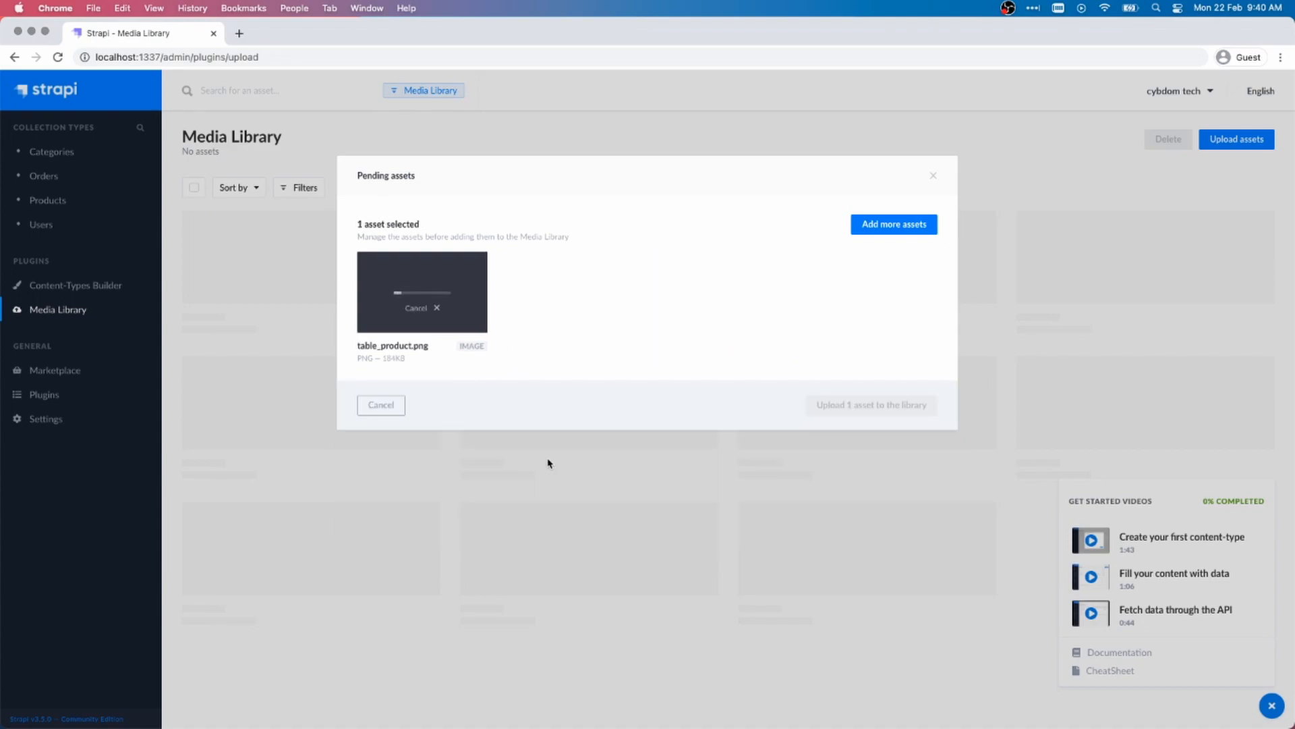
Return to Categories and start a new category entry.
{"action": "left_click", "coordinate": [871, 404]}
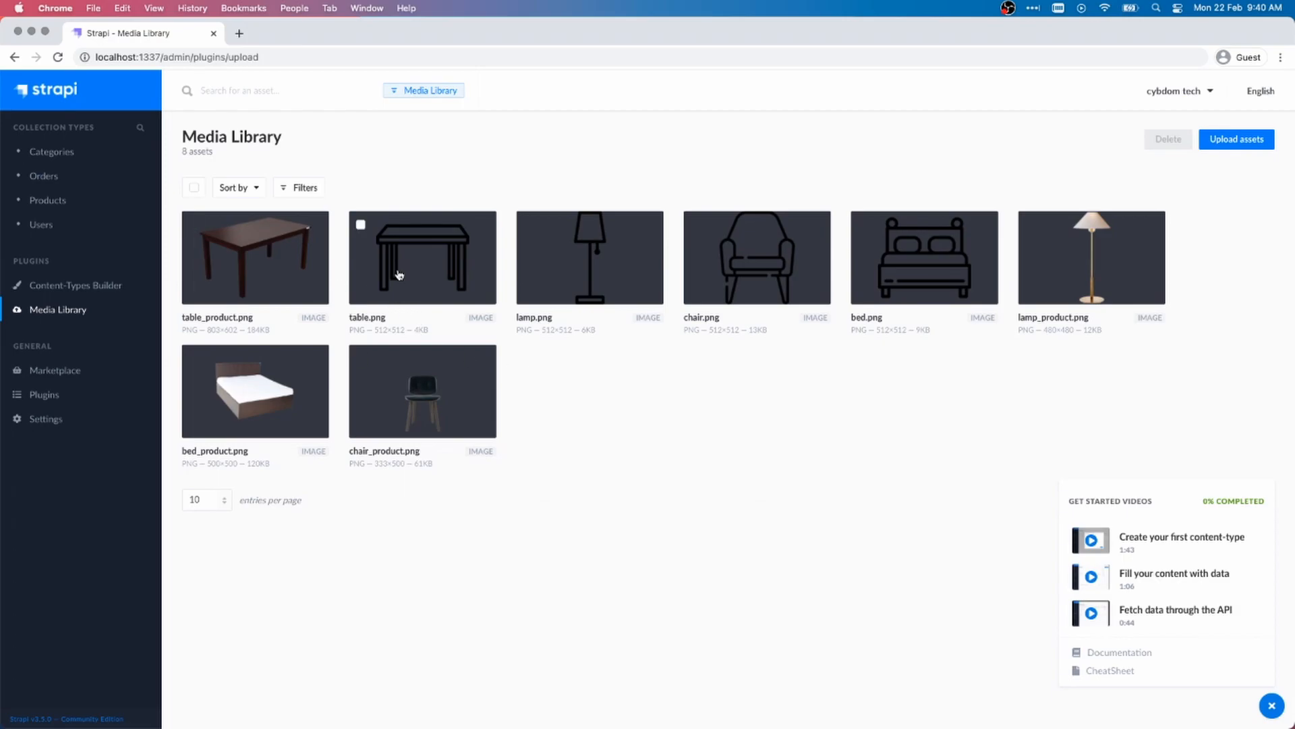
{"action": "left_click", "coordinate": [1237, 139]}
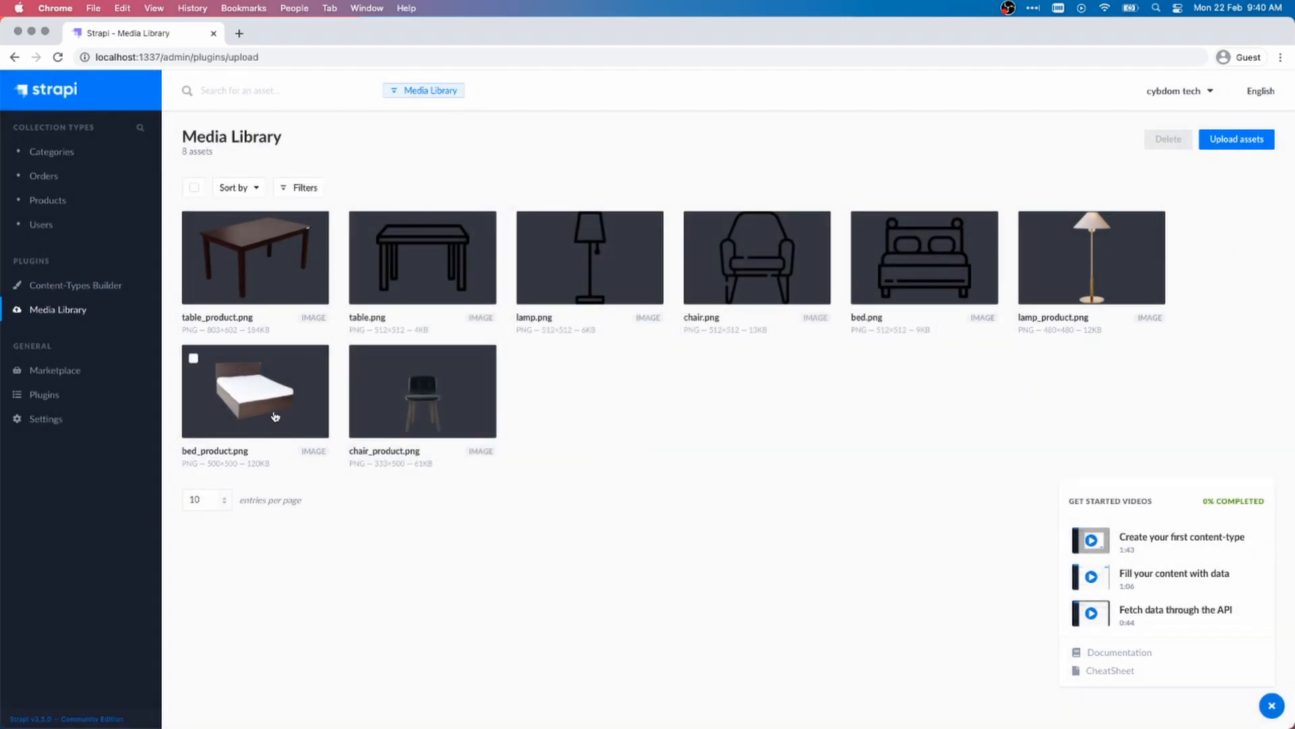
{"action": "left_click", "coordinate": [51, 151]}
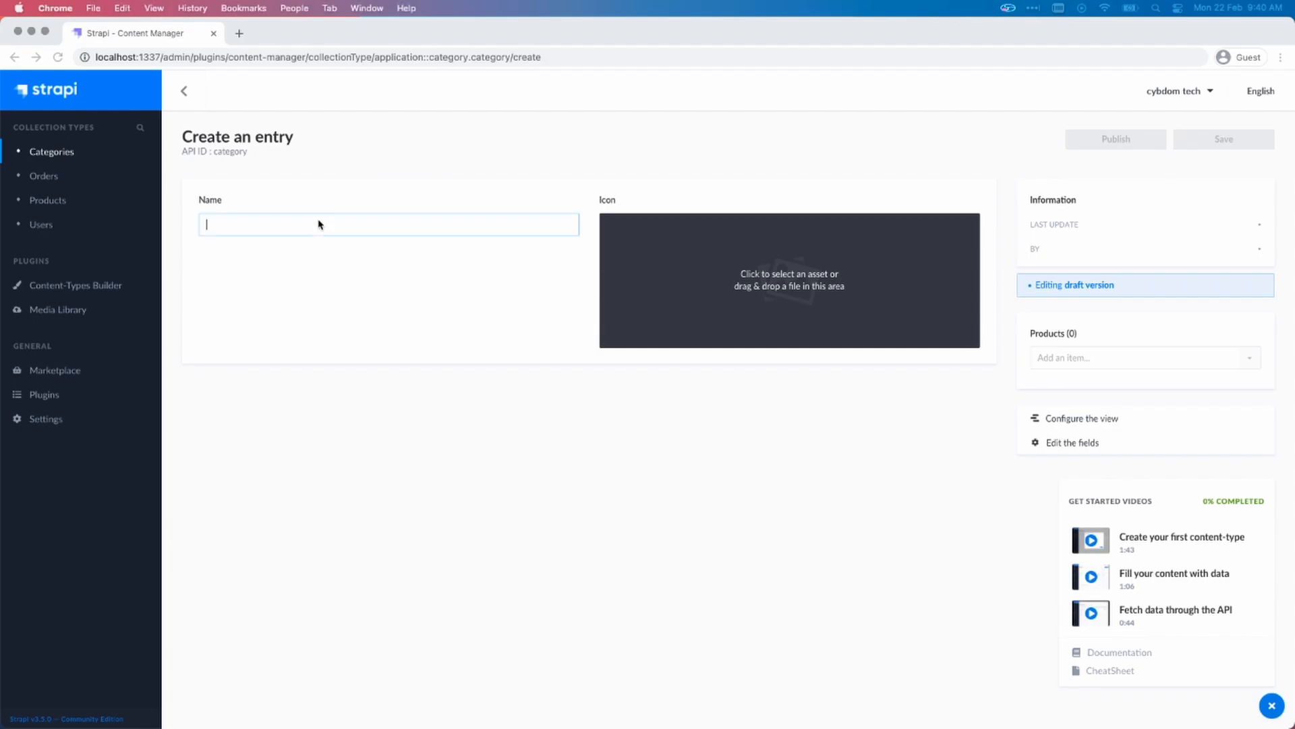
Create a Beds category with the bed.png outline icon, save it and publish it.
{"action": "type", "text": "B"}
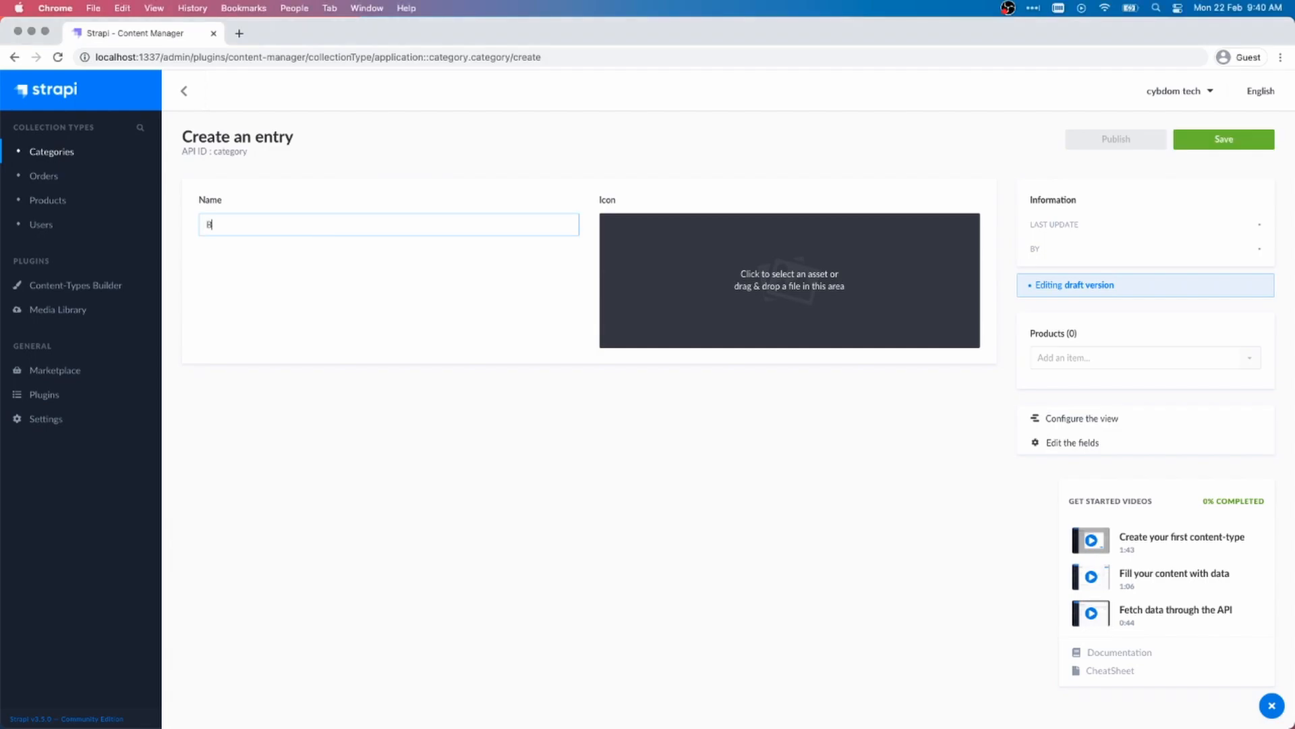
{"action": "type", "text": "eds"}
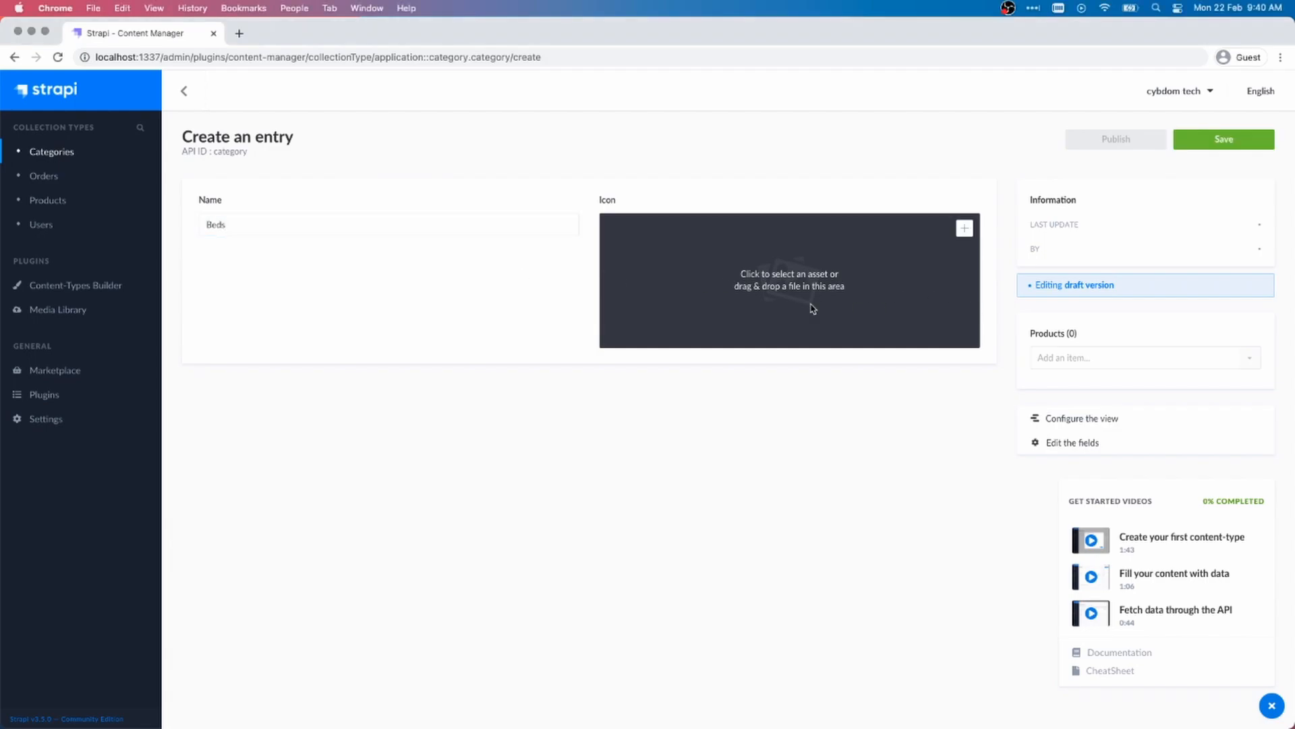
{"action": "left_click", "coordinate": [788, 280]}
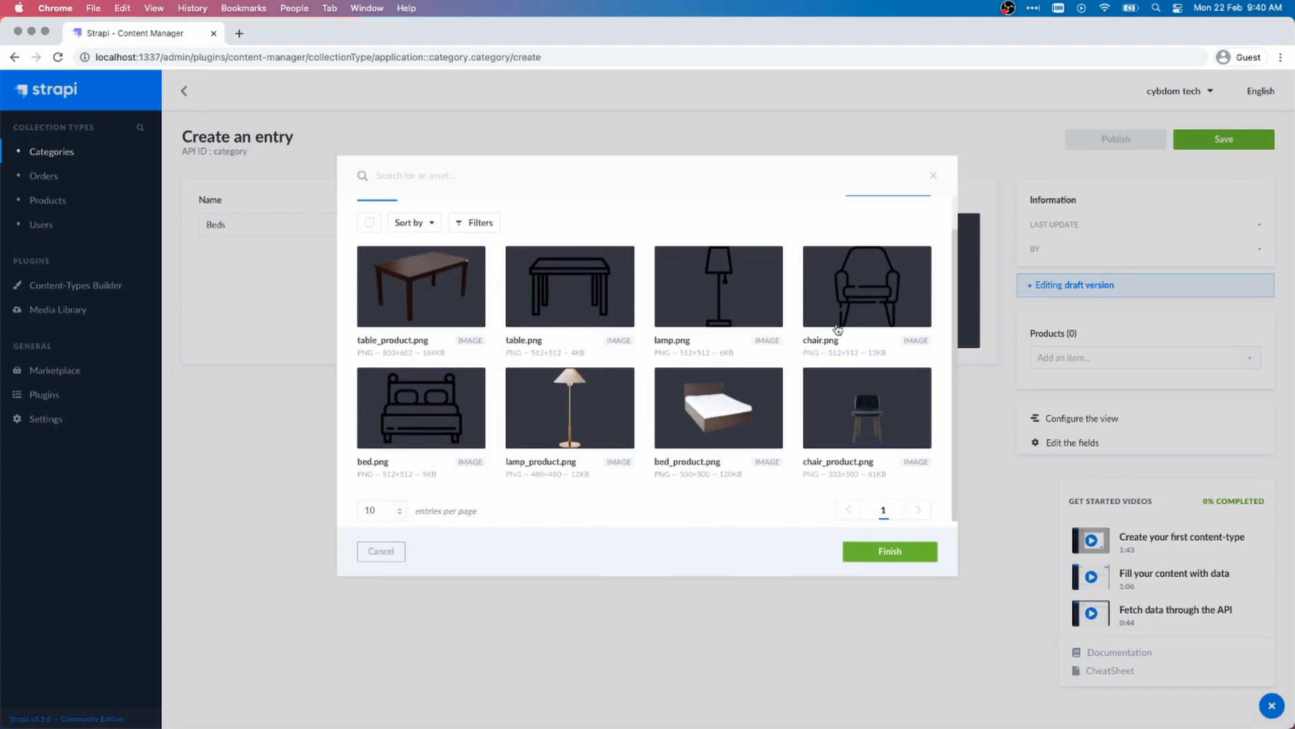
{"action": "left_click", "coordinate": [420, 407]}
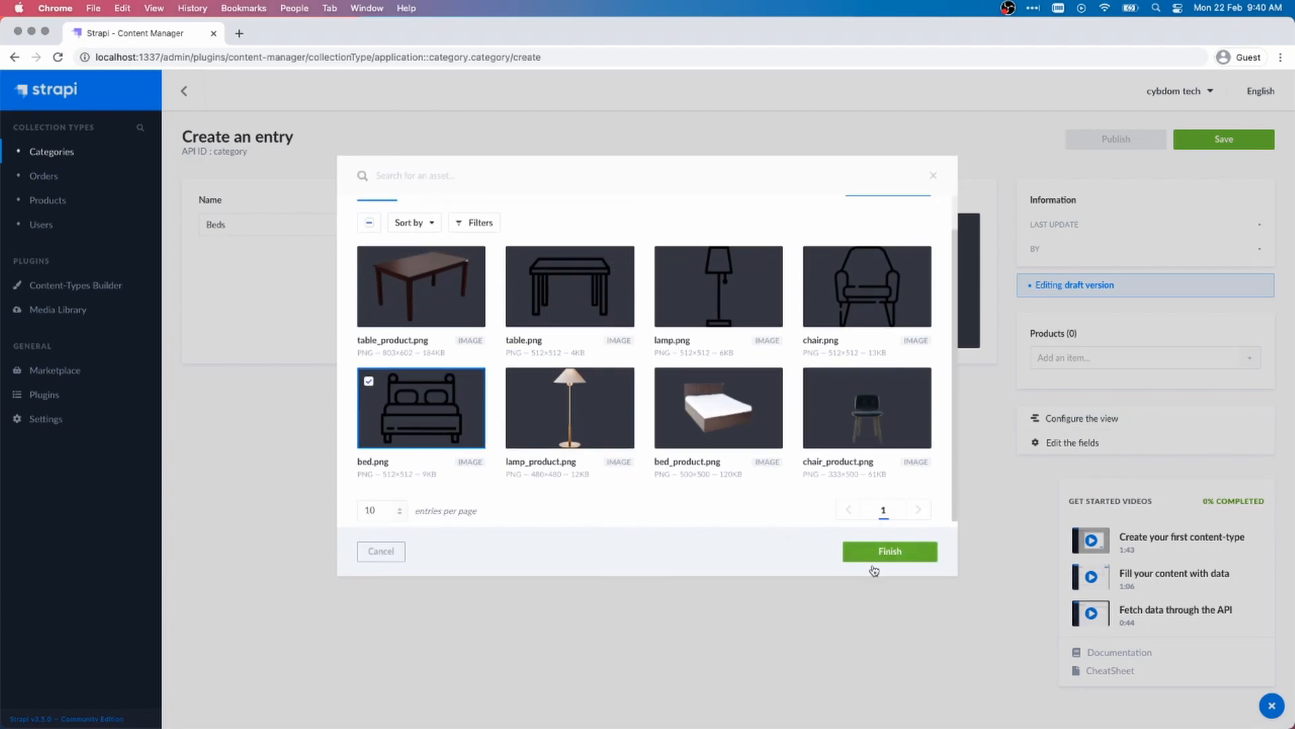
{"action": "left_click", "coordinate": [889, 550]}
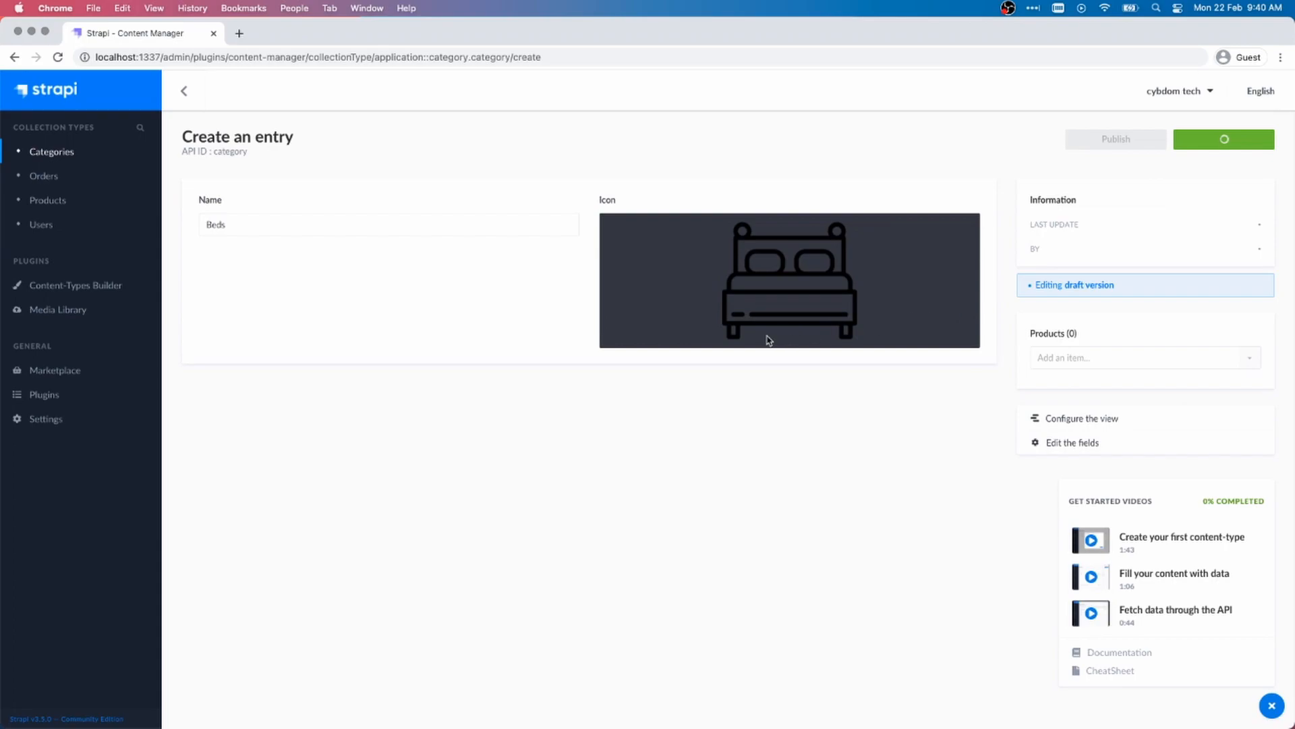
{"action": "left_click", "coordinate": [1224, 139]}
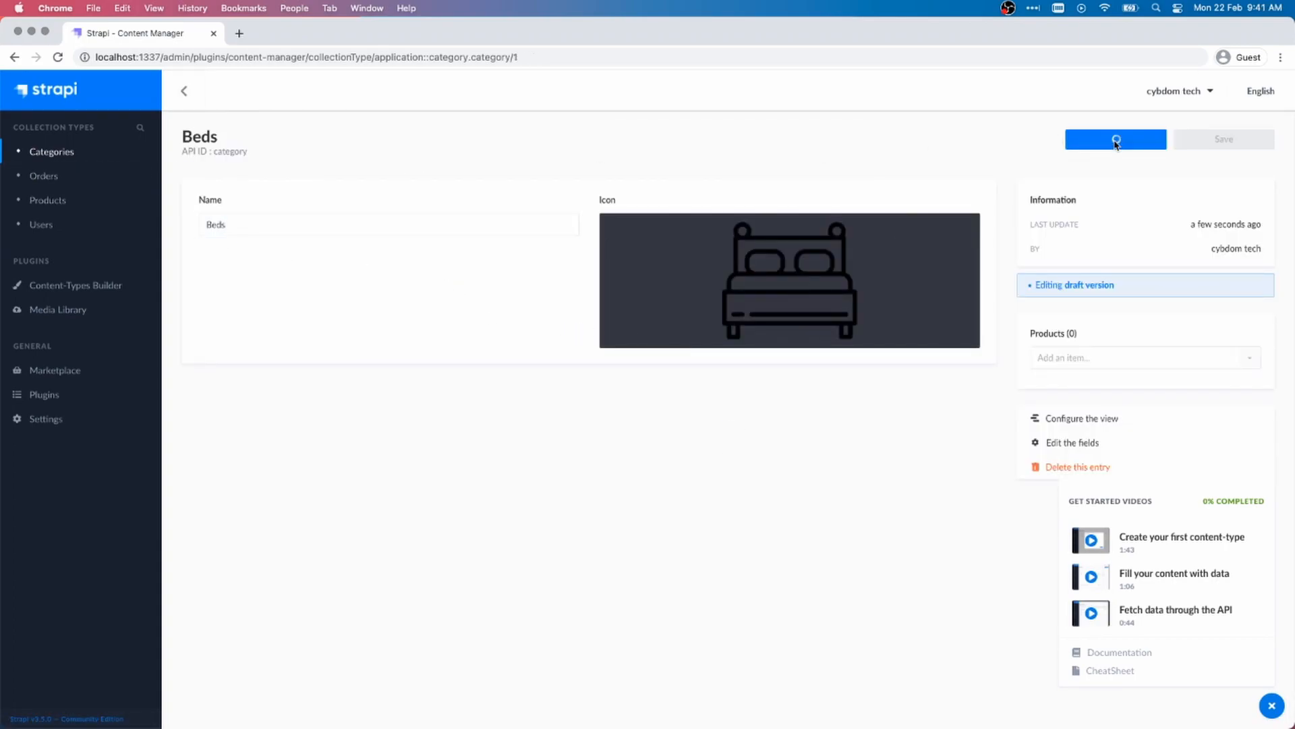
{"action": "left_click", "coordinate": [1115, 139]}
{"action": "type", "text": "Chai"}
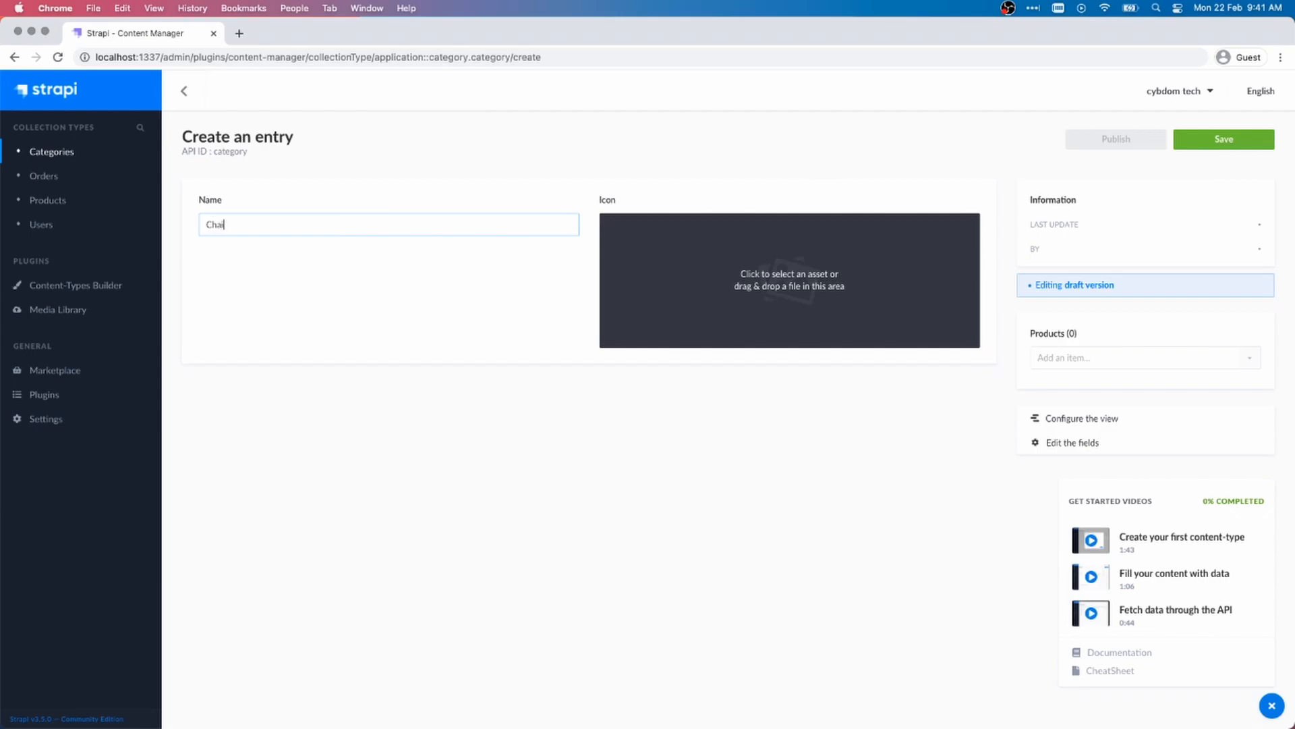
Create a Chairs category with the chair.png icon, saved as draft, and return to the list.
{"action": "left_click", "coordinate": [787, 281]}
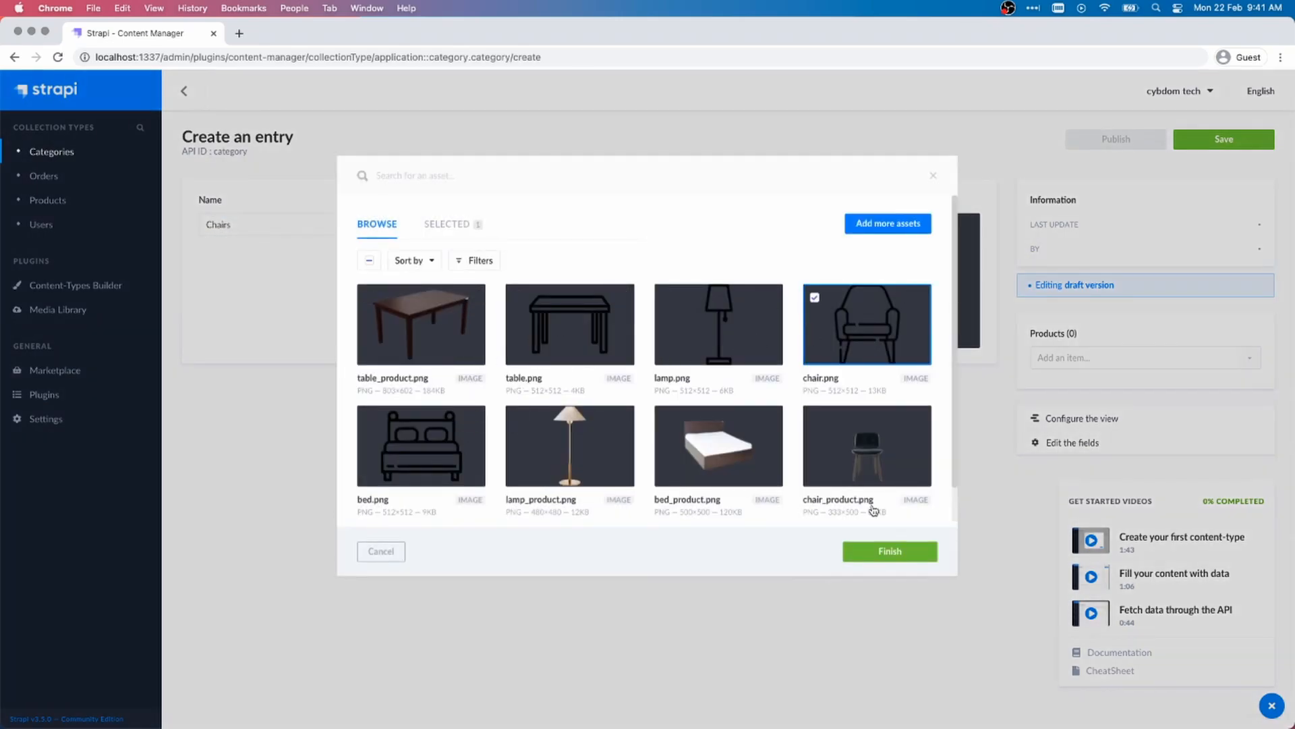
{"action": "left_click", "coordinate": [889, 551]}
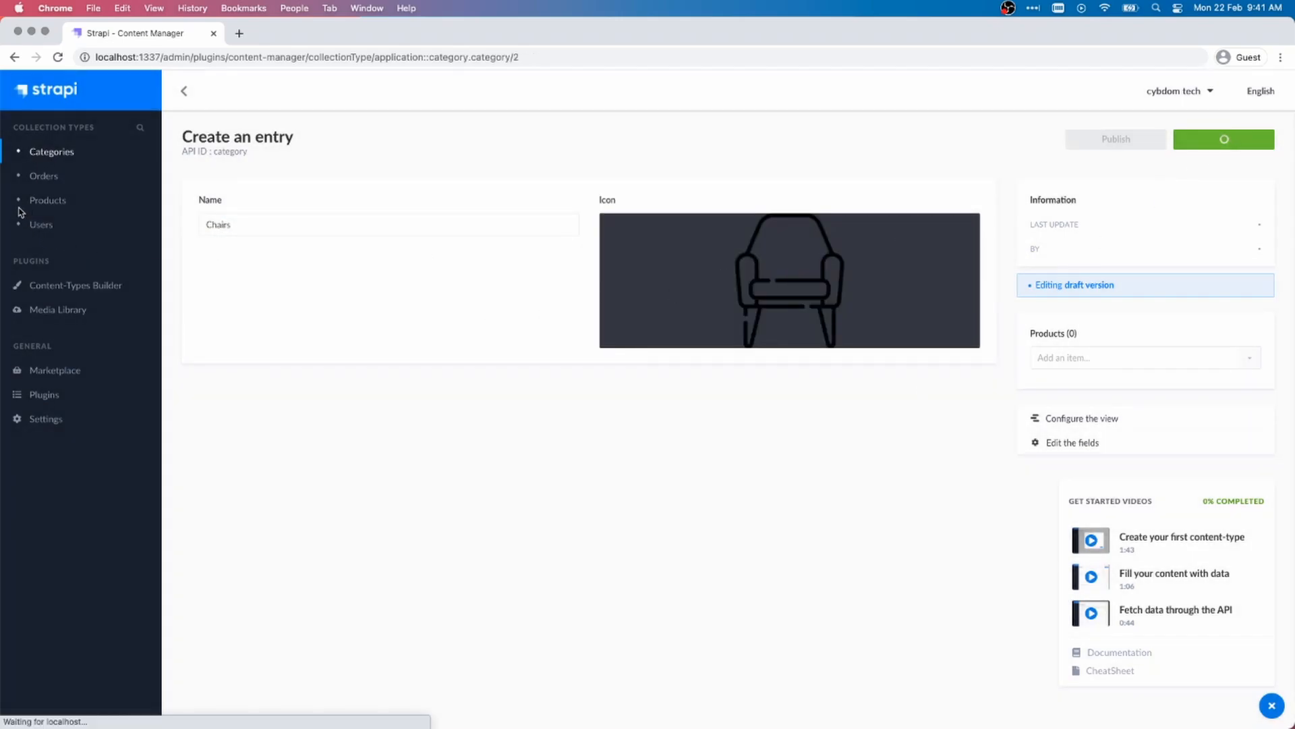
{"action": "left_click", "coordinate": [183, 91]}
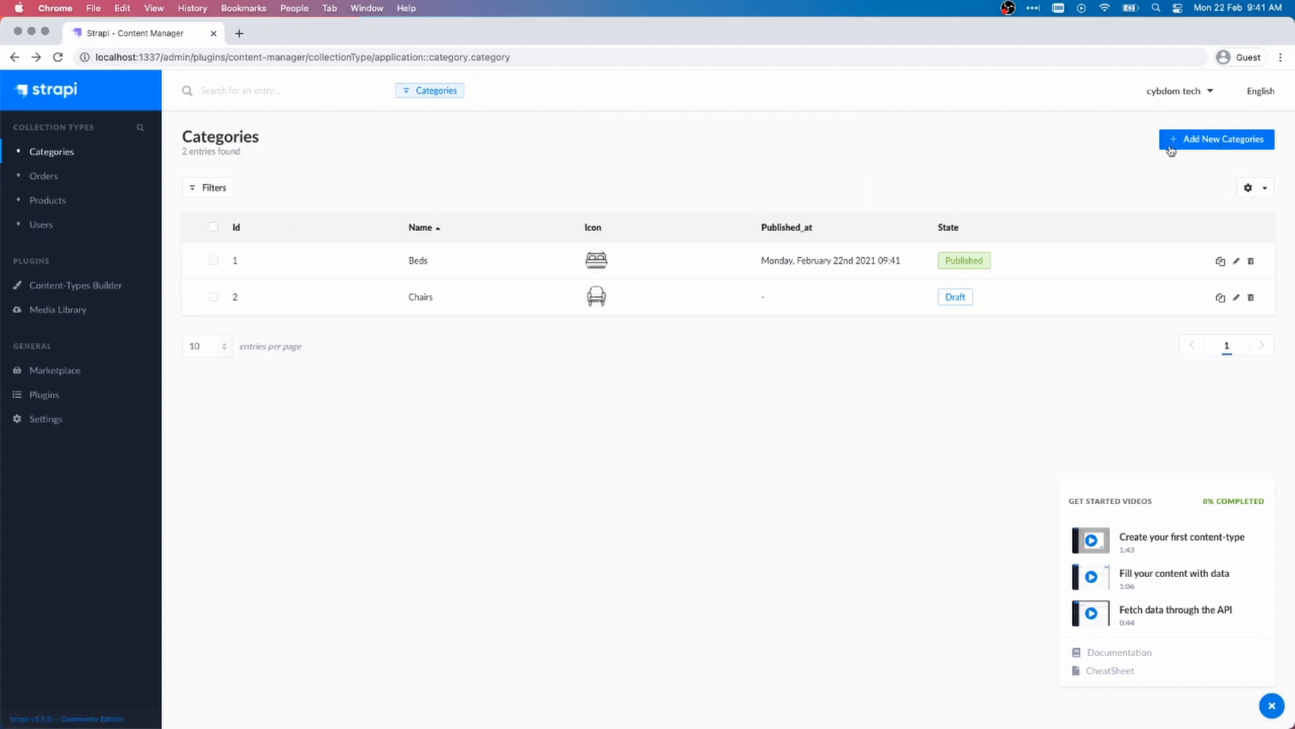
Create draft Lamps and Tables categories with lamp.png and table.png icons, making four entries.
{"action": "left_click", "coordinate": [1216, 139]}
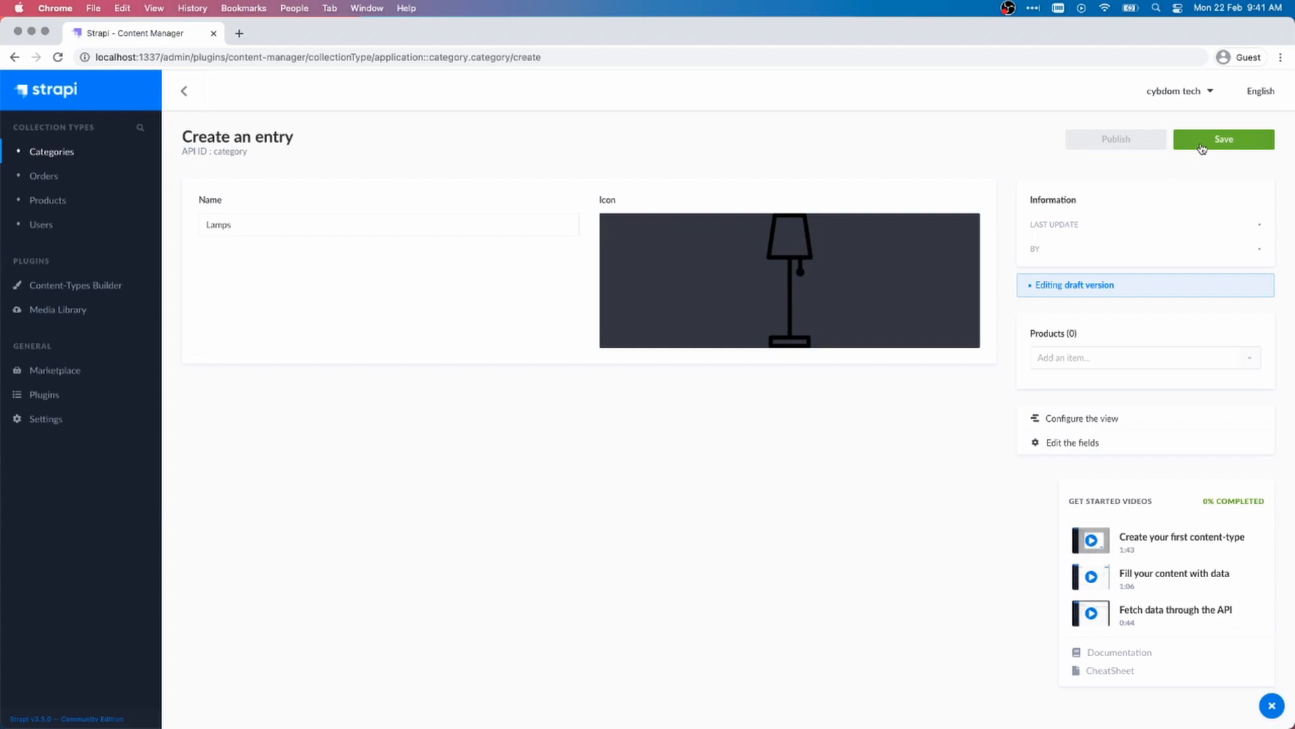
{"action": "left_click", "coordinate": [1224, 139]}
{"action": "type", "text": "Tables"}
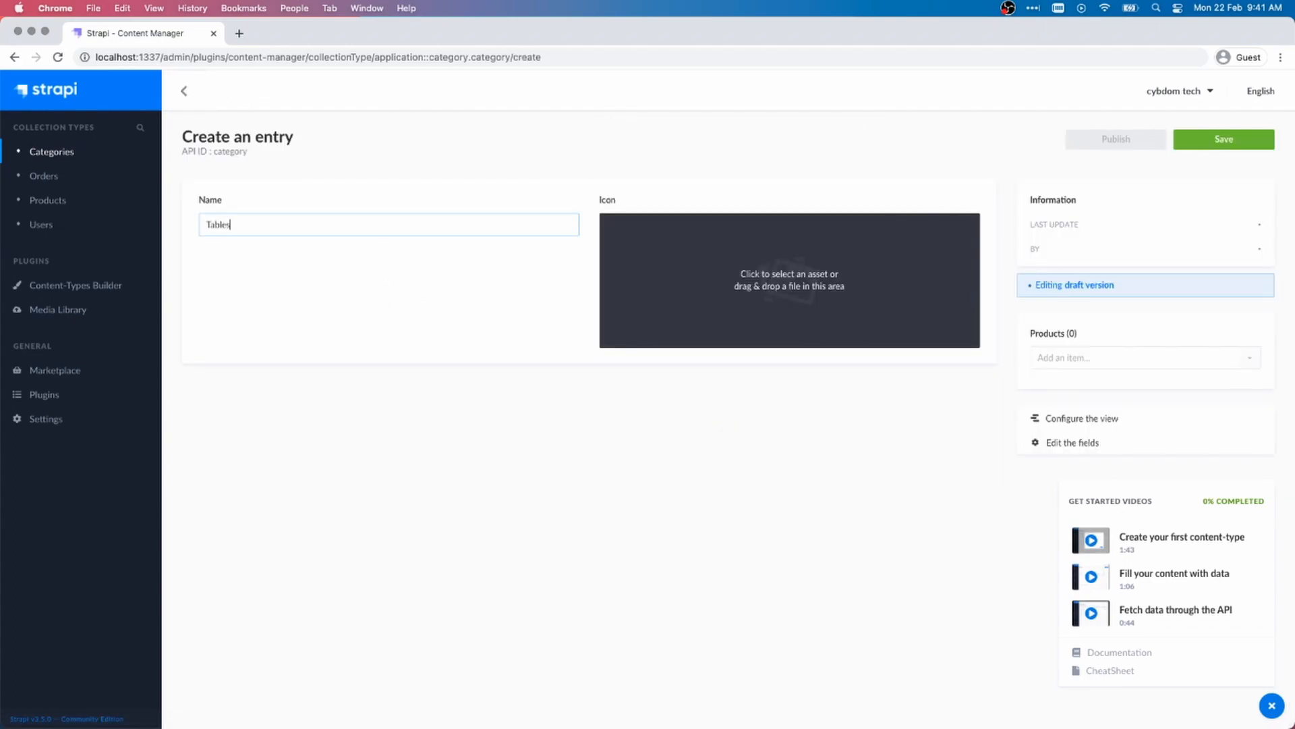
{"action": "left_click", "coordinate": [788, 280]}
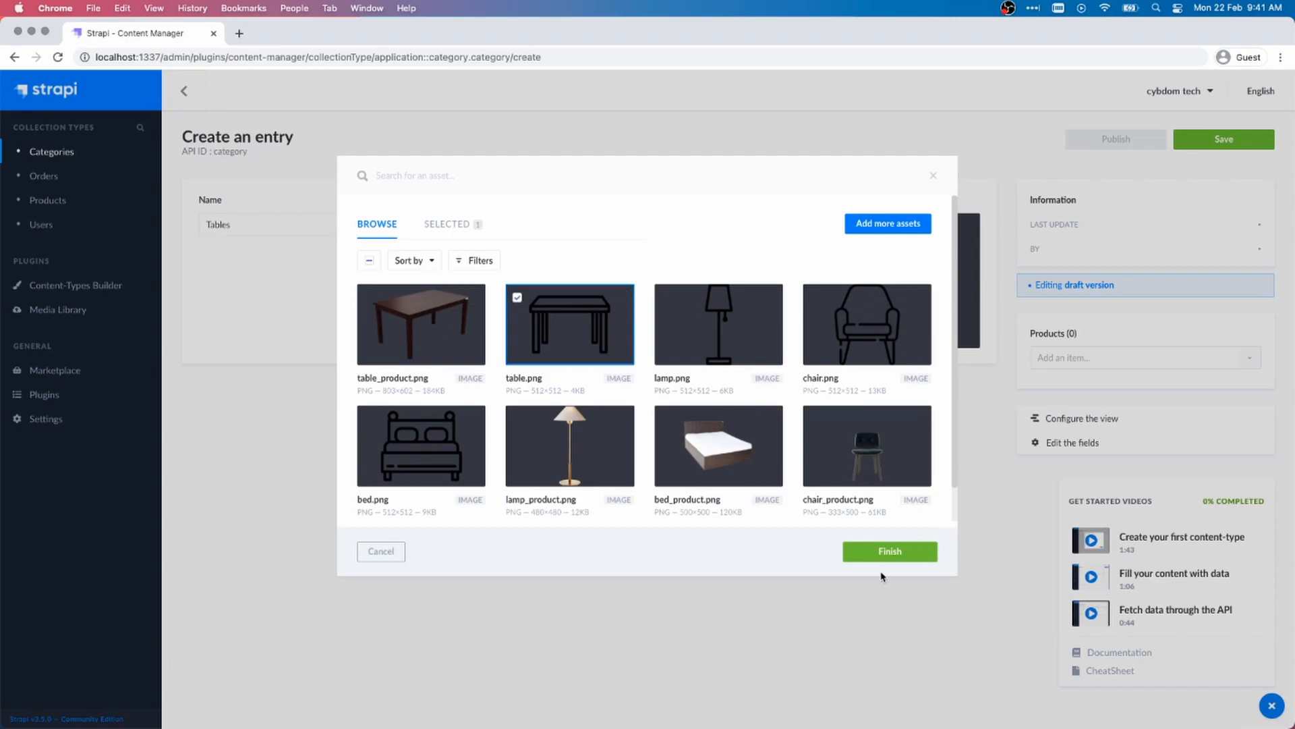
{"action": "left_click", "coordinate": [889, 551]}
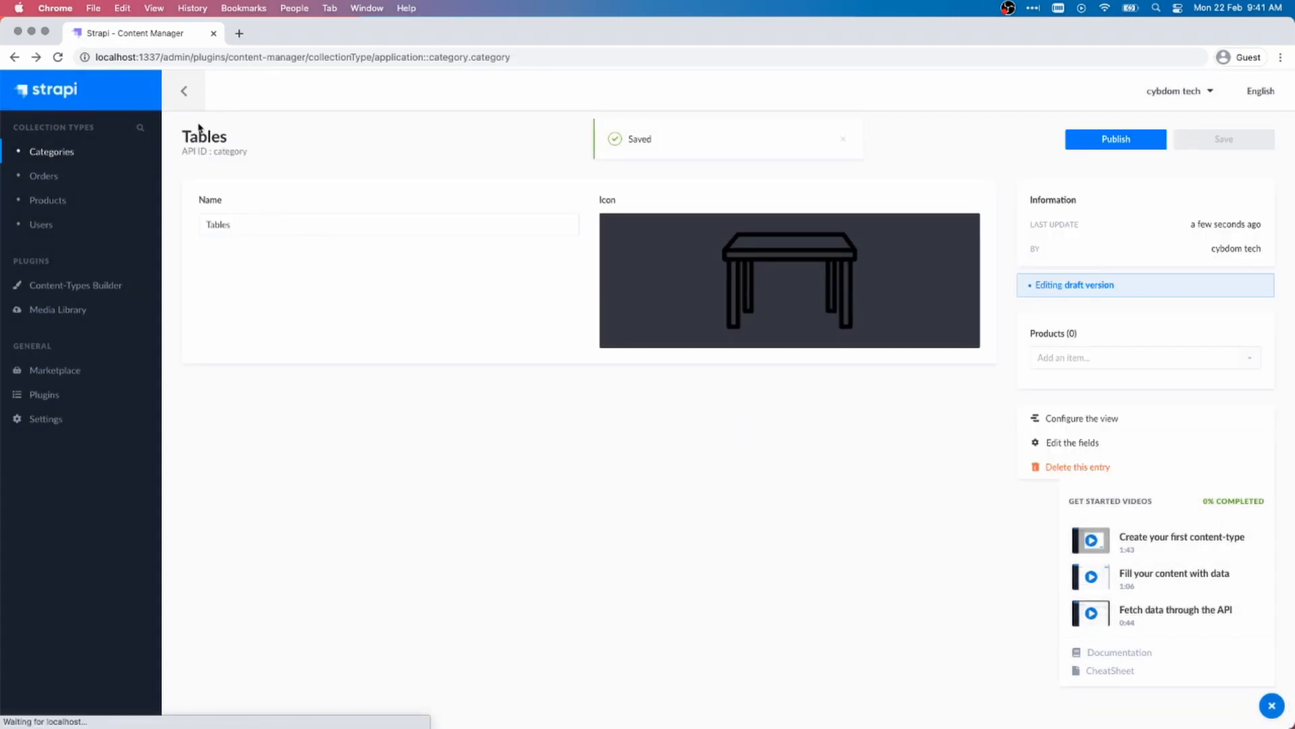
{"action": "left_click", "coordinate": [183, 91]}
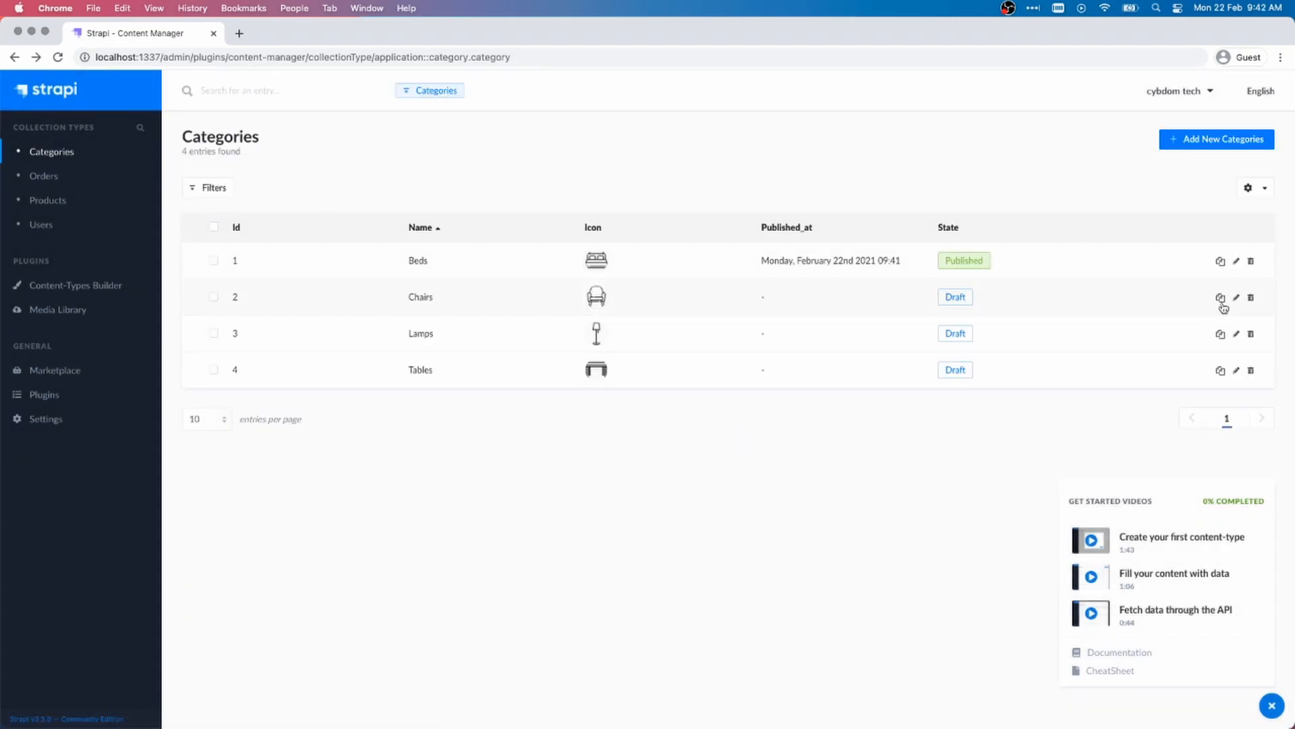
Publish the Chairs, Lamps and Tables entries so all four categories are published.
{"action": "left_click", "coordinate": [1236, 297]}
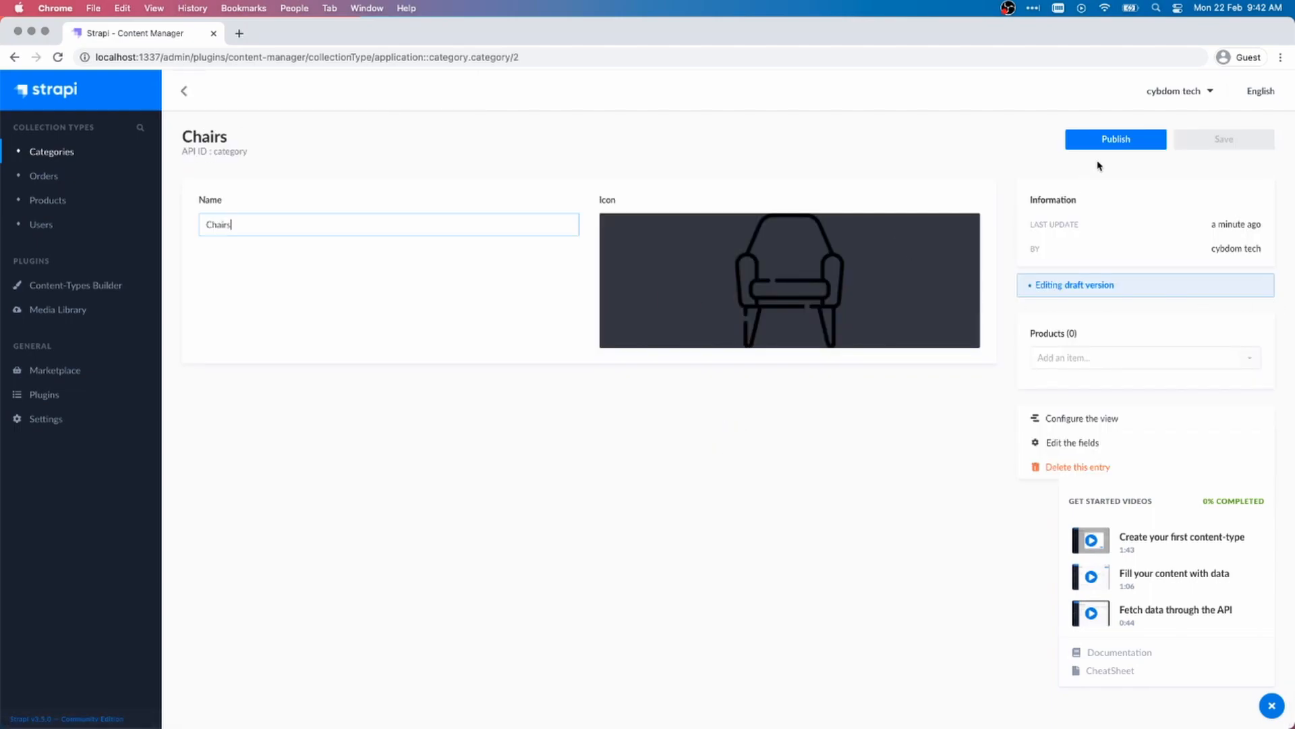
{"action": "left_click", "coordinate": [1116, 139]}
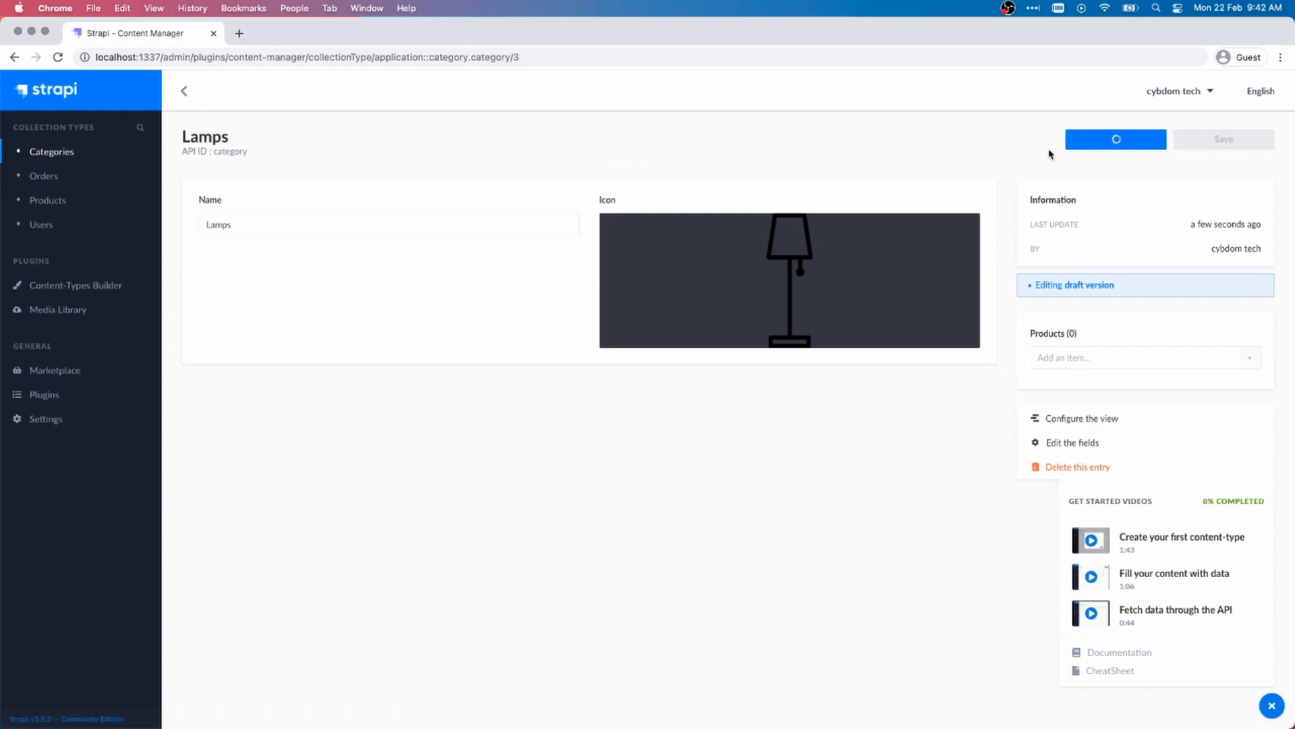
{"action": "left_click", "coordinate": [1115, 139]}
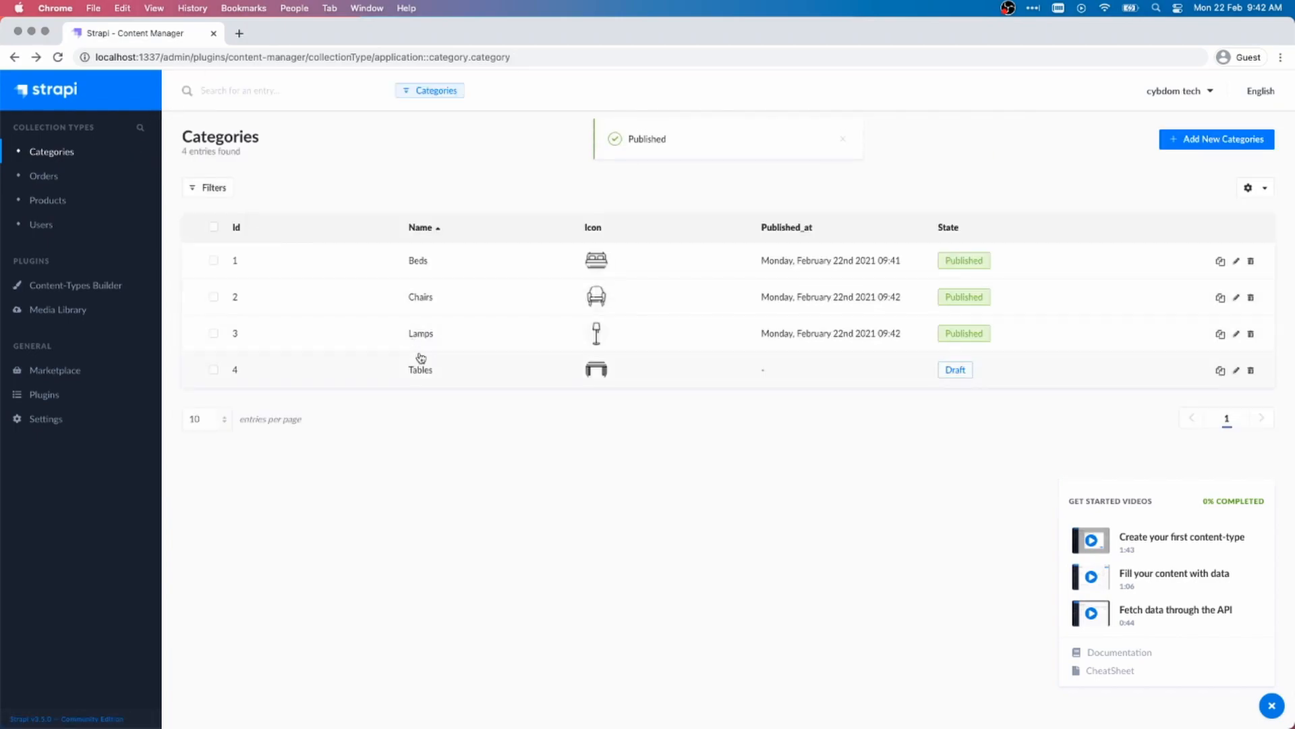
{"action": "left_click", "coordinate": [420, 370]}
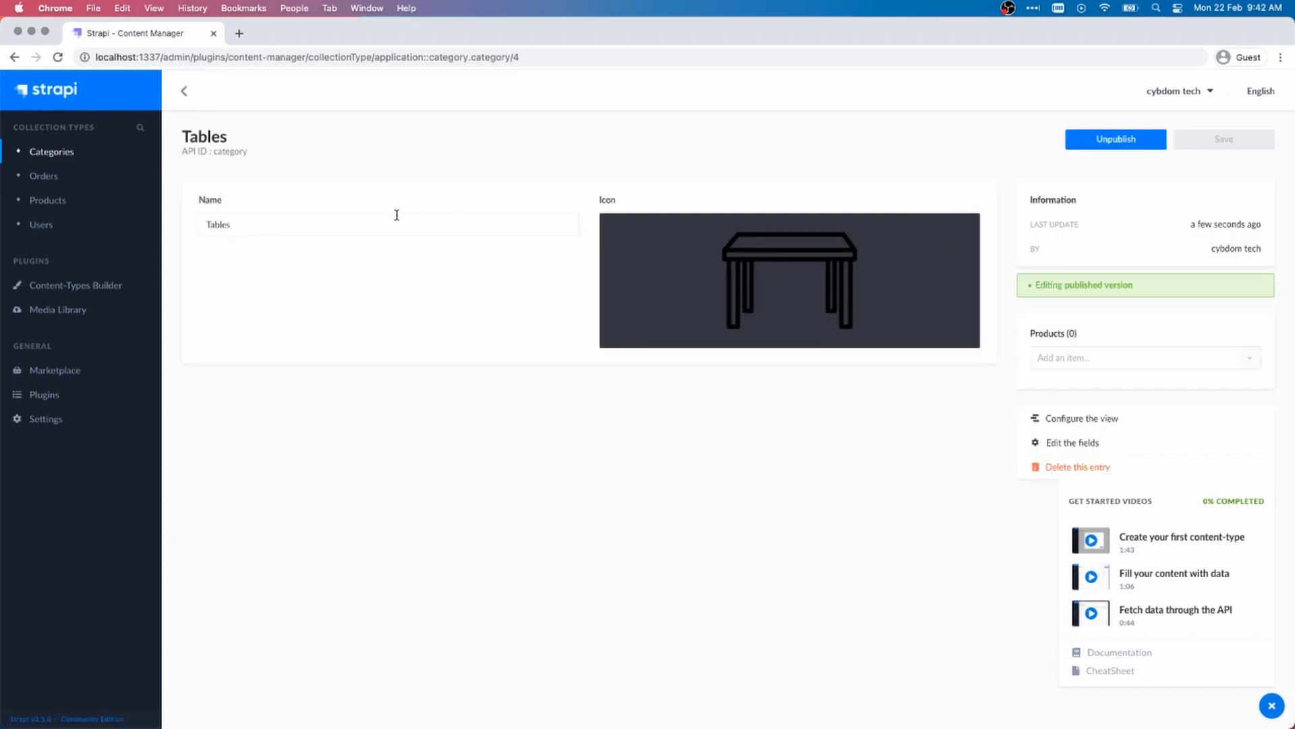
{"action": "left_click", "coordinate": [185, 90]}
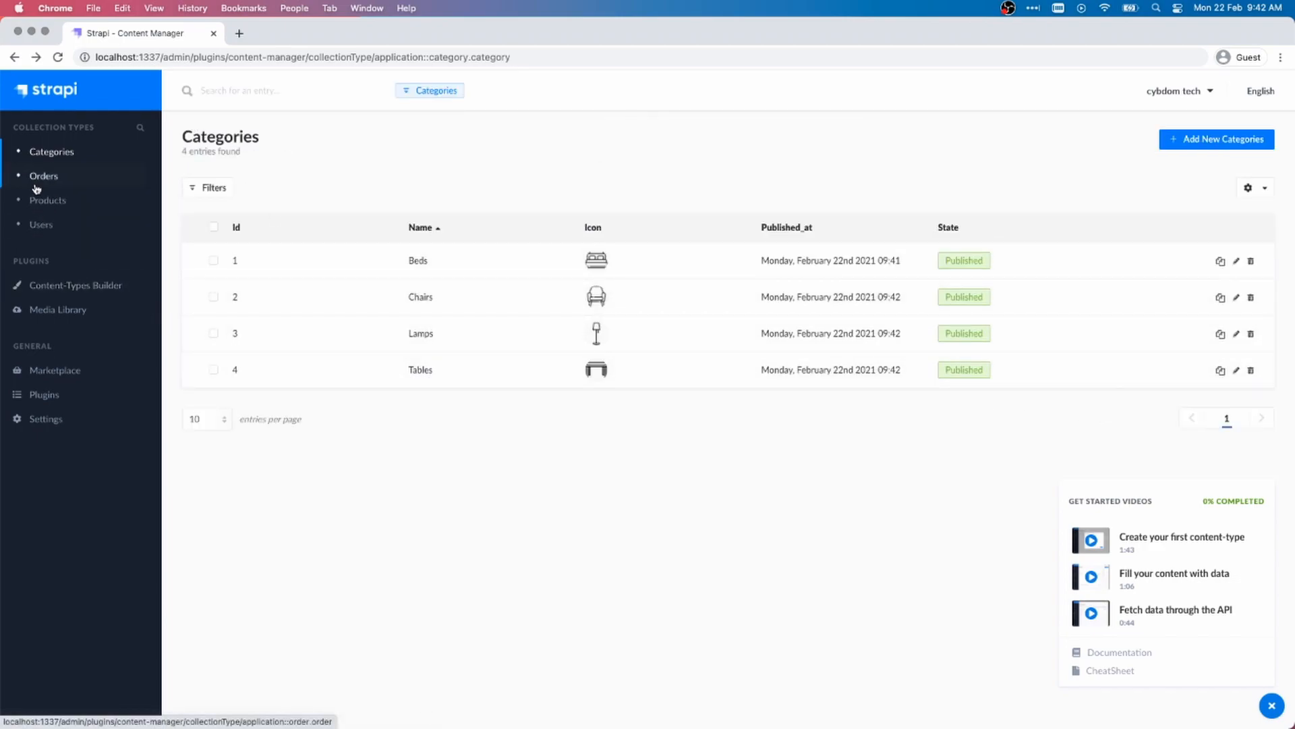
Open the empty Products collection and save its form layout with the Name field first.
{"action": "left_click", "coordinate": [47, 200]}
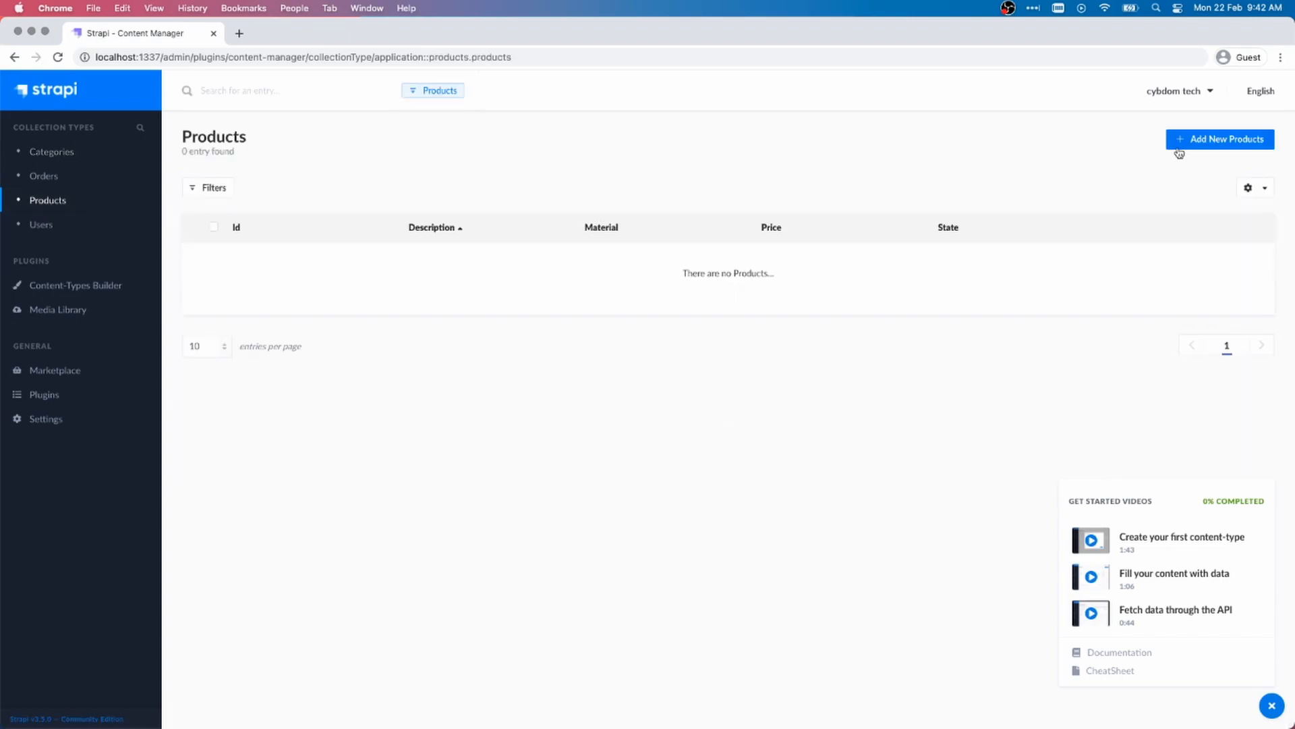
{"action": "left_click", "coordinate": [1220, 139]}
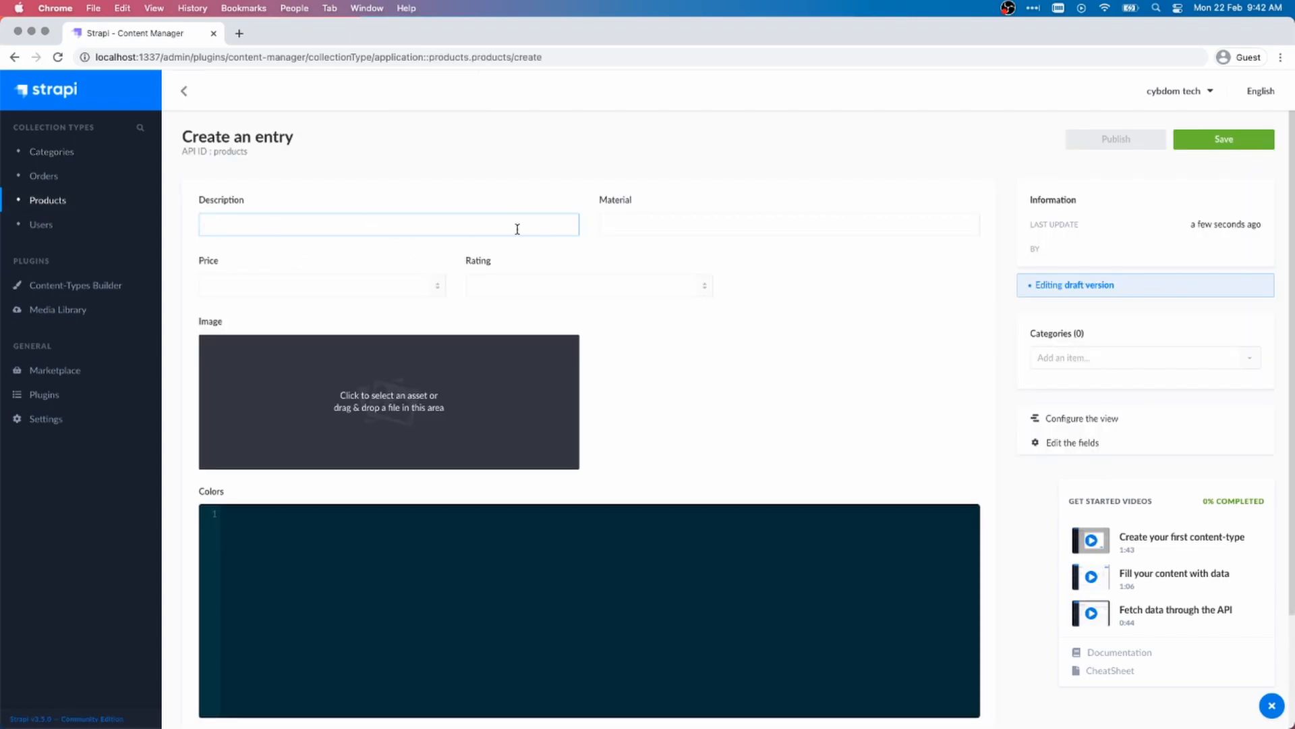
{"action": "scroll", "scroll_direction": "down", "scroll_amount": 3}
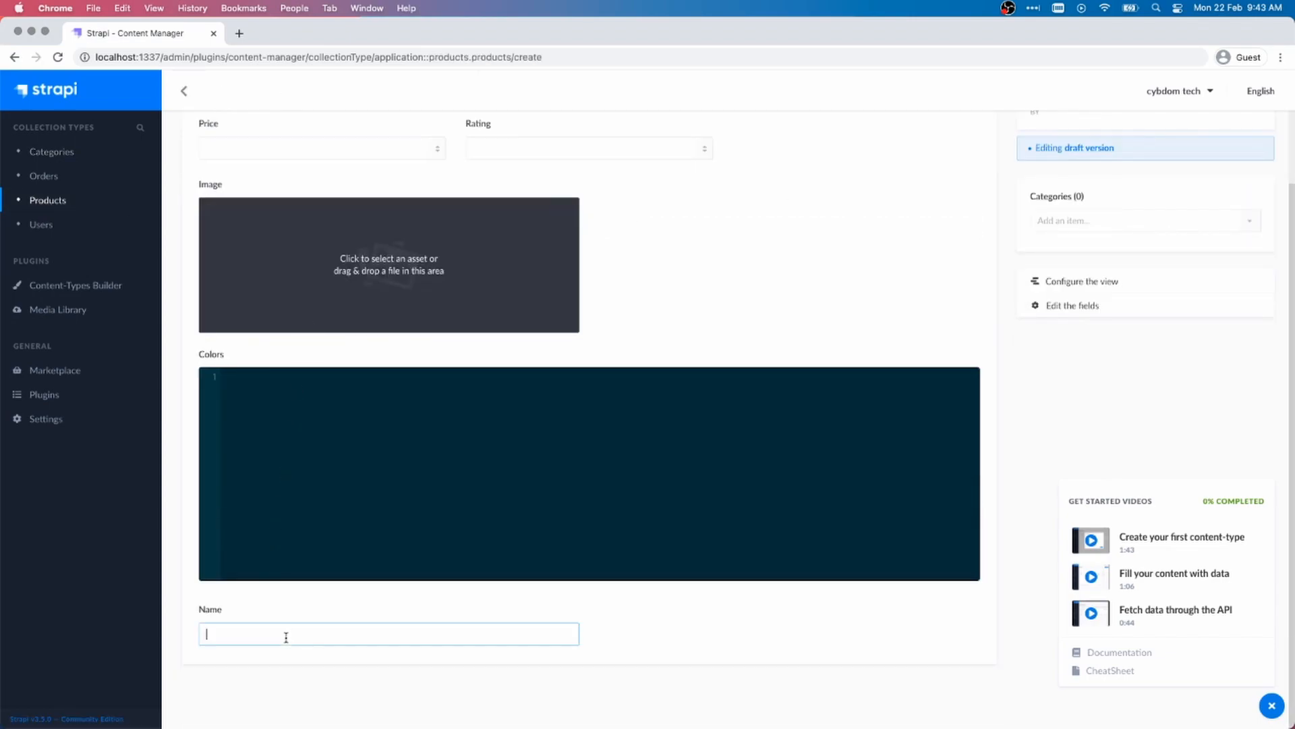
{"action": "left_click", "coordinate": [1080, 281]}
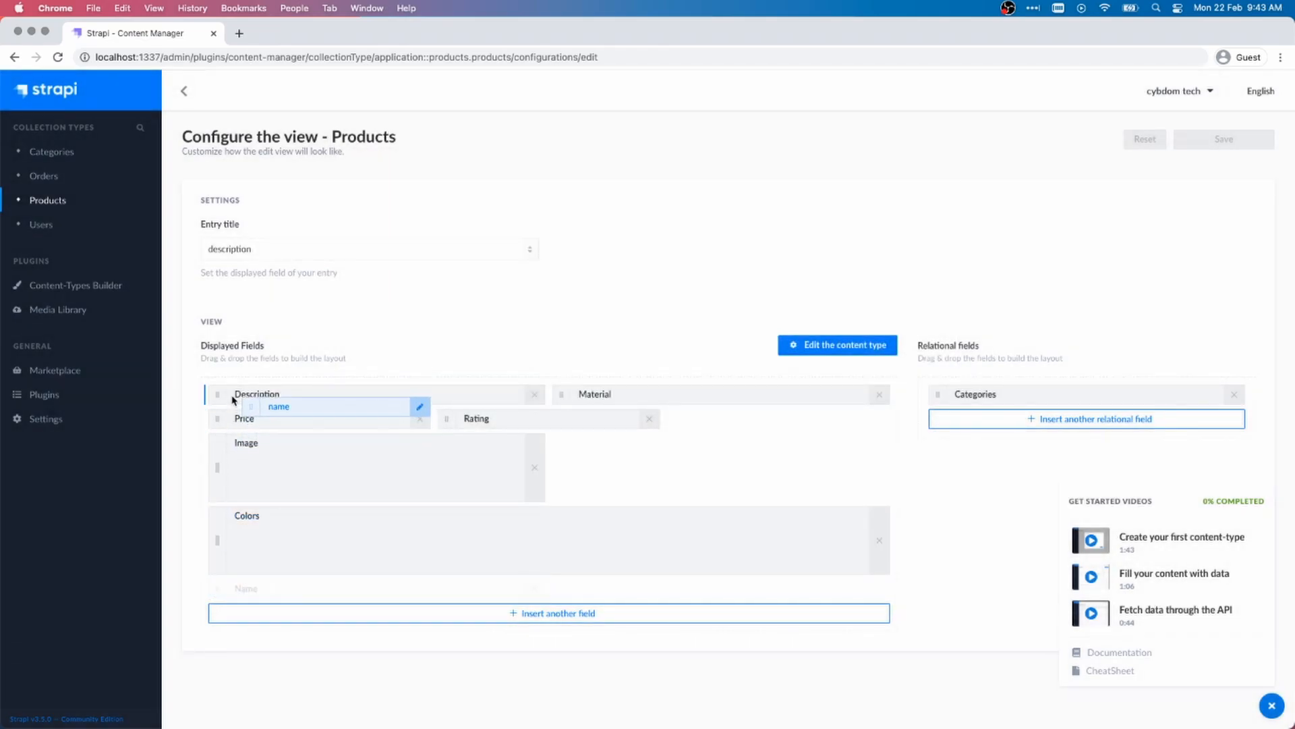
{"action": "left_click_drag", "start_coordinate": [278, 406], "coordinate": [246, 394]}
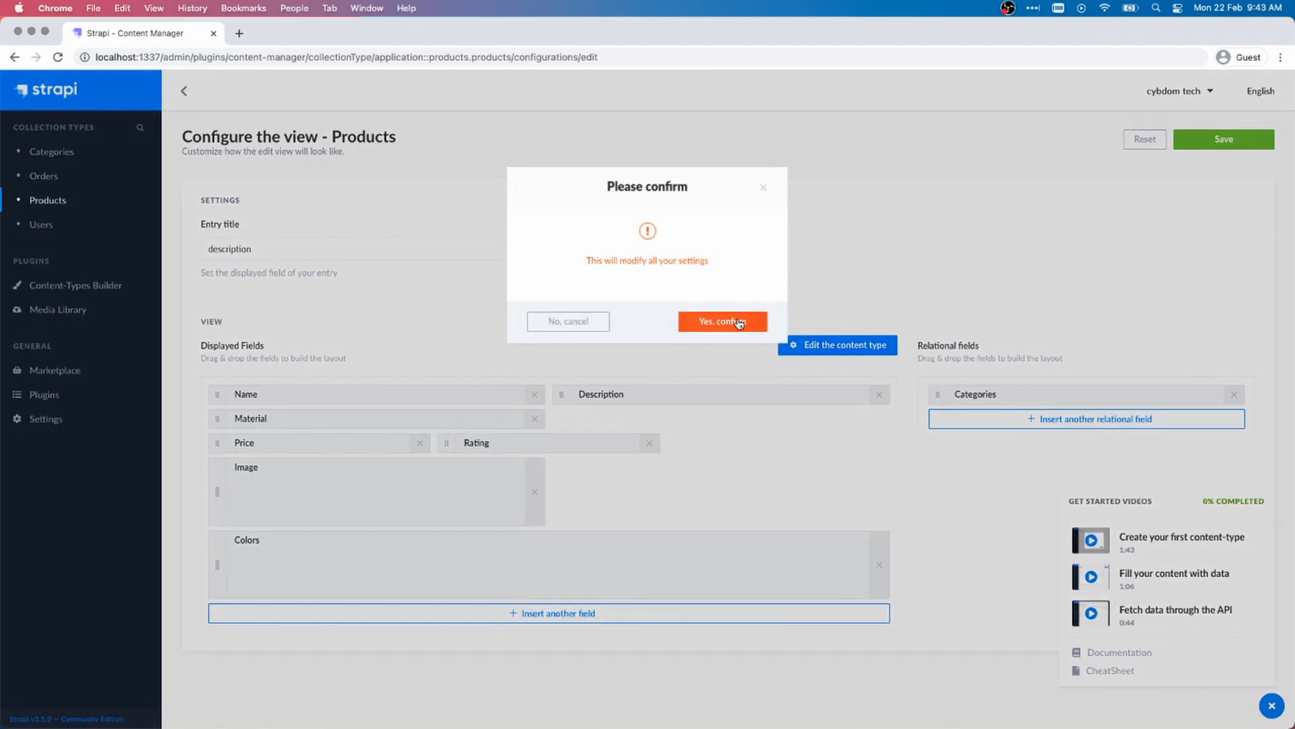
{"action": "left_click", "coordinate": [722, 321]}
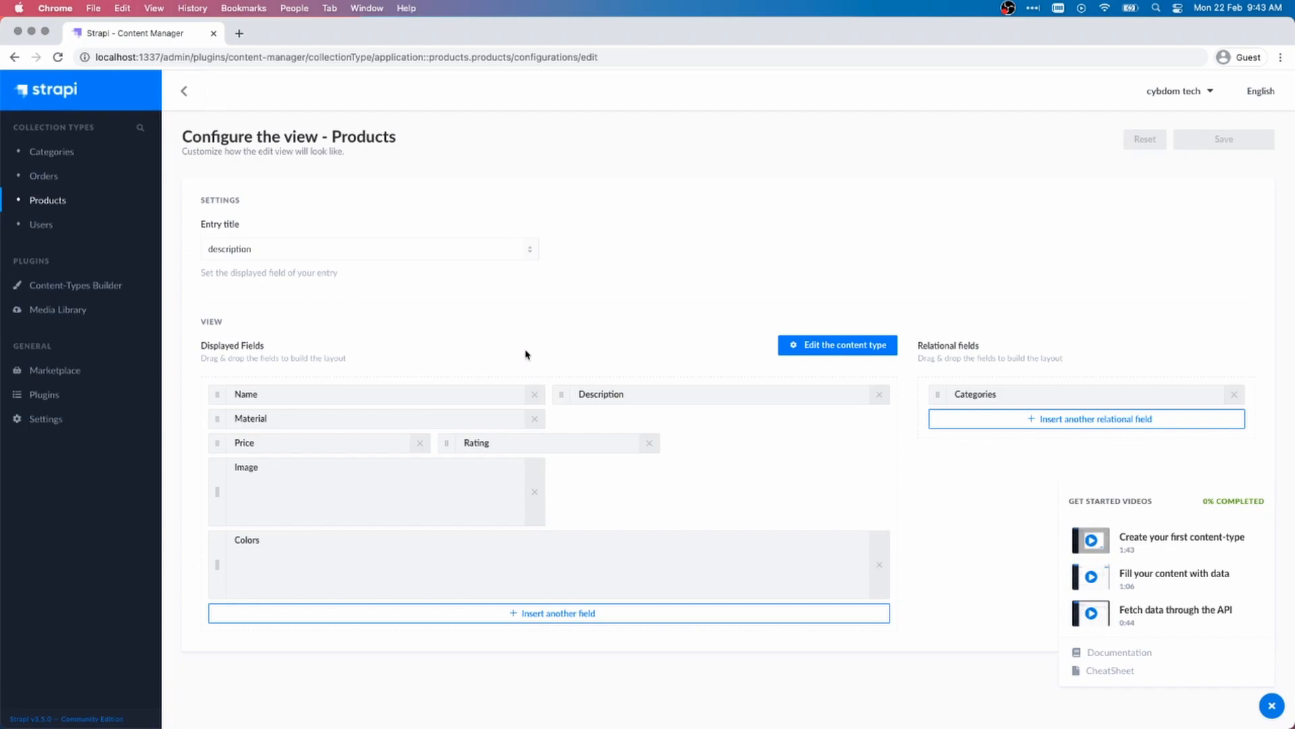
{"action": "left_click", "coordinate": [367, 248]}
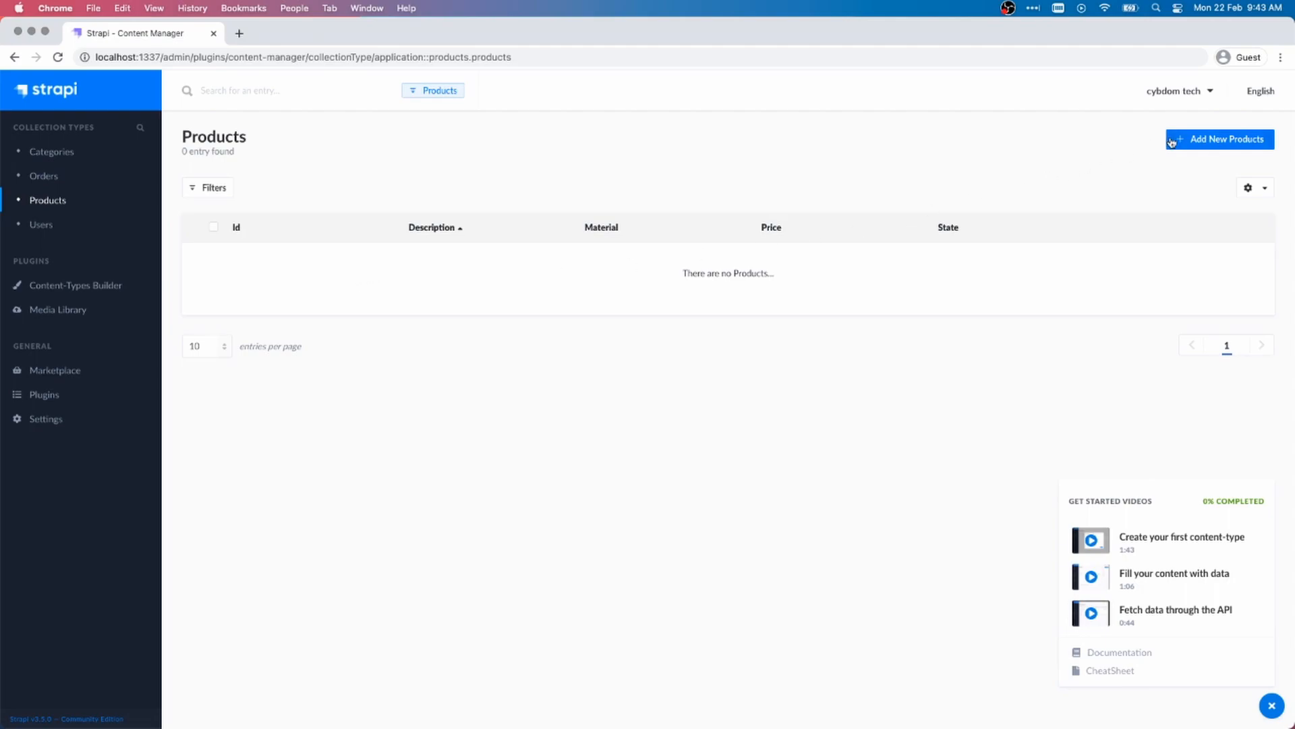
Start a Bed product: description, material Wood, price 199.99, rating 4.5, bed photo.
{"action": "left_click", "coordinate": [1222, 139]}
{"action": "type", "text": "Bed"}
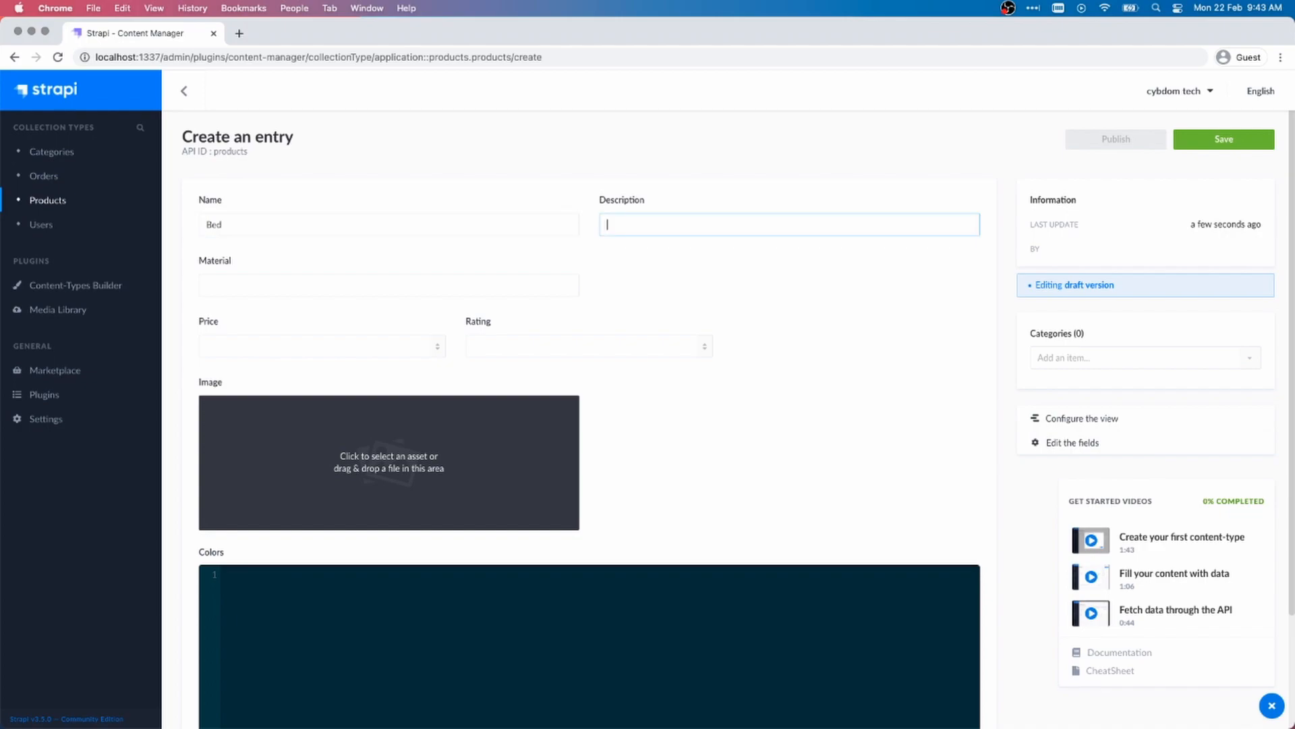
{"action": "type", "text": "a very"}
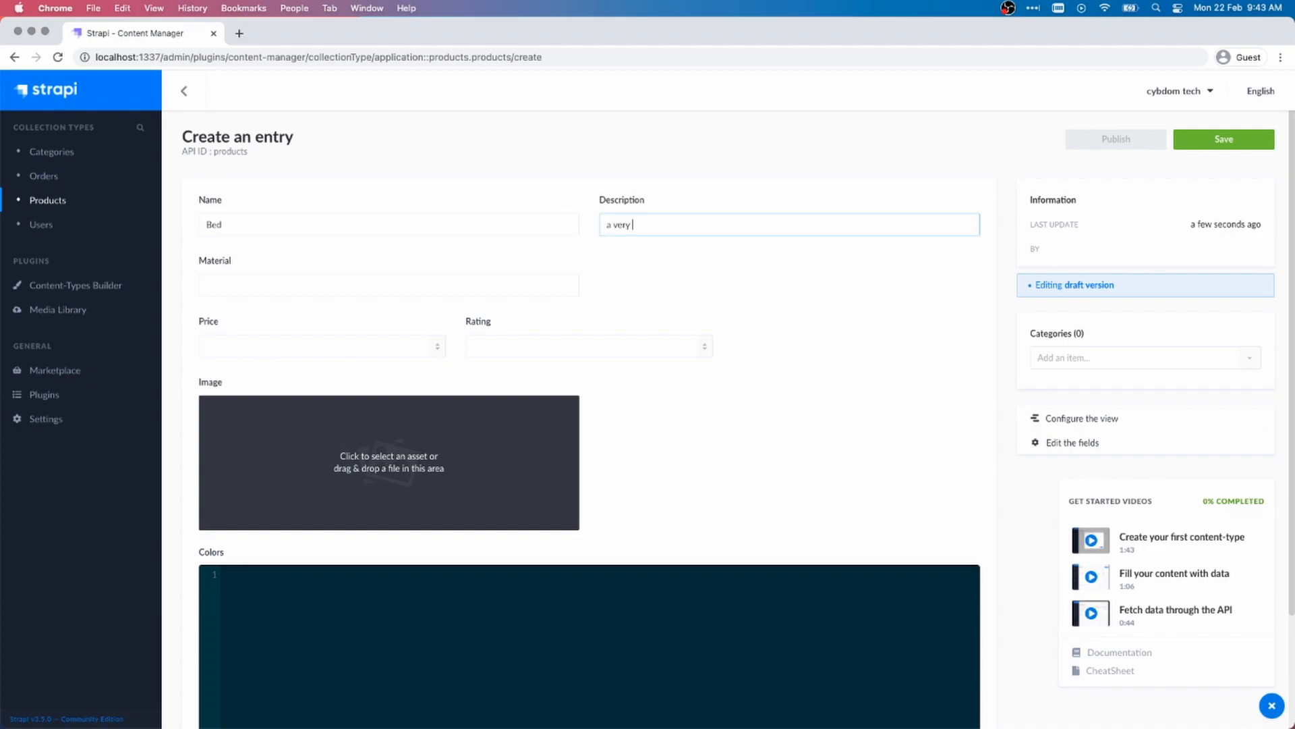
{"action": "left_click", "coordinate": [389, 285]}
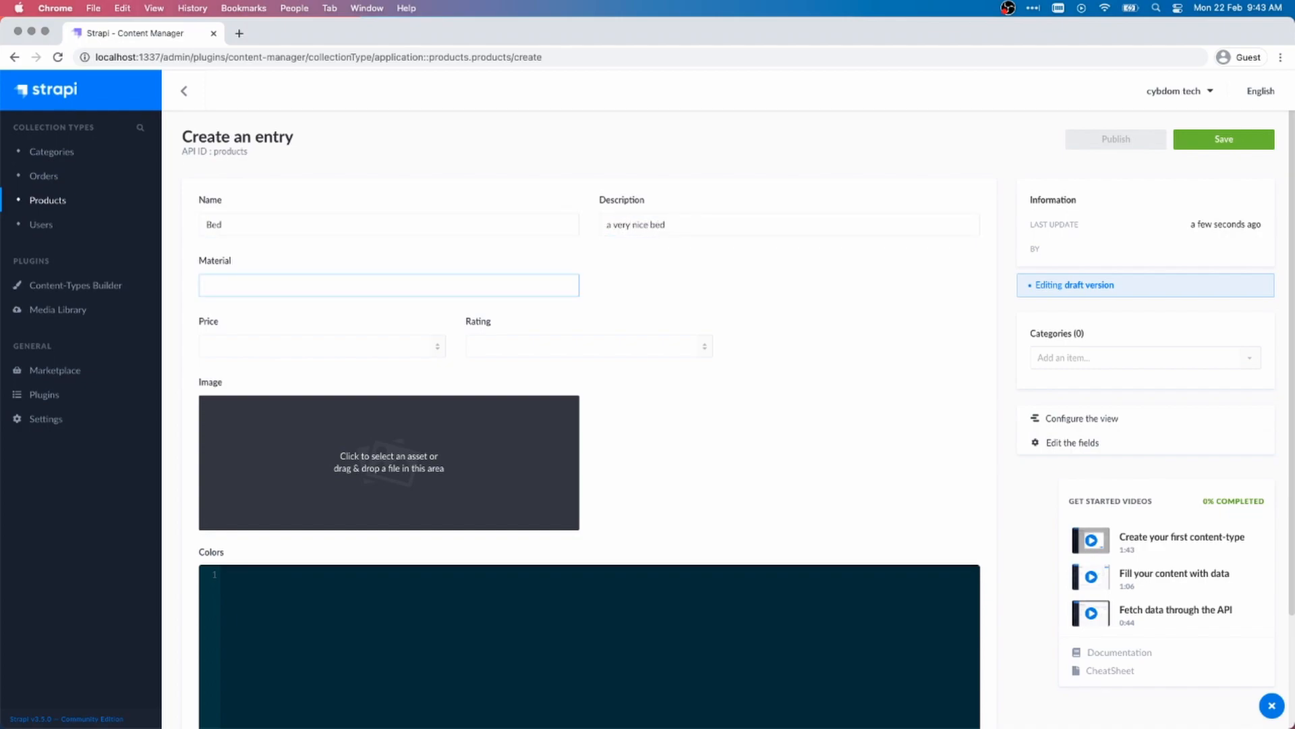
{"action": "type", "text": "Wooden"}
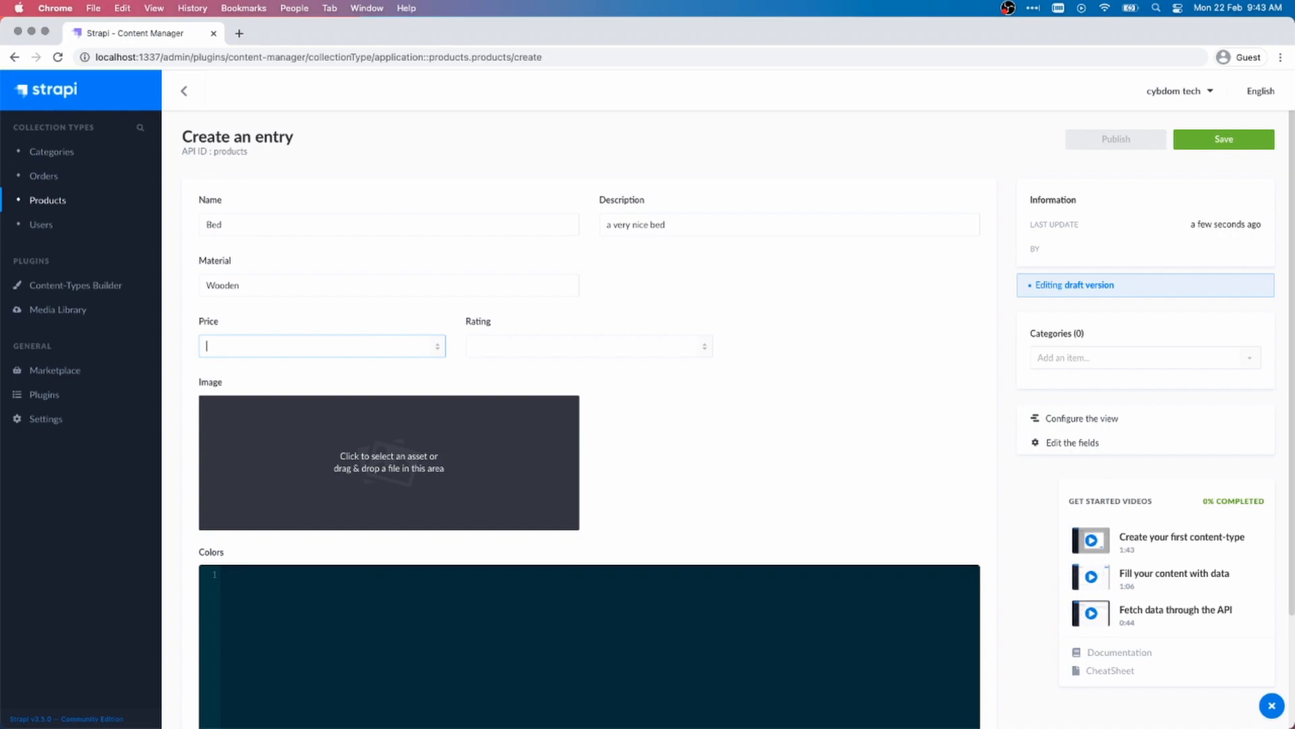
{"action": "type", "text": "199"}
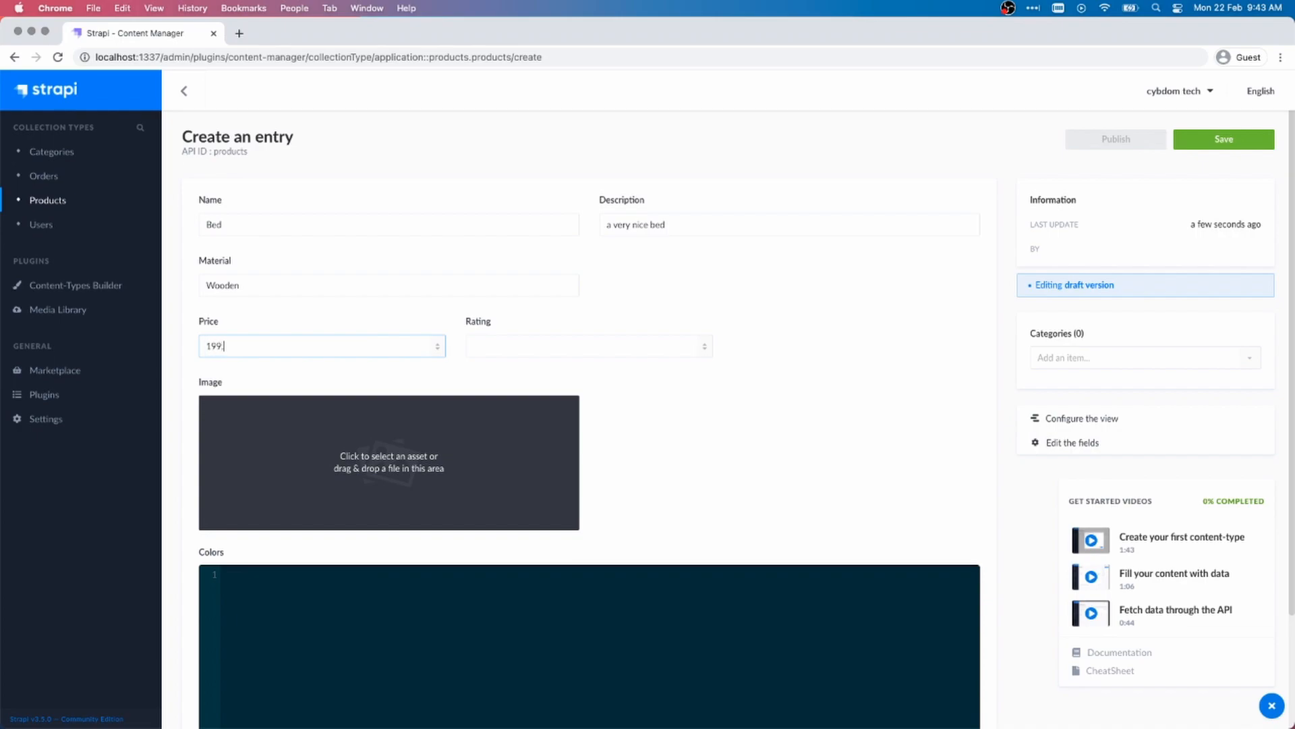
{"action": "type", "text": "4.5"}
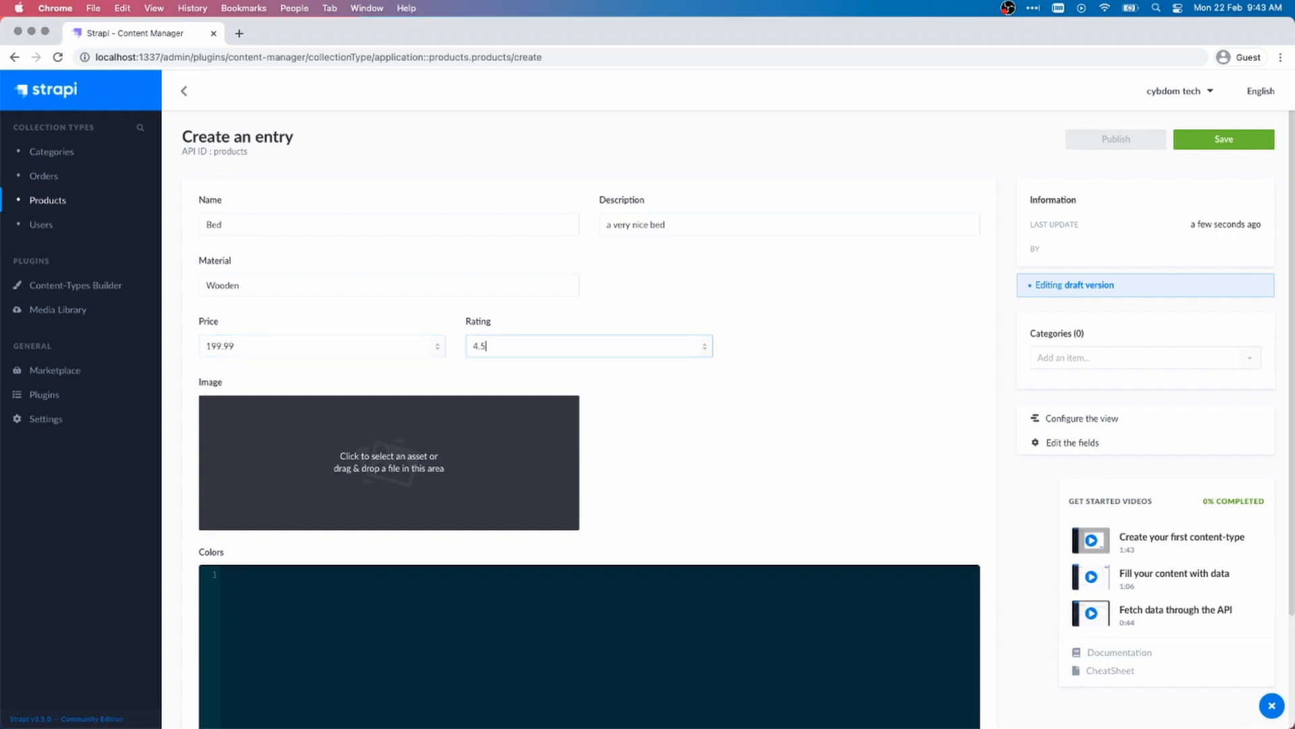
{"action": "scroll", "scroll_direction": "down", "scroll_amount": 3}
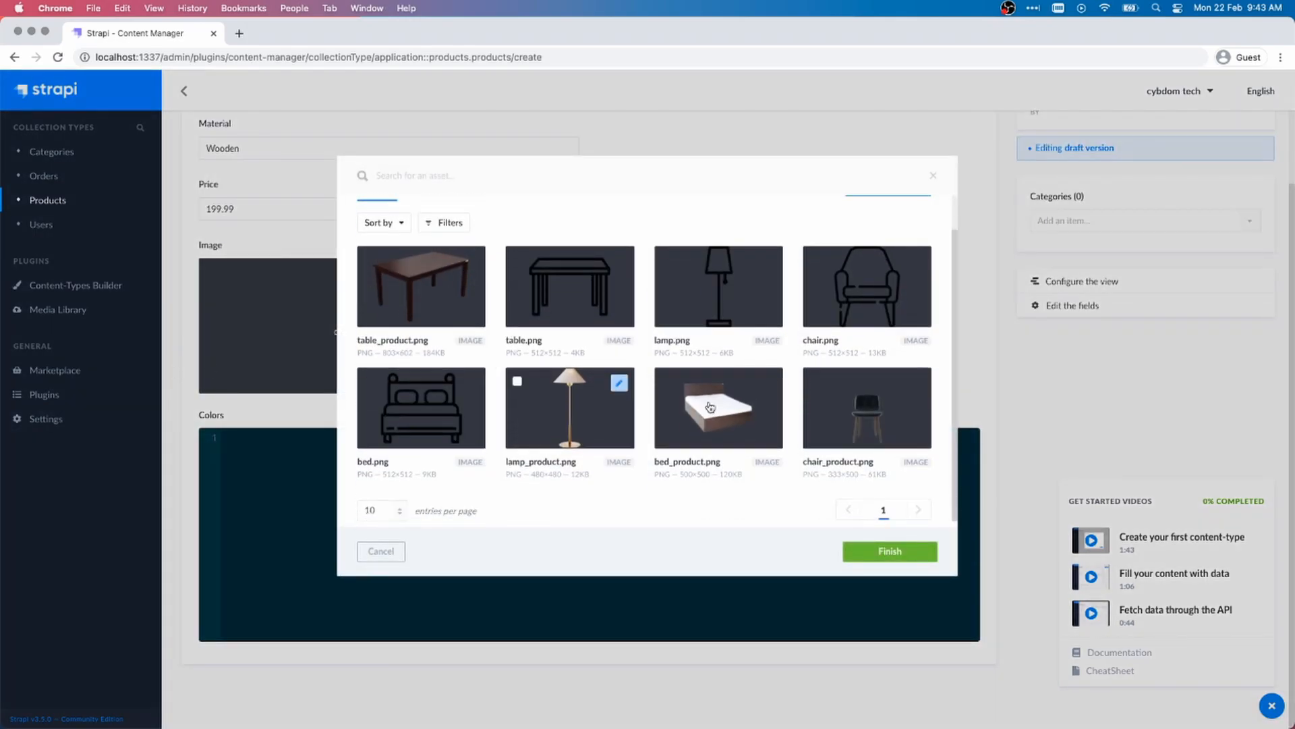
{"action": "left_click", "coordinate": [889, 550]}
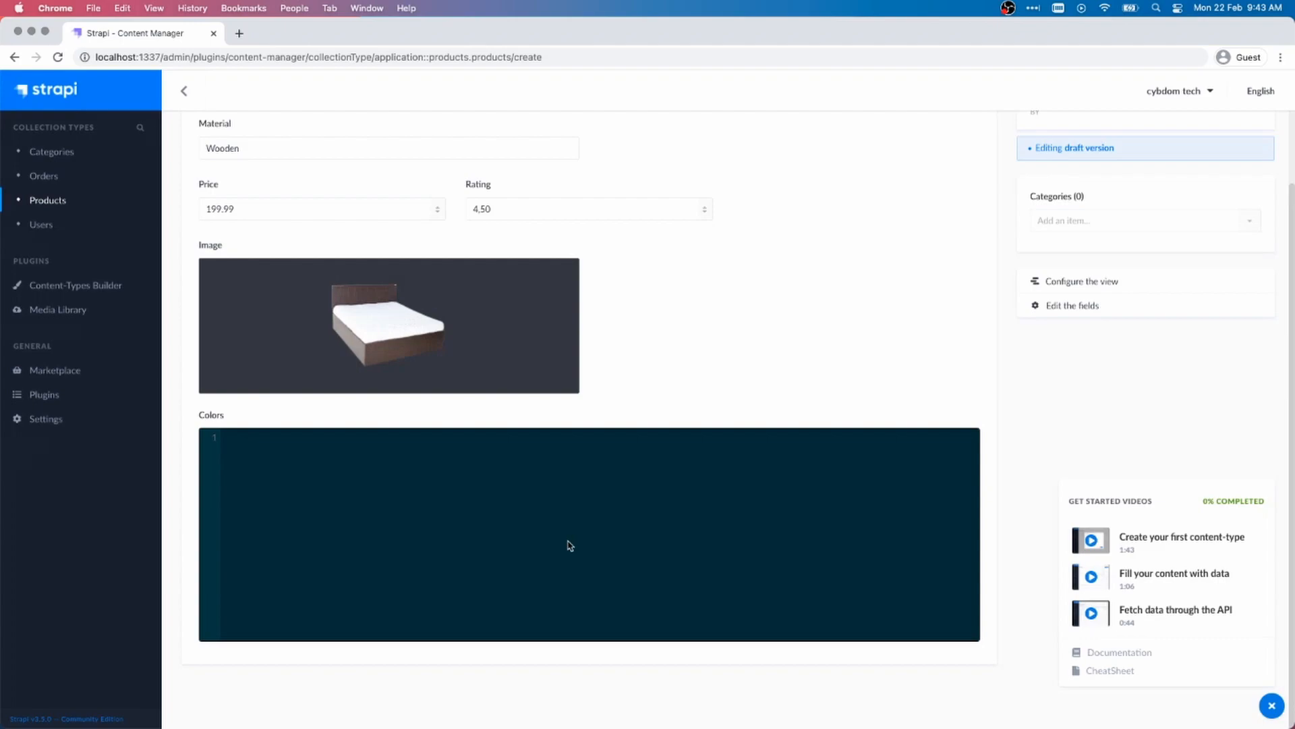
{"action": "mouse_move", "coordinate": [737, 494]}
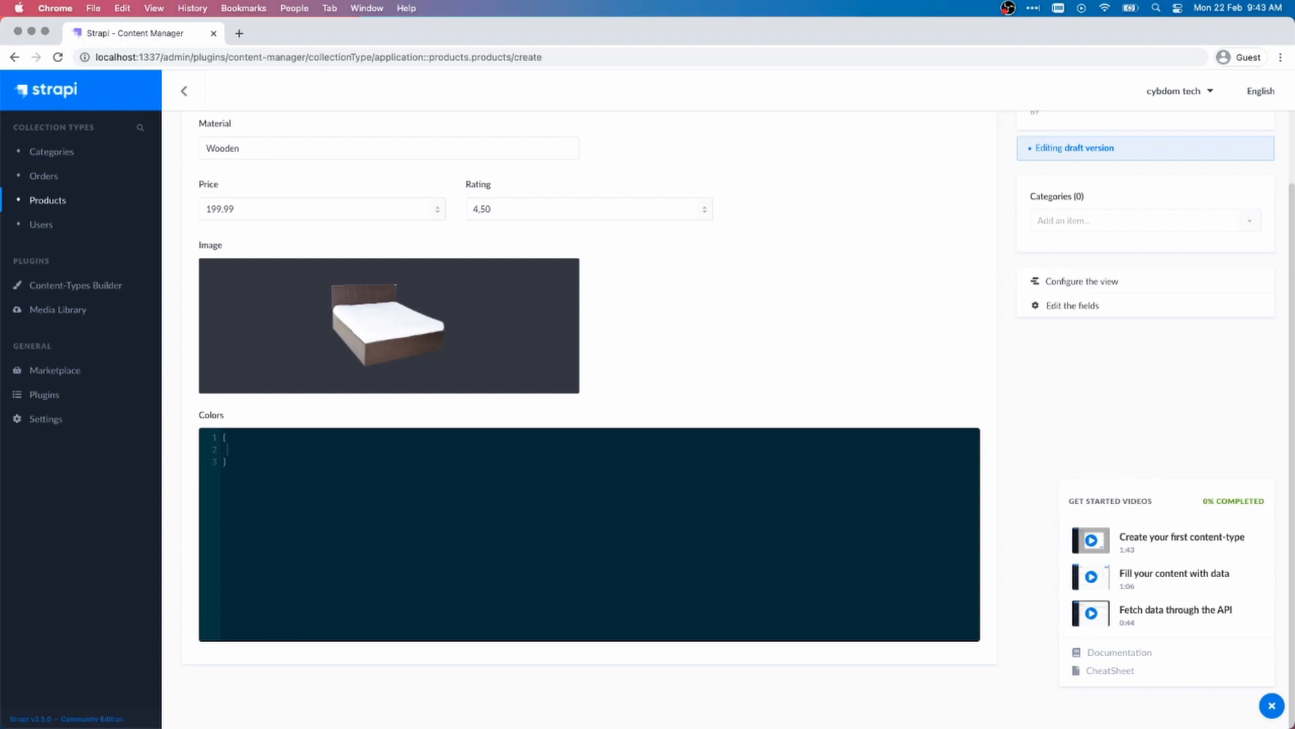
Add a three-colour JSON including "#fff123", assign the Beds category, save and publish.
{"action": "type", "text": "\"colors\" : ["}
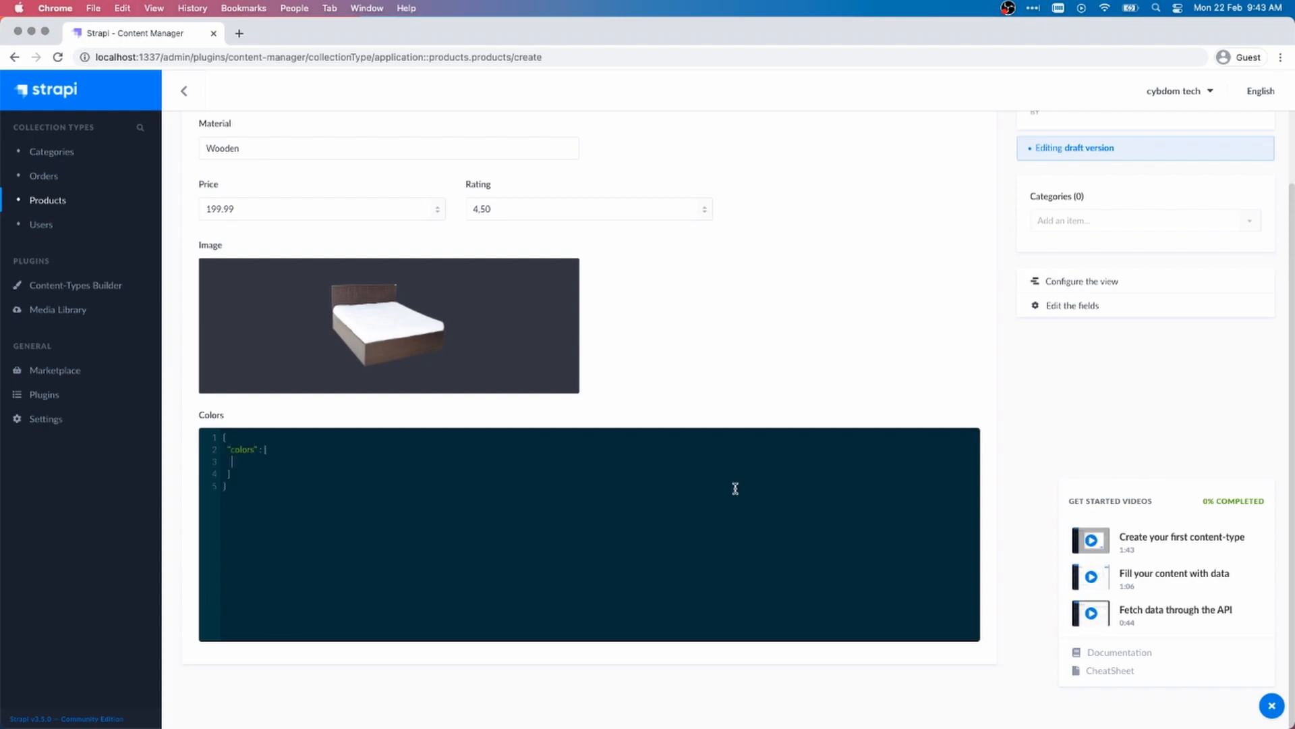
{"action": "type", "text": "\"#fff"}
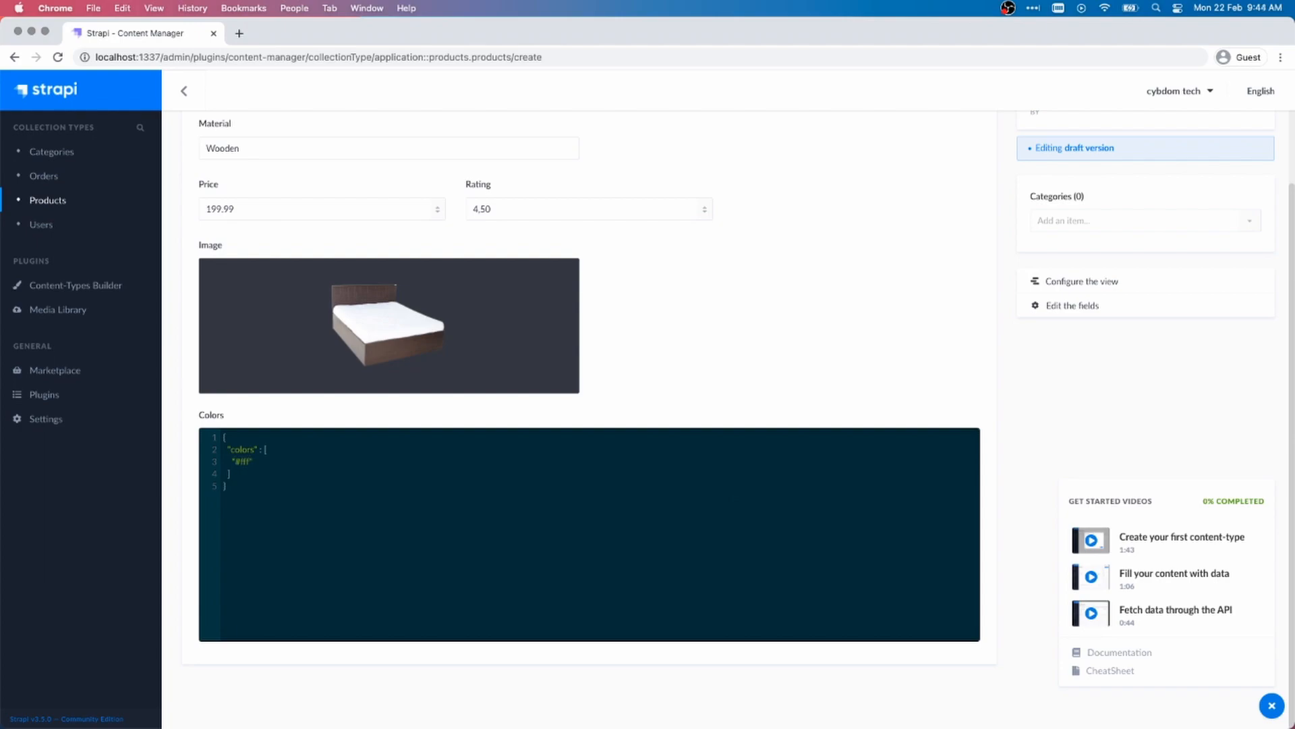
{"action": "type", "text": "123"}
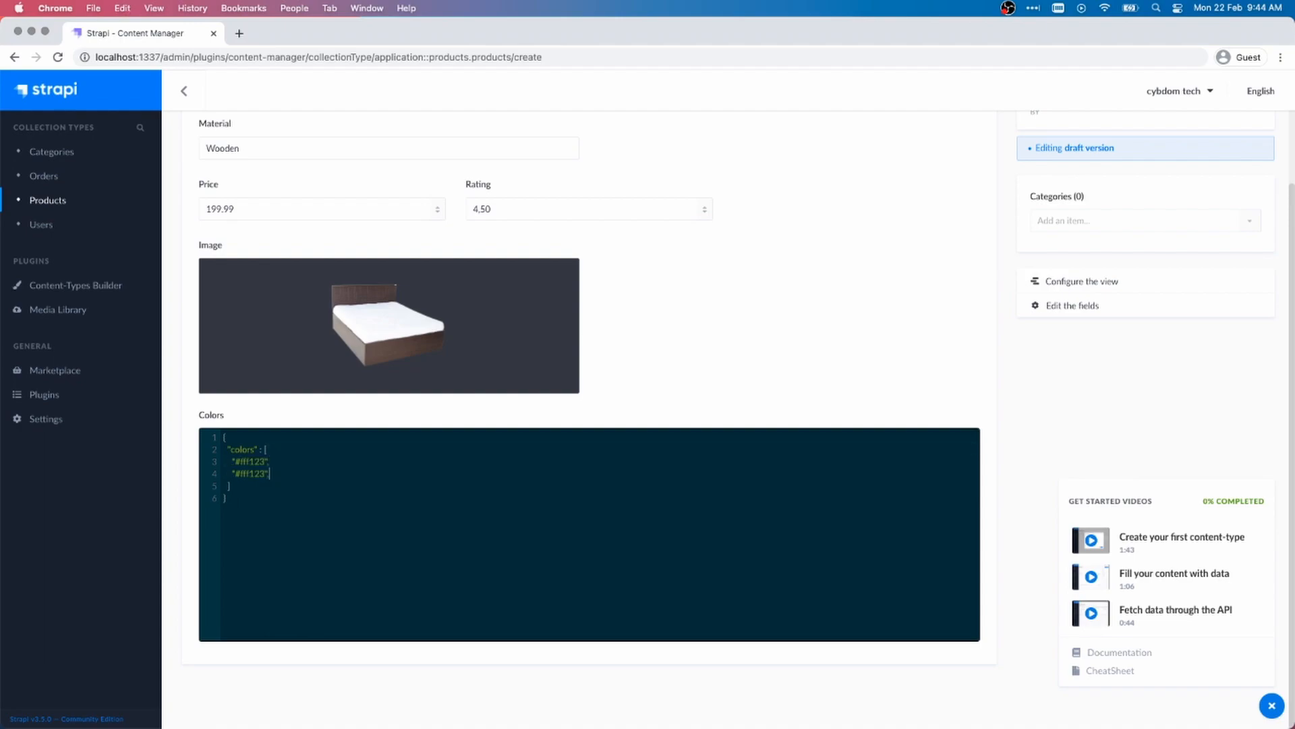
{"action": "type", "text": "\"#fff123\""}
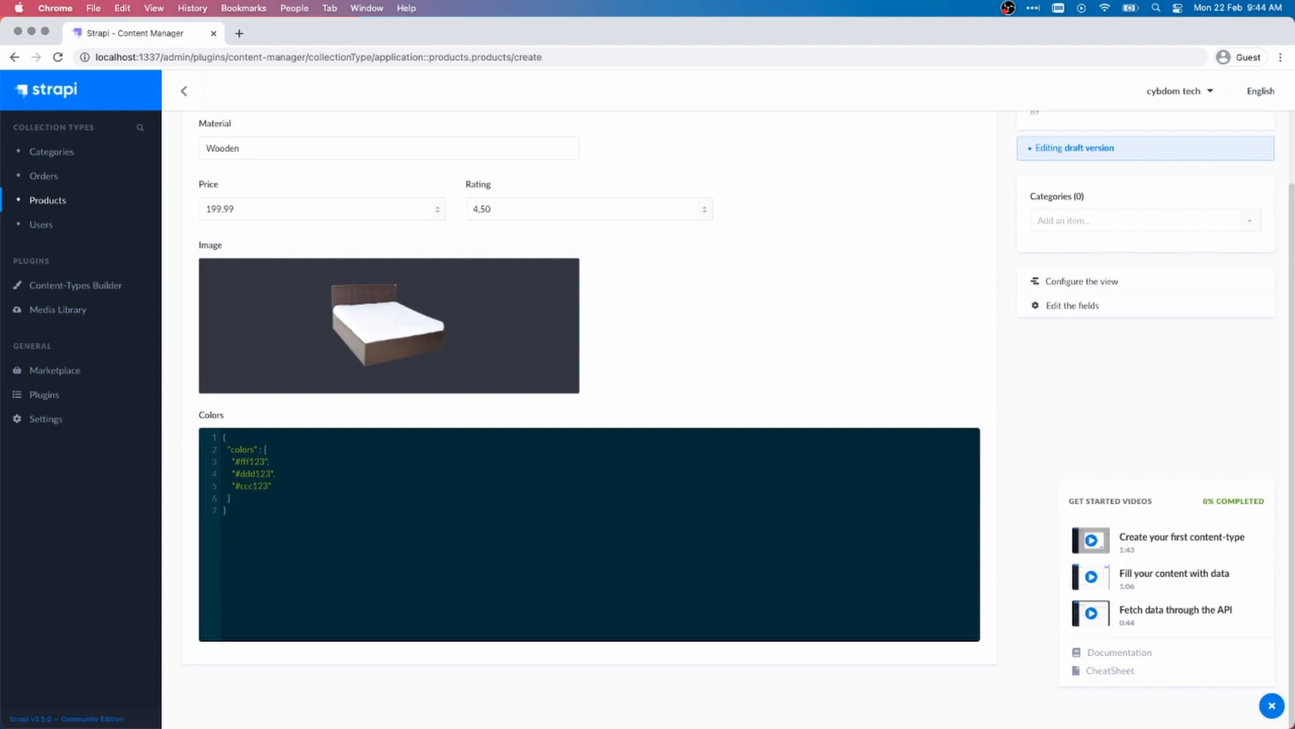
{"action": "scroll", "scroll_direction": "up", "scroll_amount": 3}
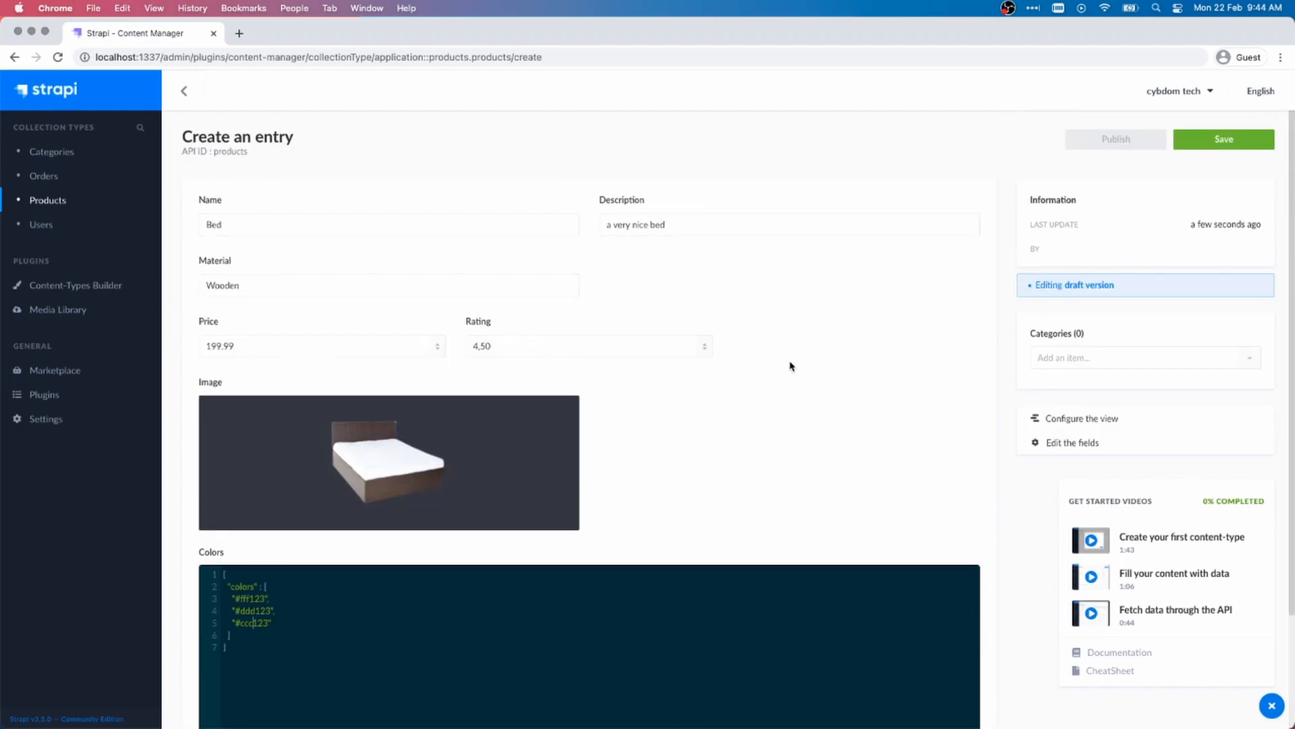
{"action": "mouse_move", "coordinate": [681, 424]}
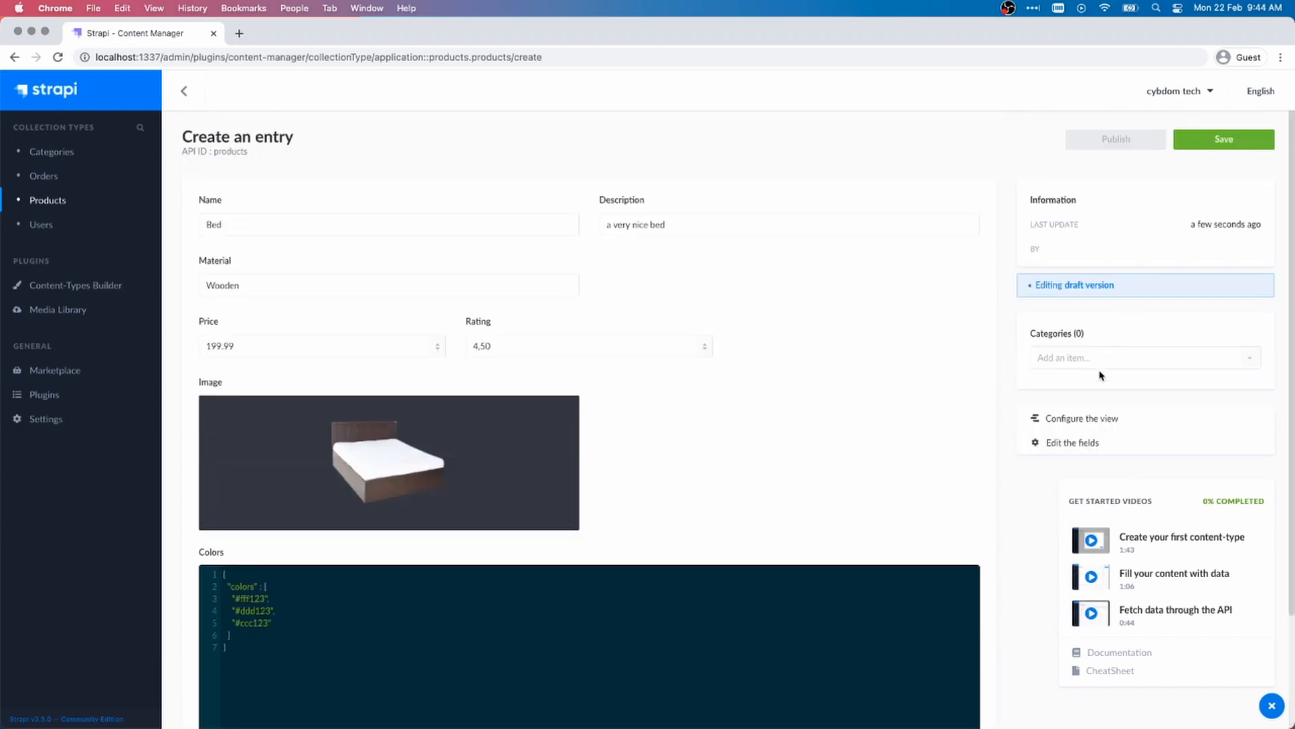
{"action": "left_click", "coordinate": [1144, 356]}
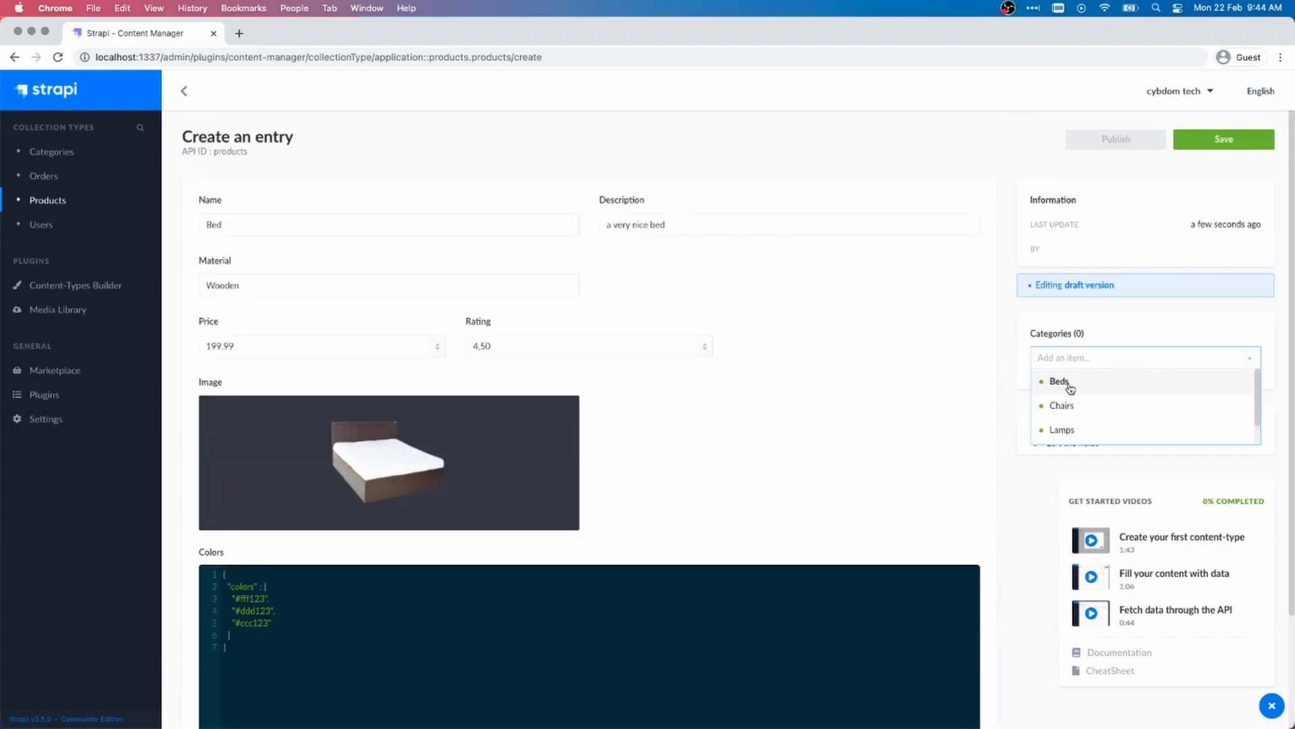
{"action": "left_click", "coordinate": [1060, 381]}
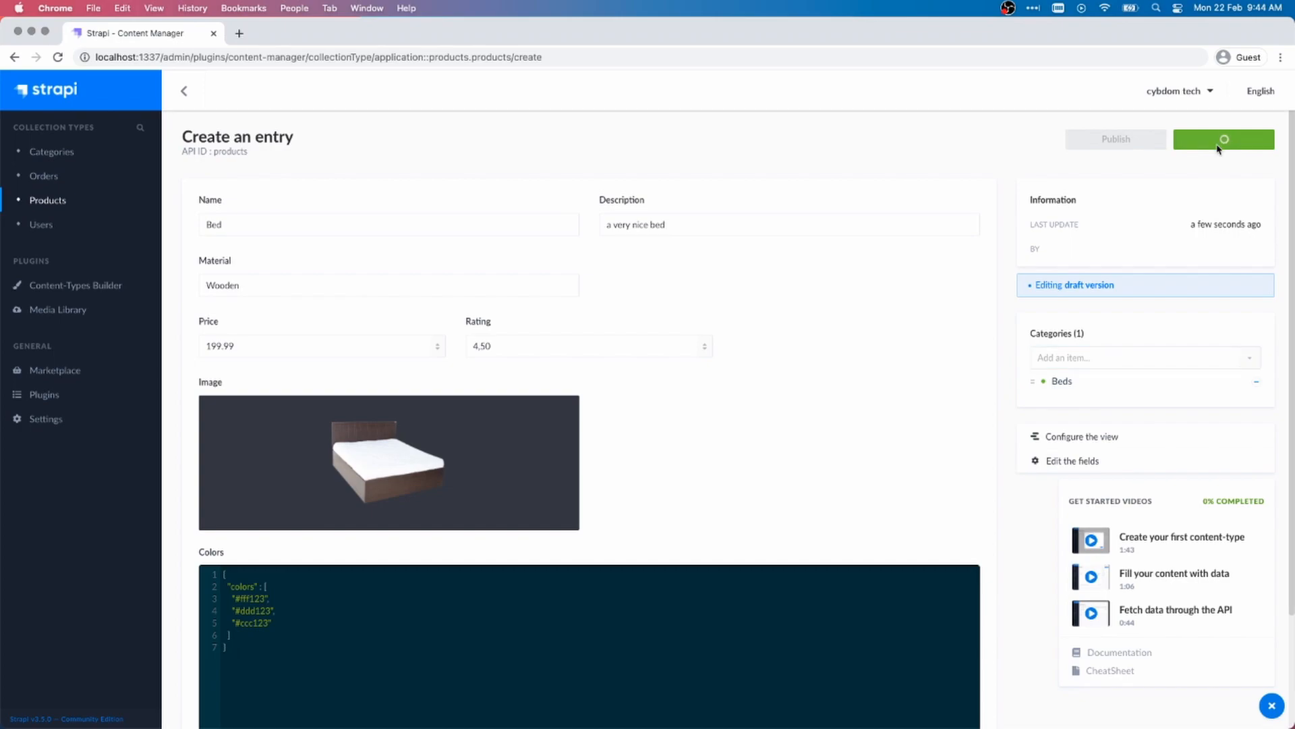
{"action": "left_click", "coordinate": [1224, 139]}
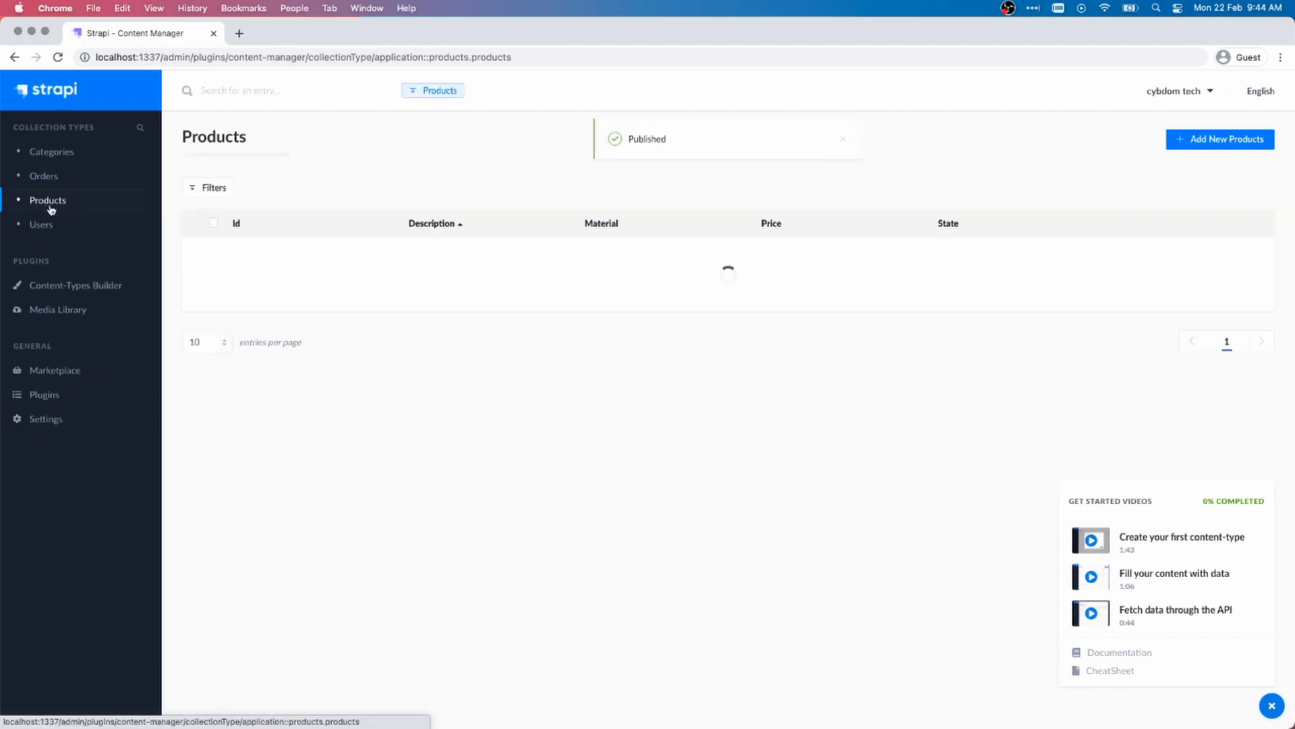
Create a Lamp product, 'A Very Nice Lamps', plastic, 49.99, with lamp_product.png.
{"action": "left_click", "coordinate": [1220, 139]}
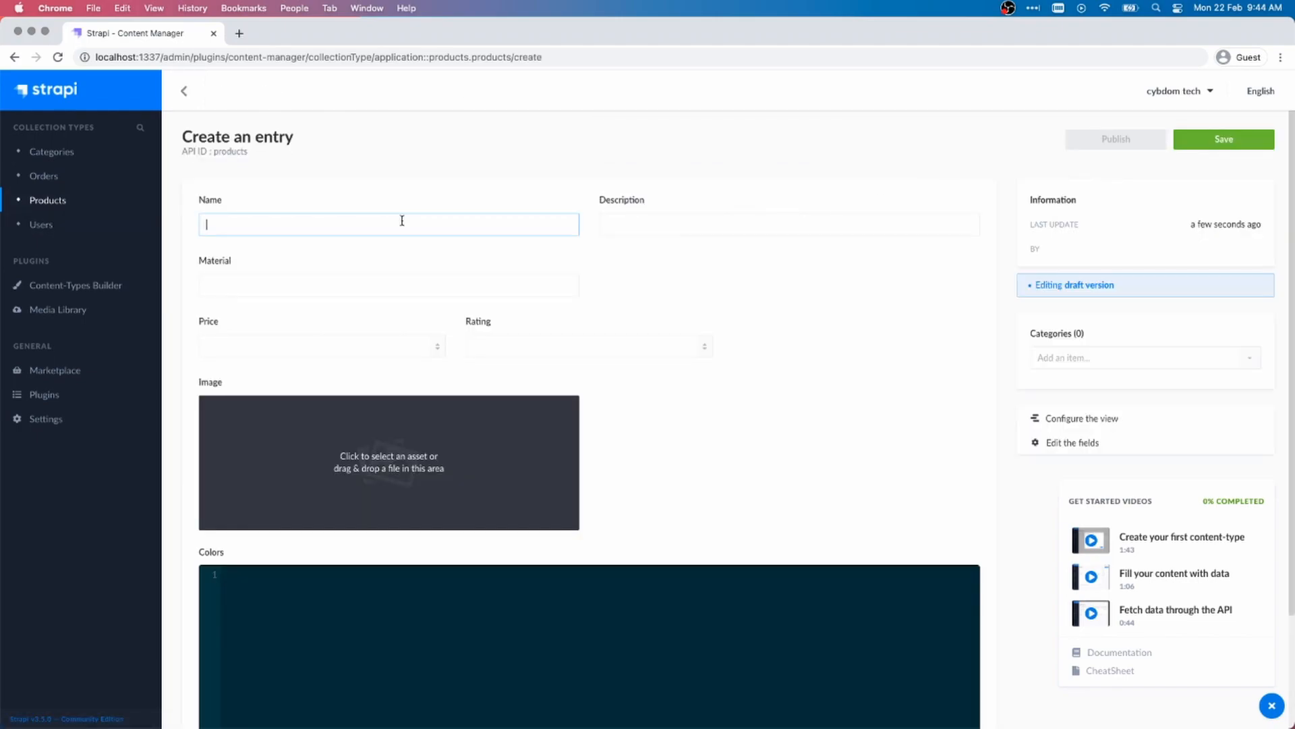
{"action": "type", "text": "Lamp"}
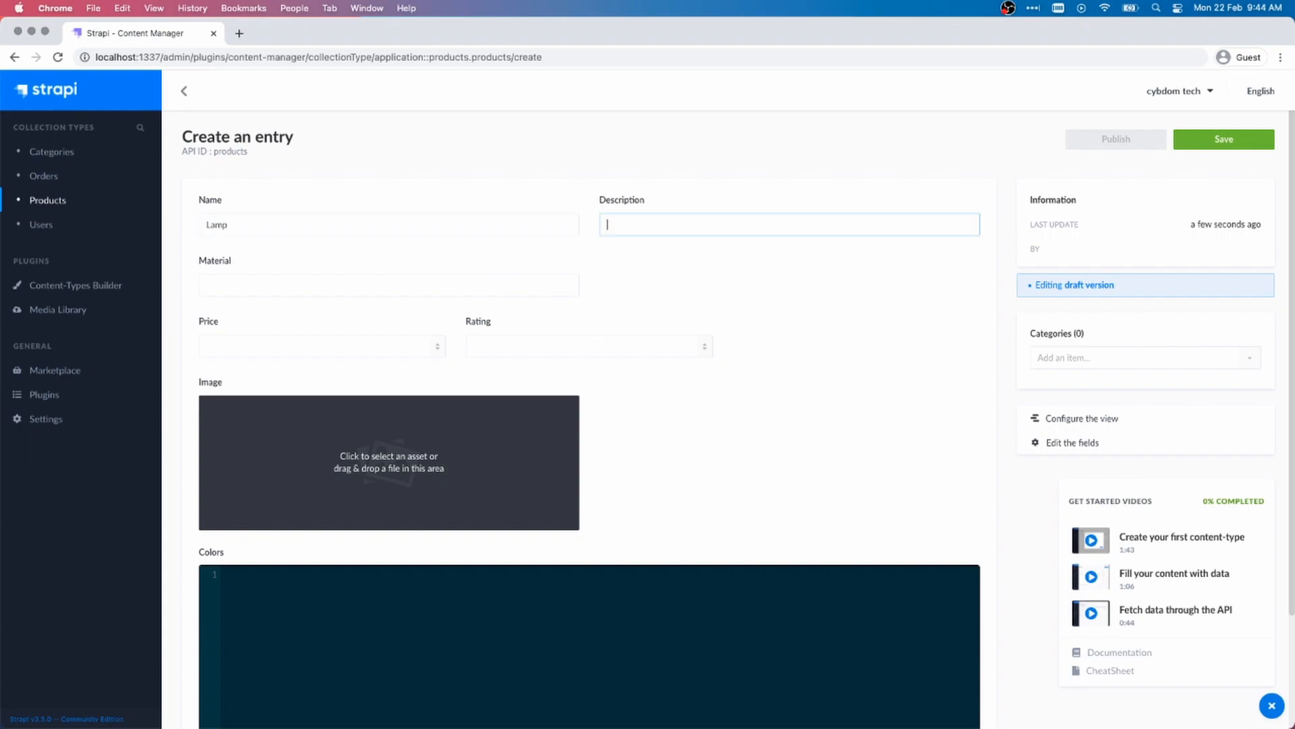
{"action": "type", "text": "A Very Nice Lamps"}
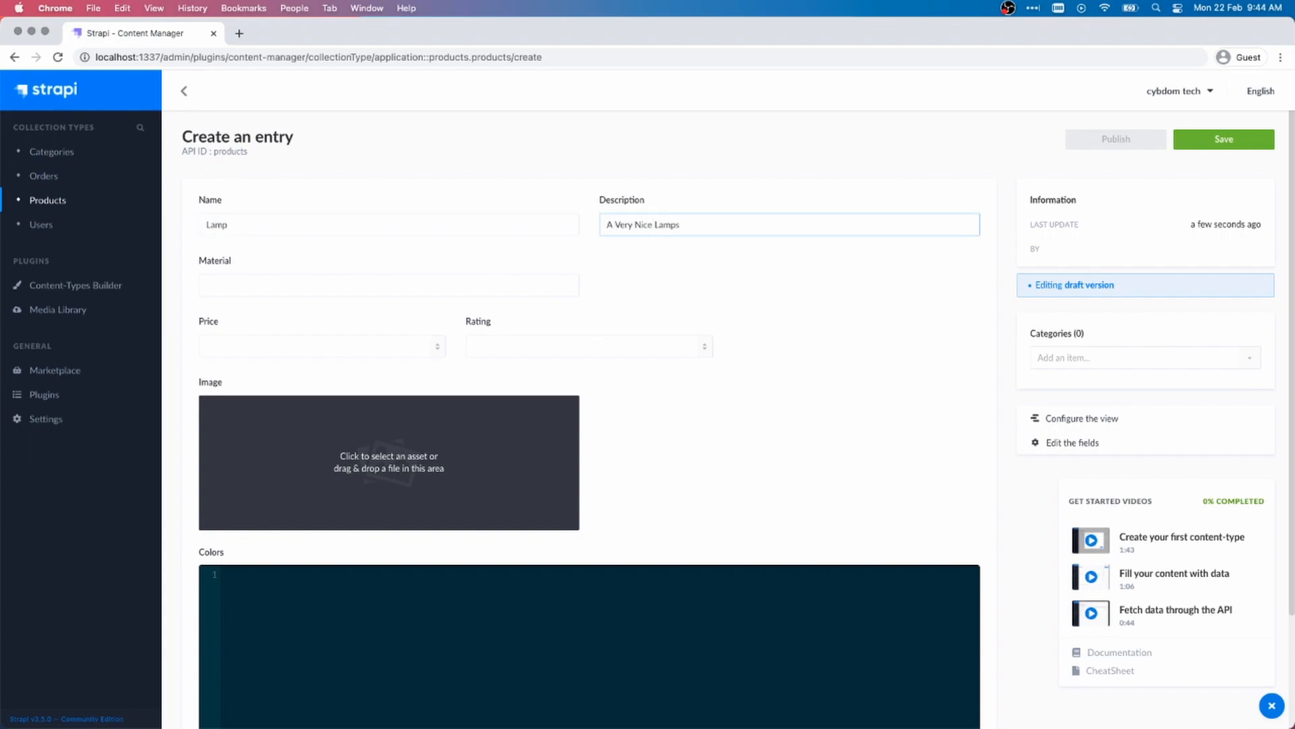
{"action": "type", "text": "49.99"}
{"action": "left_click", "coordinate": [388, 284]}
{"action": "type", "text": "Plastic"}
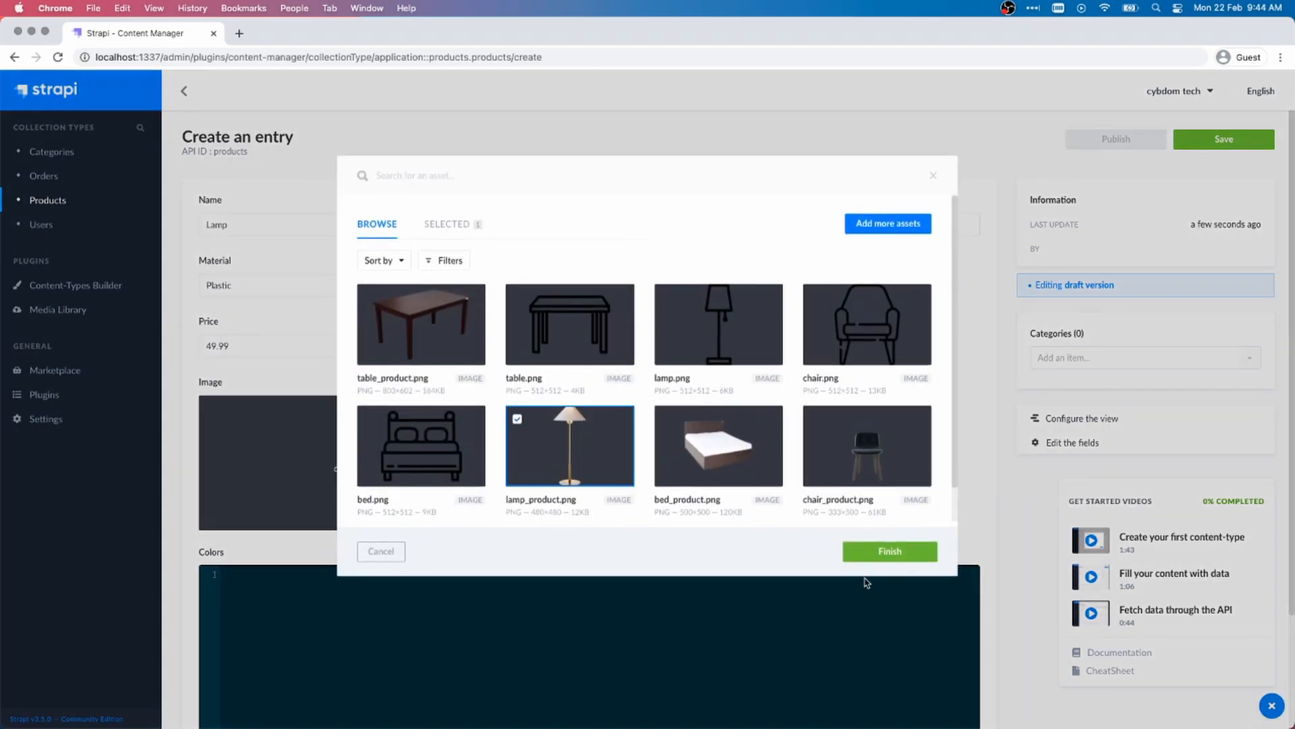
{"action": "left_click", "coordinate": [889, 551]}
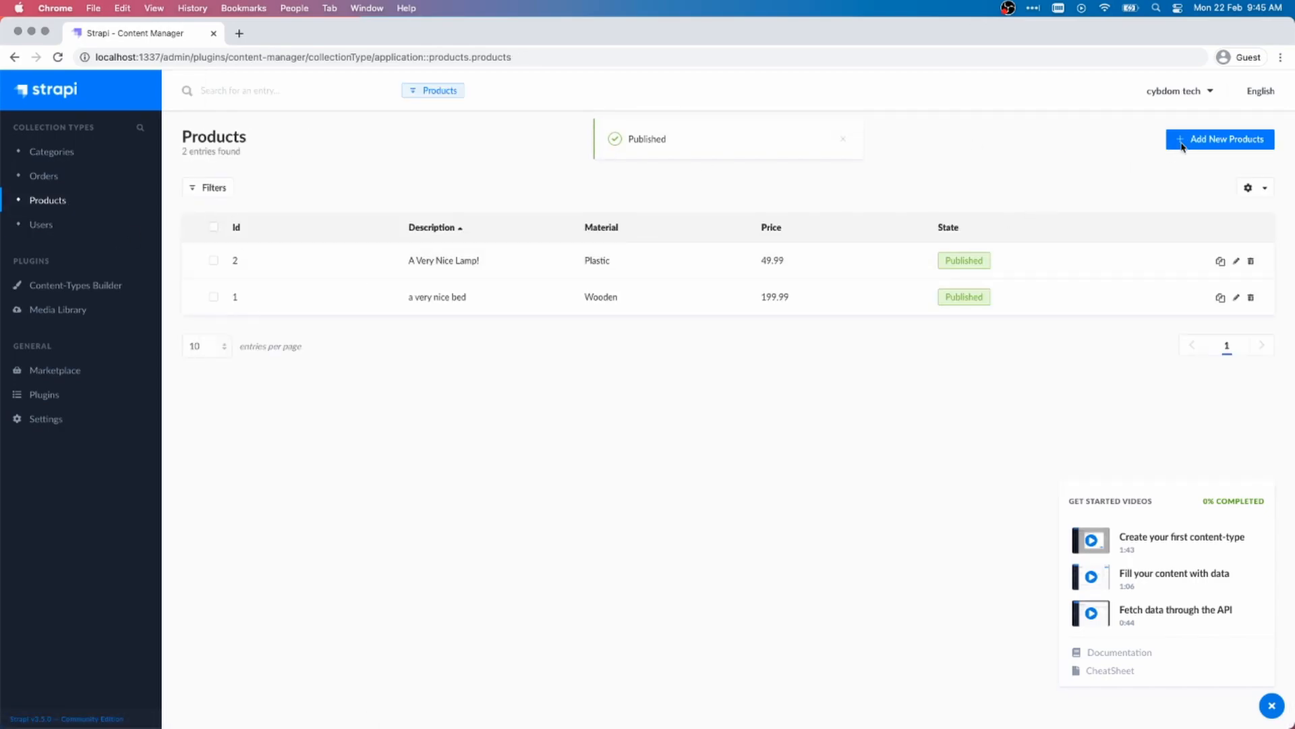
Create and publish a leather soft chair product at 99.99 with its photo and colours.
{"action": "left_click", "coordinate": [1222, 139]}
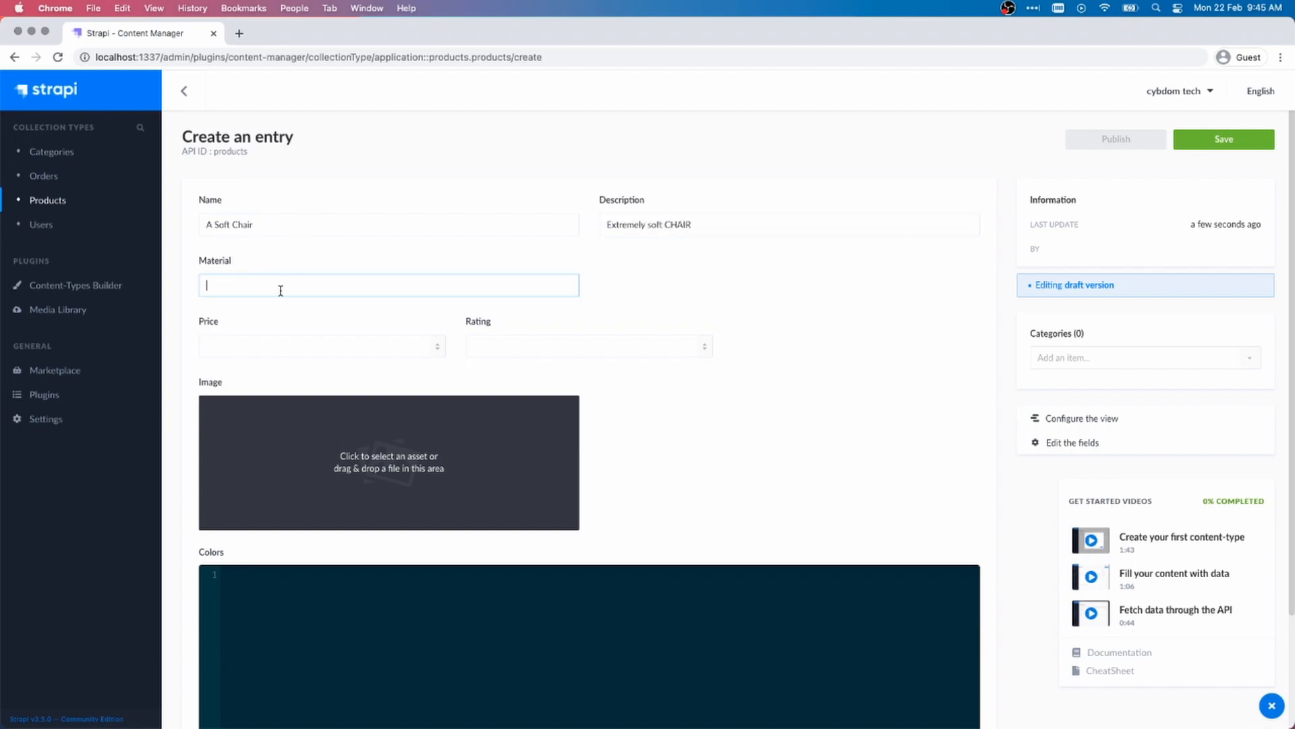
{"action": "type", "text": "Leather"}
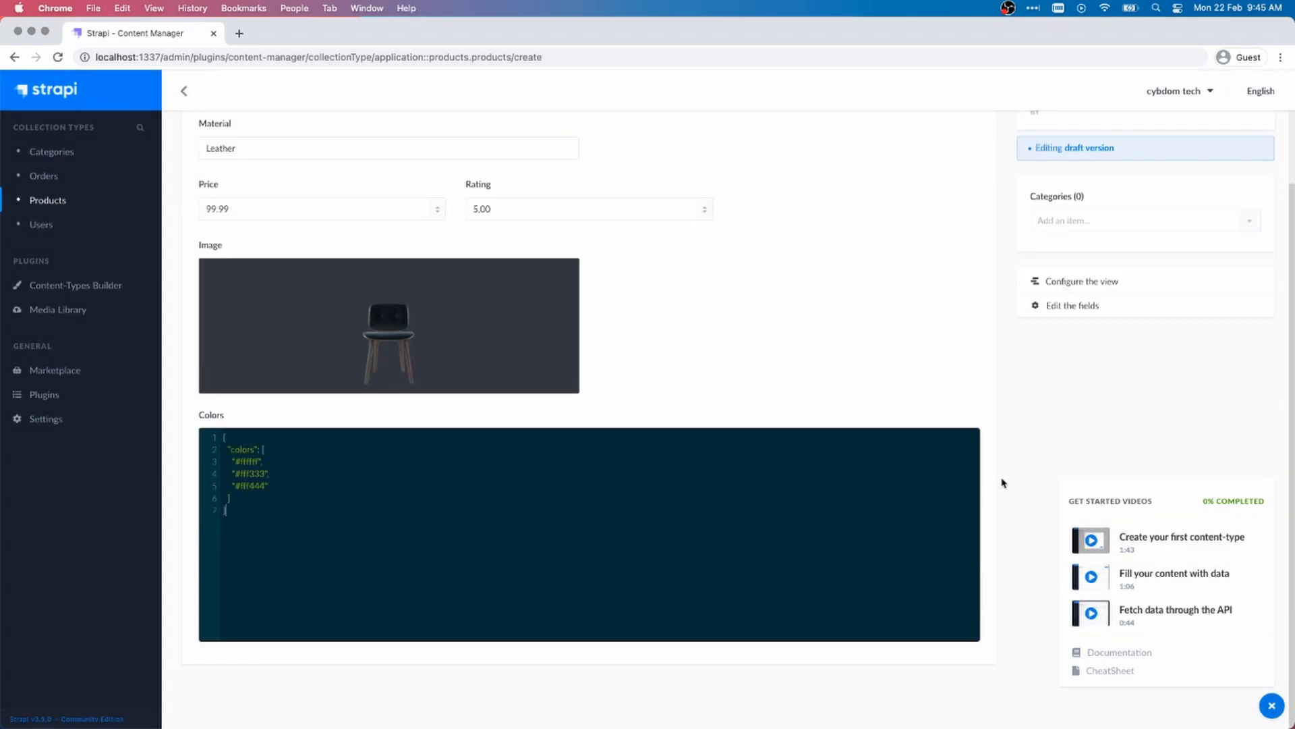
{"action": "left_click", "coordinate": [1224, 139]}
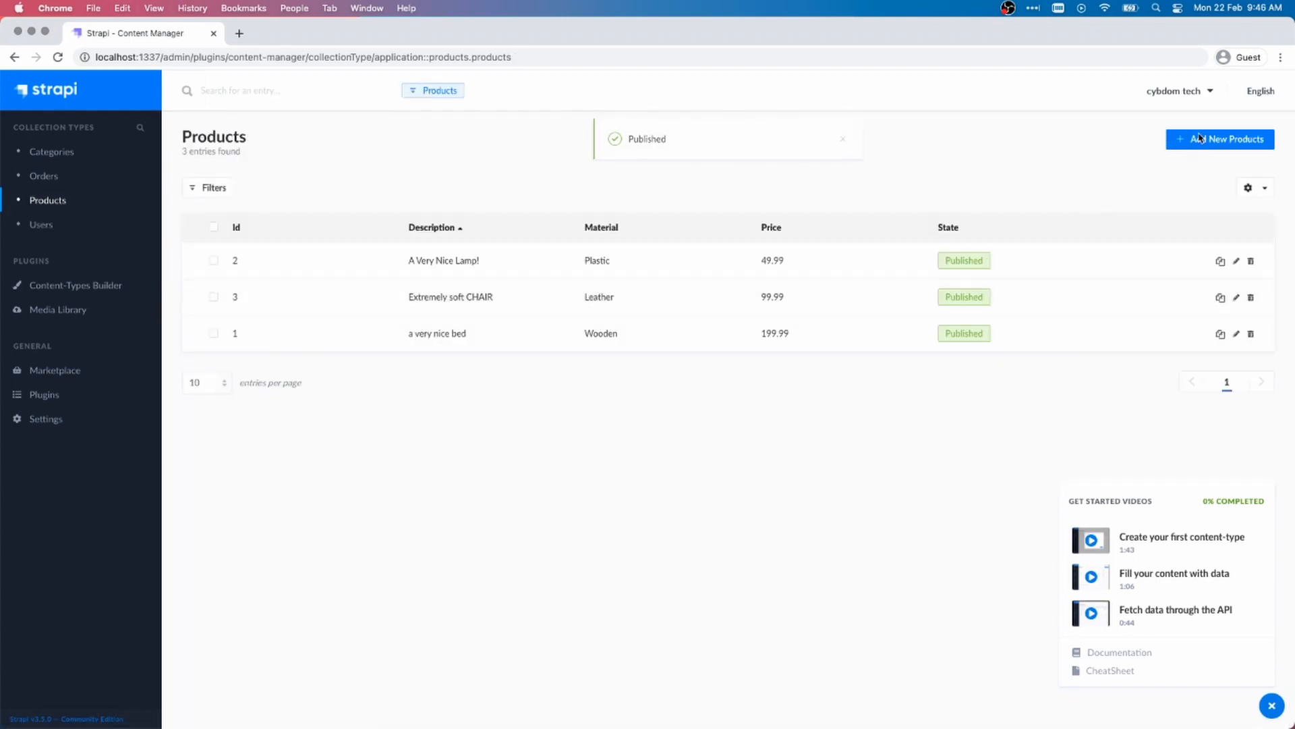
Fill a Table product: 'this table will' description, Wood, 299.99, rating 5, photo, colours.
{"action": "left_click", "coordinate": [1220, 138]}
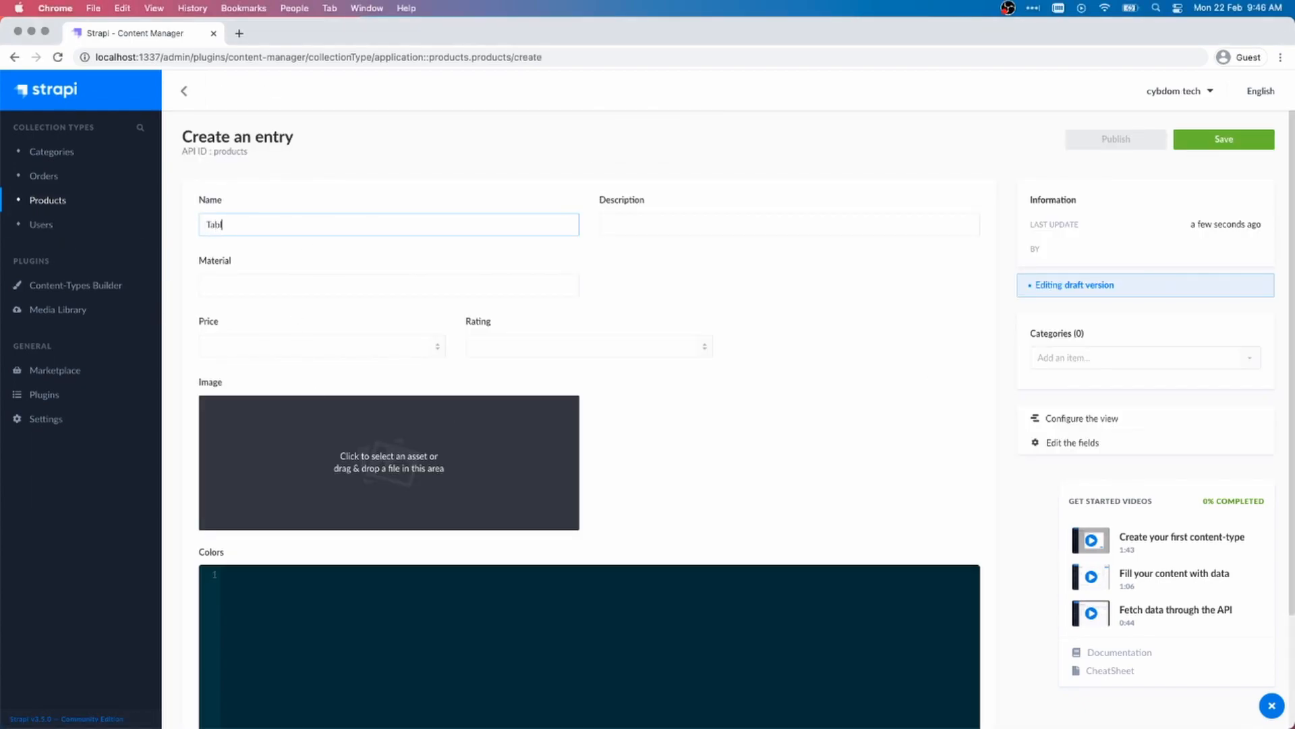
{"action": "type", "text": "this table will change the taste of your food"}
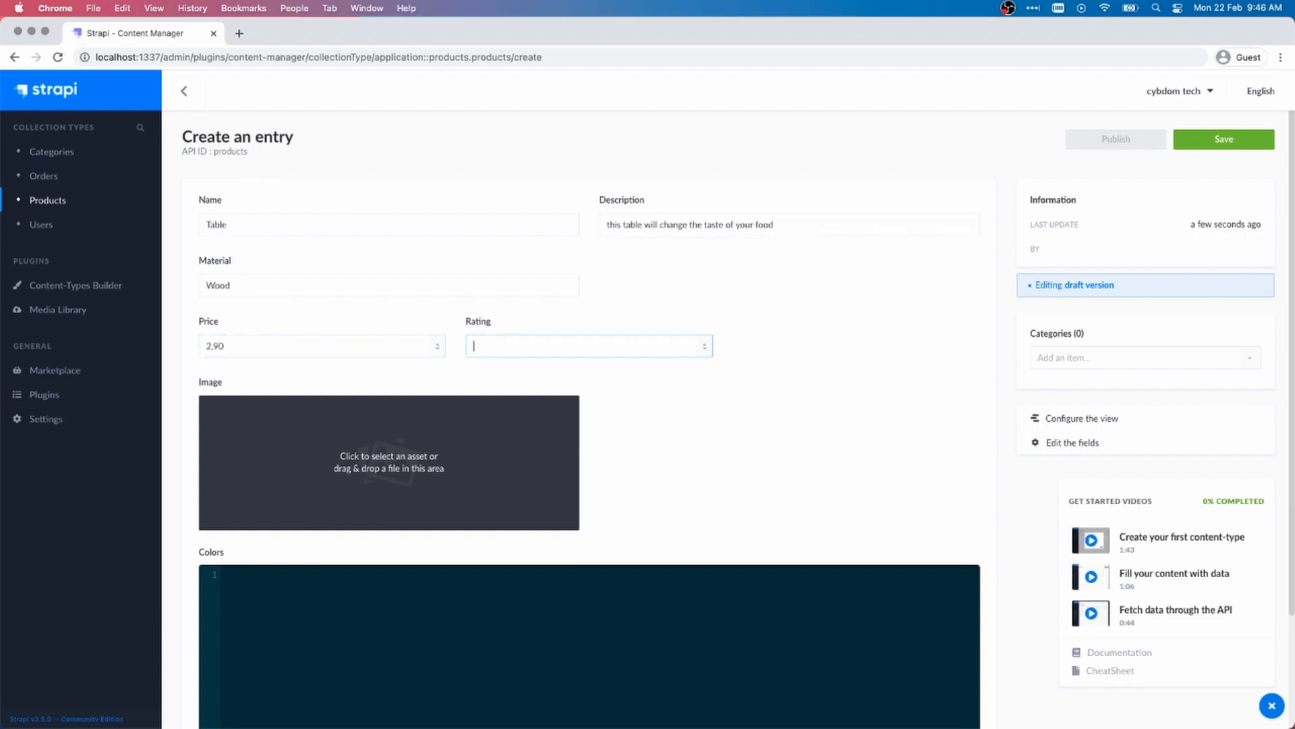
{"action": "type", "text": "299.99"}
{"action": "type", "text": "5"}
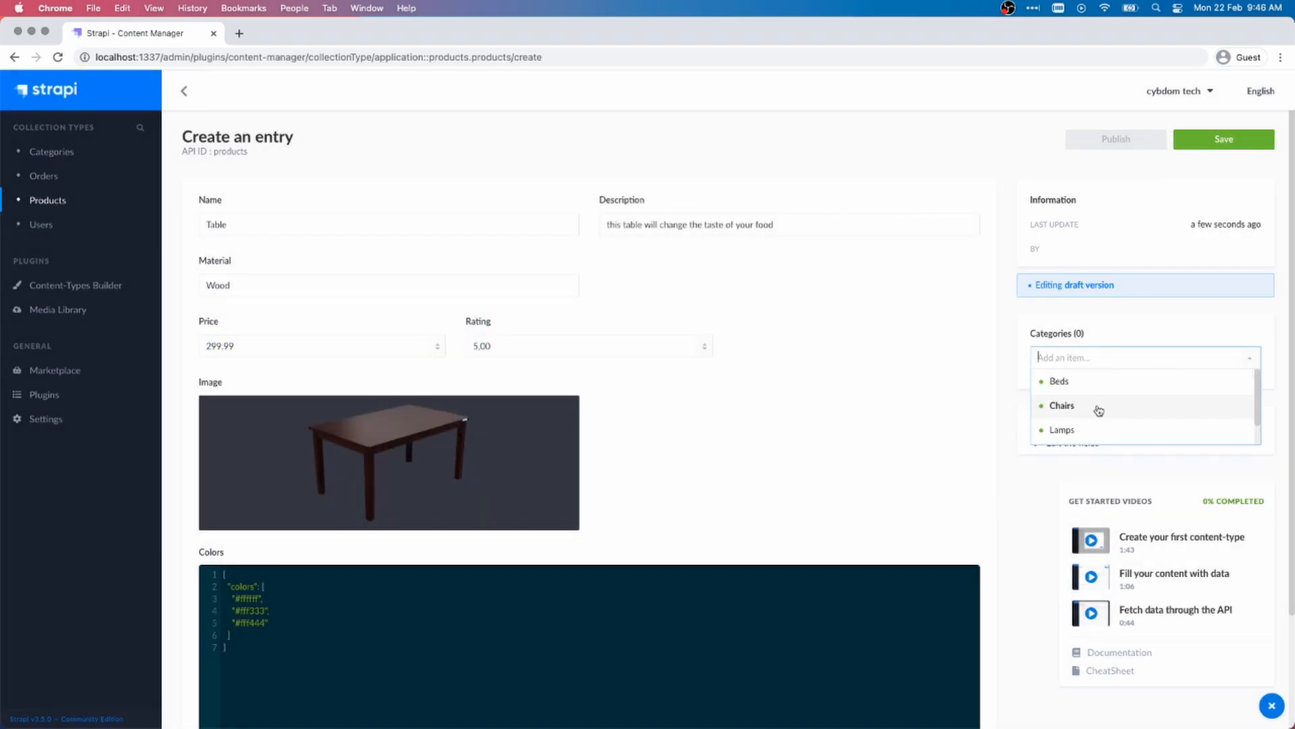
{"action": "left_click", "coordinate": [1222, 139]}
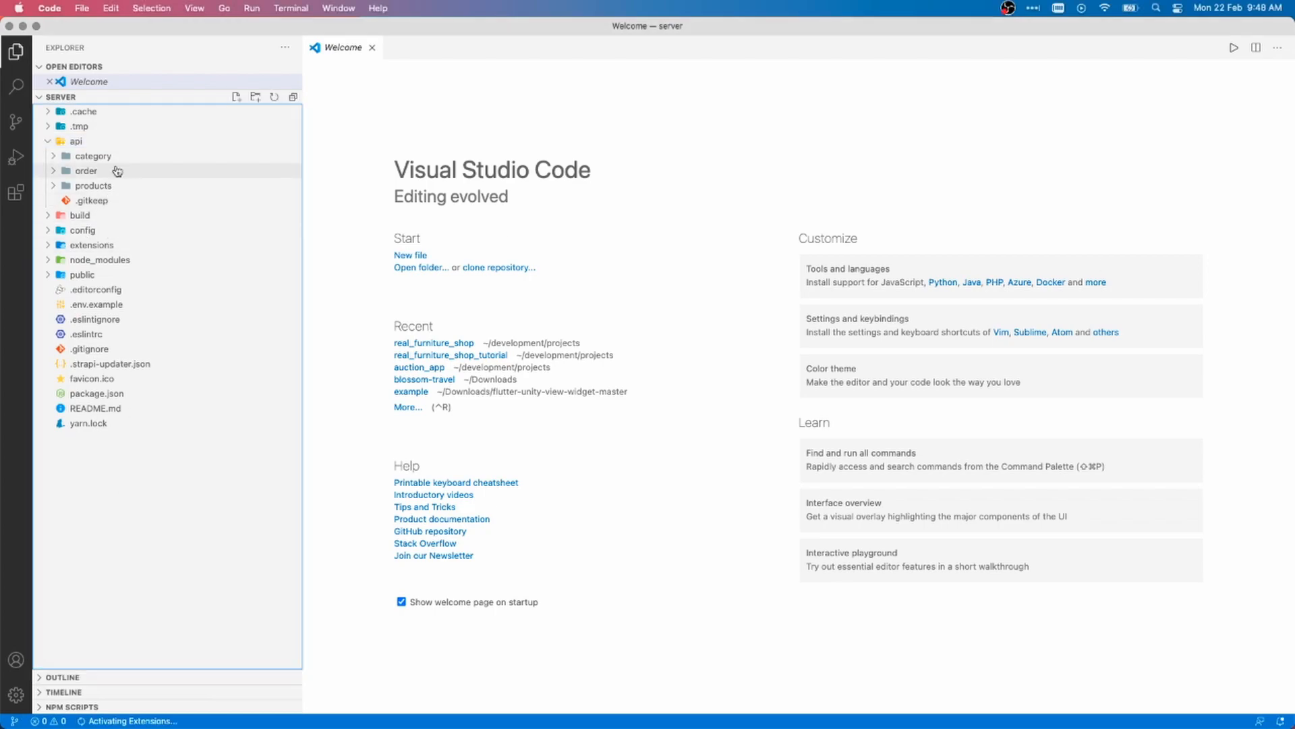
Review the products routes and controller files, then view the server's package.json.
{"action": "left_click", "coordinate": [85, 170]}
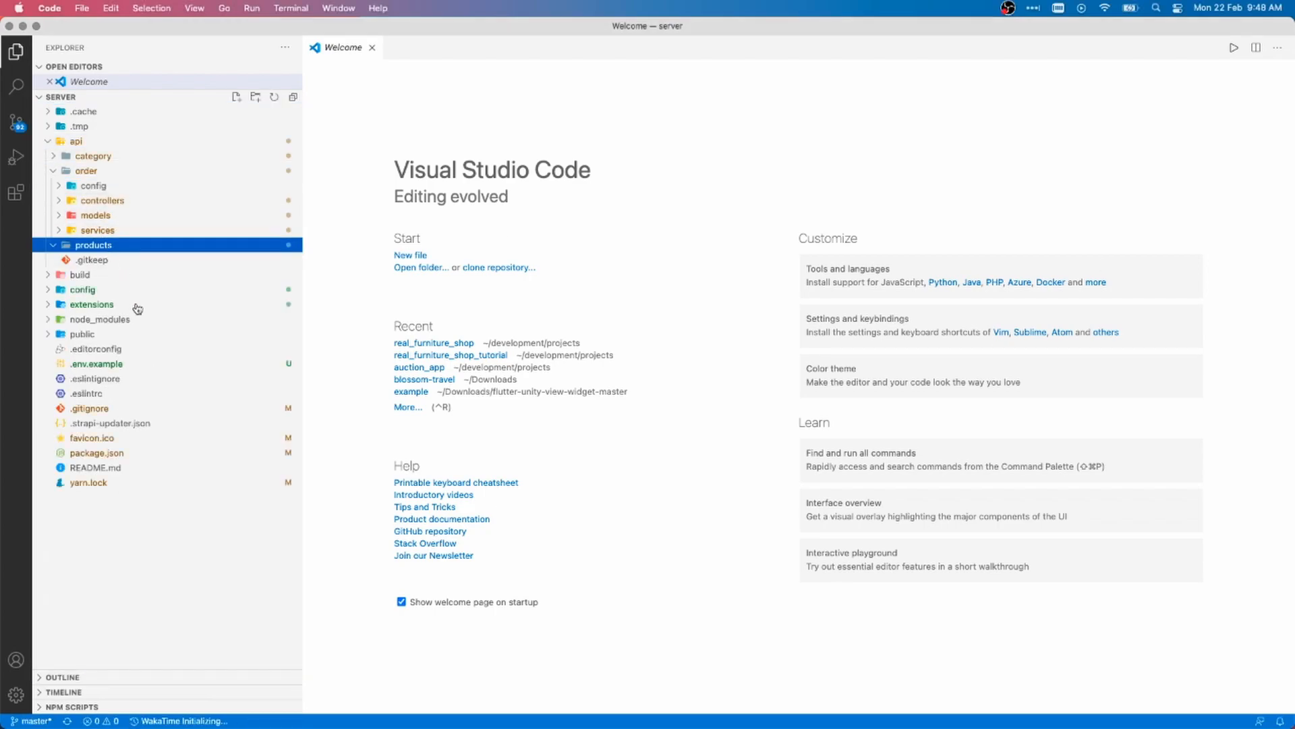
{"action": "left_click", "coordinate": [93, 259]}
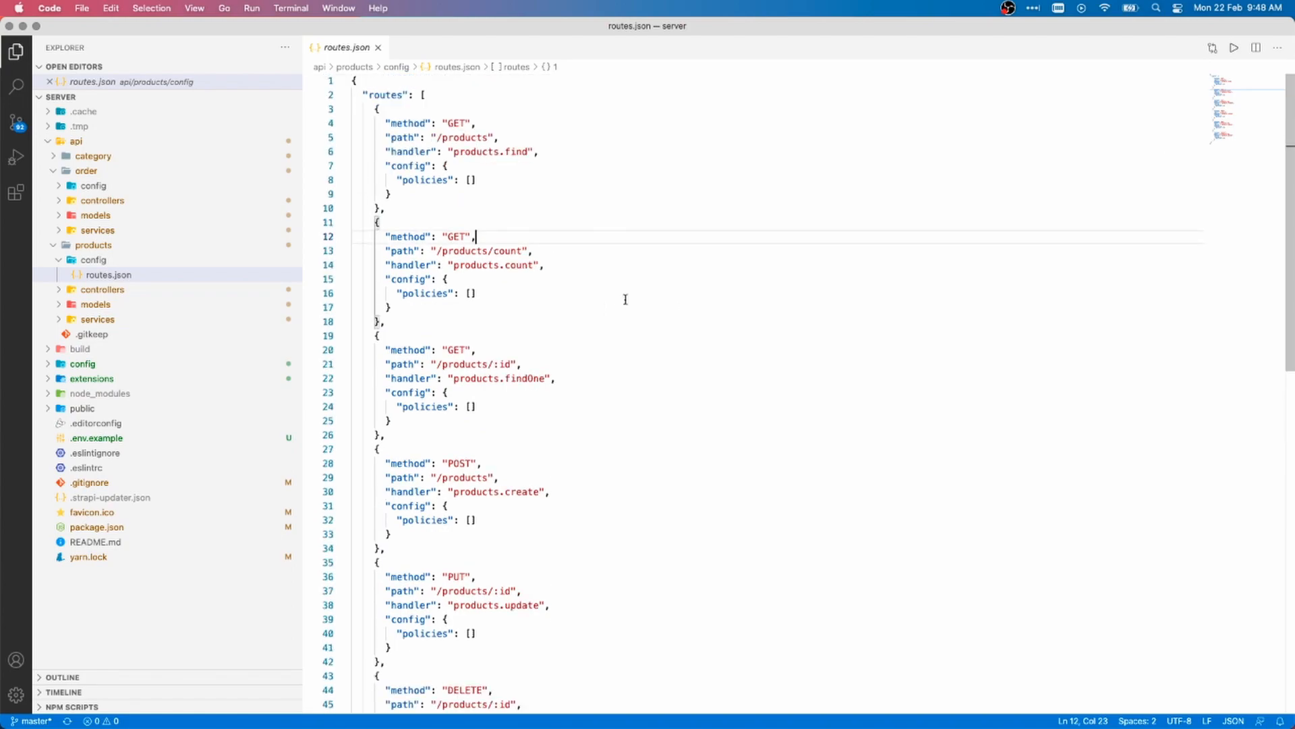
{"action": "left_click", "coordinate": [108, 303]}
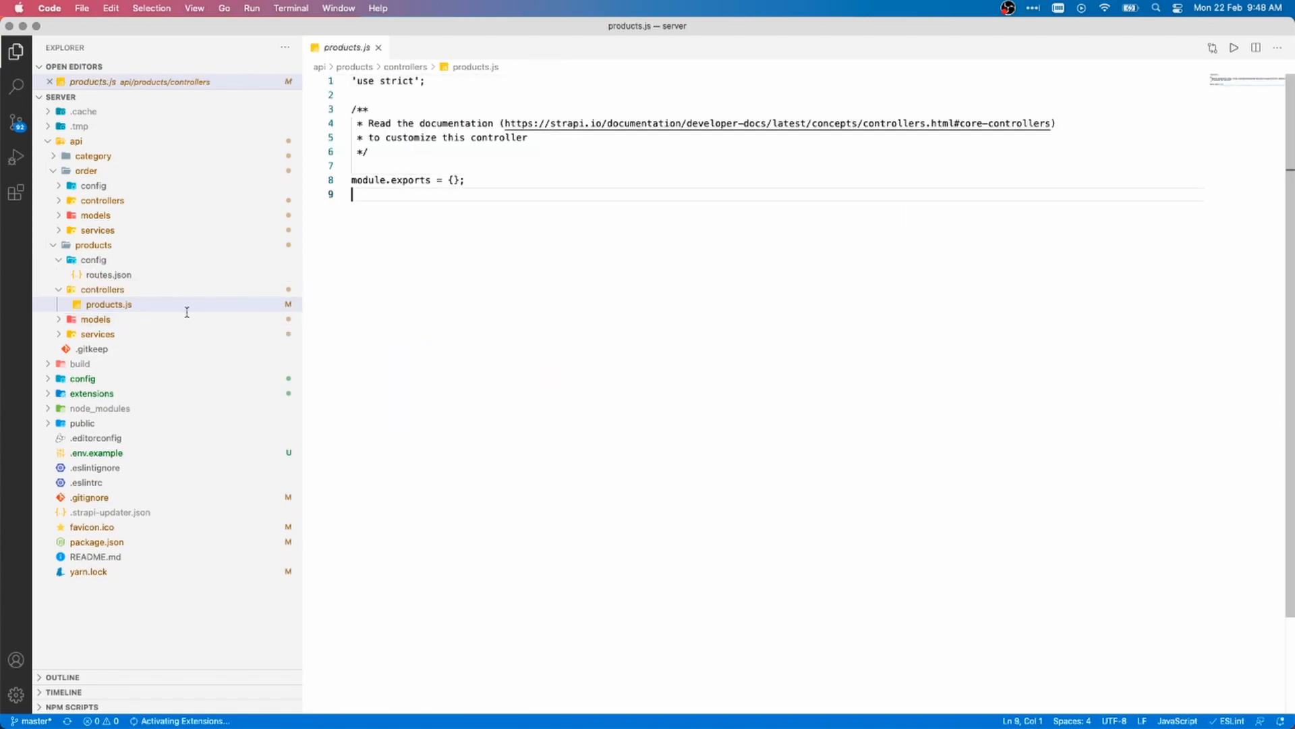
{"action": "left_click", "coordinate": [93, 244]}
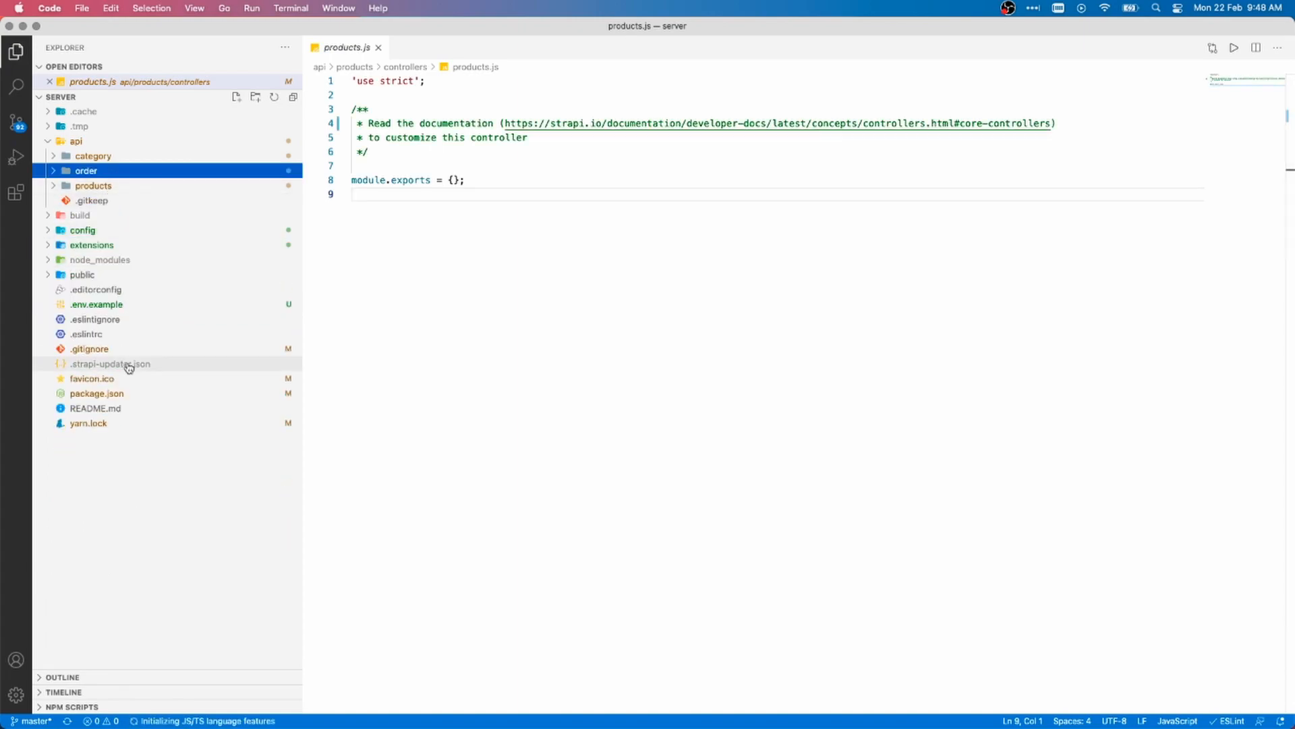
{"action": "left_click", "coordinate": [96, 393]}
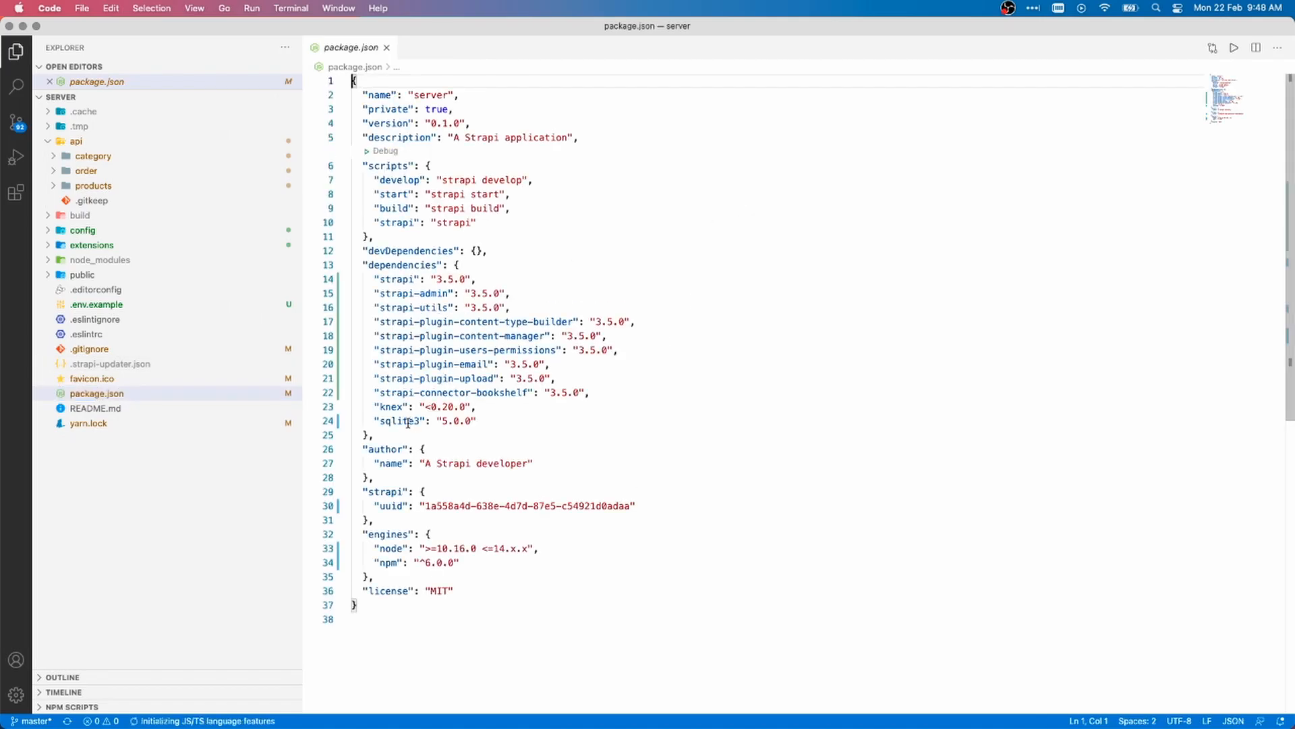
{"action": "mouse_move", "coordinate": [498, 414]}
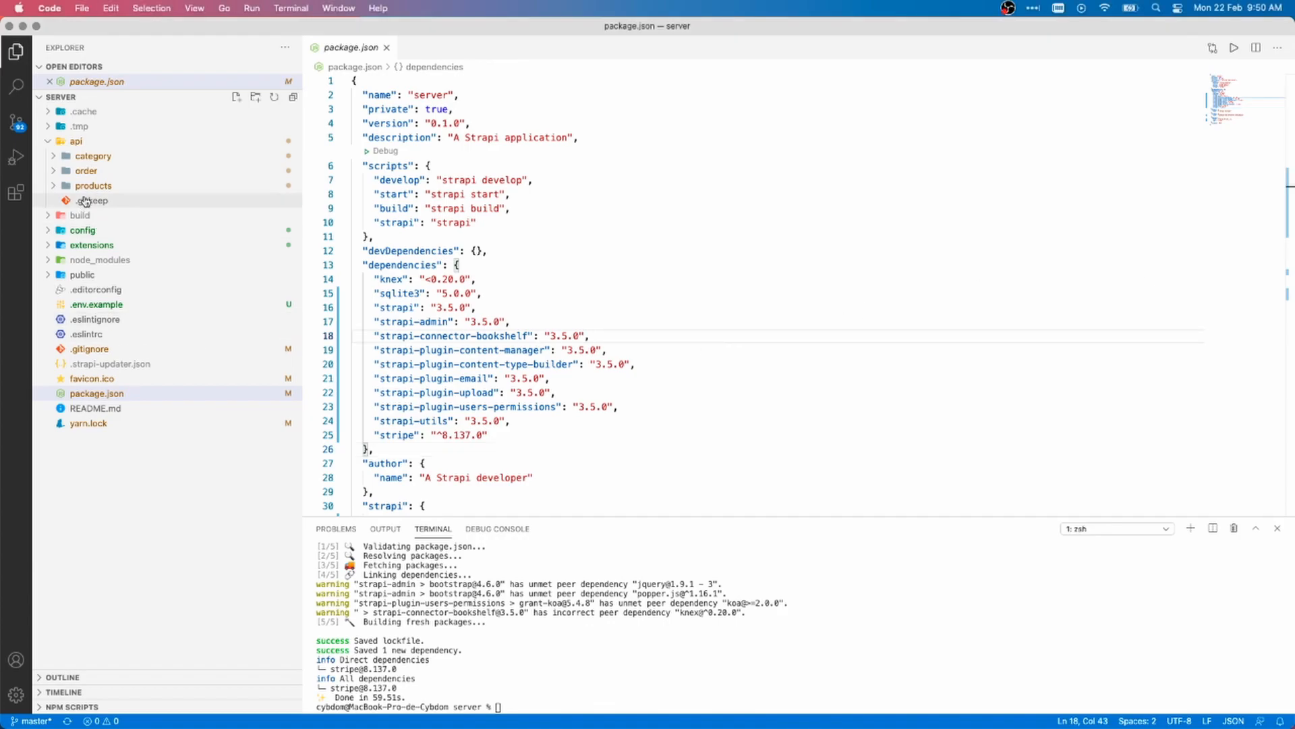
After yarn add stripe, open api/order/controllers/order.js for editing.
{"action": "left_click", "coordinate": [85, 170]}
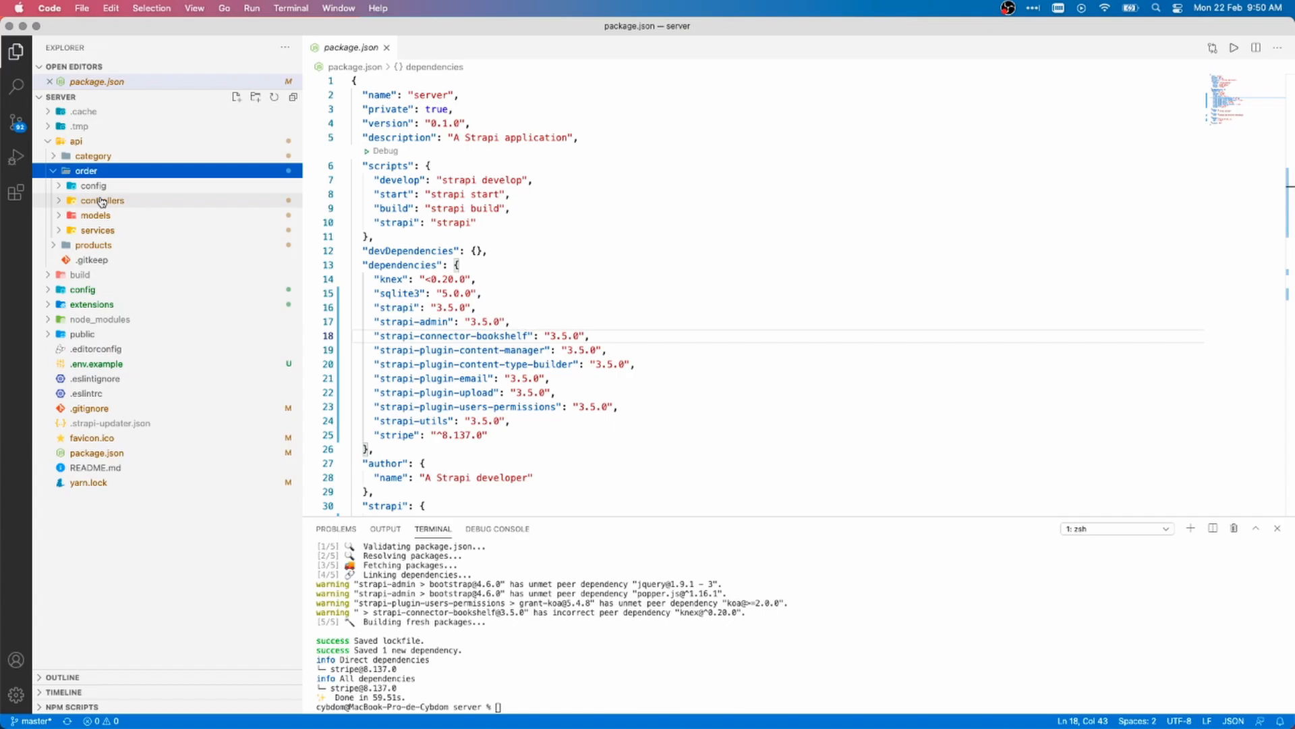
{"action": "left_click", "coordinate": [103, 200]}
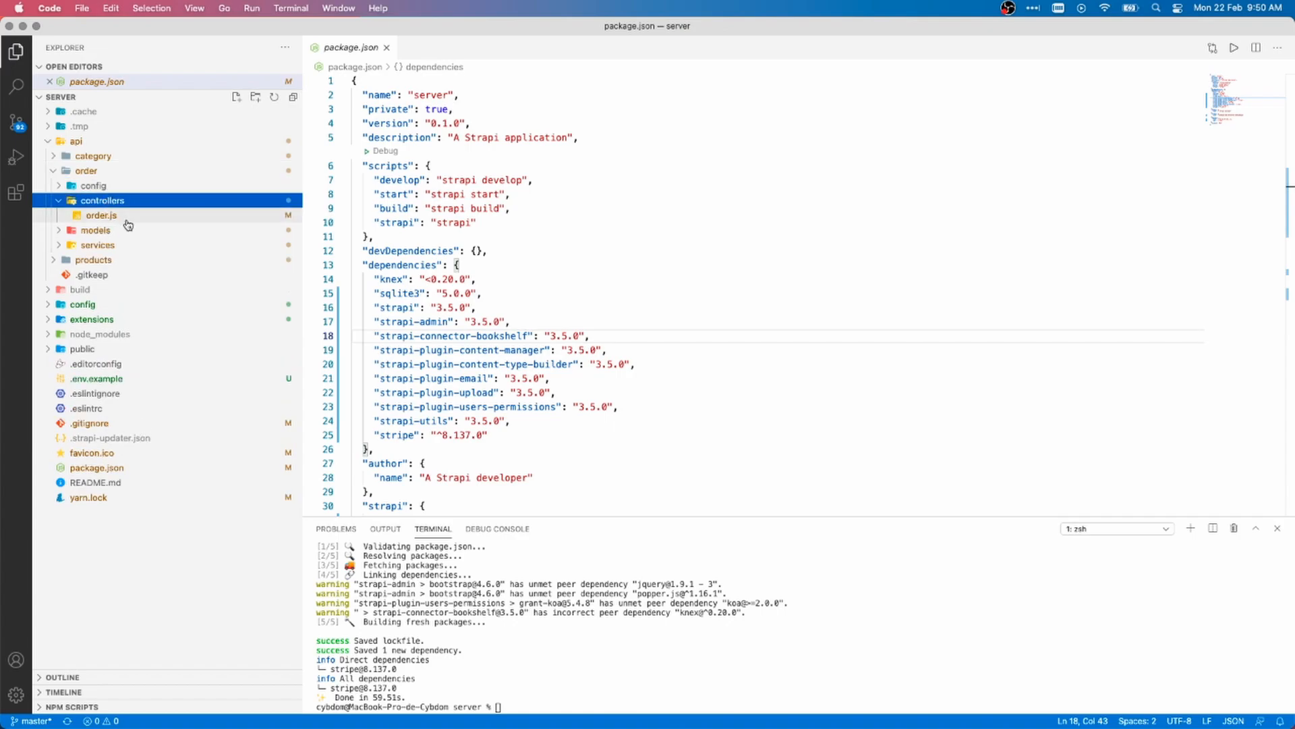
{"action": "left_click", "coordinate": [101, 214]}
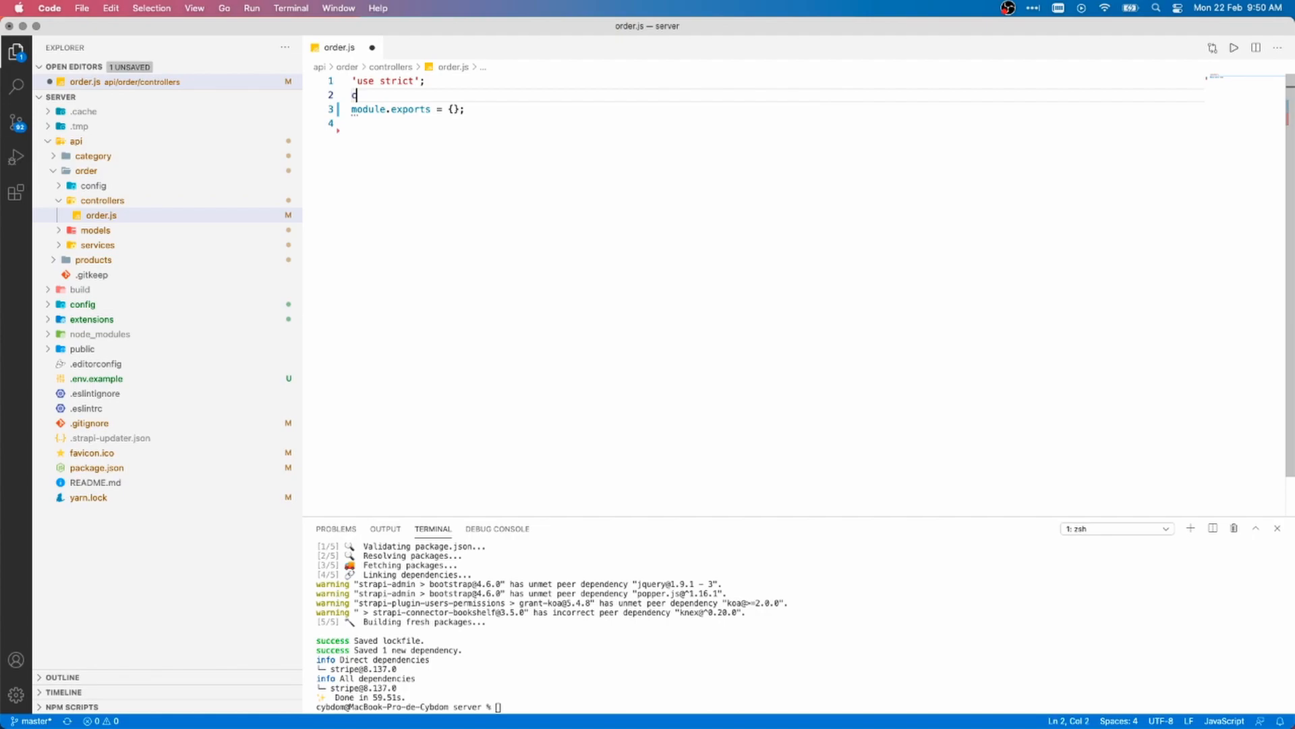
Add const stripe = require('stripe')('this is your stripe private key!') to order.js.
{"action": "type", "text": "const stripe"}
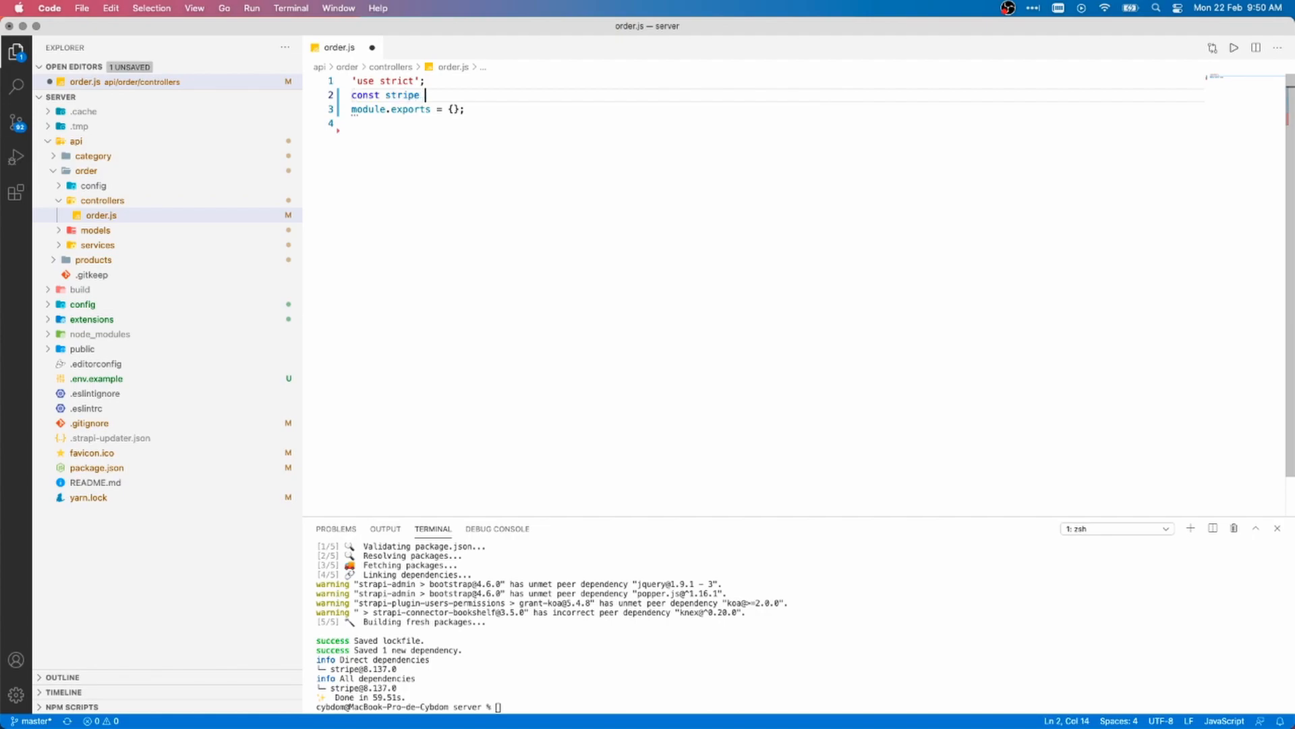
{"action": "type", "text": "= require"}
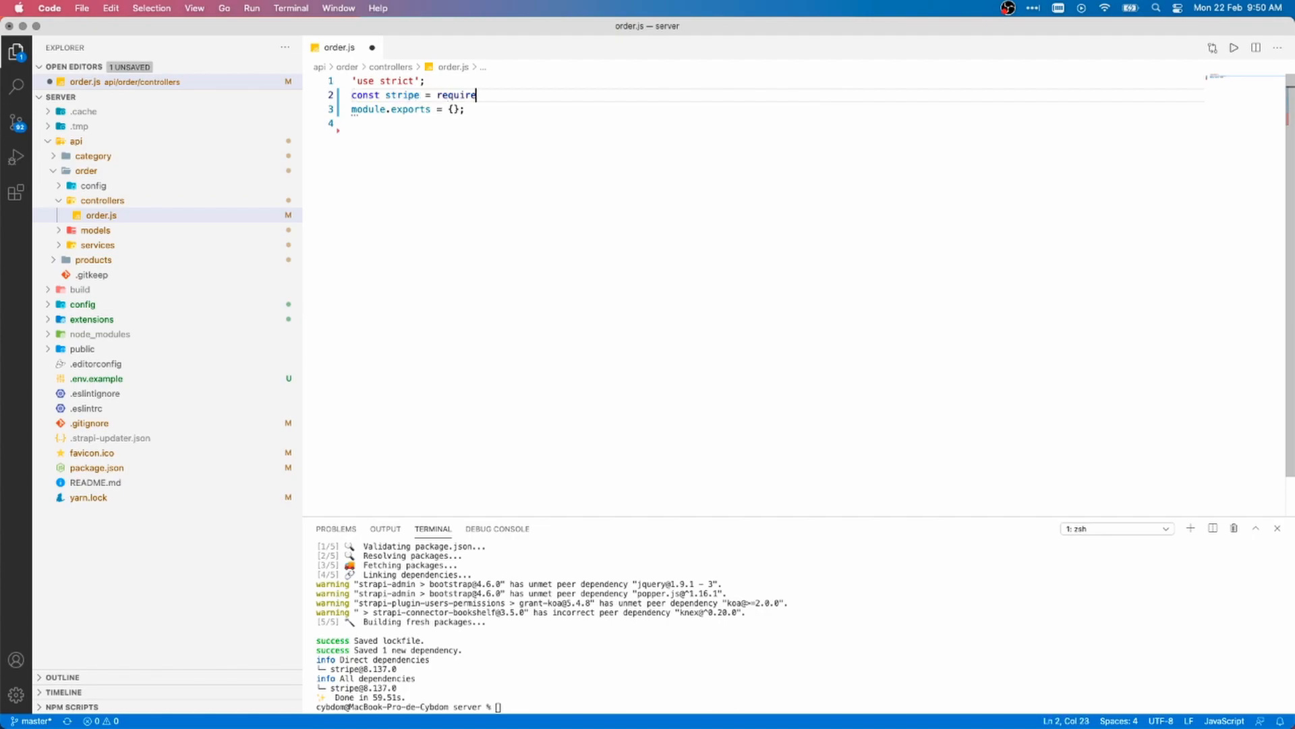
{"action": "type", "text": "('stripe')"}
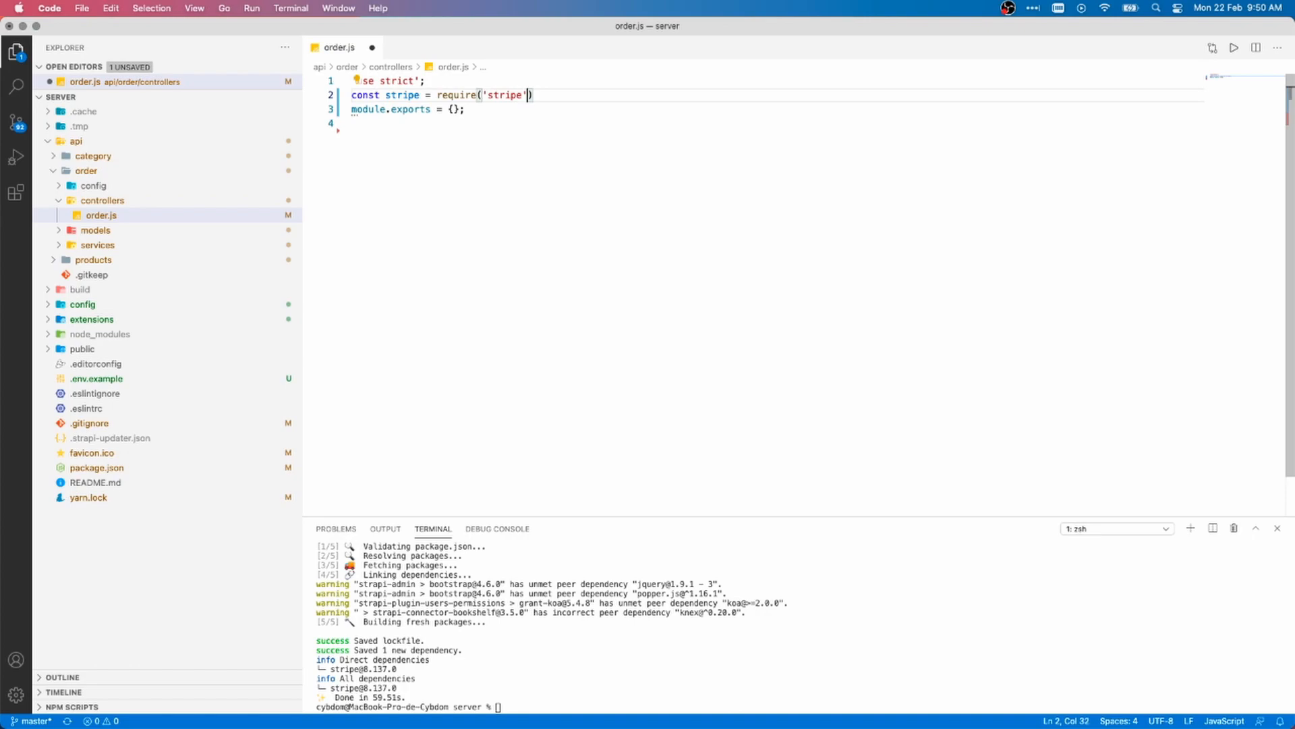
{"action": "type", "text": "()"}
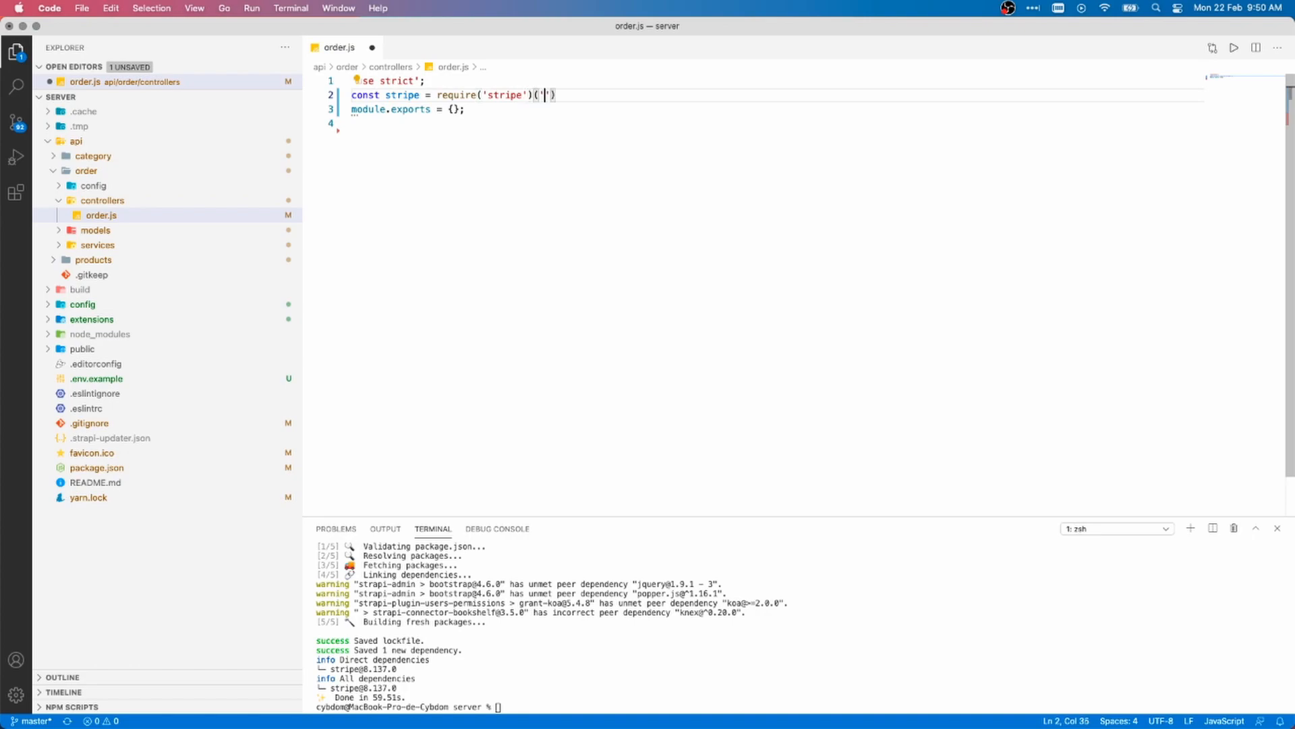
{"action": "type", "text": "this is your stripe"}
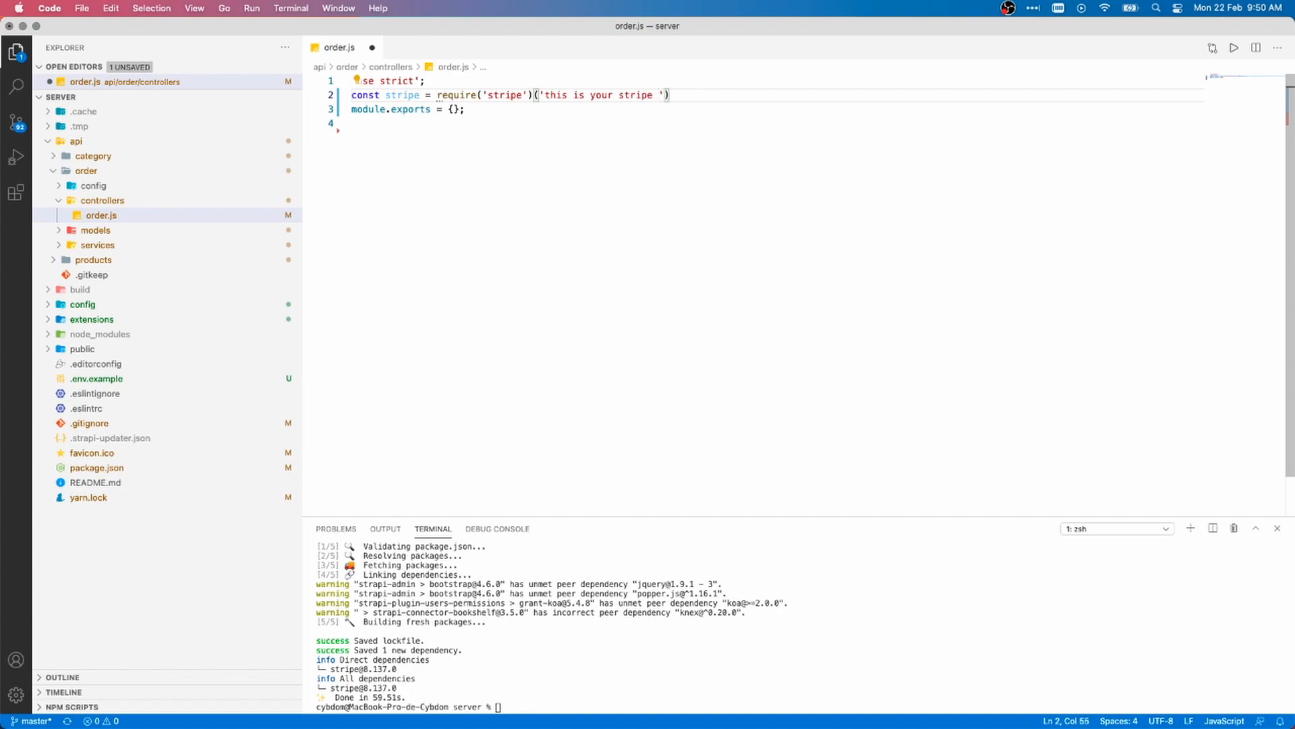
{"action": "type", "text": "private"}
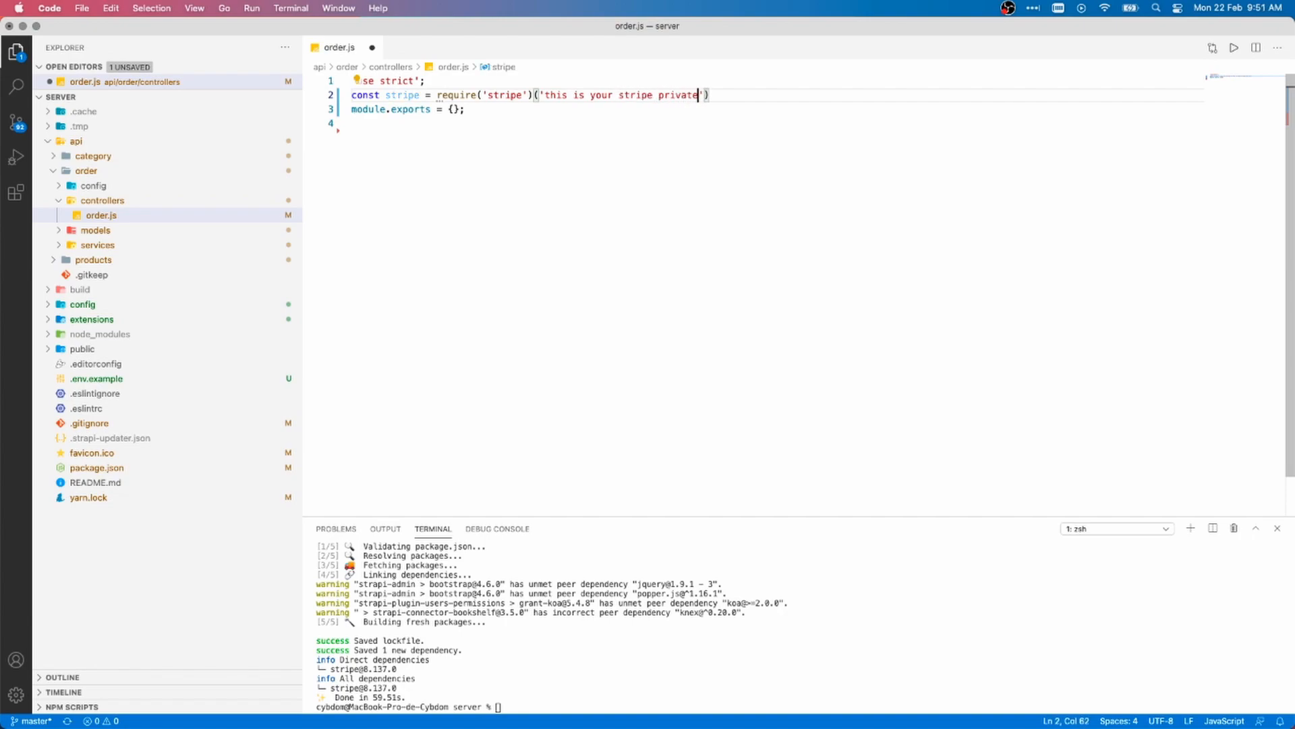
{"action": "type", "text": "key!"}
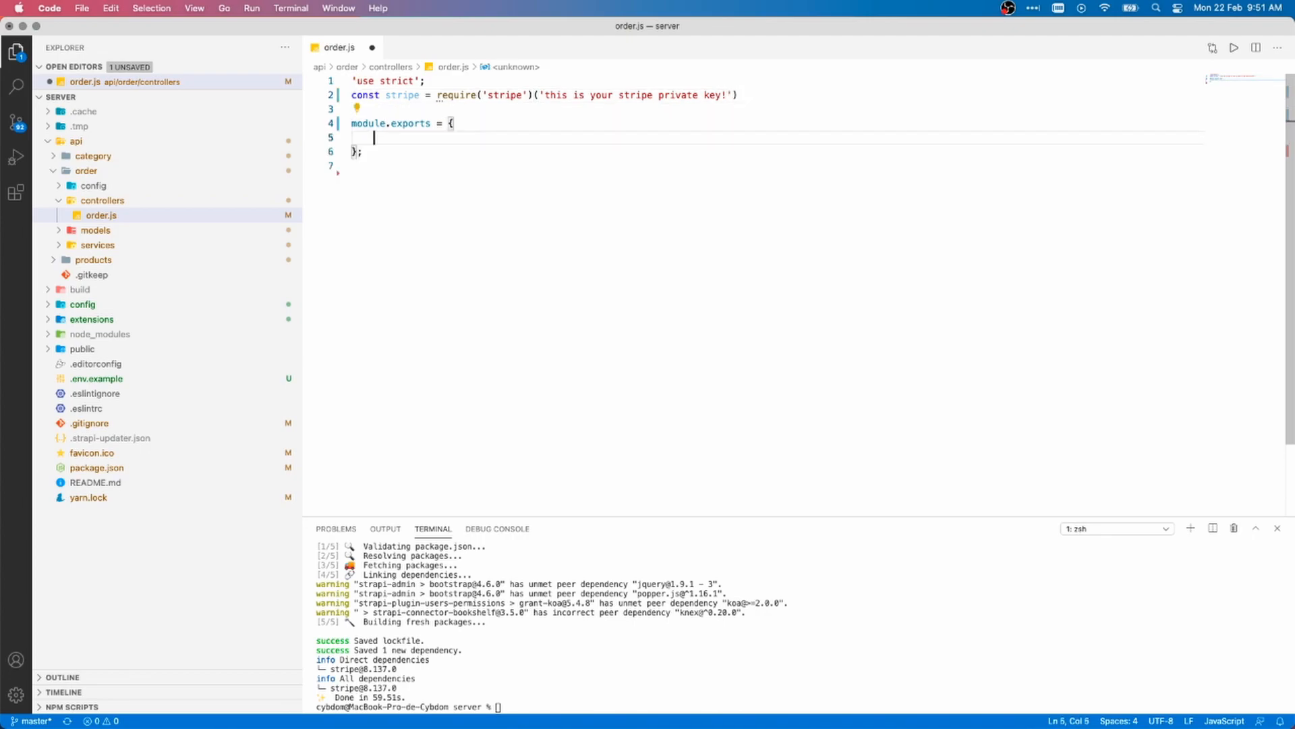
Declare an async create handler taking ctx inside module.exports.
{"action": "type", "text": "c"}
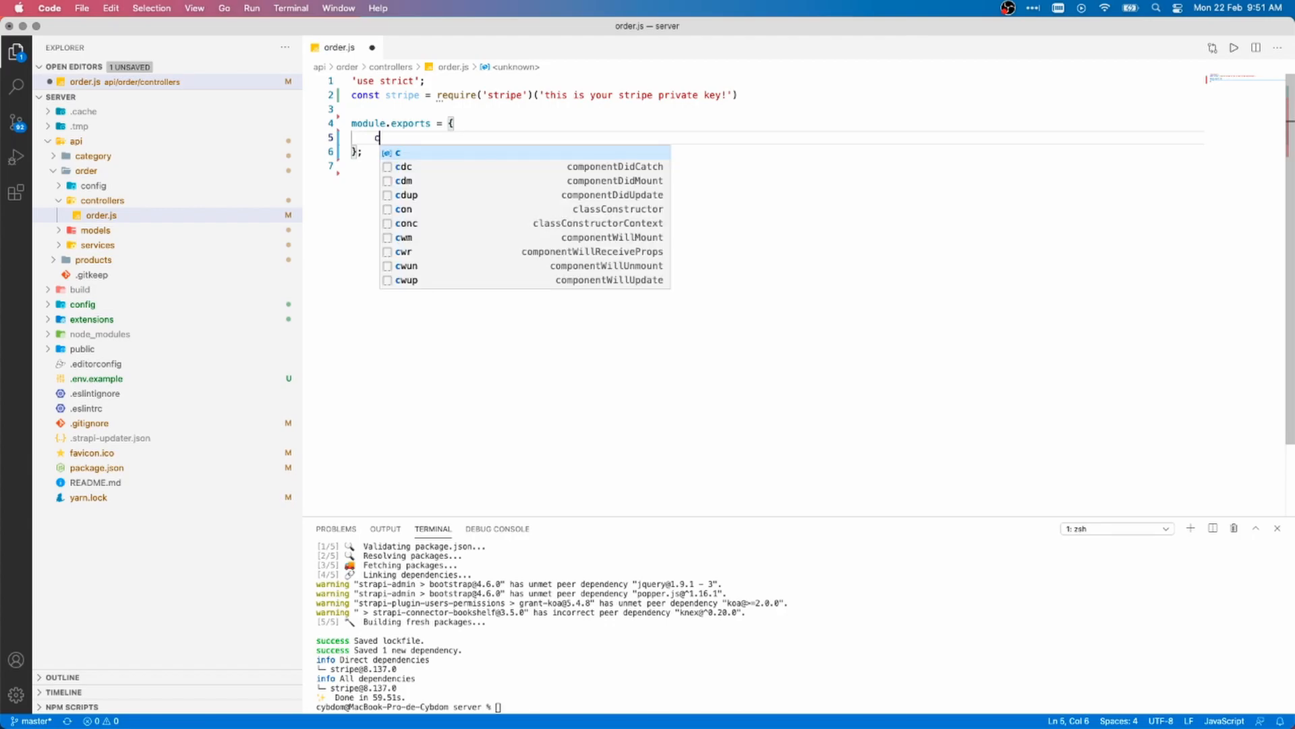
{"action": "type", "text": "reate: async c"}
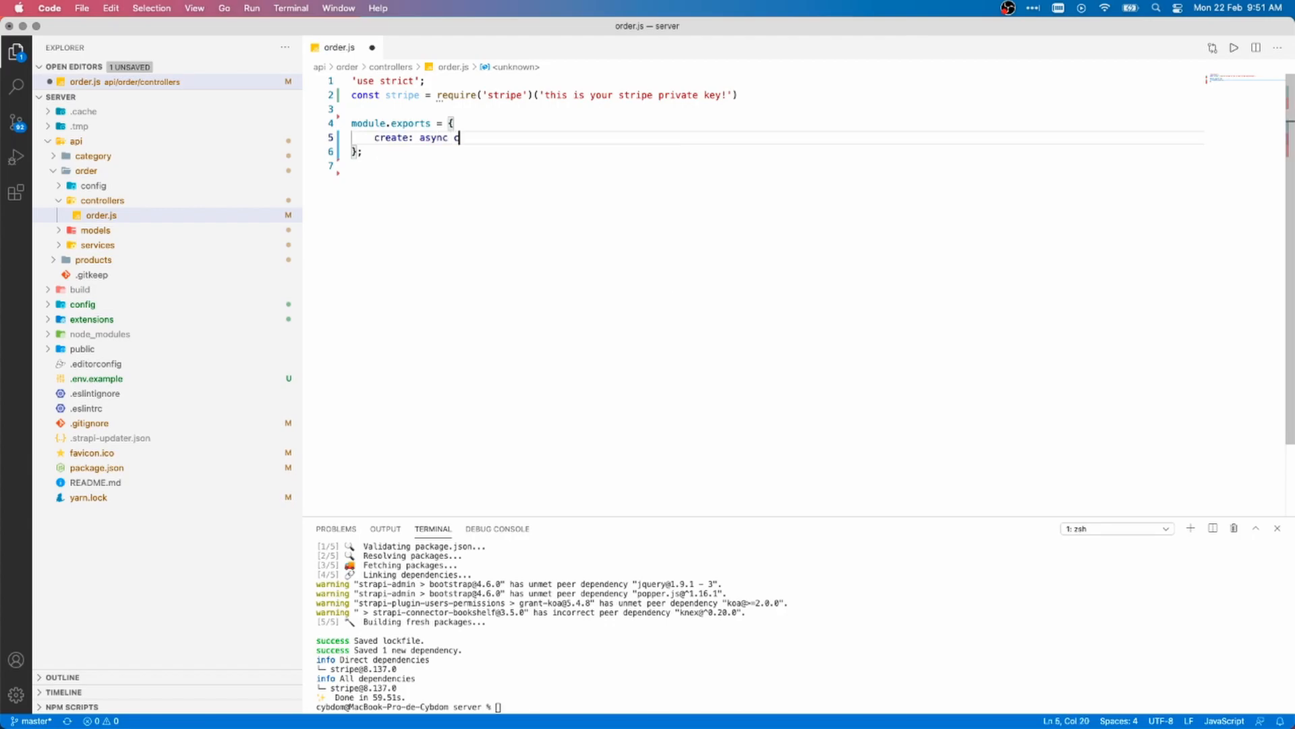
{"action": "type", "text": "ctx =>"}
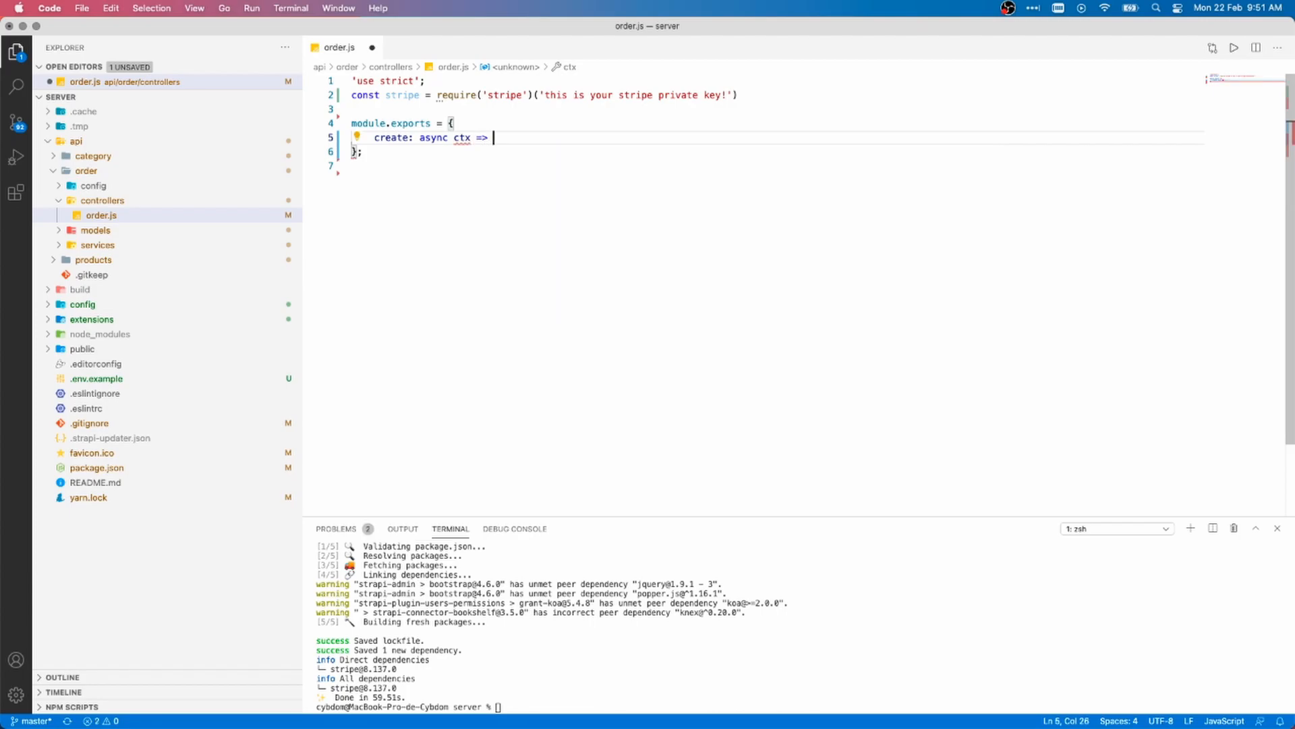
{"action": "type", "text": "{"}
{"action": "type", "text": "a"}
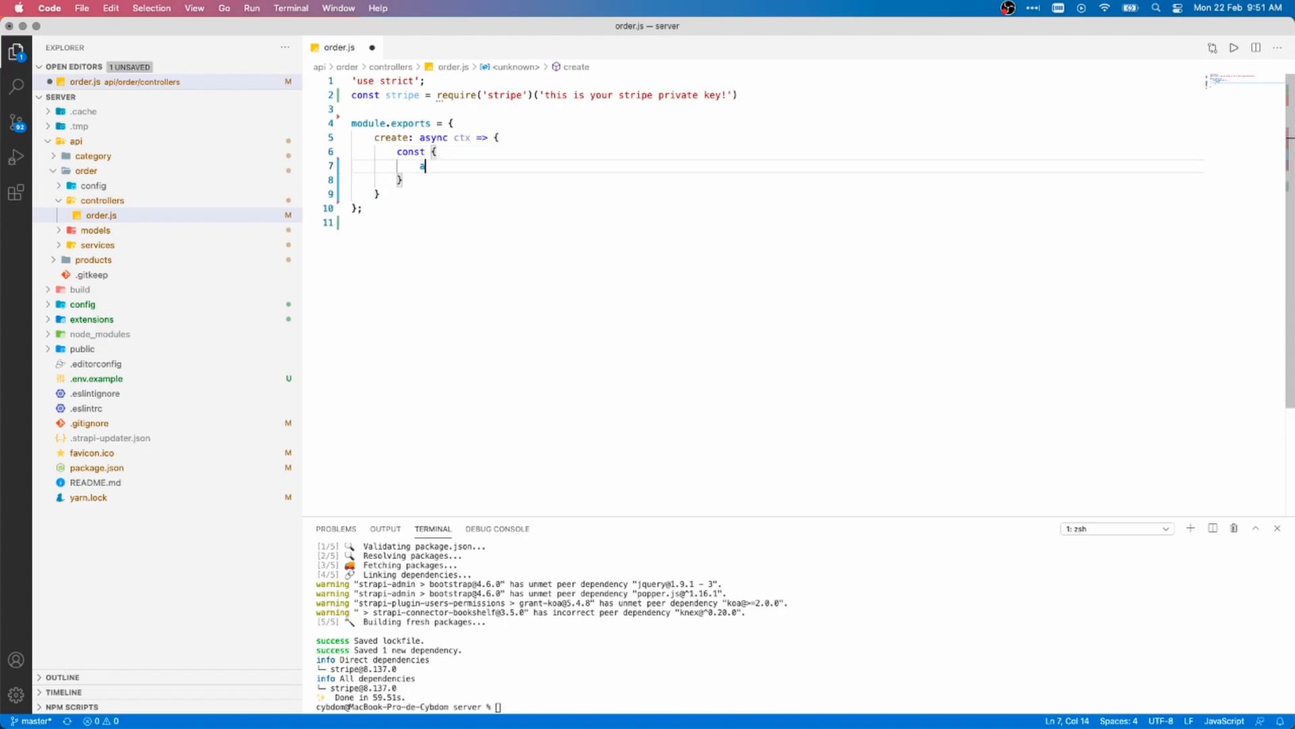
Destructure address, amount, product, postalCode, paymentMethodId and city from ctx.request.body.
{"action": "type", "text": "ddress, amount"}
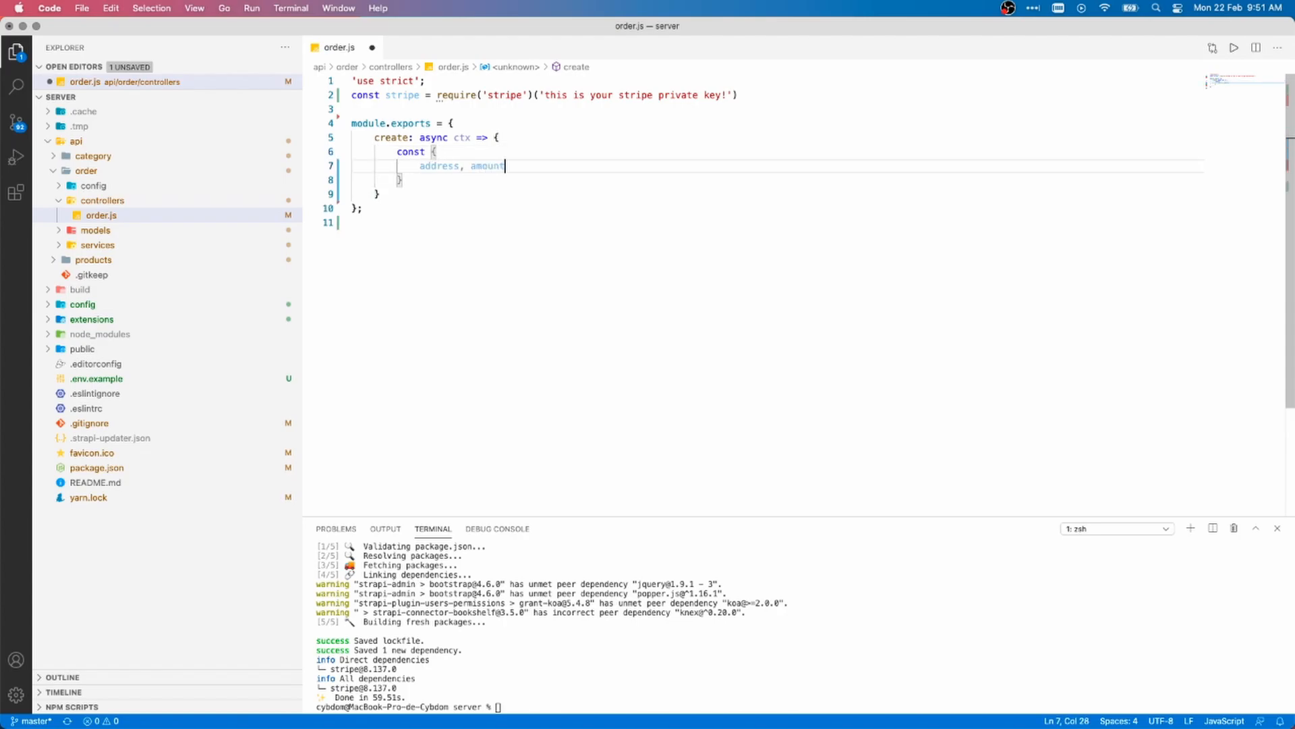
{"action": "type", "text": ", product, pr"}
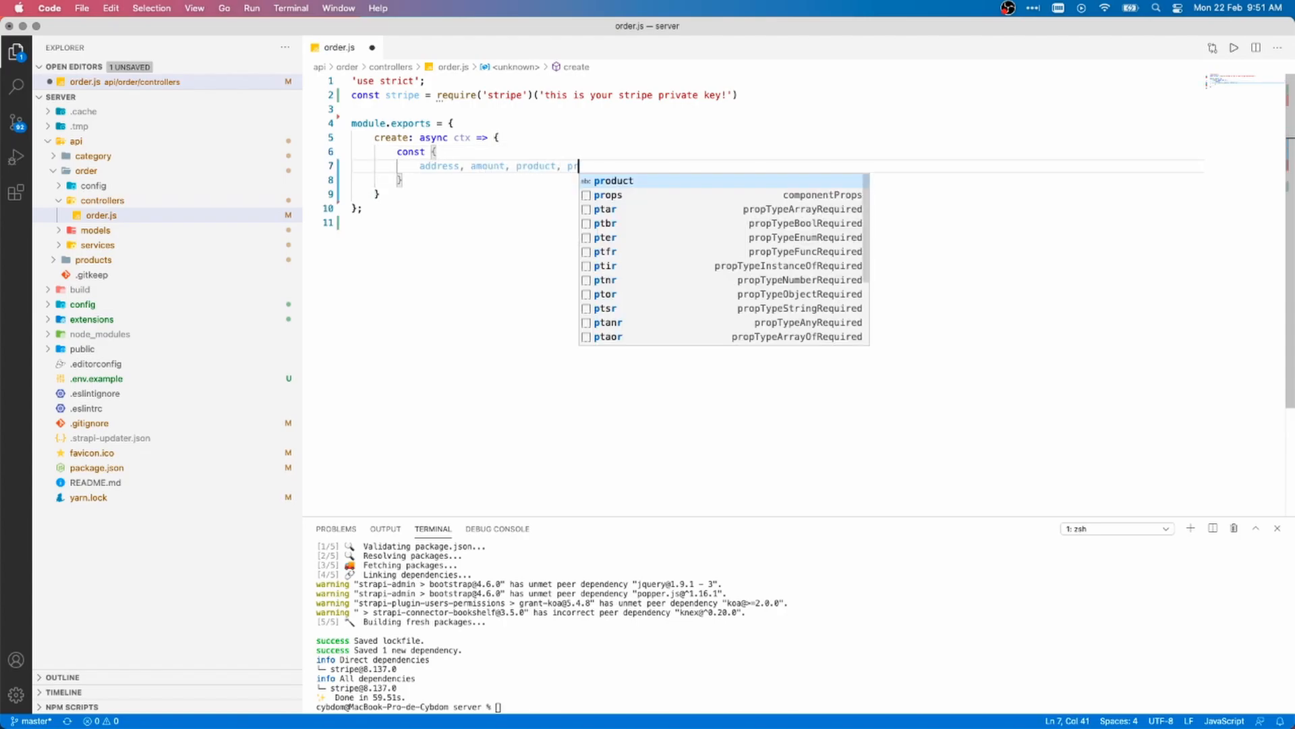
{"action": "type", "text": "ostalCode,"}
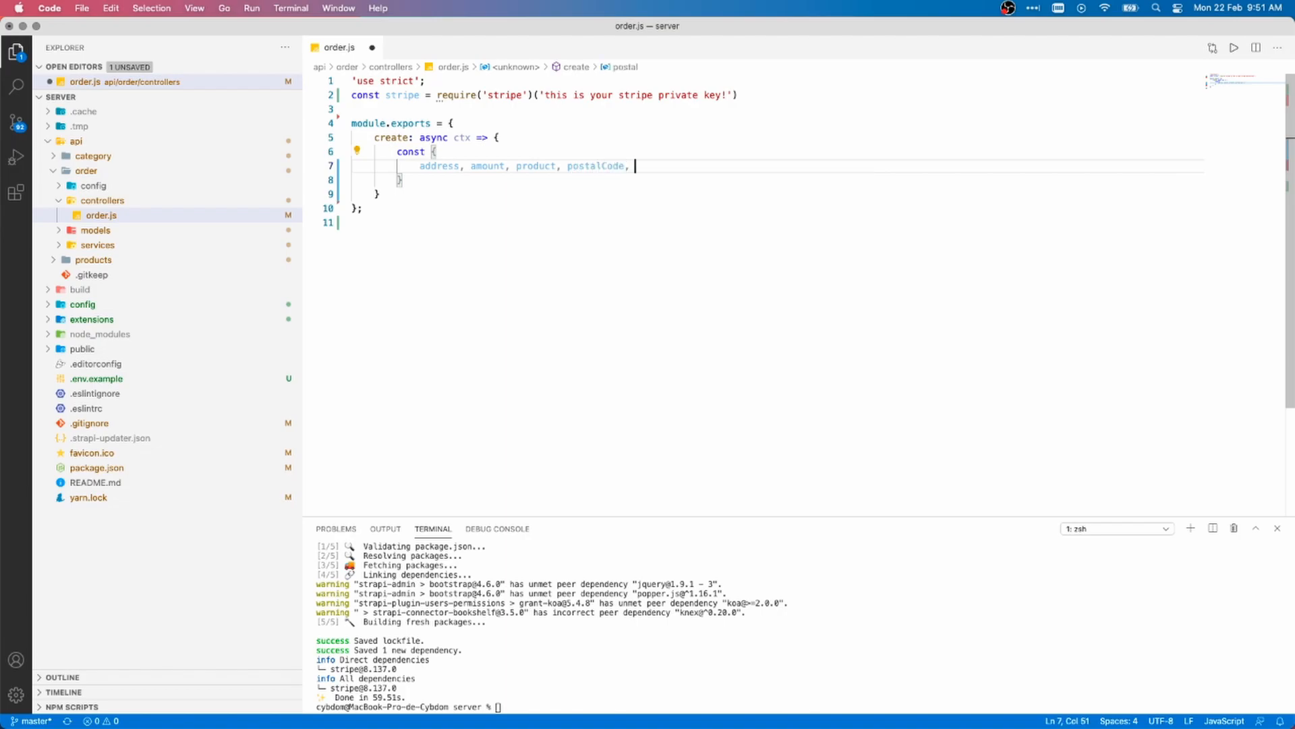
{"action": "type", "text": "paymentMethodId,city"}
{"action": "left_click", "coordinate": [777, 179]}
{"action": "type", "text": " = ctx."}
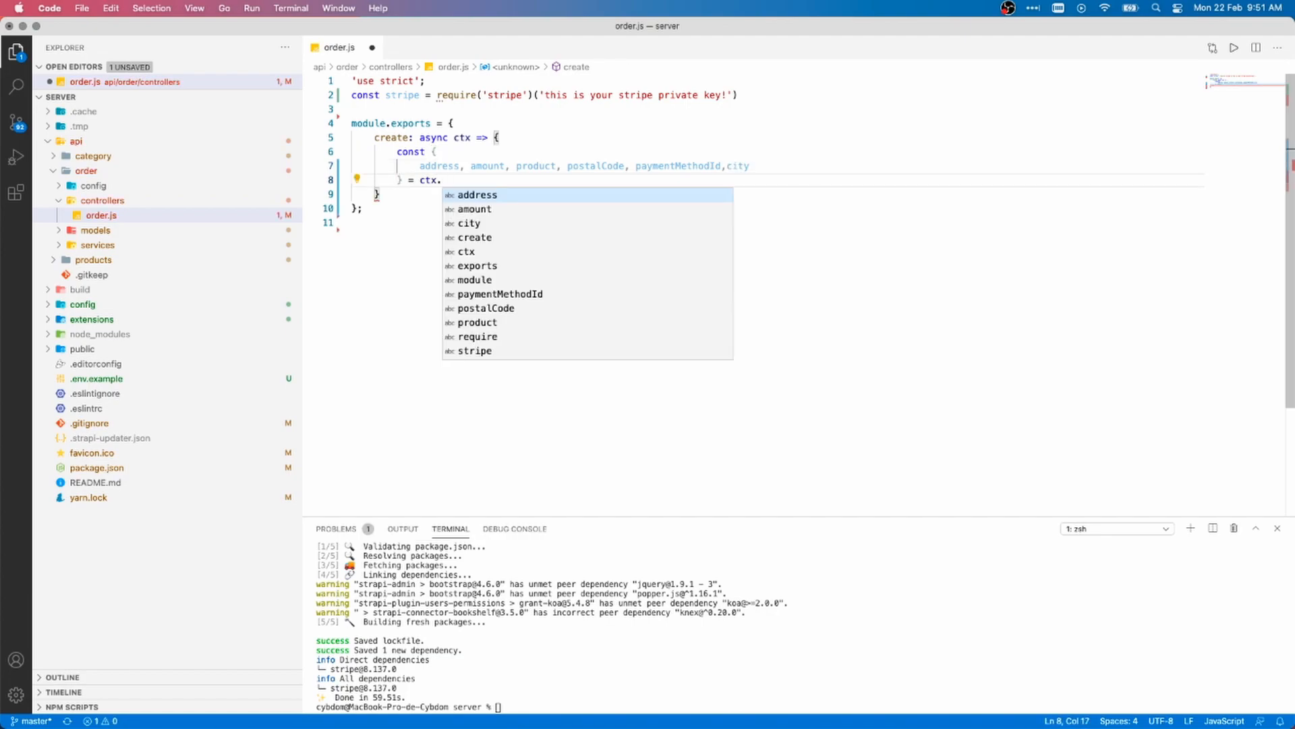
{"action": "type", "text": "request.body;"}
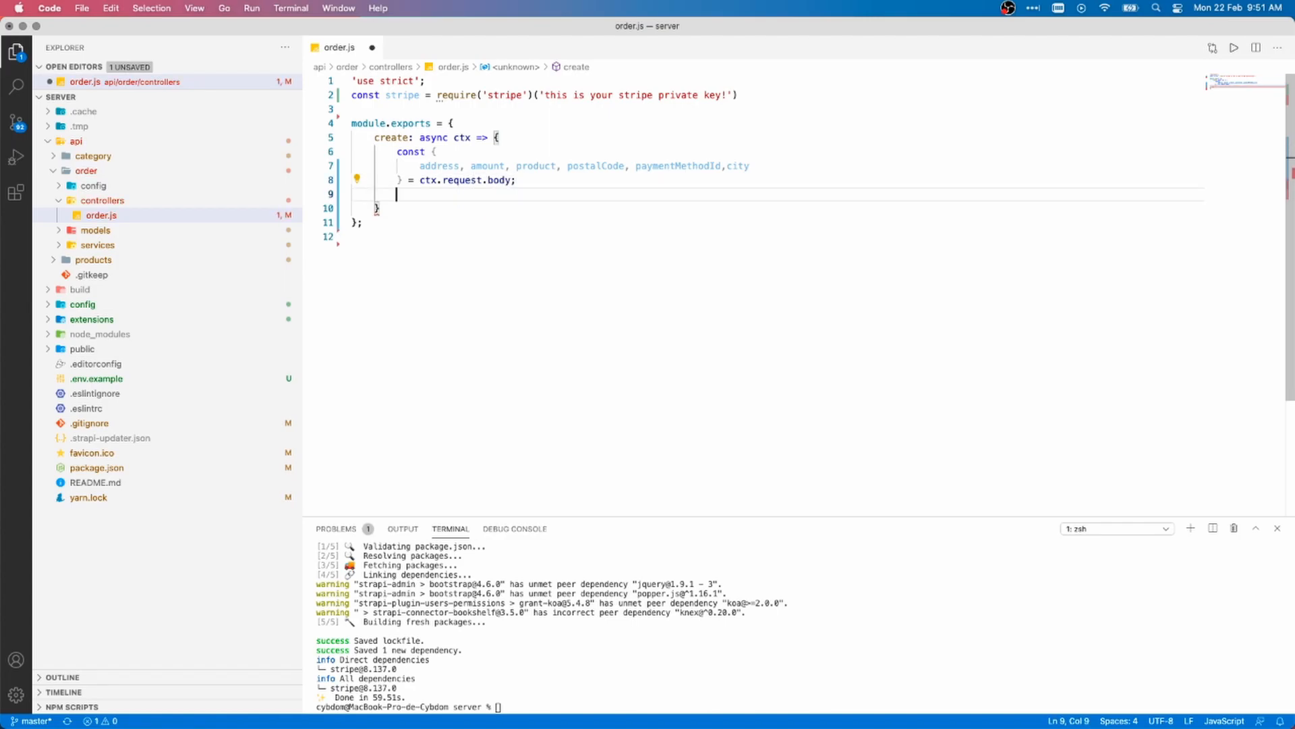
{"action": "type", "text": "const"}
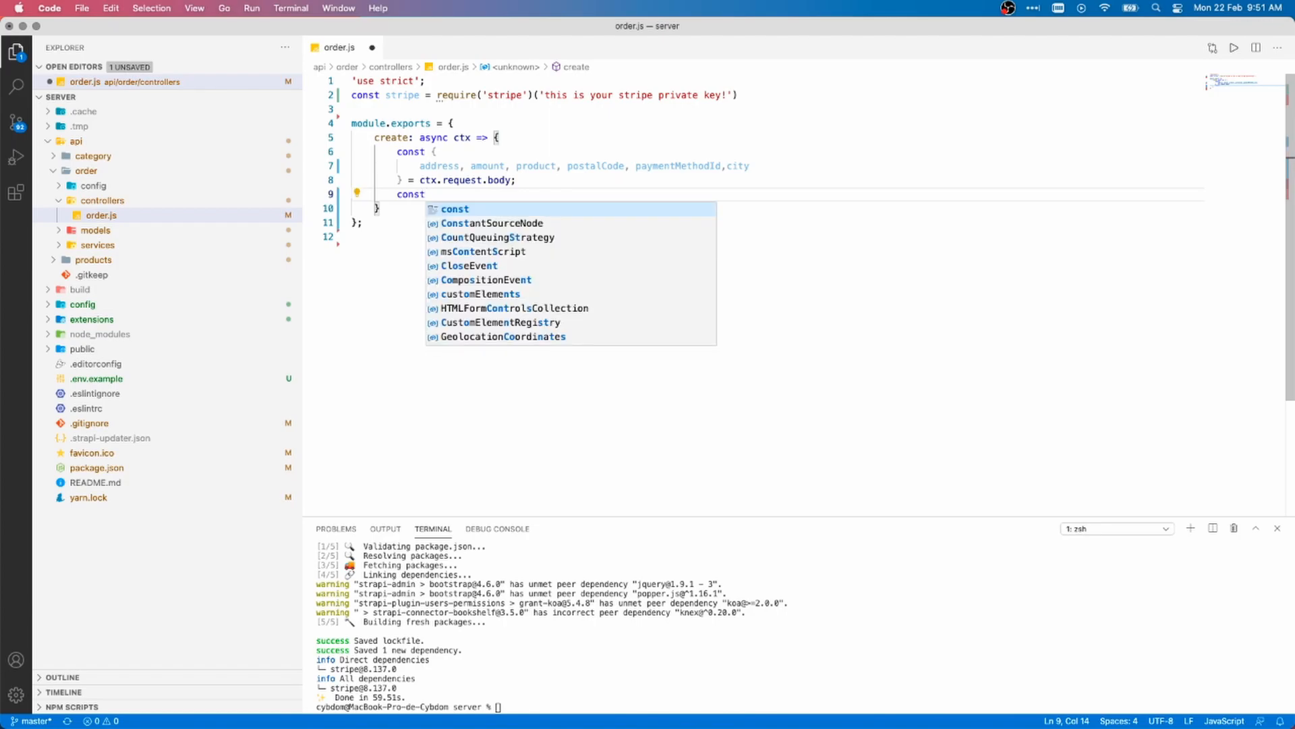
Fetch db_product with strapi.query('products').findOne by the product id.
{"action": "type", "text": "db_p"}
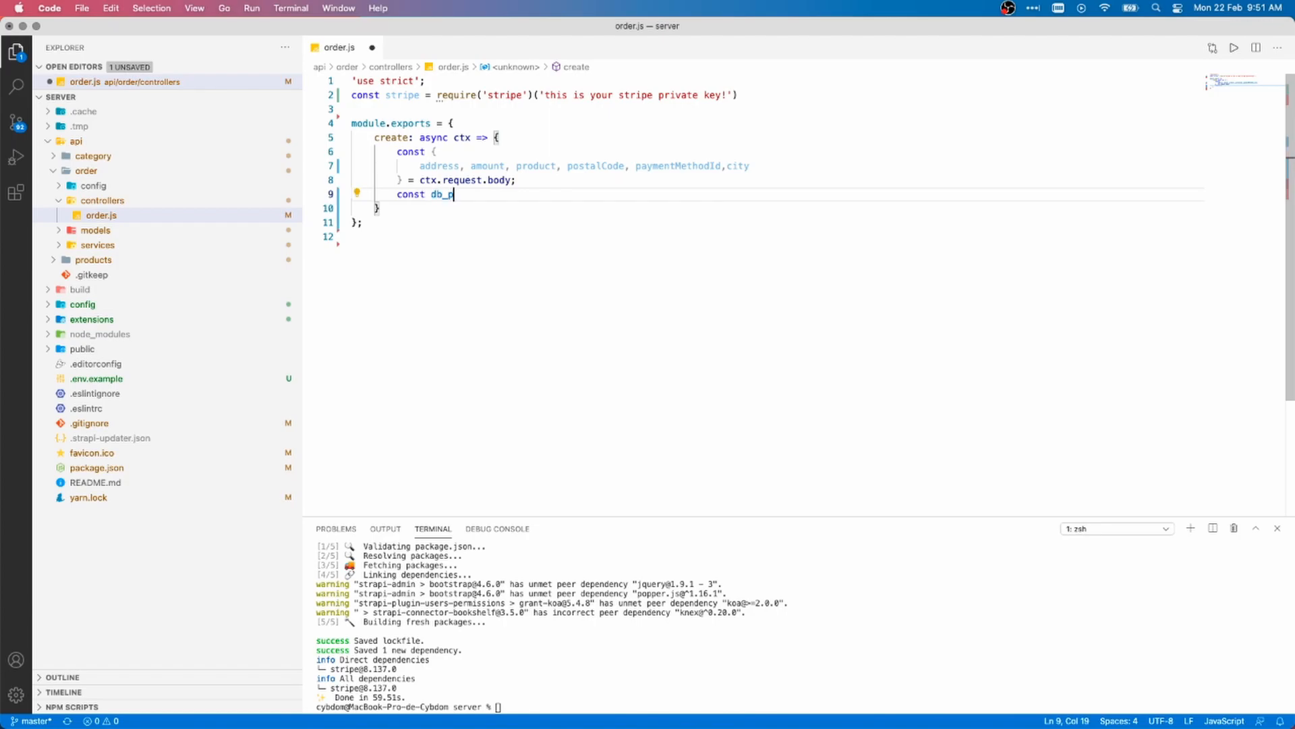
{"action": "type", "text": "roduct = await createStrapi"}
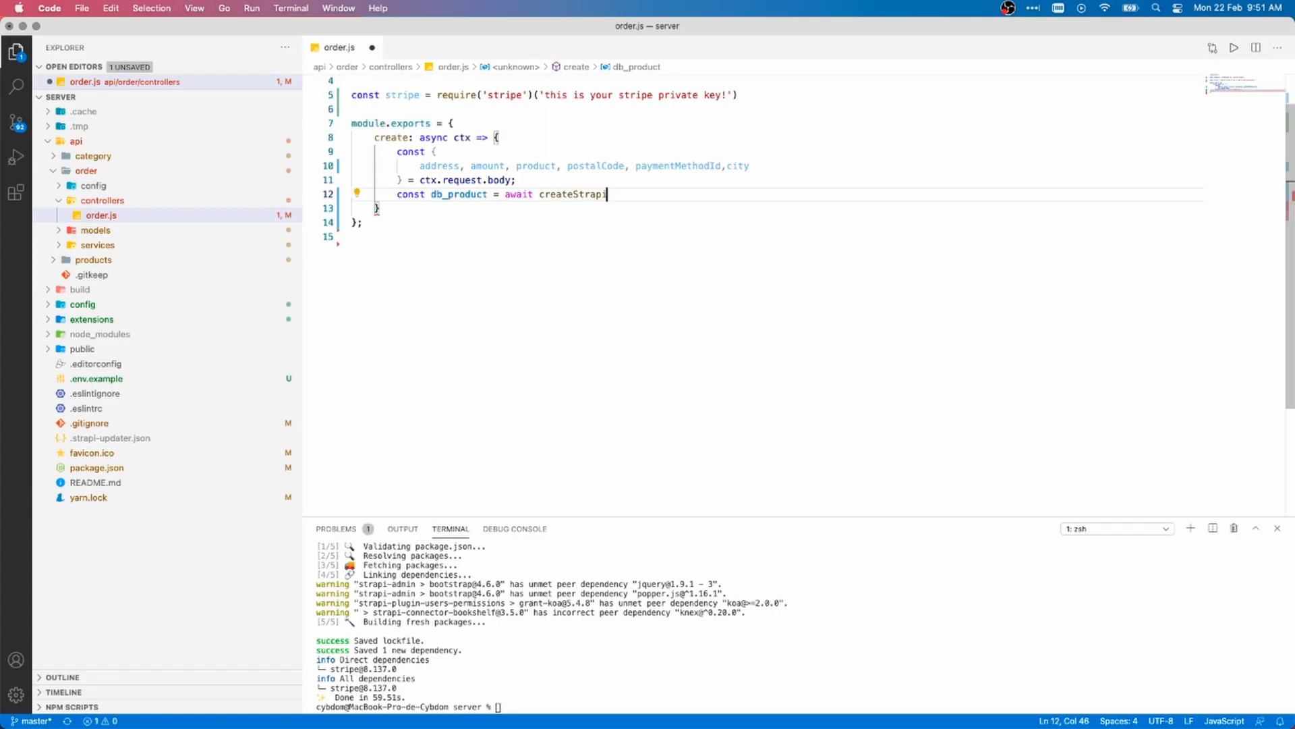
{"action": "type", "text": "strapi."}
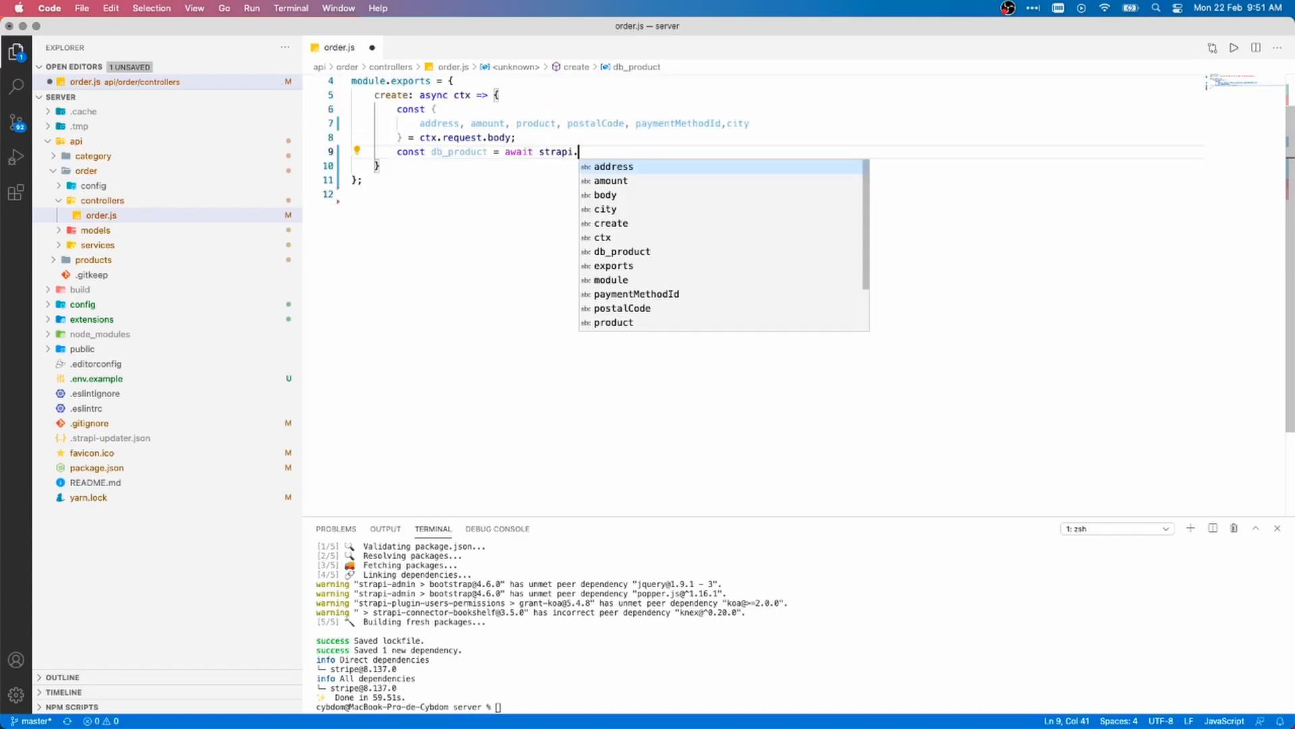
{"action": "type", "text": "query()"}
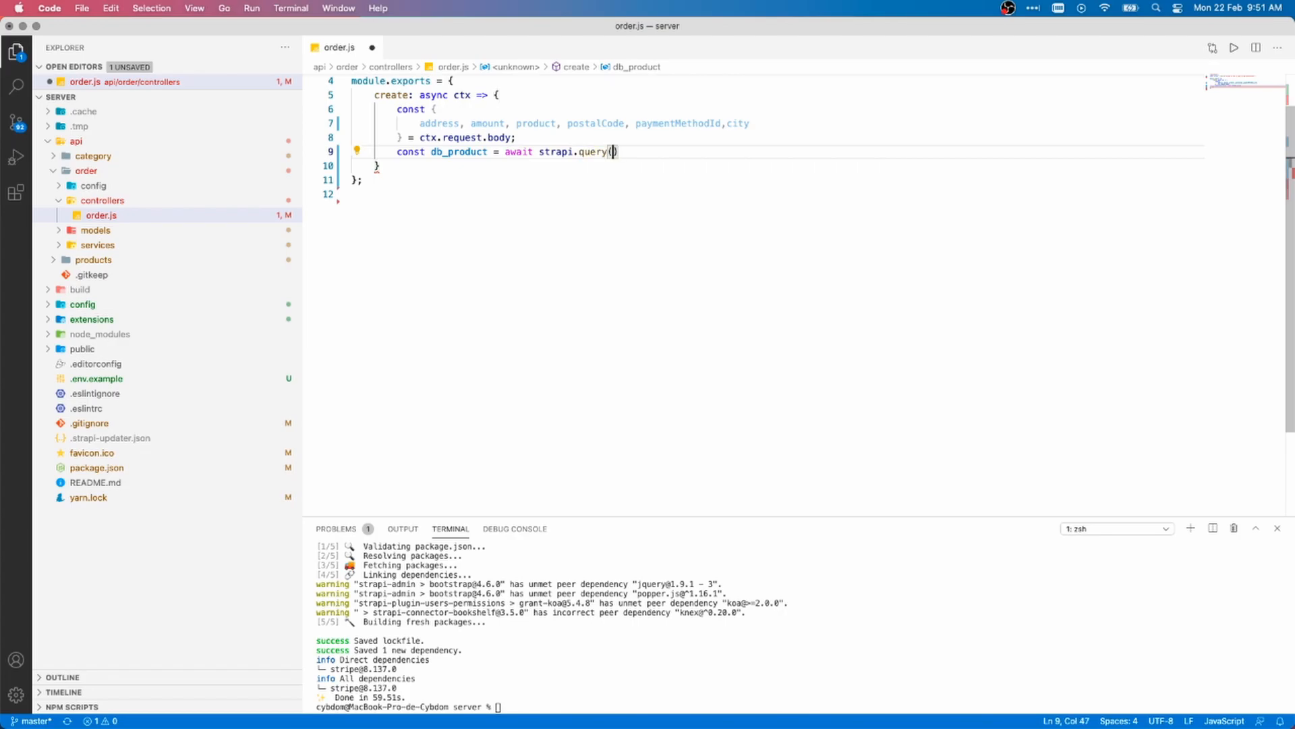
{"action": "type", "text": "'products'"}
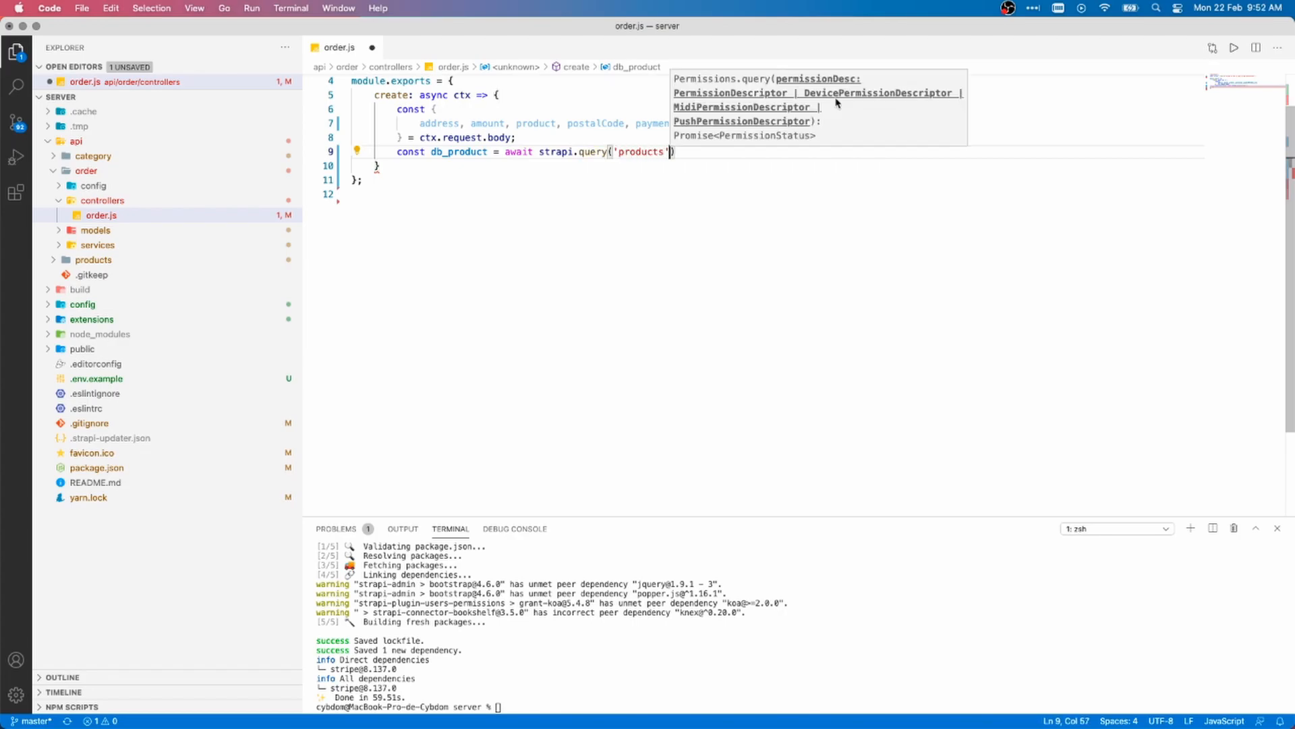
{"action": "type", "text": ".findOn"}
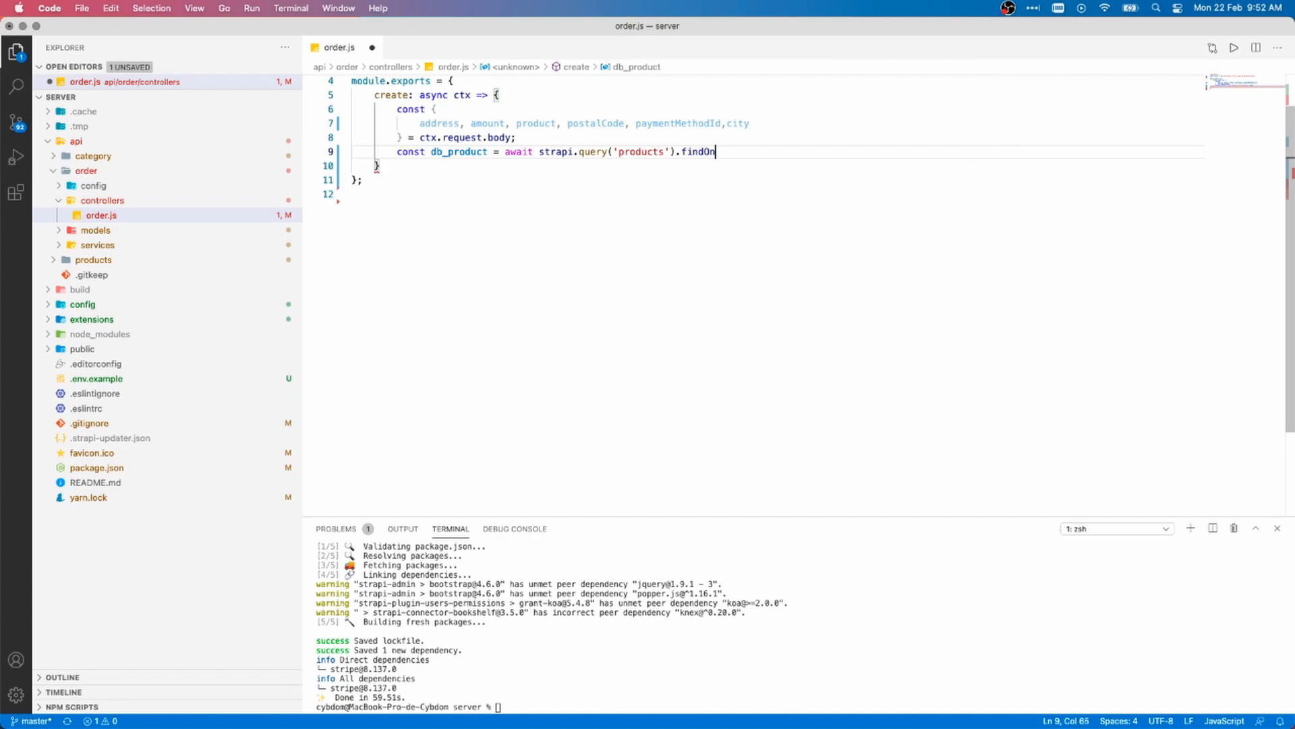
{"action": "type", "text": "e({id})"}
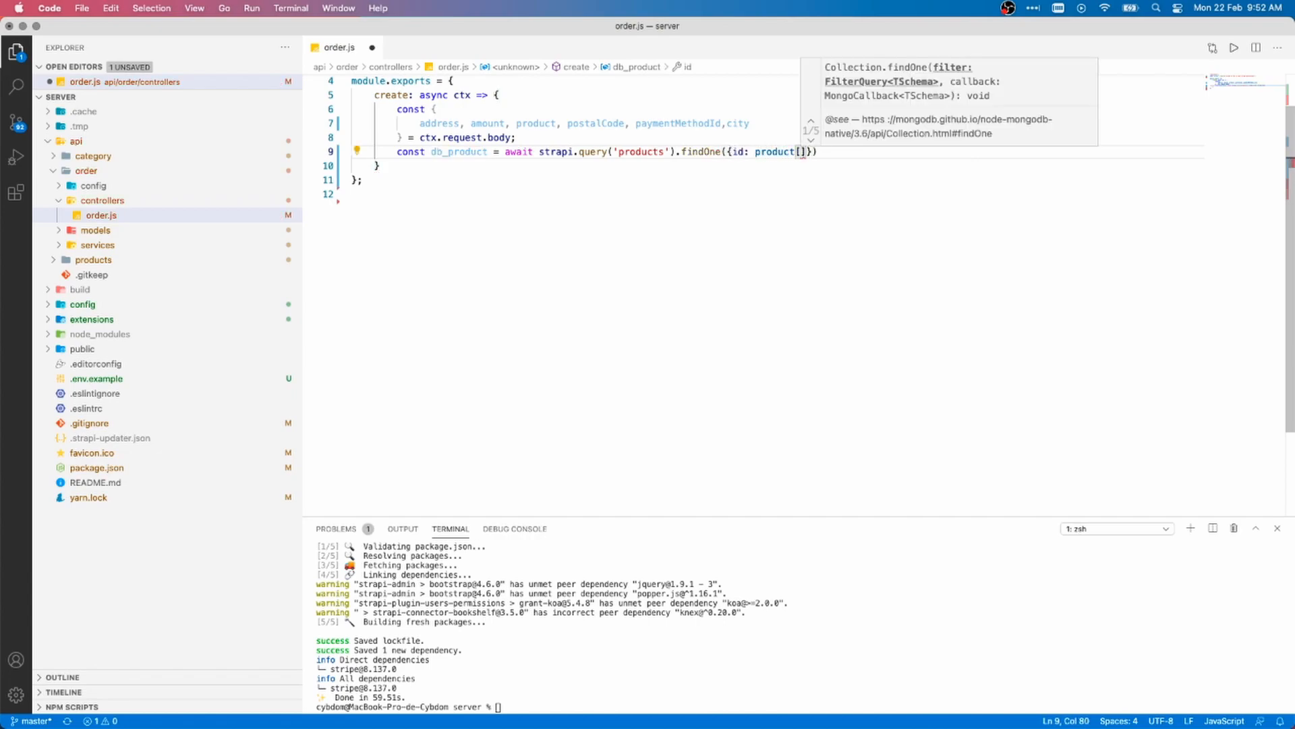
{"action": "type", "text": "'id'"}
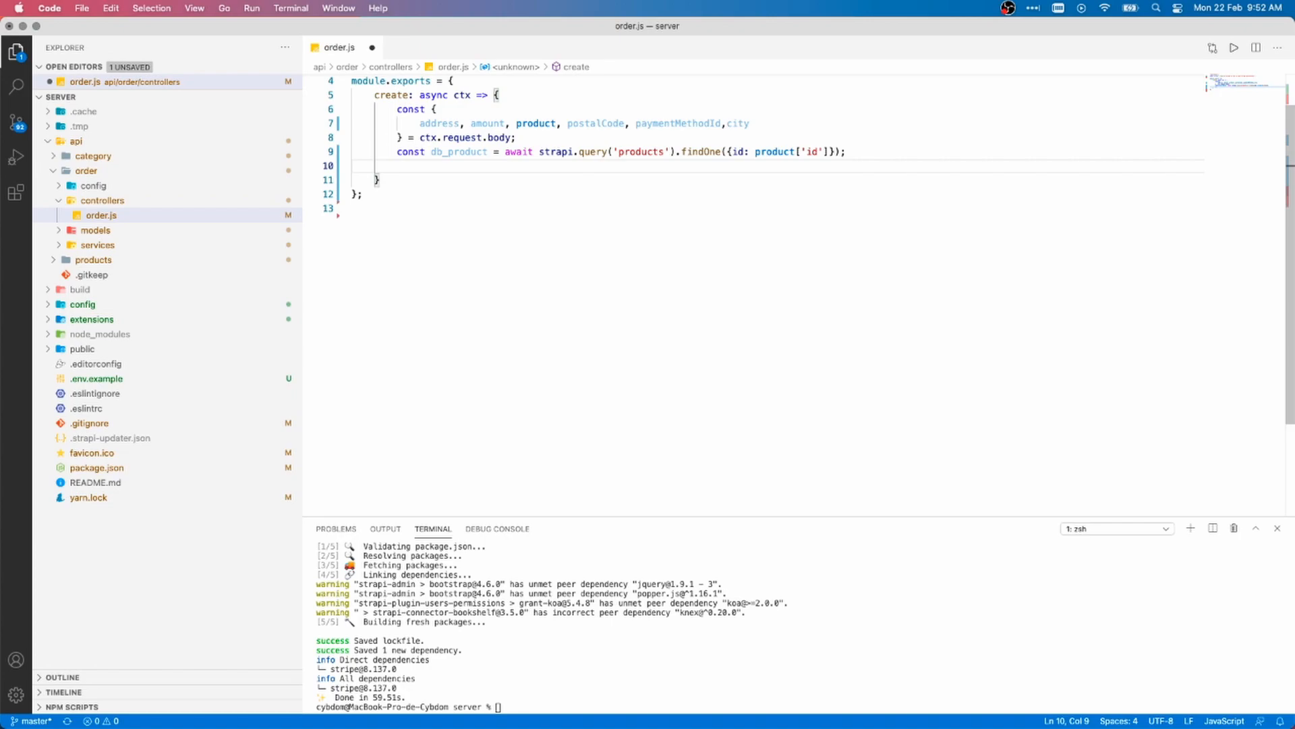
Add an if block checking db_product != null.
{"action": "type", "text": "if()"}
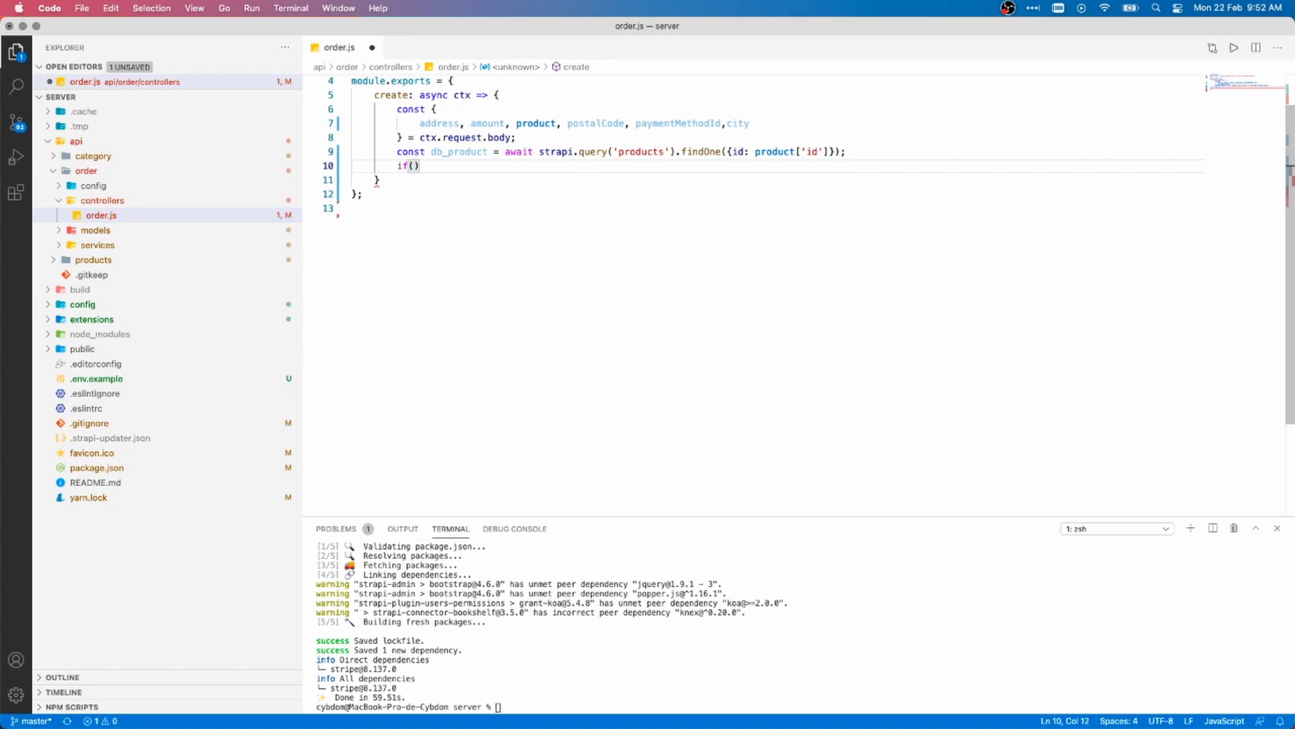
{"action": "type", "text": "db_product !=null"}
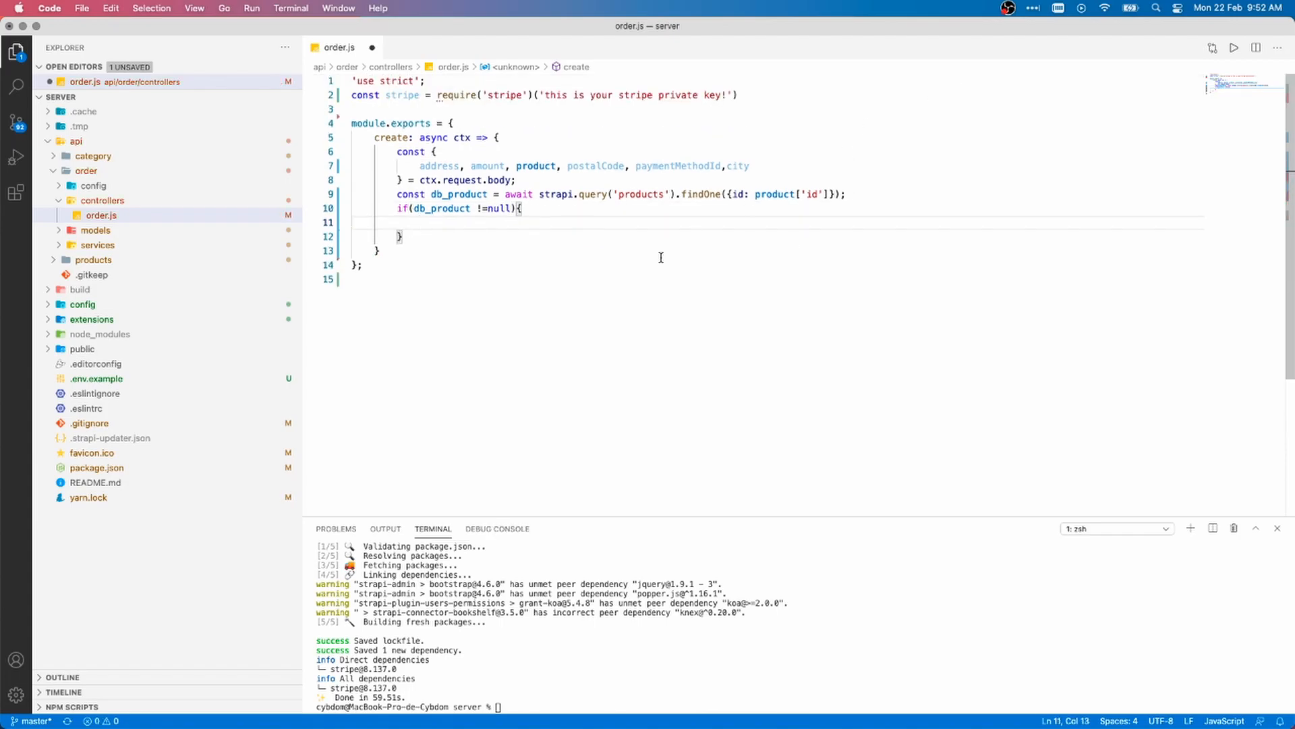
Await stripe.paymentIntents.create with amount db_product.price*amount, currency USD and payment_method paymentMethodId.
{"action": "type", "text": "await strpi"}
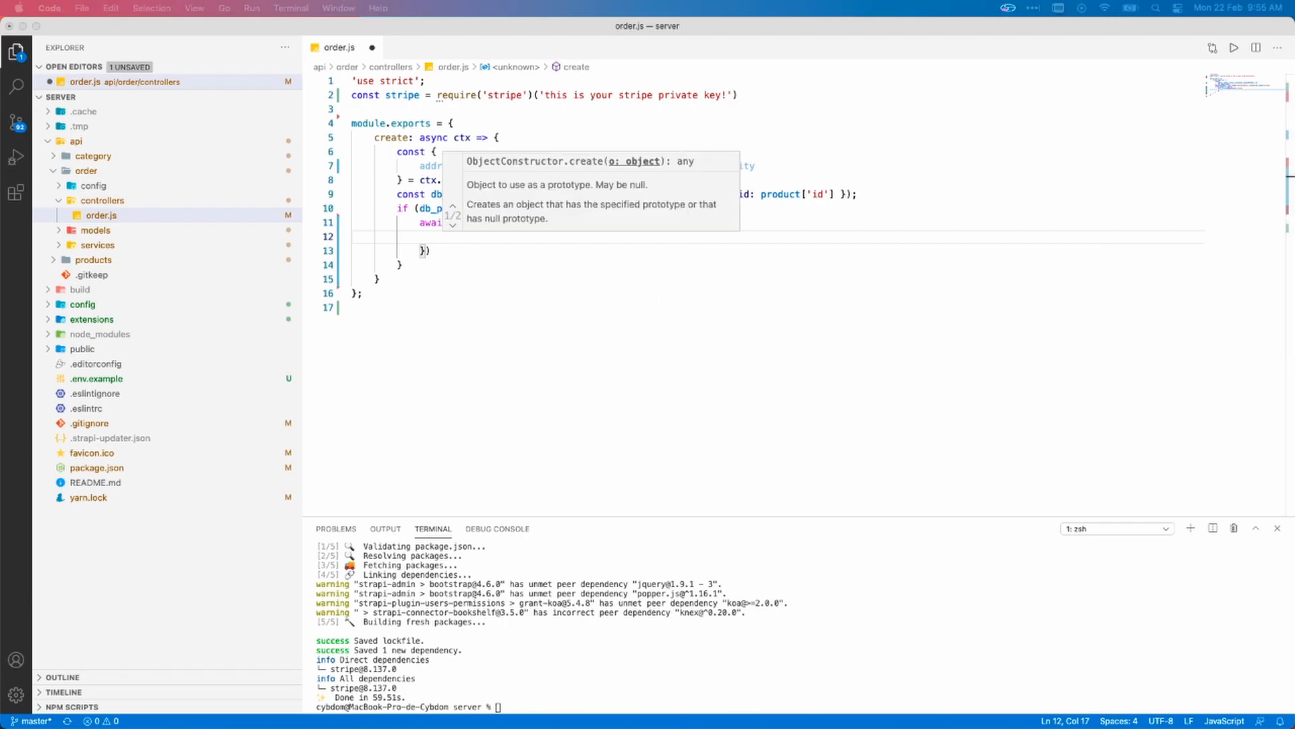
{"action": "mouse_move", "coordinate": [446, 246]}
{"action": "type", "text": "amount: db"}
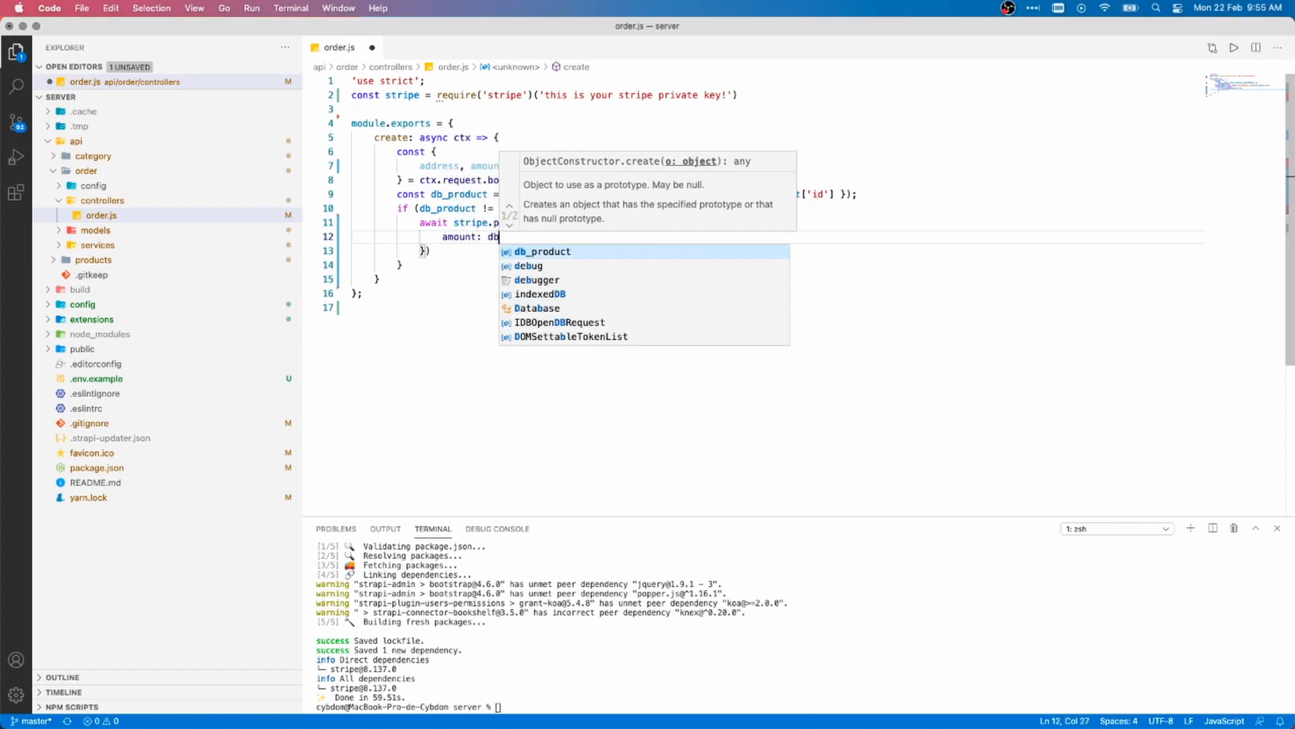
{"action": "type", "text": "_product.price"}
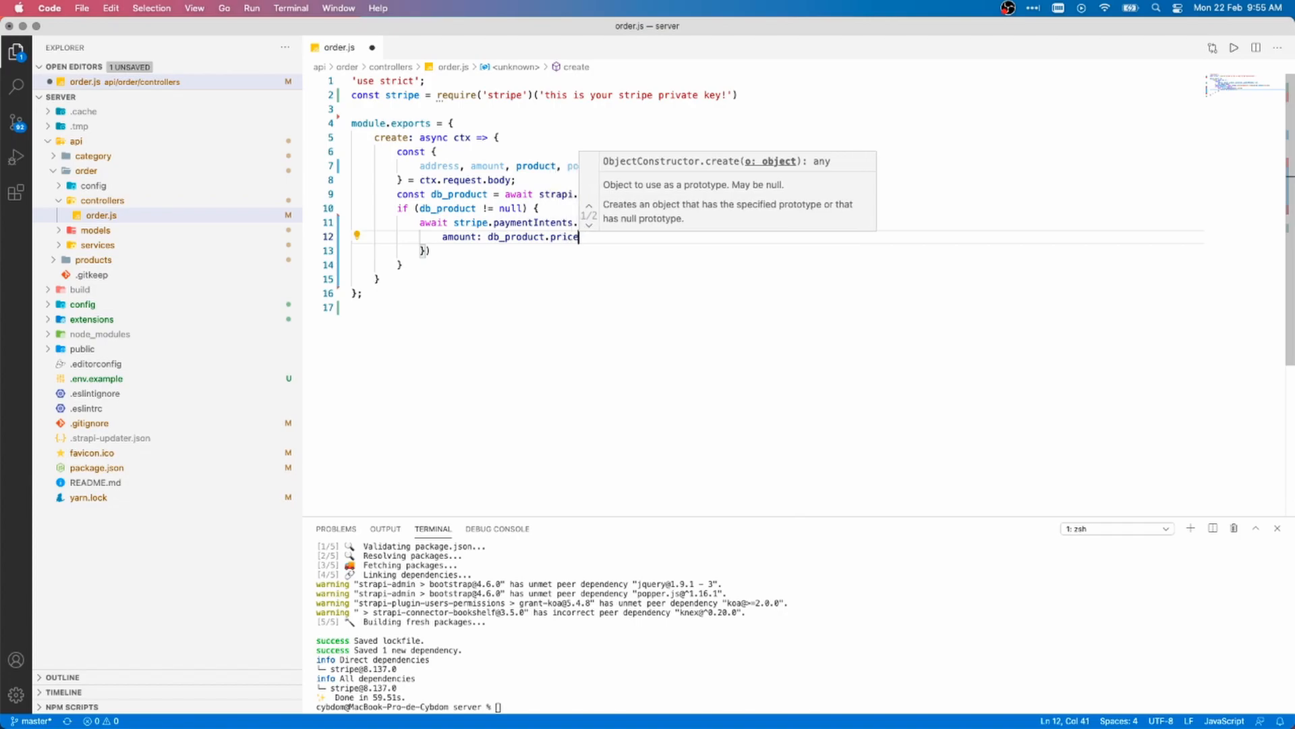
{"action": "type", "text": "*amount*1"}
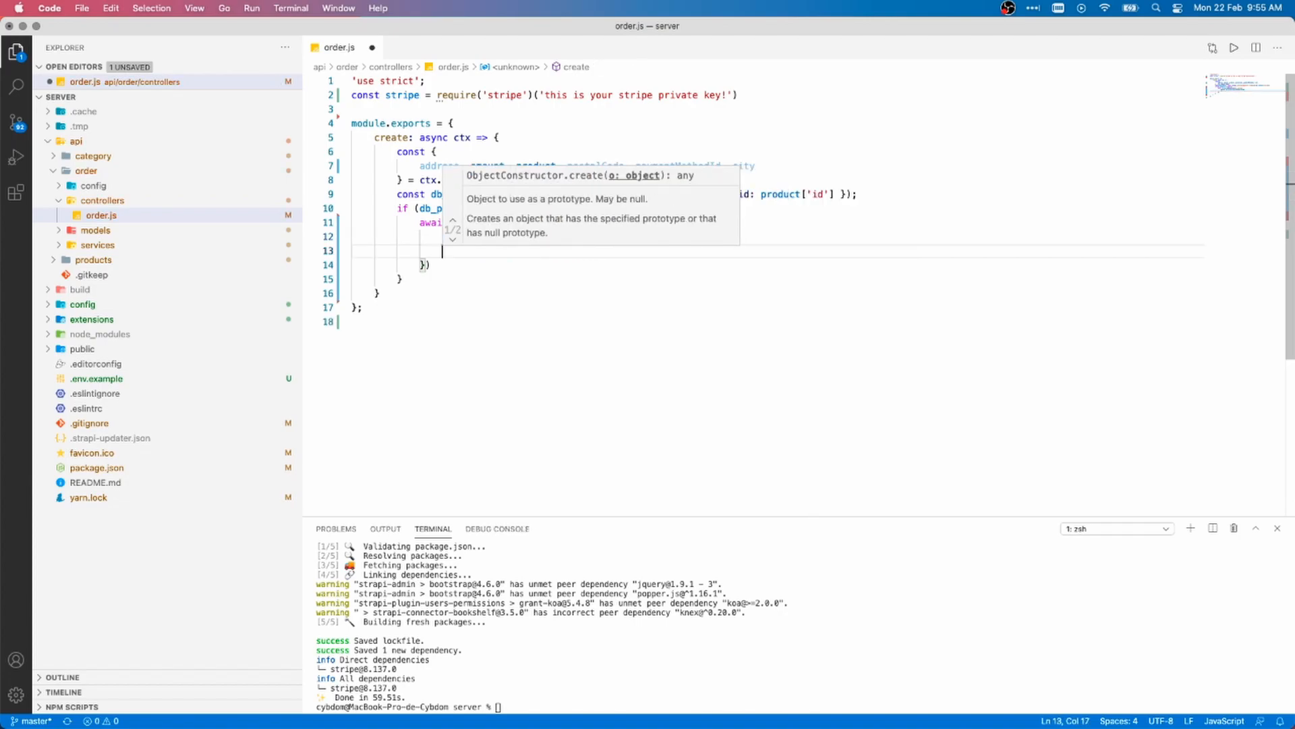
{"action": "type", "text": "currency: \"USD"}
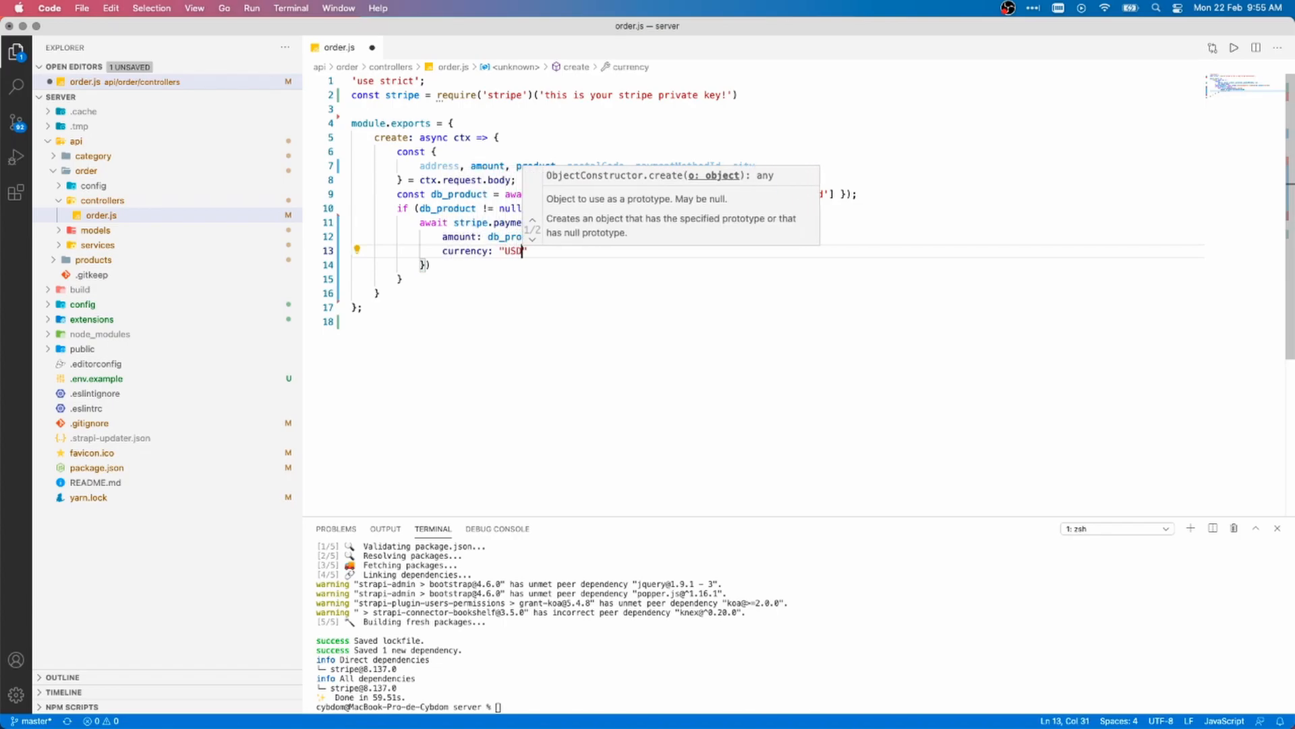
{"action": "type", "text": "payment"}
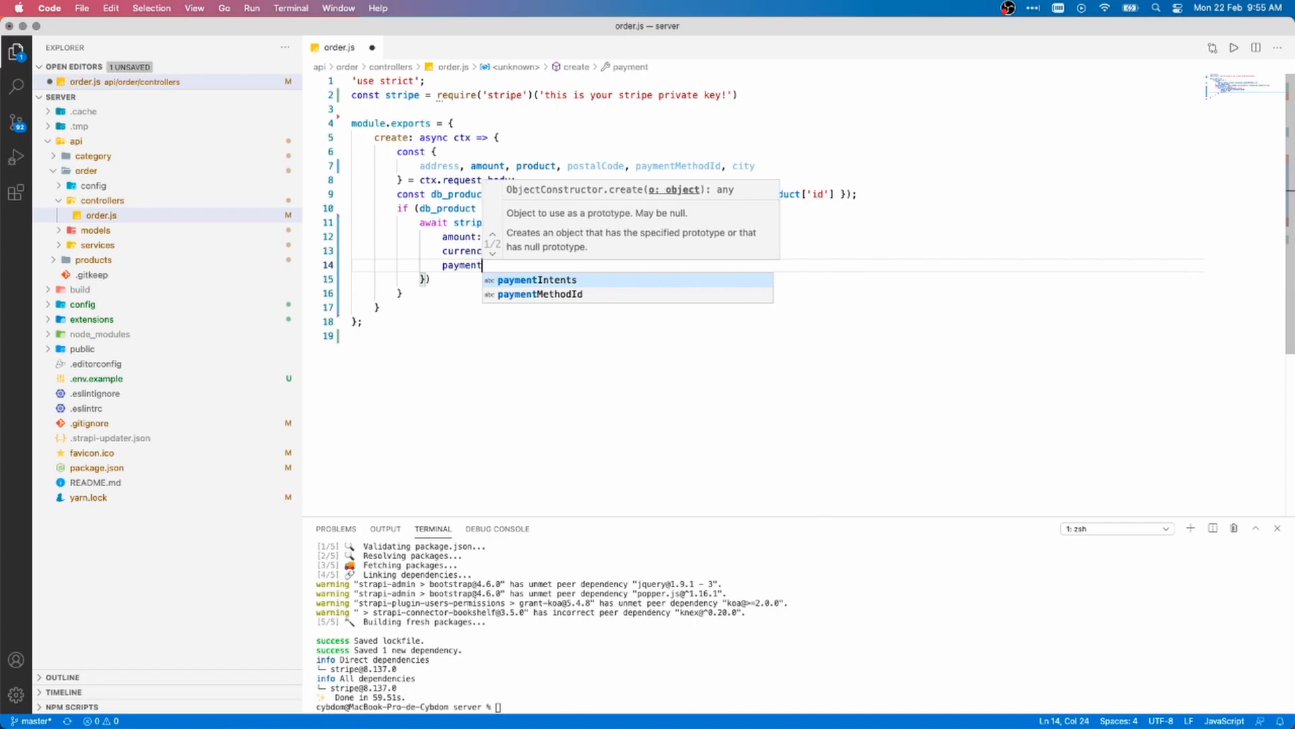
{"action": "type", "text": "_method:"}
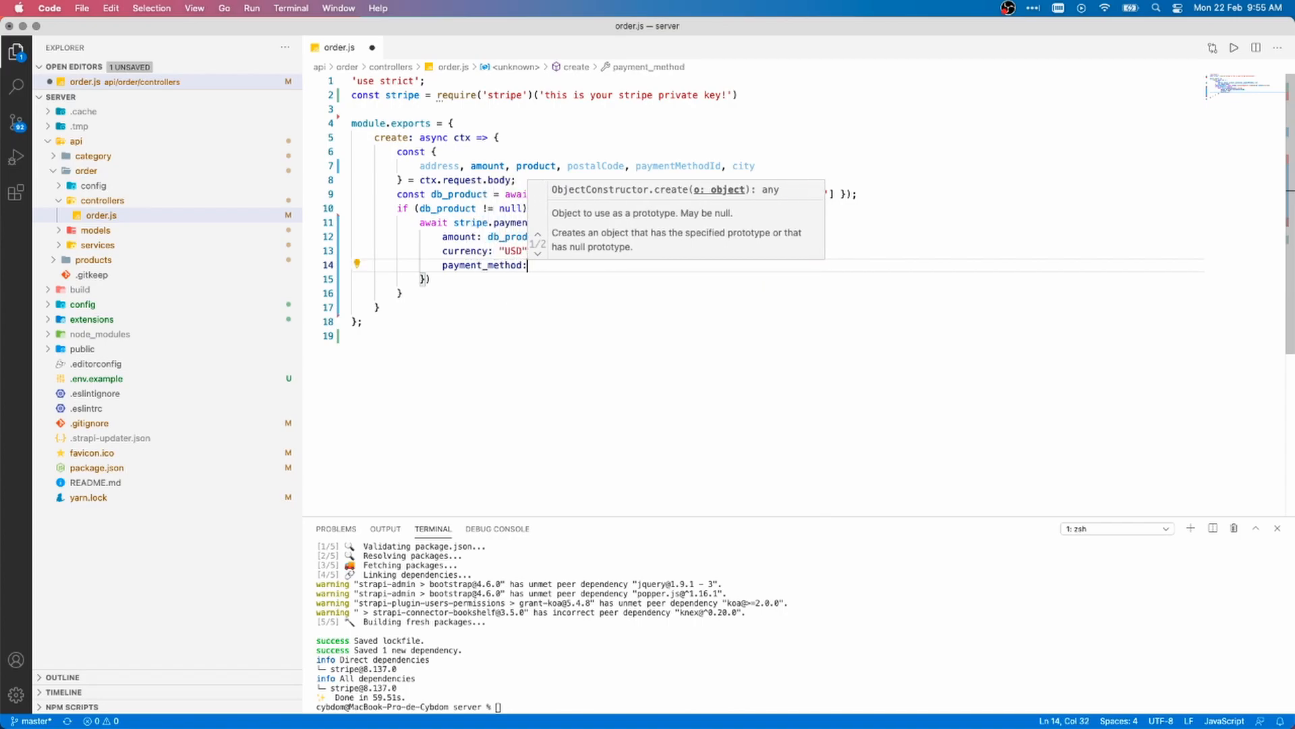
{"action": "type", "text": "paymen"}
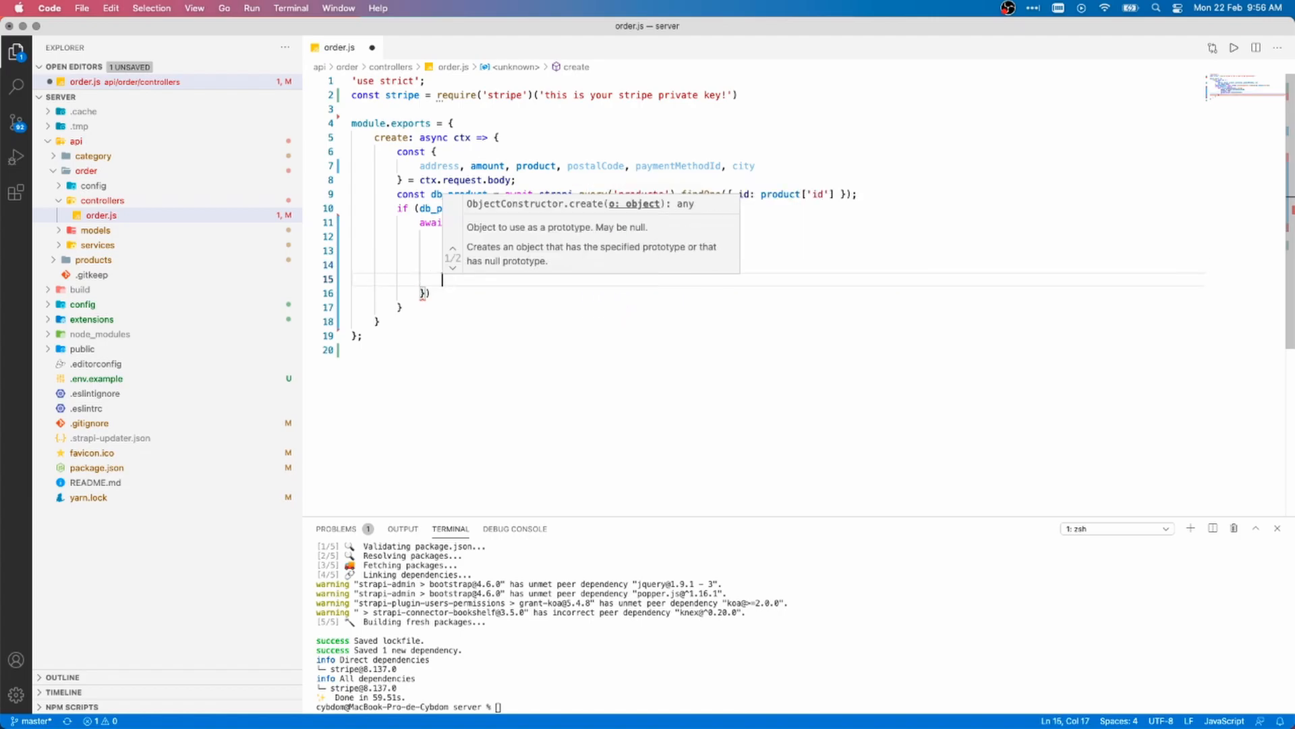
Add confirmation_method "manual" and confirm true to the payment intent.
{"action": "type", "text": "con"}
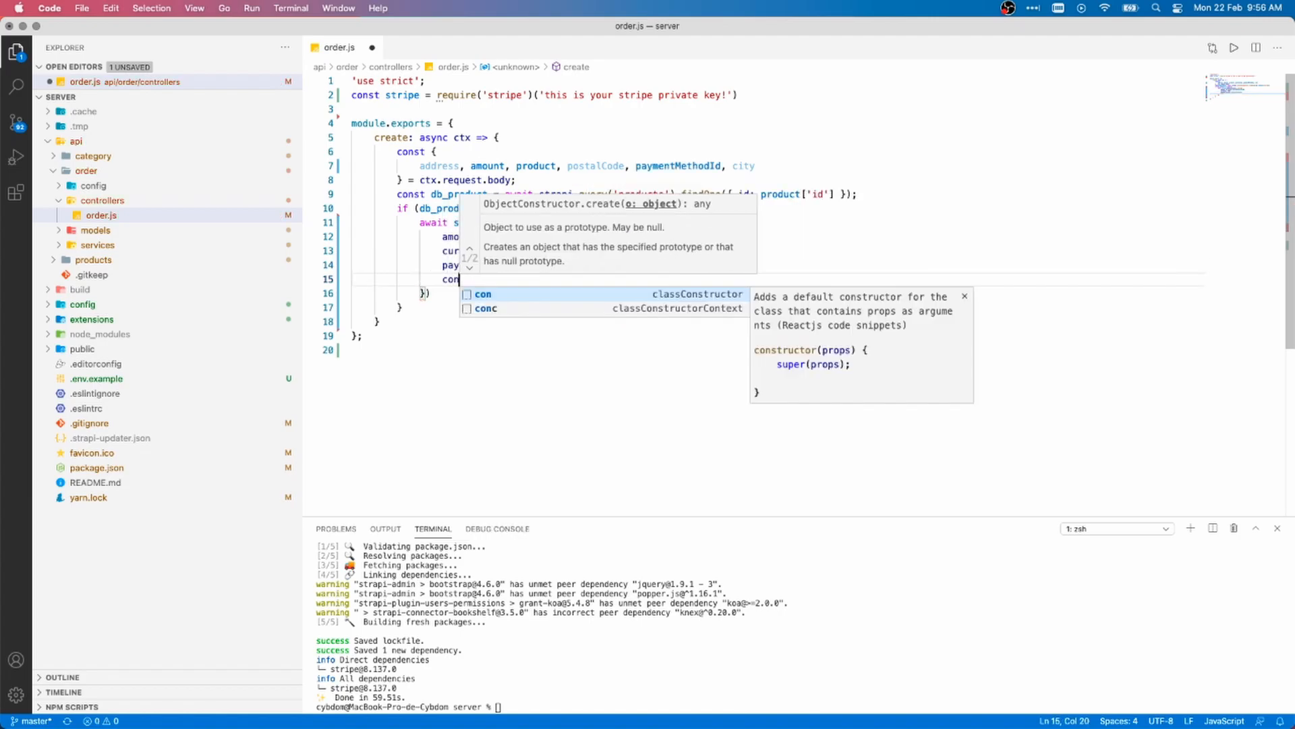
{"action": "type", "text": "confirmation_me"}
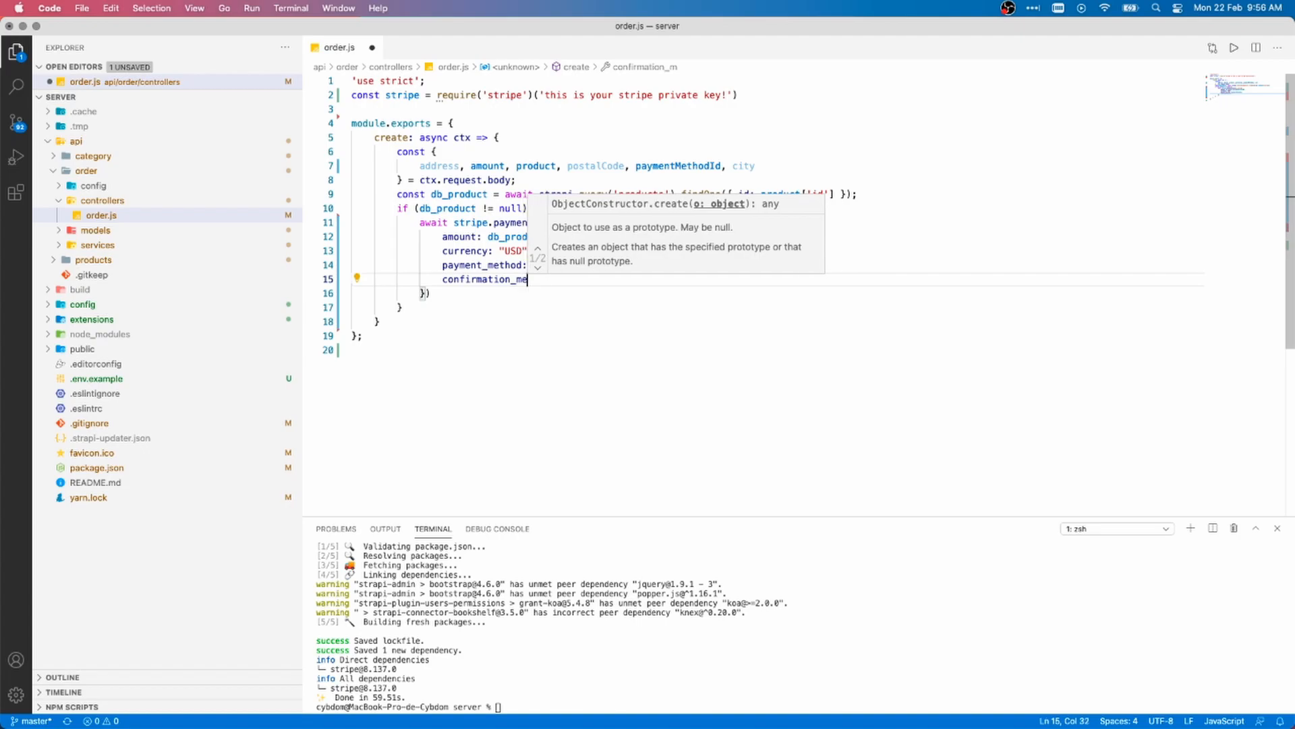
{"action": "type", "text": "thod: \"man"}
{"action": "type", "text": "description: \""}
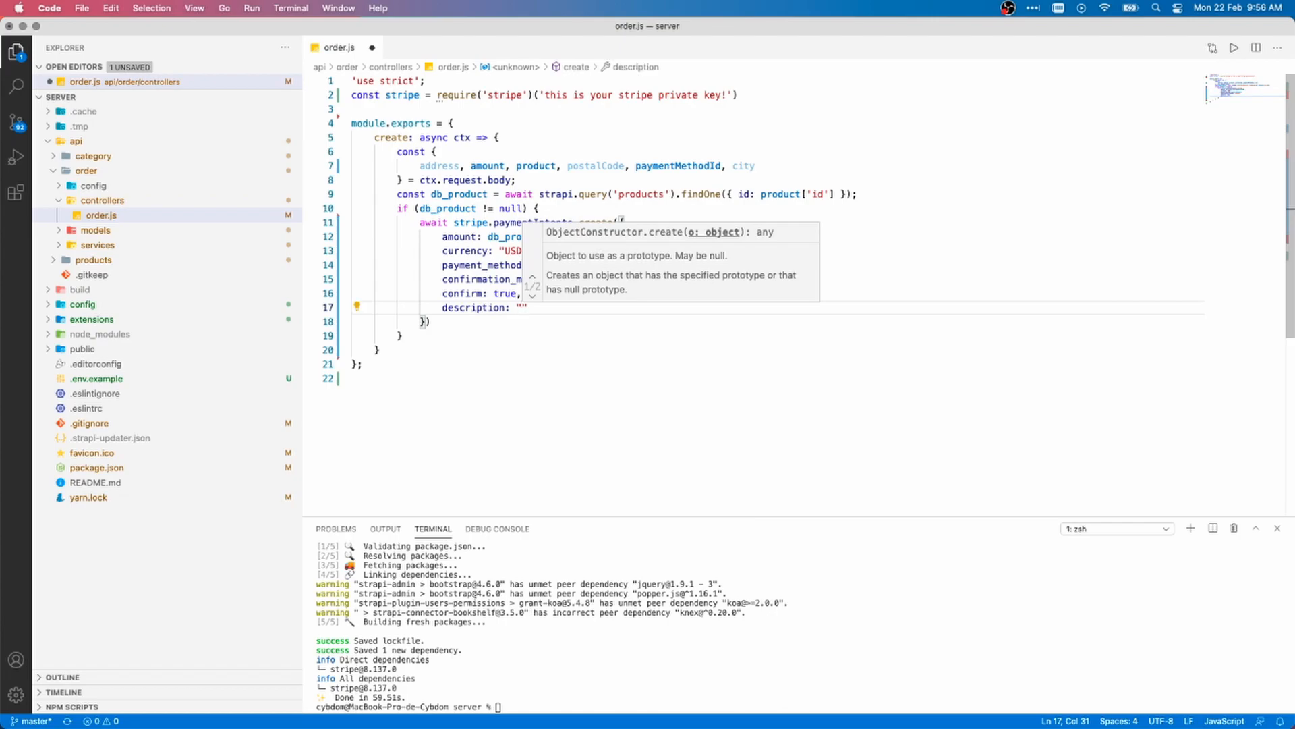
Add an Order description with new Date() and ctx.state.user.id, and scale amount by 100.
{"action": "type", "text": "Order `"}
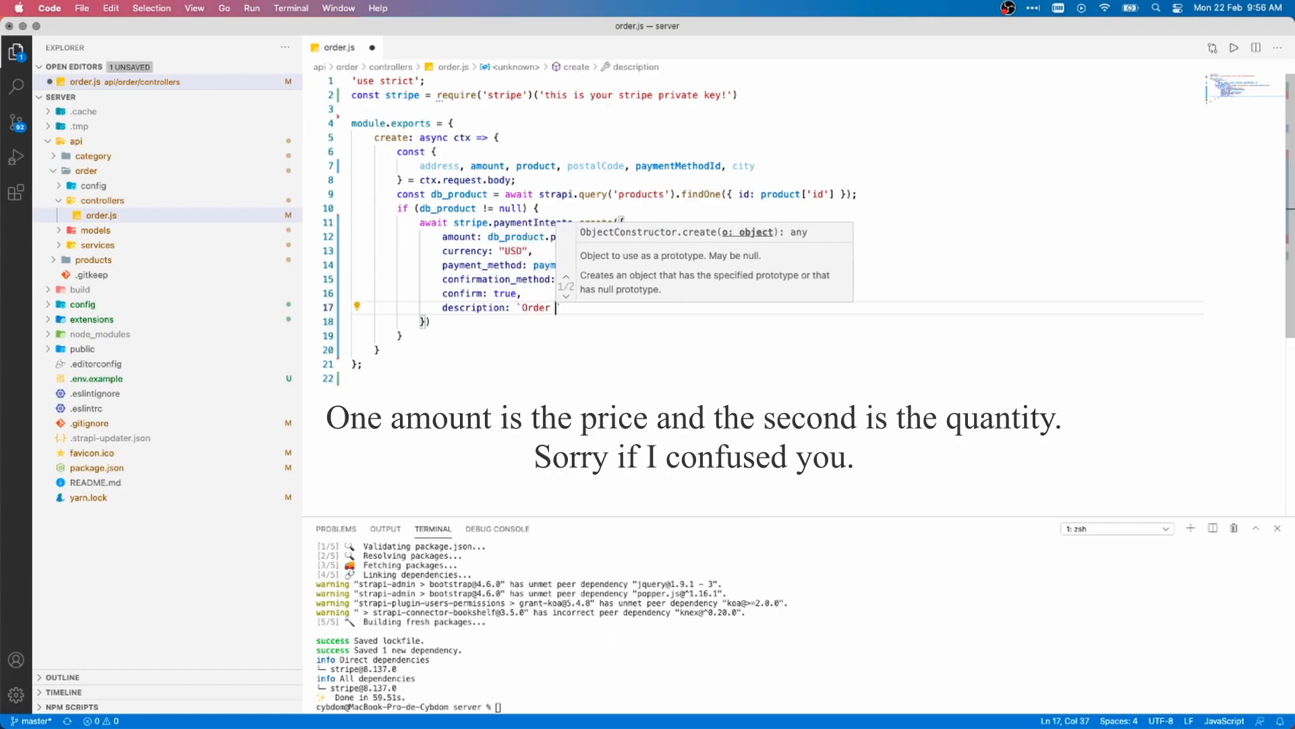
{"action": "type", "text": "${"}
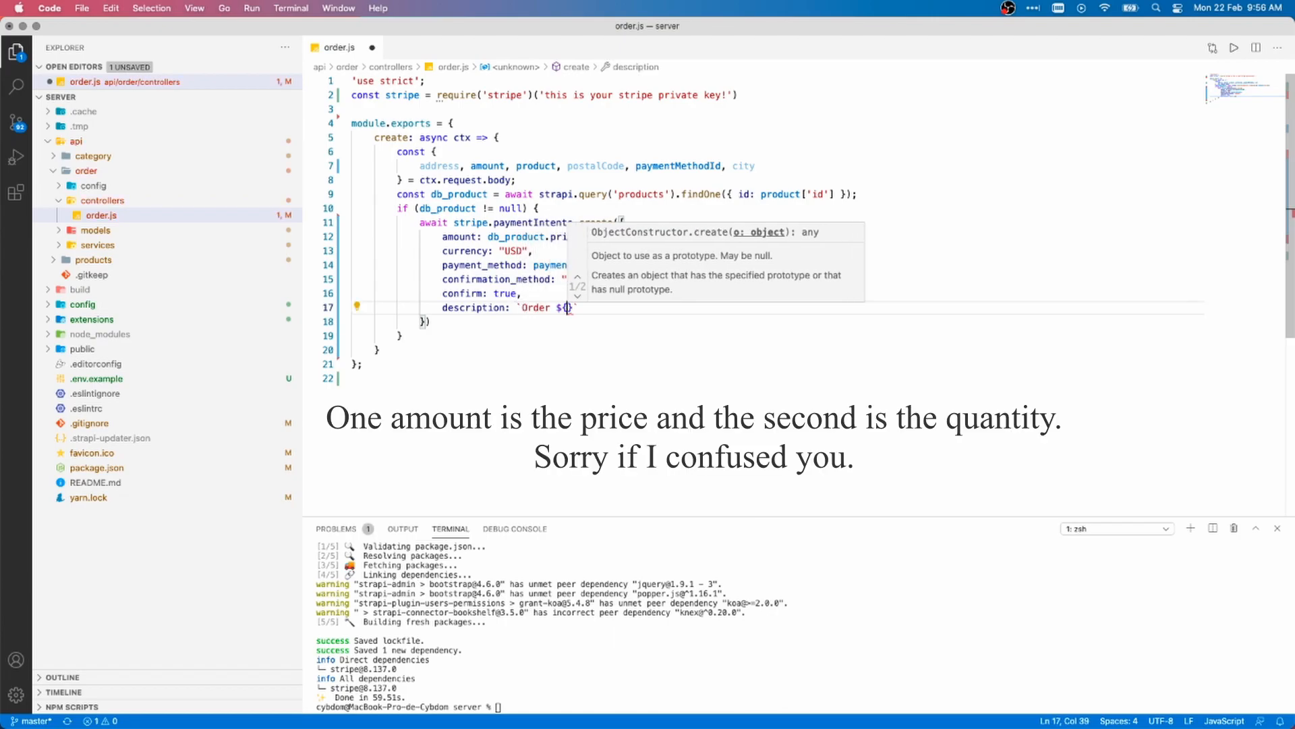
{"action": "type", "text": "new DA"}
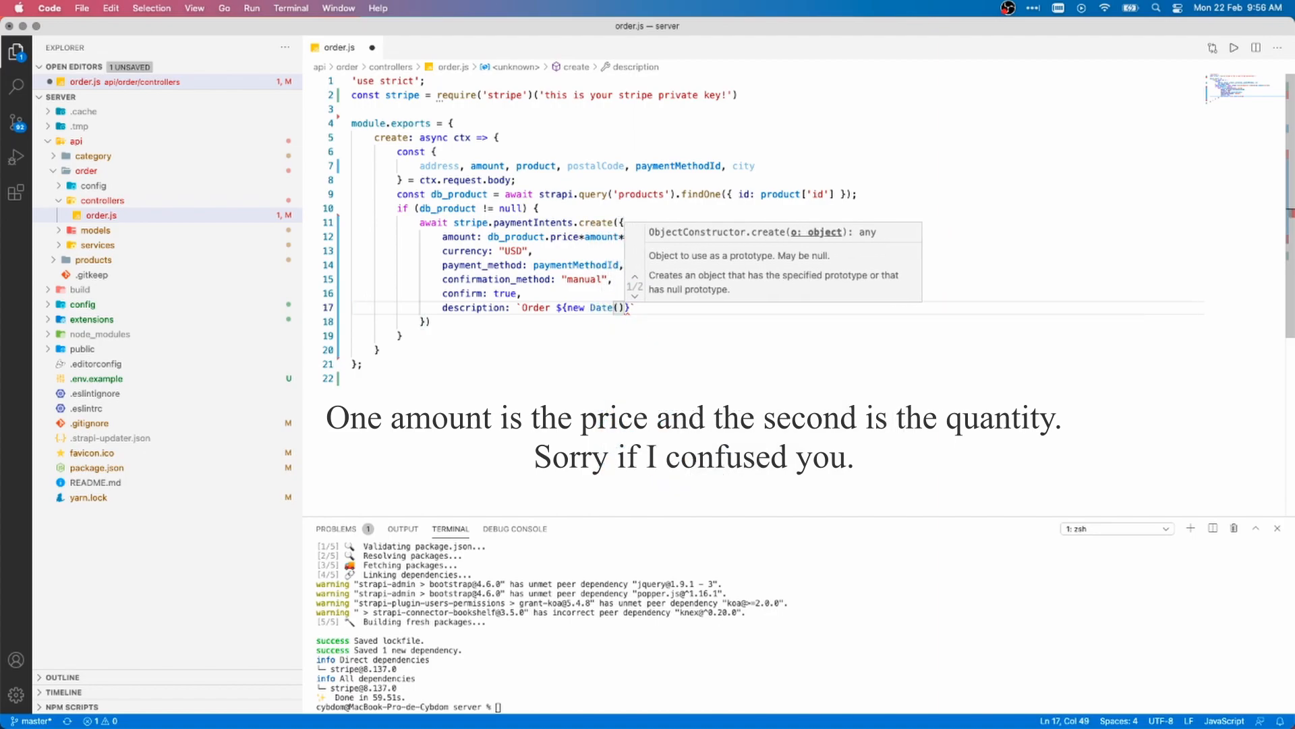
{"action": "type", "text": "100"}
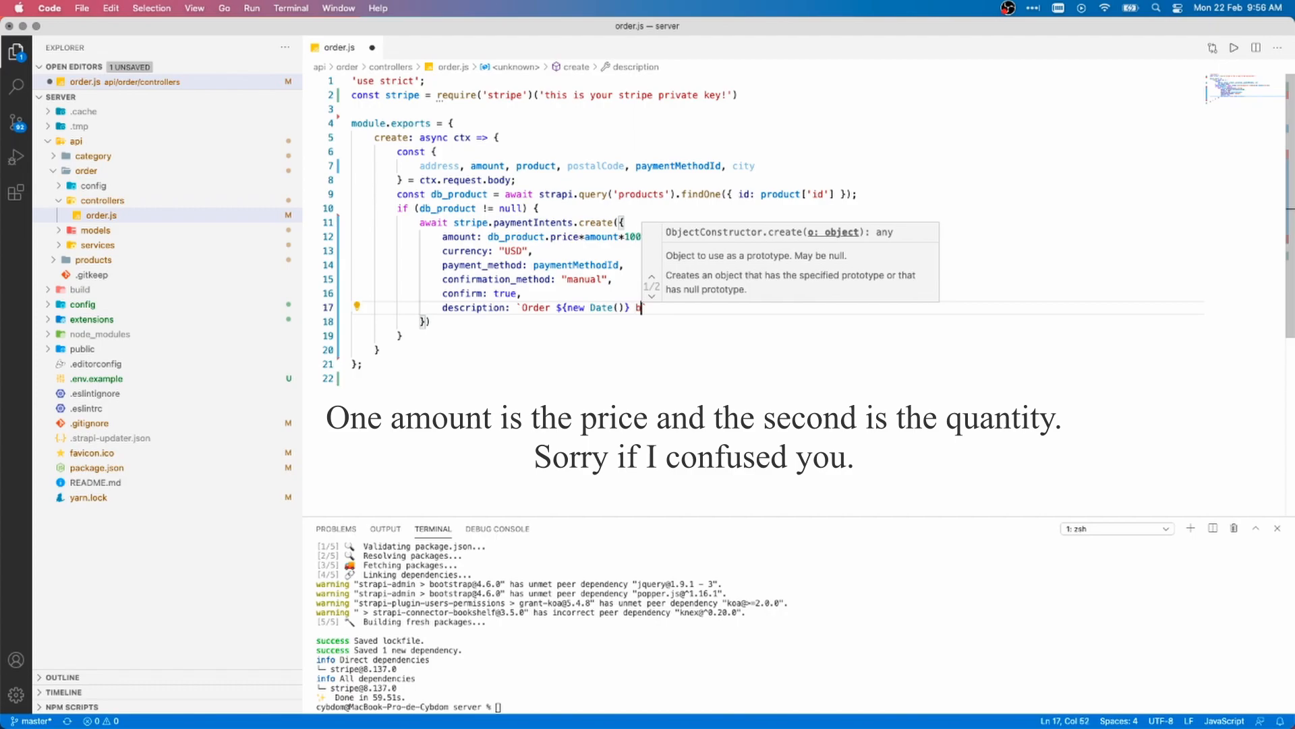
{"action": "type", "text": "by ${"}
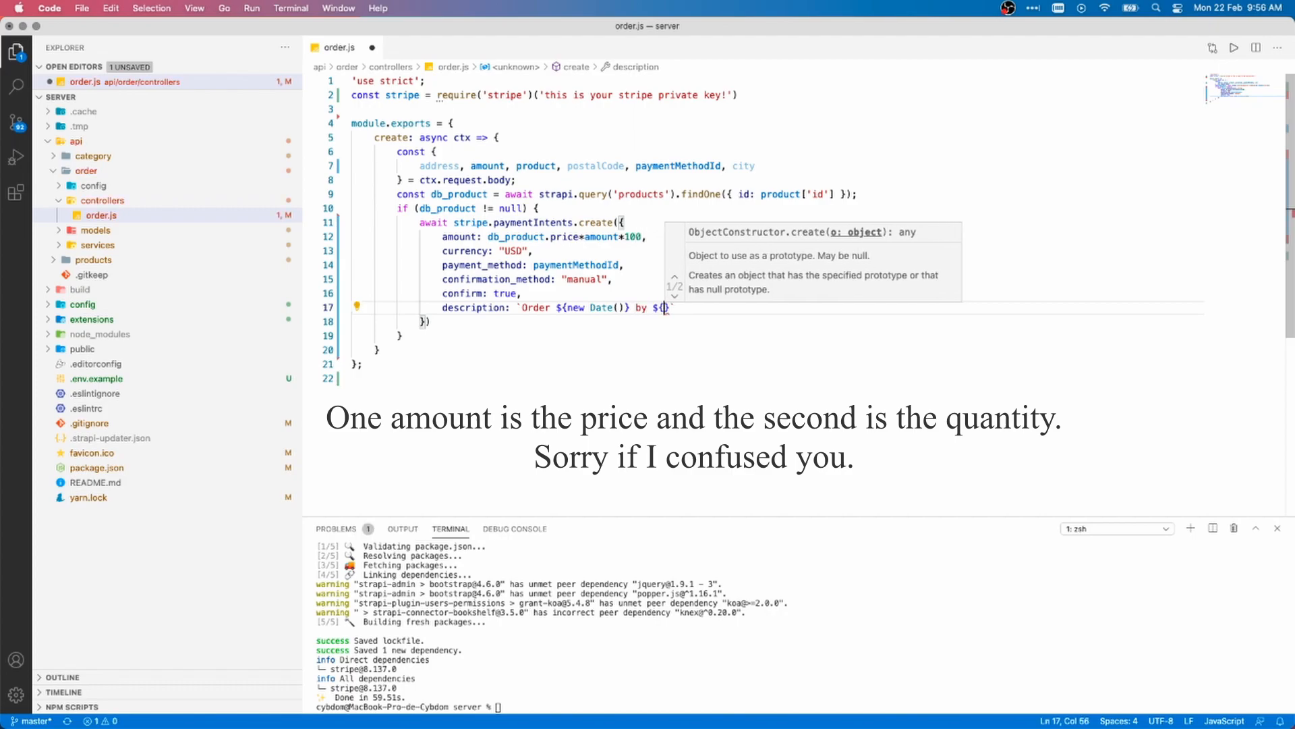
{"action": "type", "text": "ctx.state.user"}
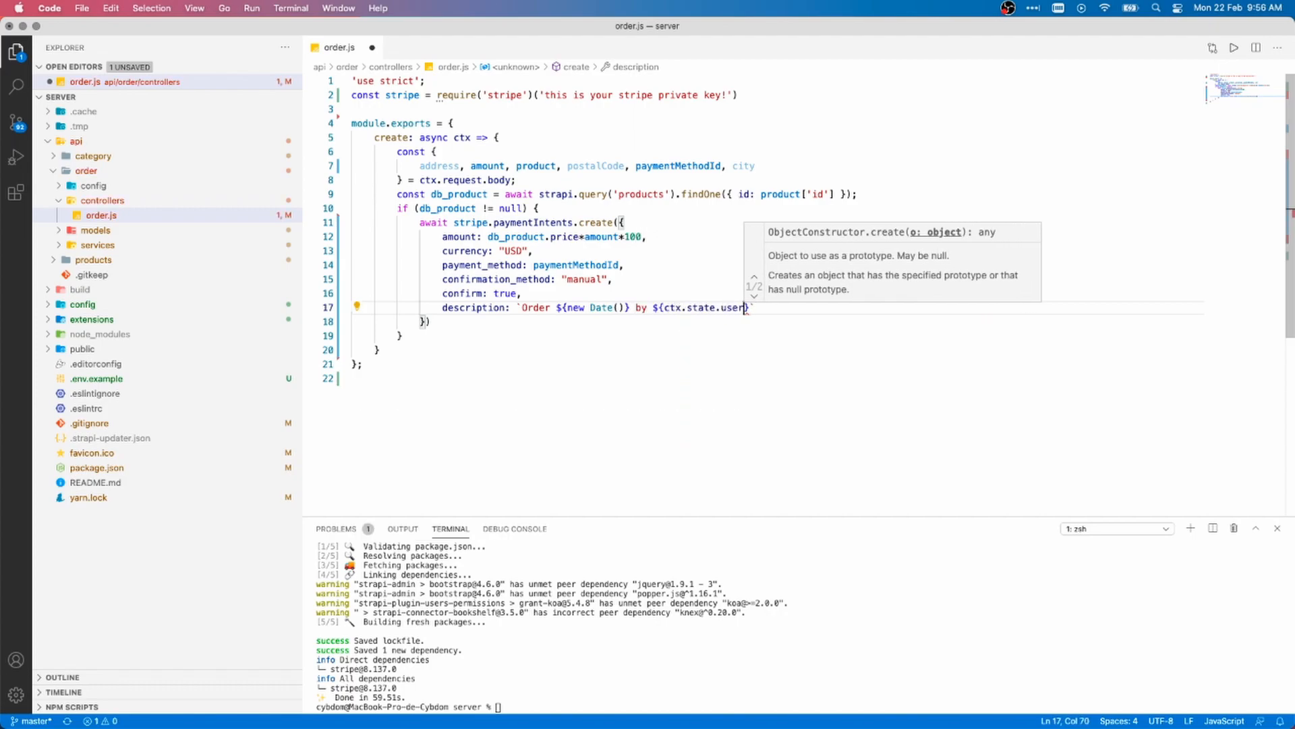
{"action": "type", "text": ".id"}
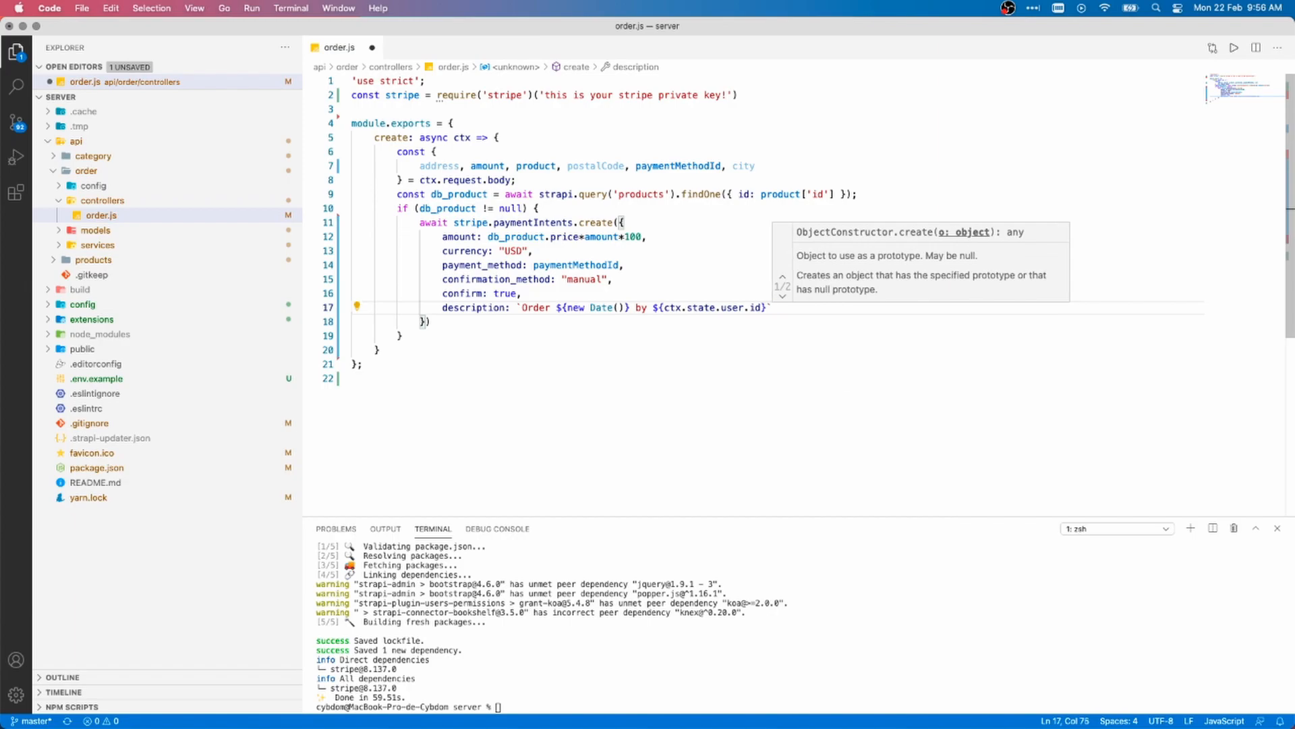
Set user_stripe_sdk true and wrap the payment intent in a try block.
{"action": "type", "text": "user_strip"}
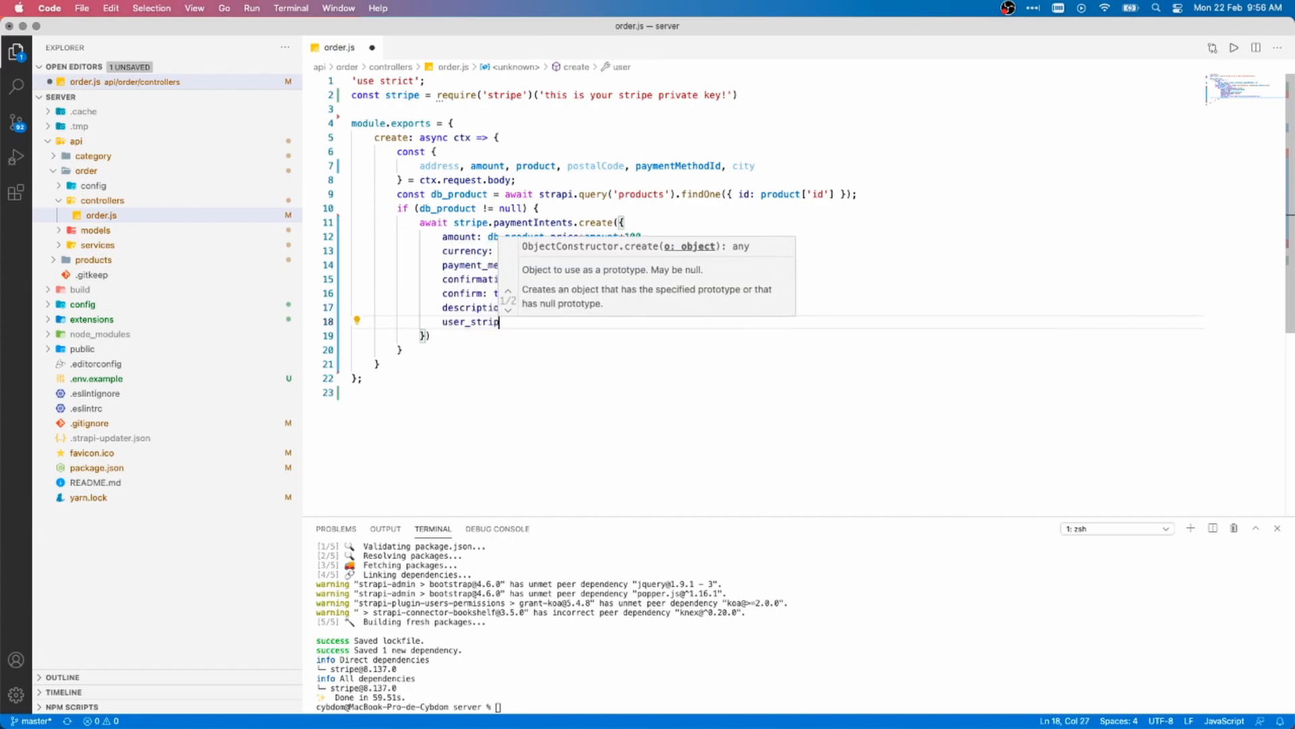
{"action": "type", "text": ": true,"}
{"action": "left_click", "coordinate": [777, 336]}
{"action": "type", "text": ";"}
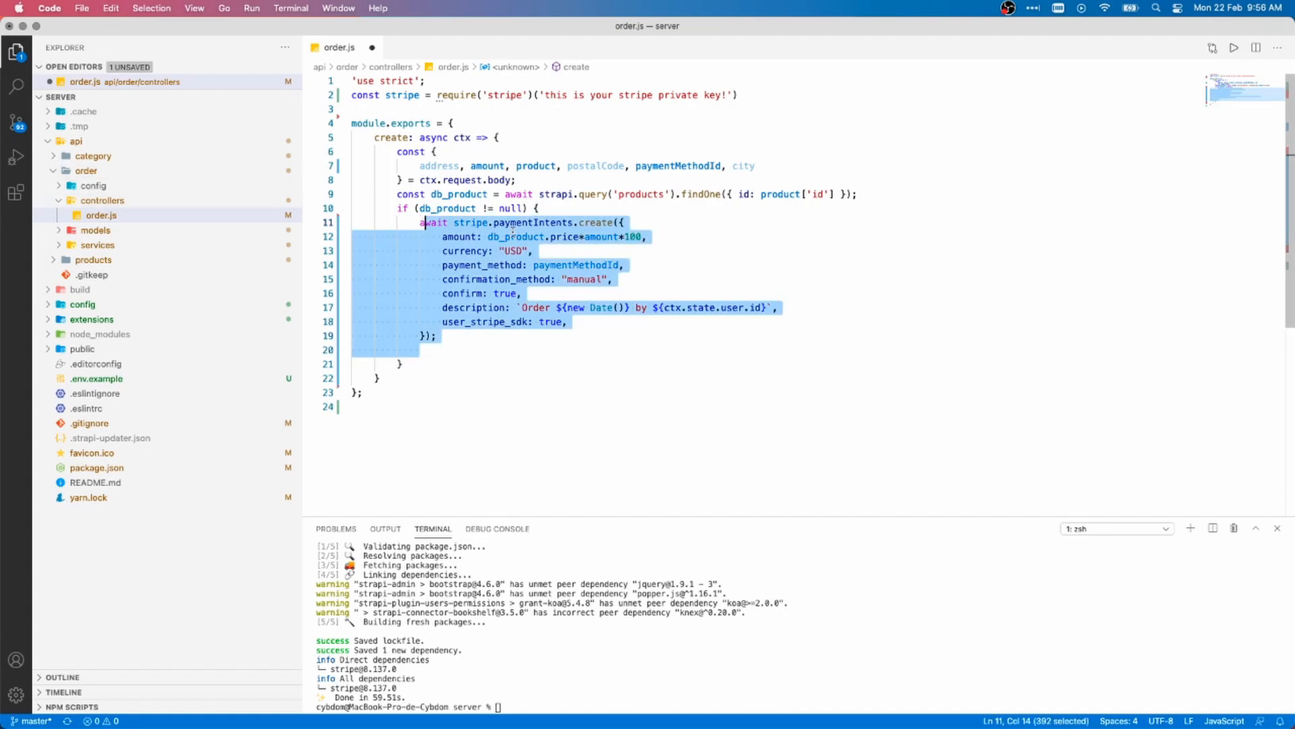
{"action": "type", "text": "try{"}
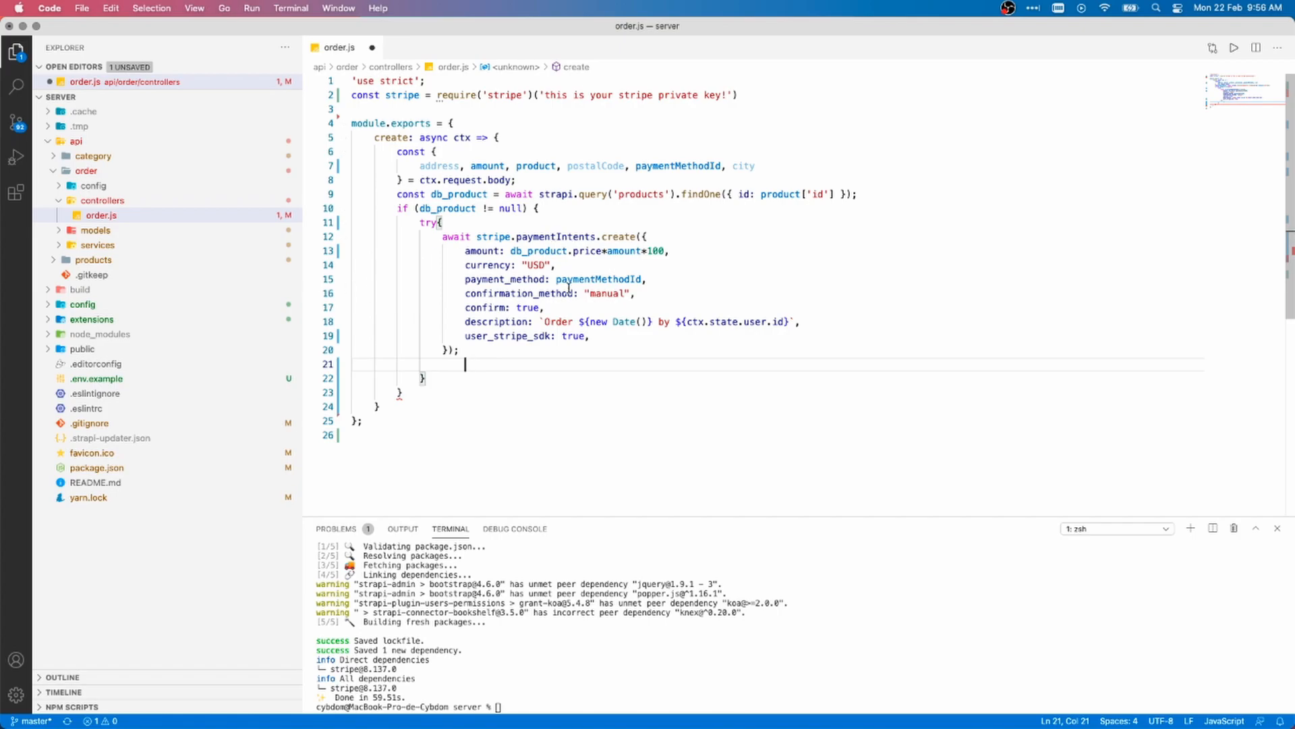
Start a second try awaiting strapi.services.order.create.
{"action": "type", "text": "try{"}
{"action": "type", "text": "const order ="}
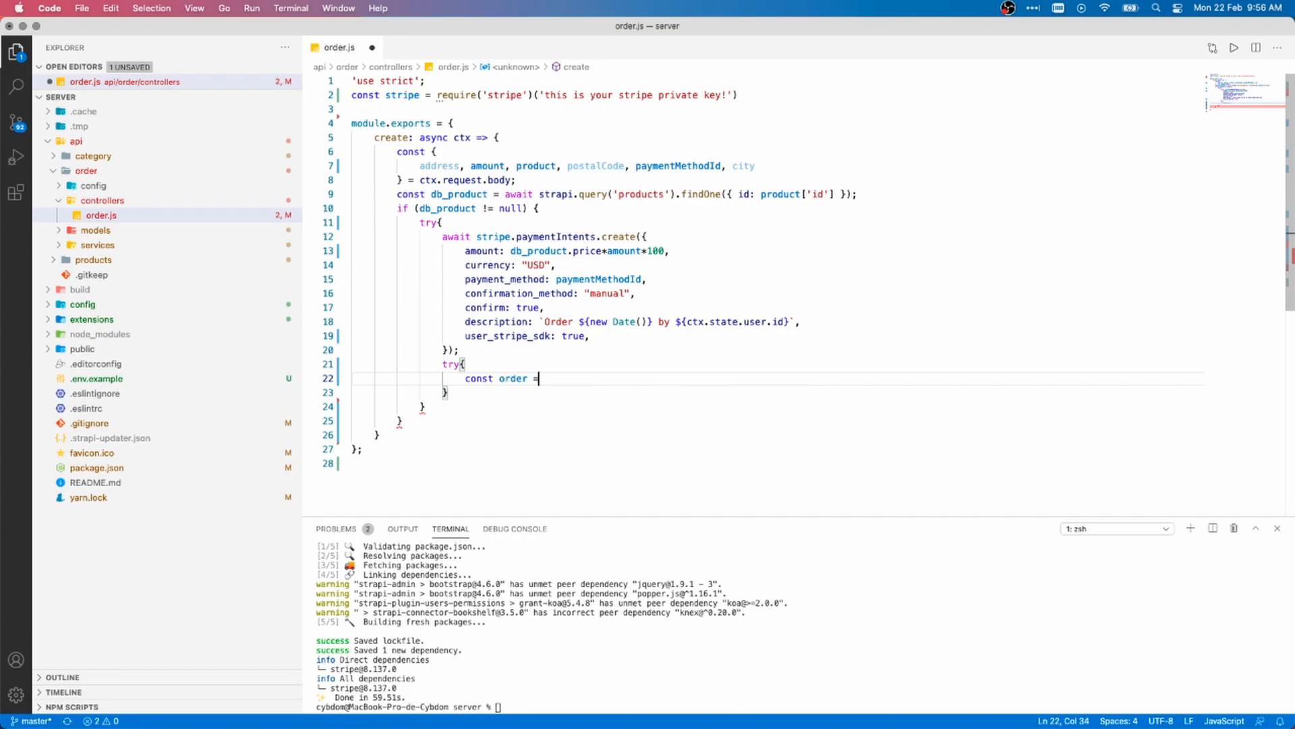
{"action": "type", "text": "await strapi"}
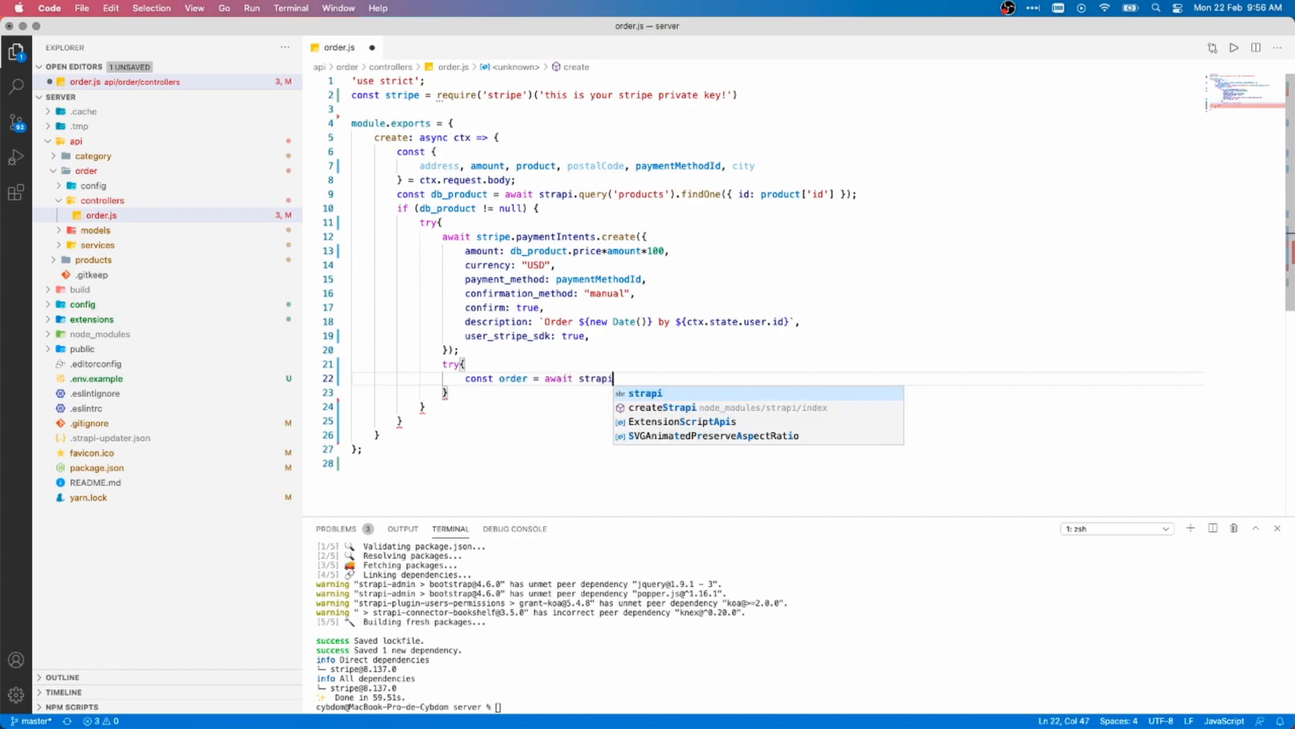
{"action": "type", "text": "."}
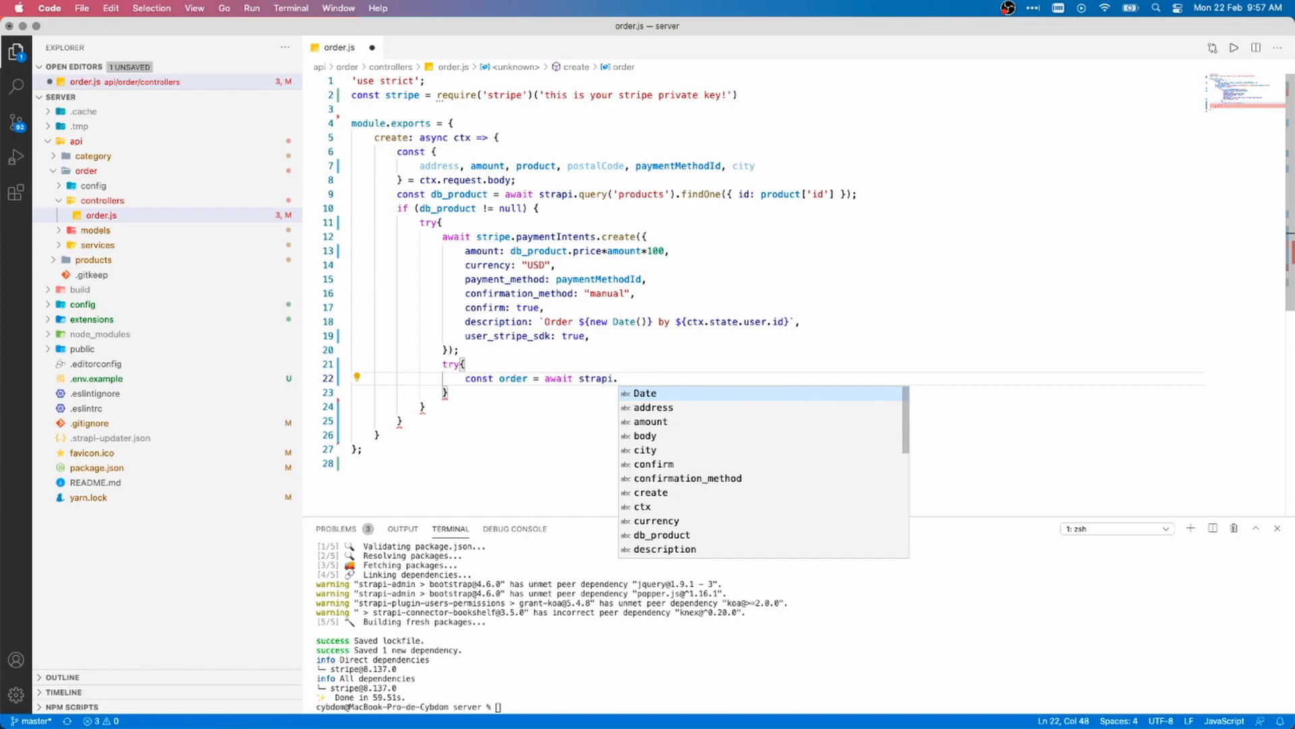
{"action": "type", "text": "services."}
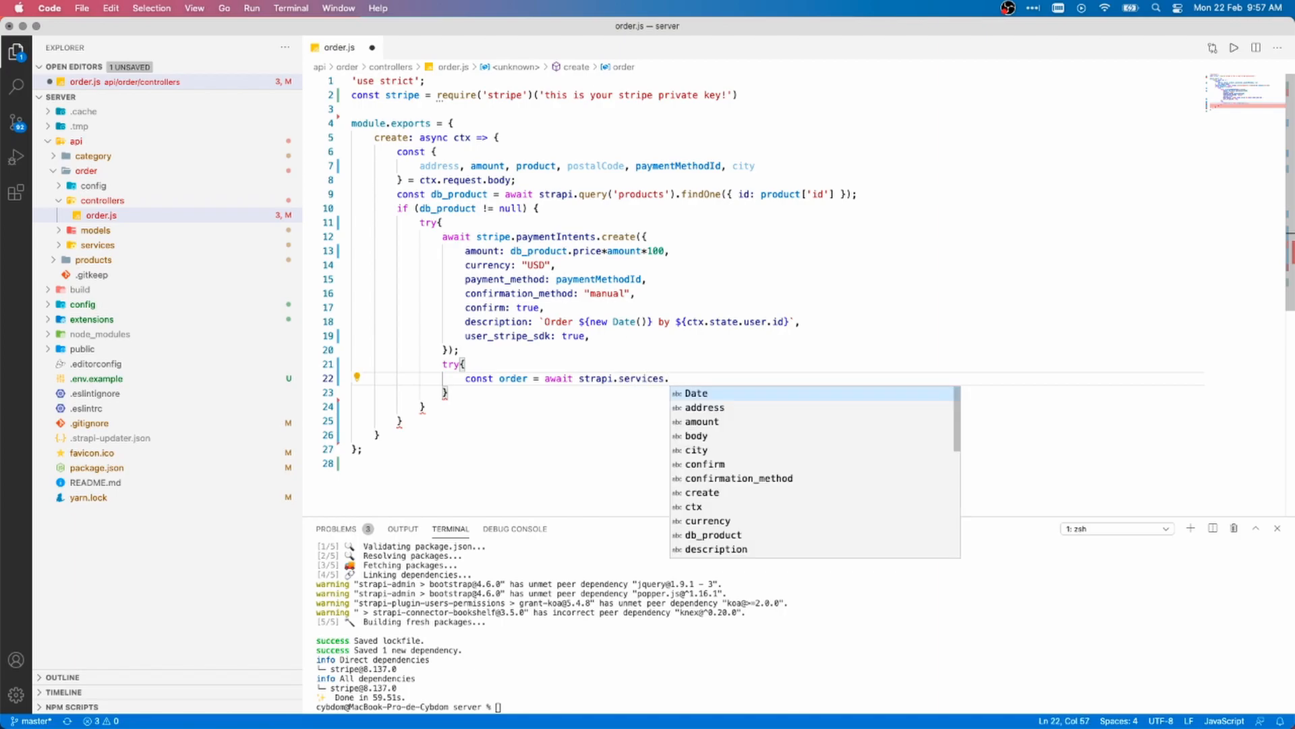
{"action": "type", "text": "order"}
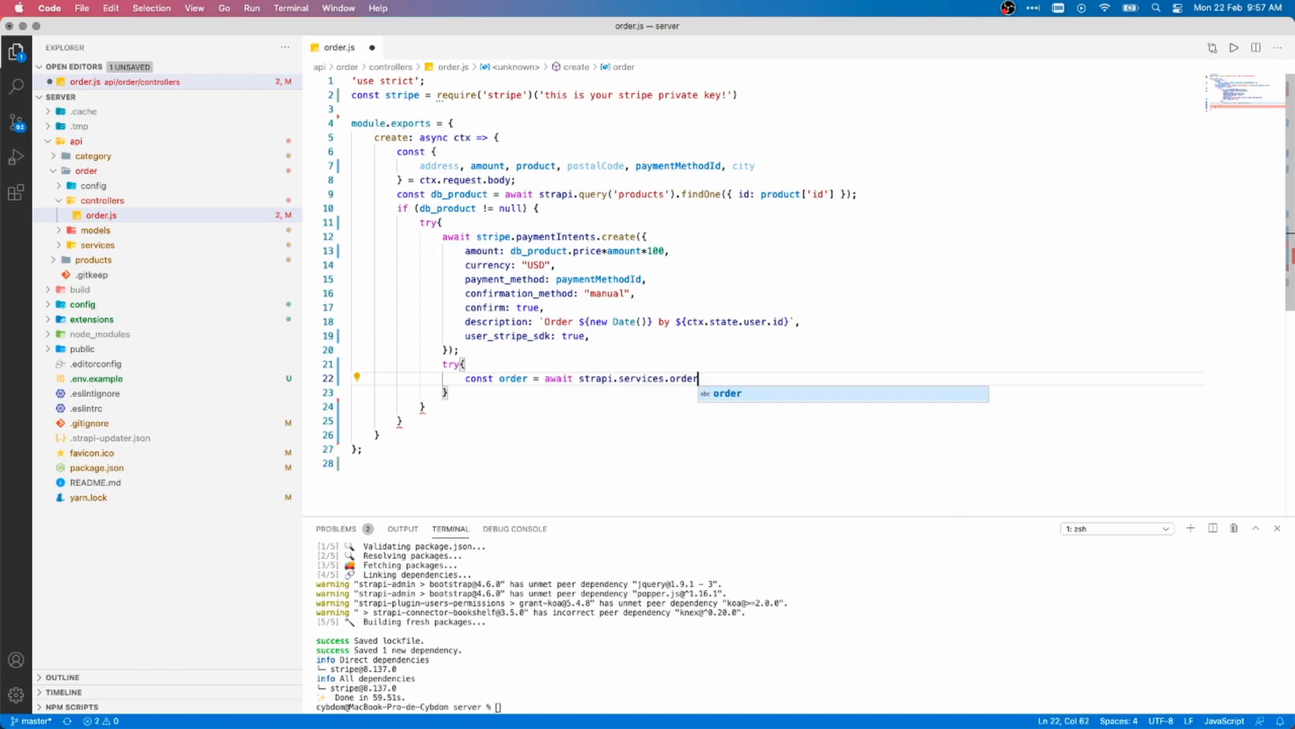
{"action": "type", "text": ".create("}
{"action": "type", "text": "user: ctx.state."}
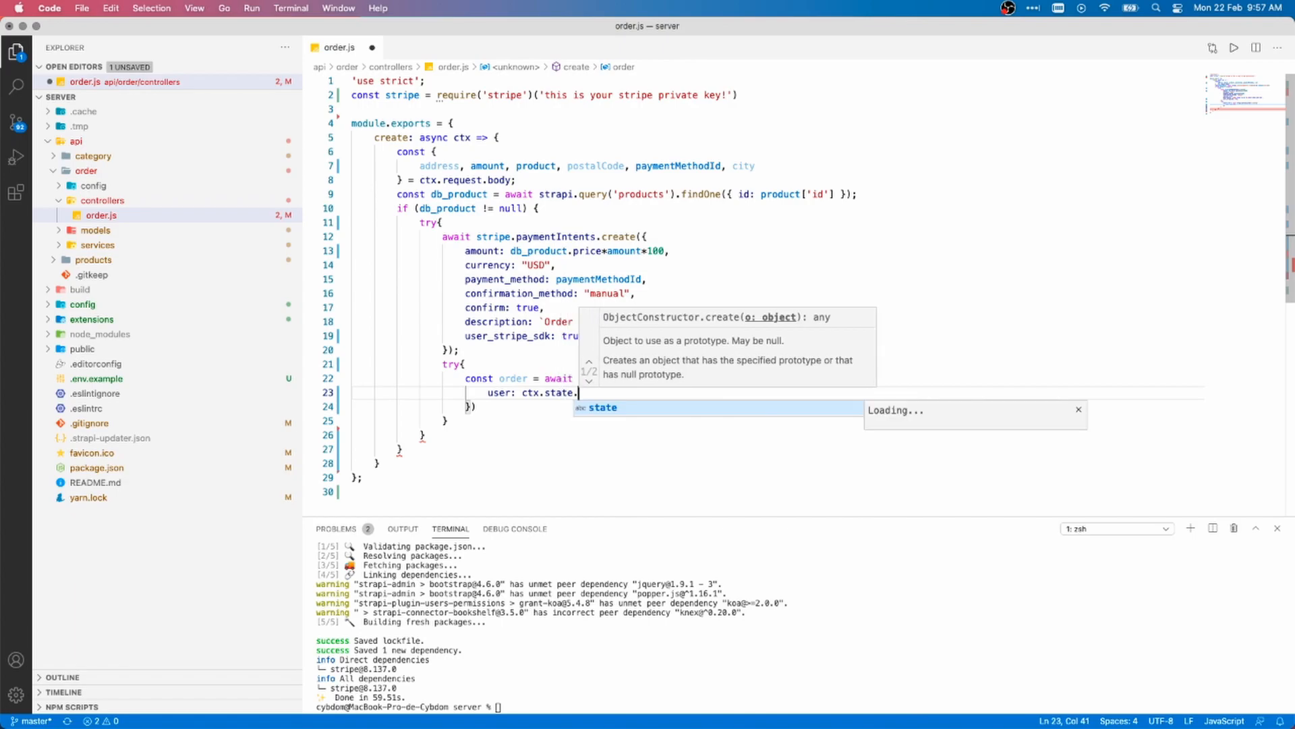
Pass address, amount and total_price db_product.price*amount to the order creation call.
{"action": "type", "text": "addre"}
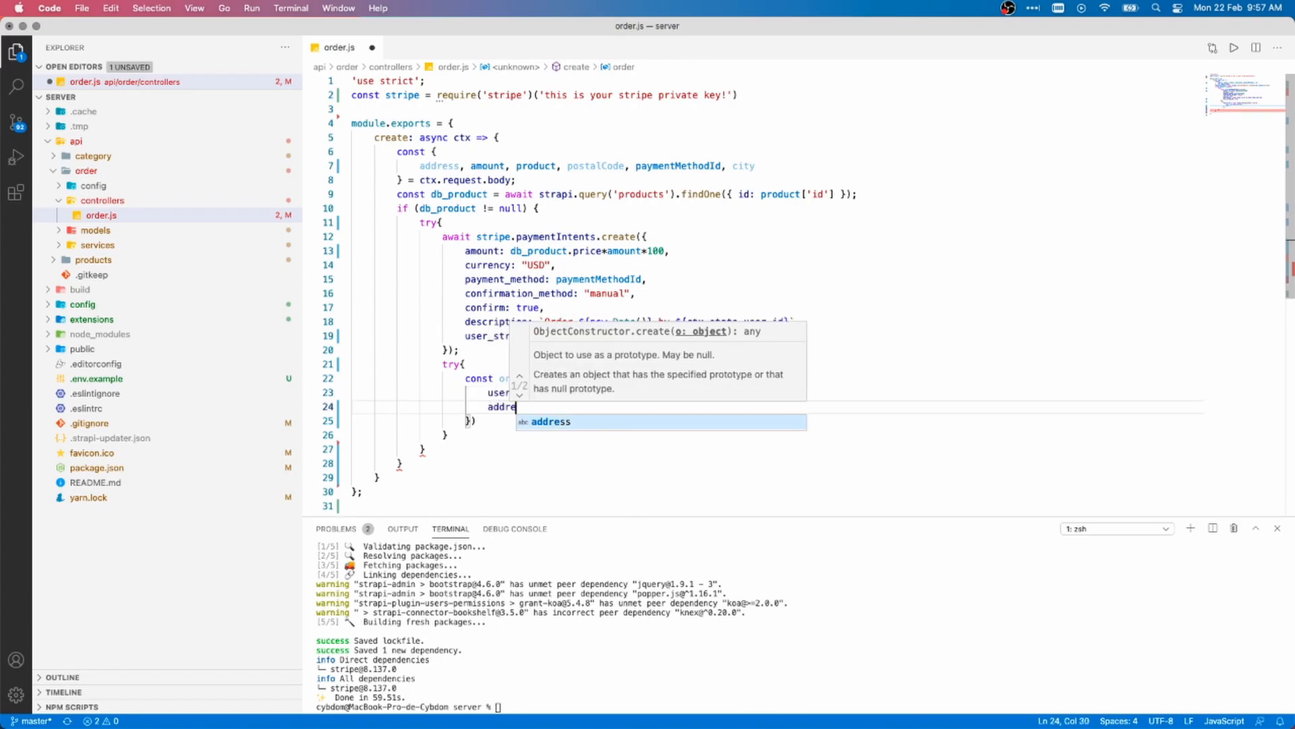
{"action": "type", "text": "address, amount, product, postalCode, city,"}
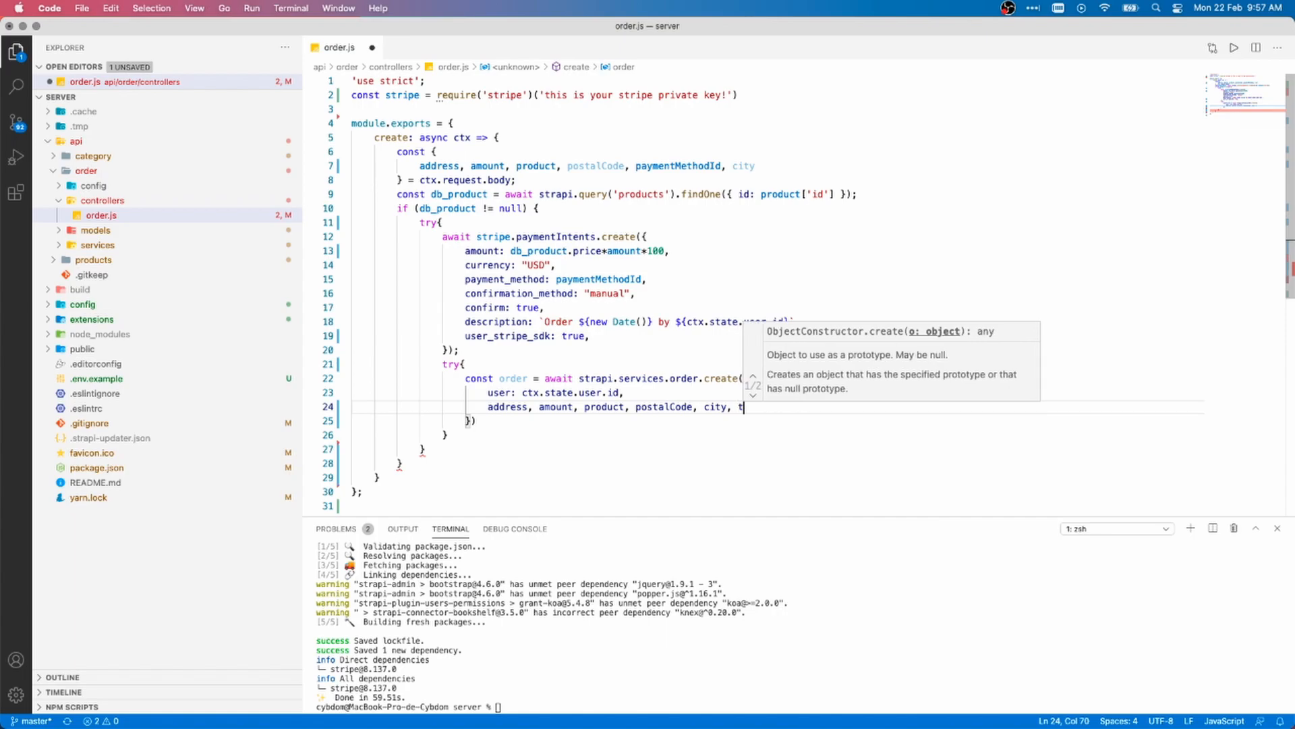
{"action": "type", "text": "total_price:"}
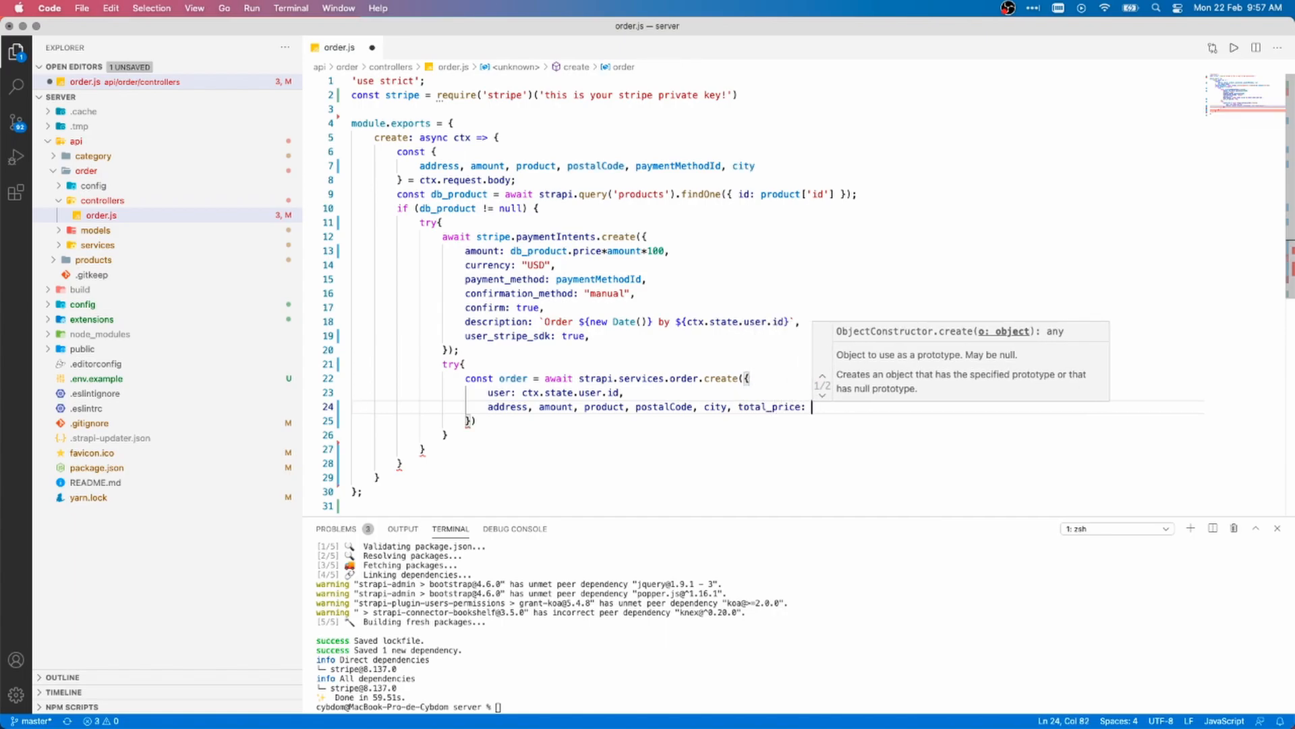
{"action": "type", "text": "db_product.p"}
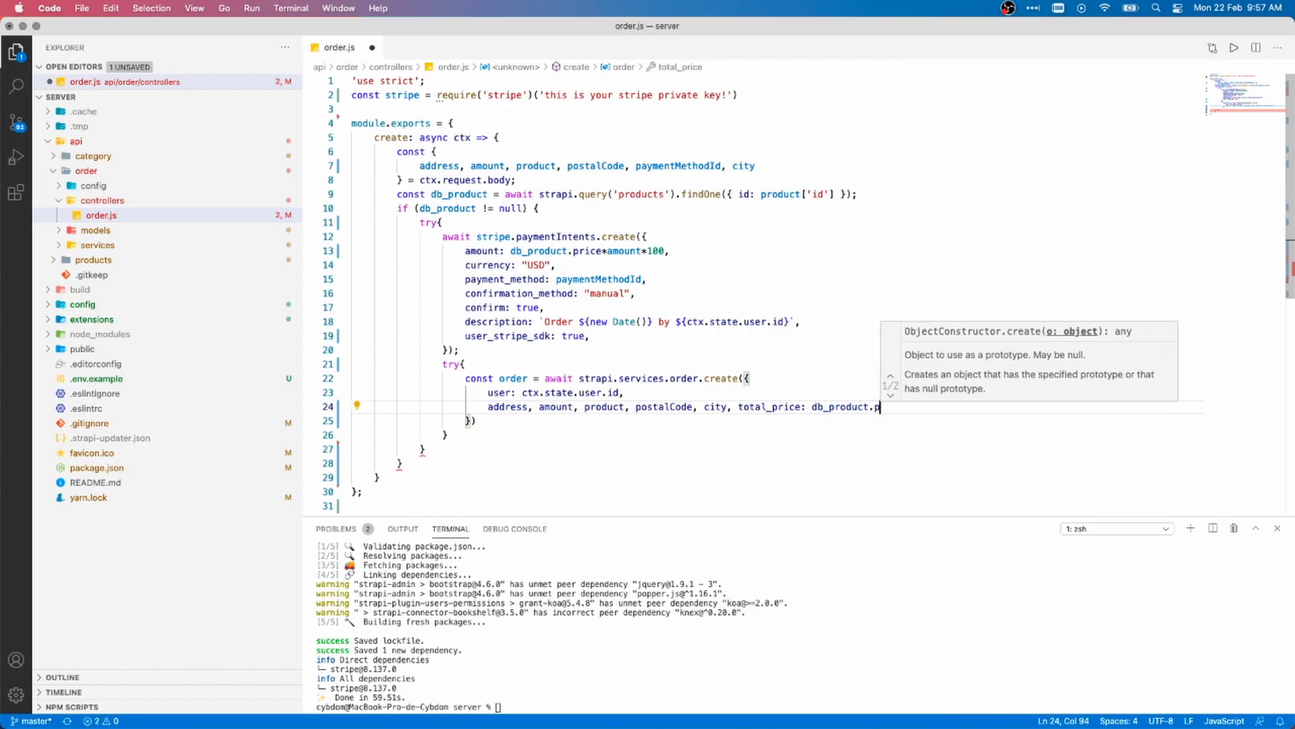
{"action": "type", "text": "rice*amount,"}
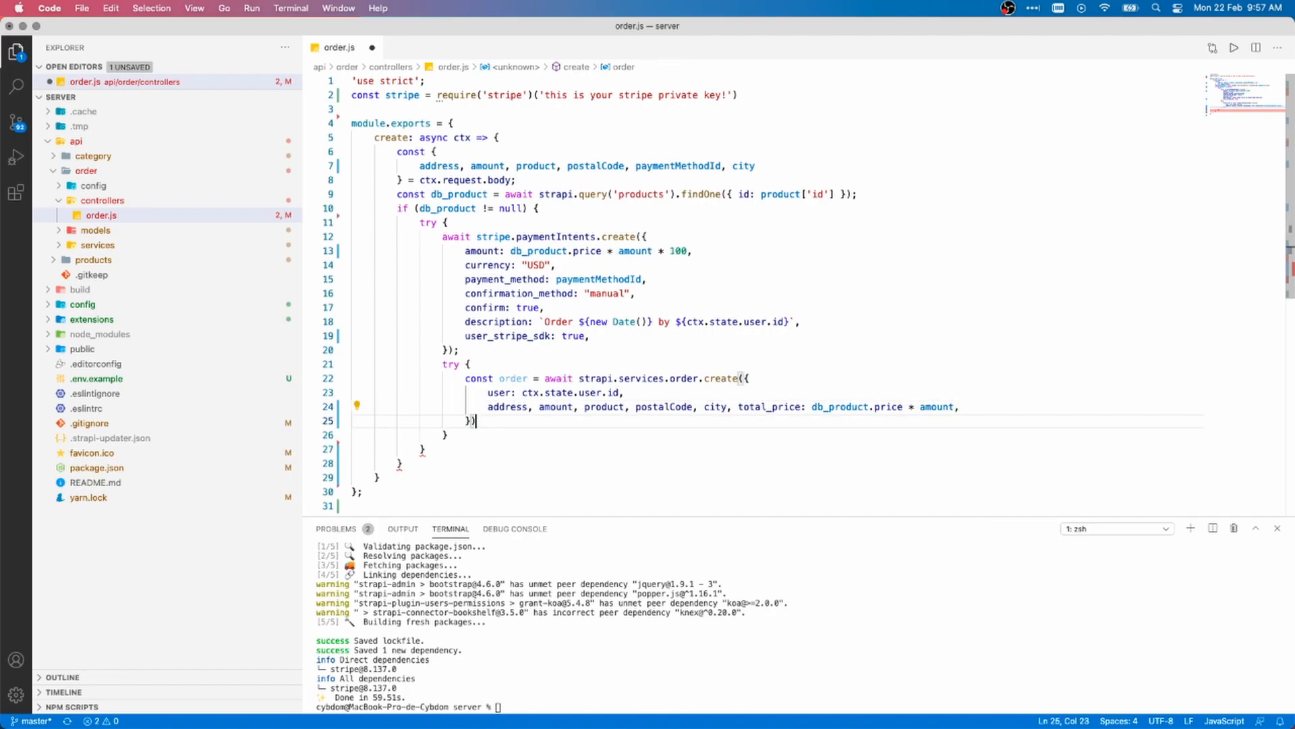
{"action": "type", "text": ";"}
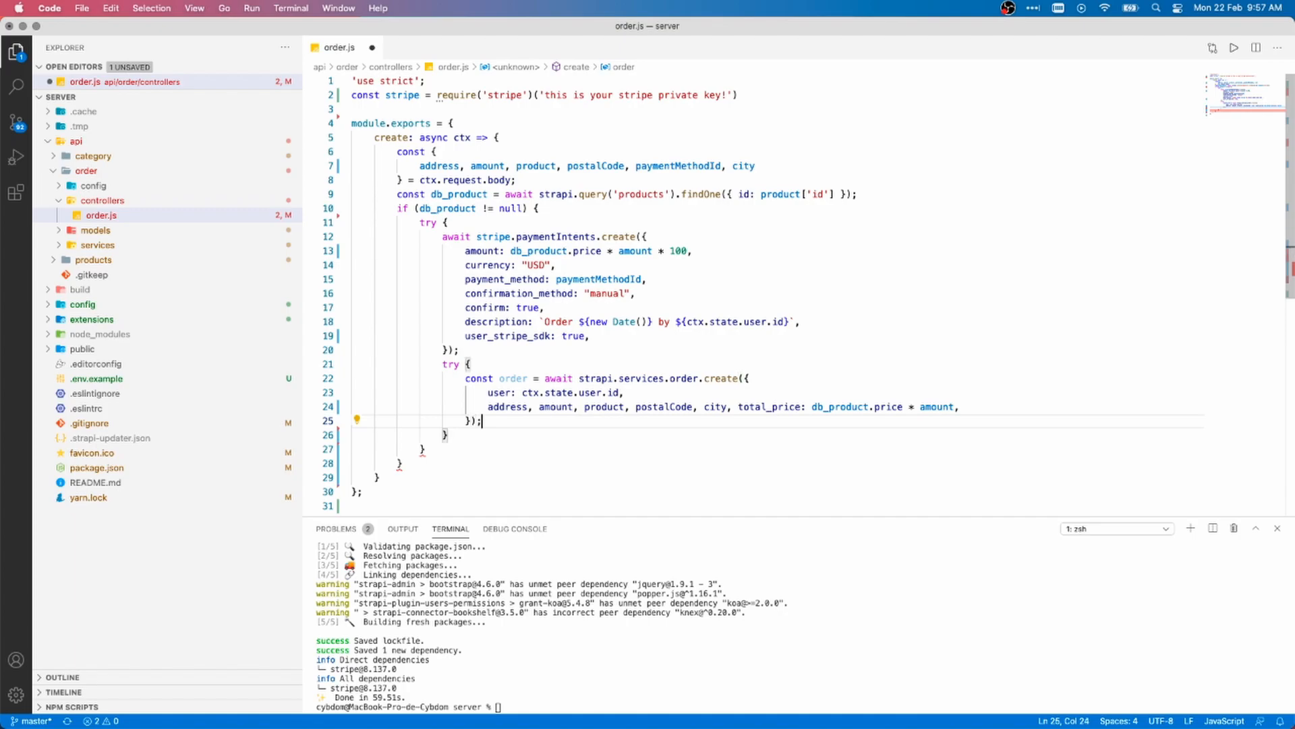
{"action": "type", "text": "console.log(orde"}
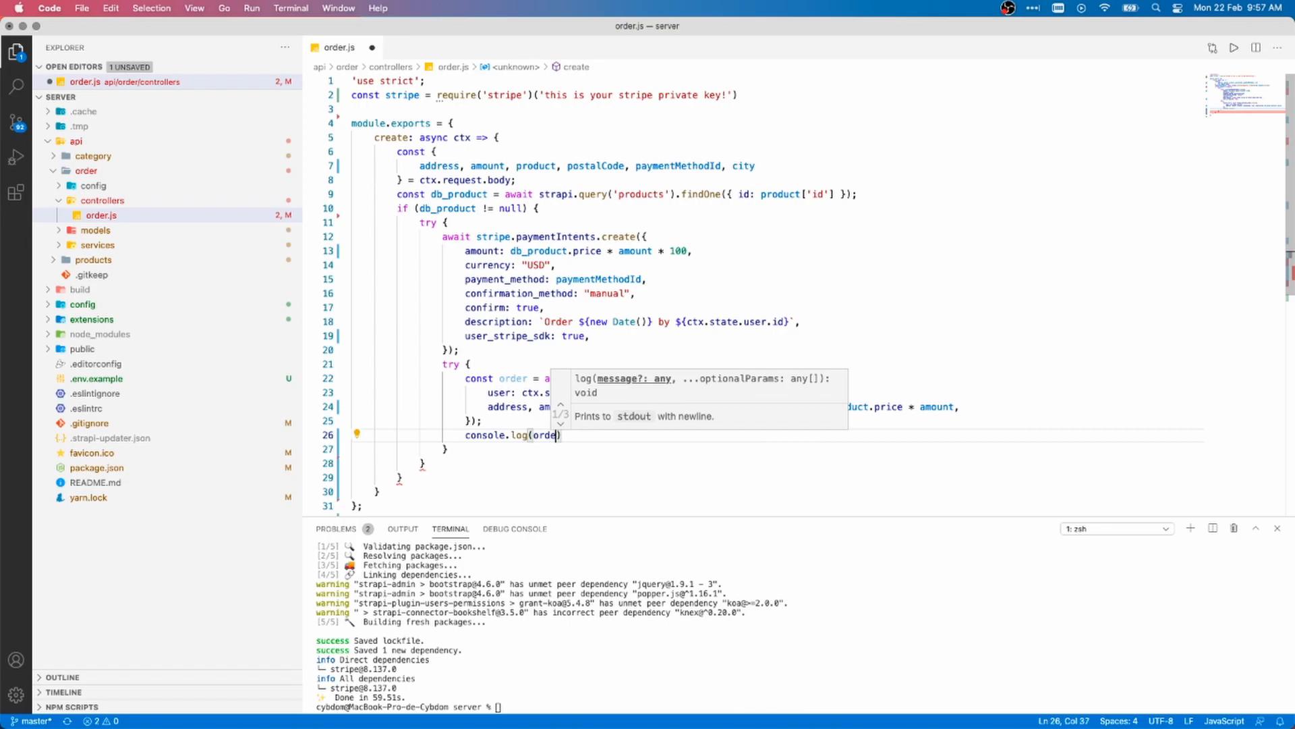
Return status 200 with a 'New order # created successfully' message using the order id.
{"action": "type", "text": "return {"}
{"action": "type", "text": "'status"}
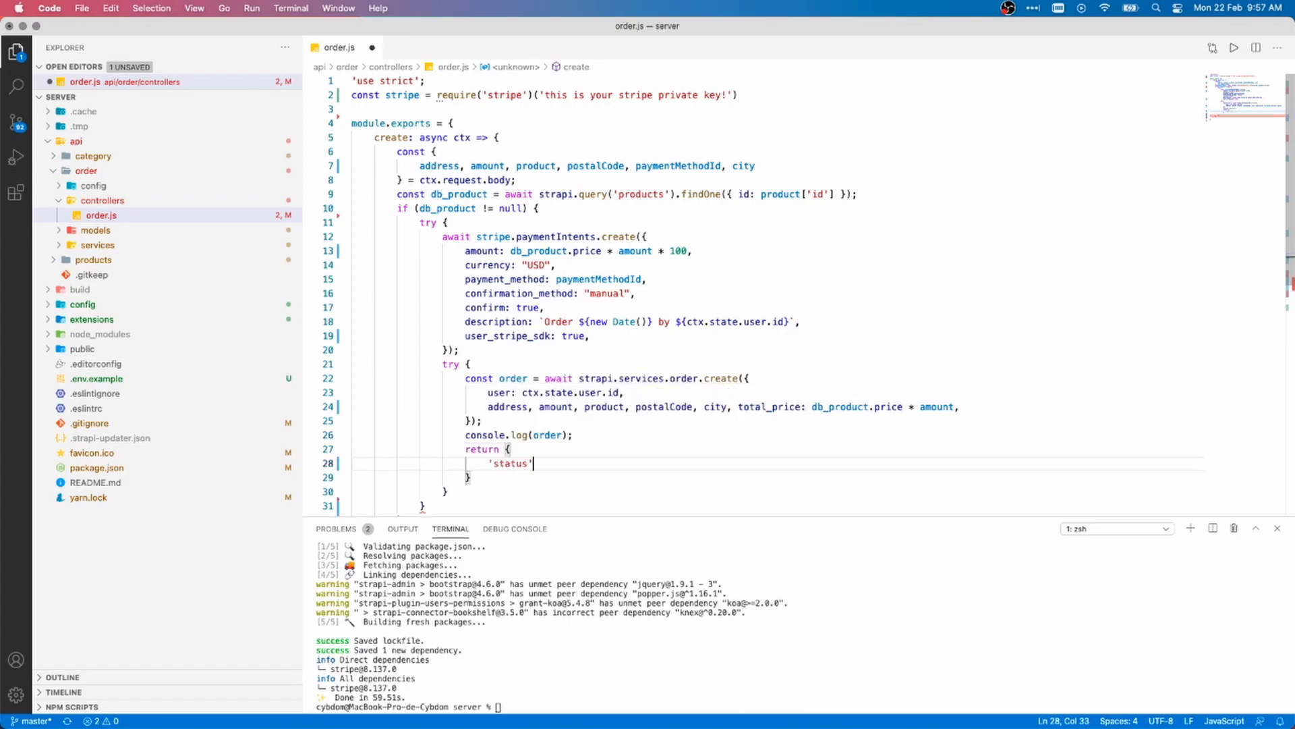
{"action": "type", "text": ": 200,"}
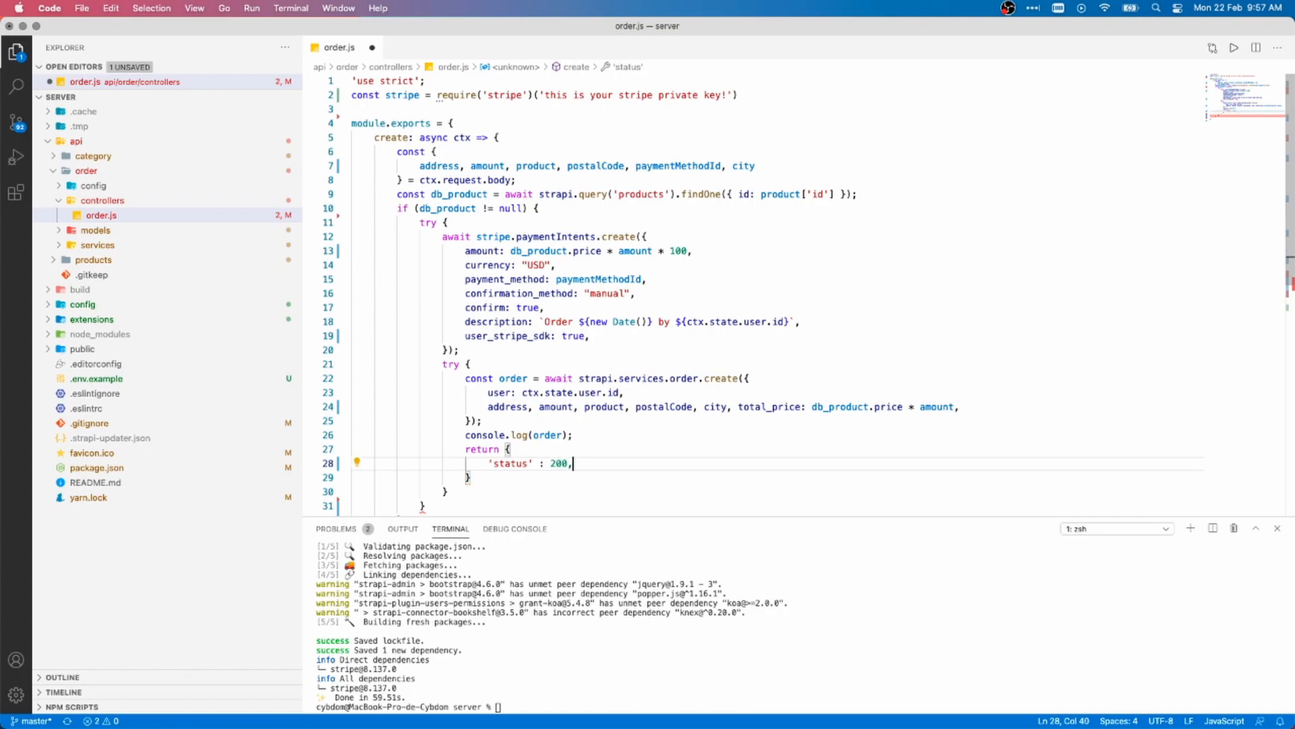
{"action": "type", "text": "'message'"}
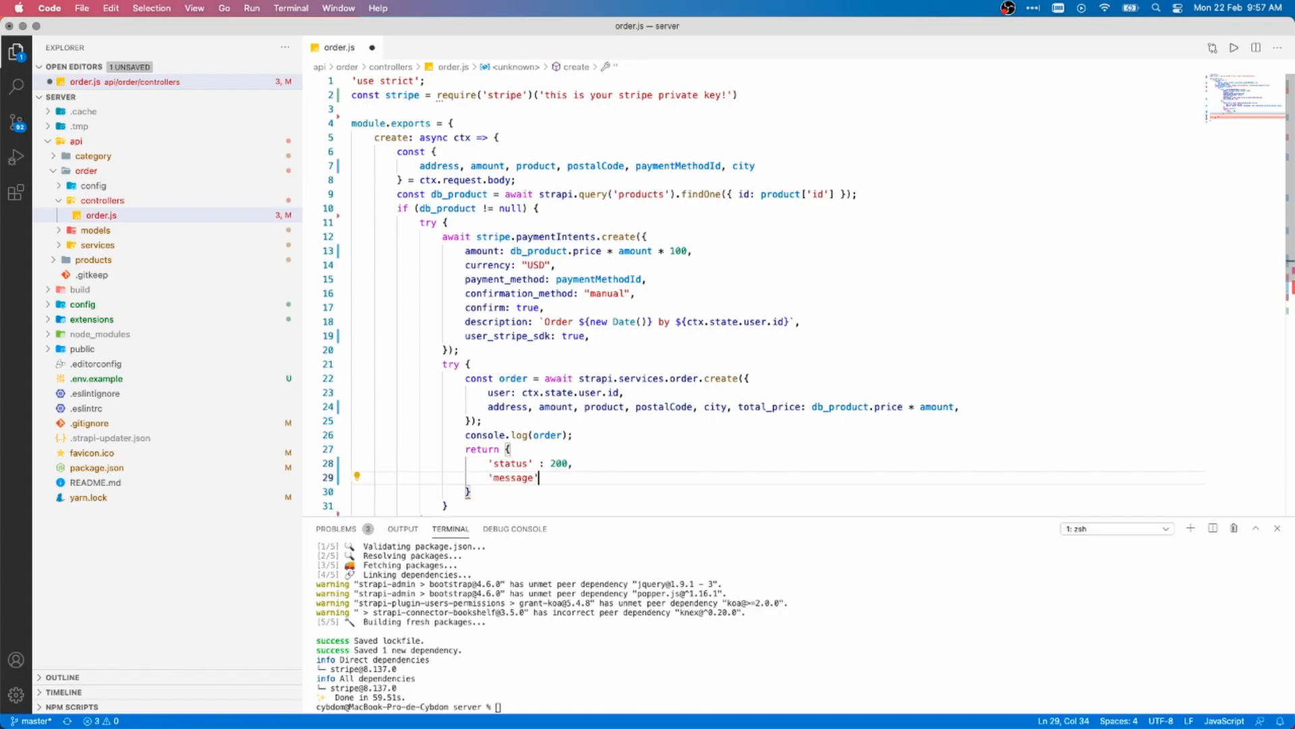
{"action": "type", "text": ": \"New"}
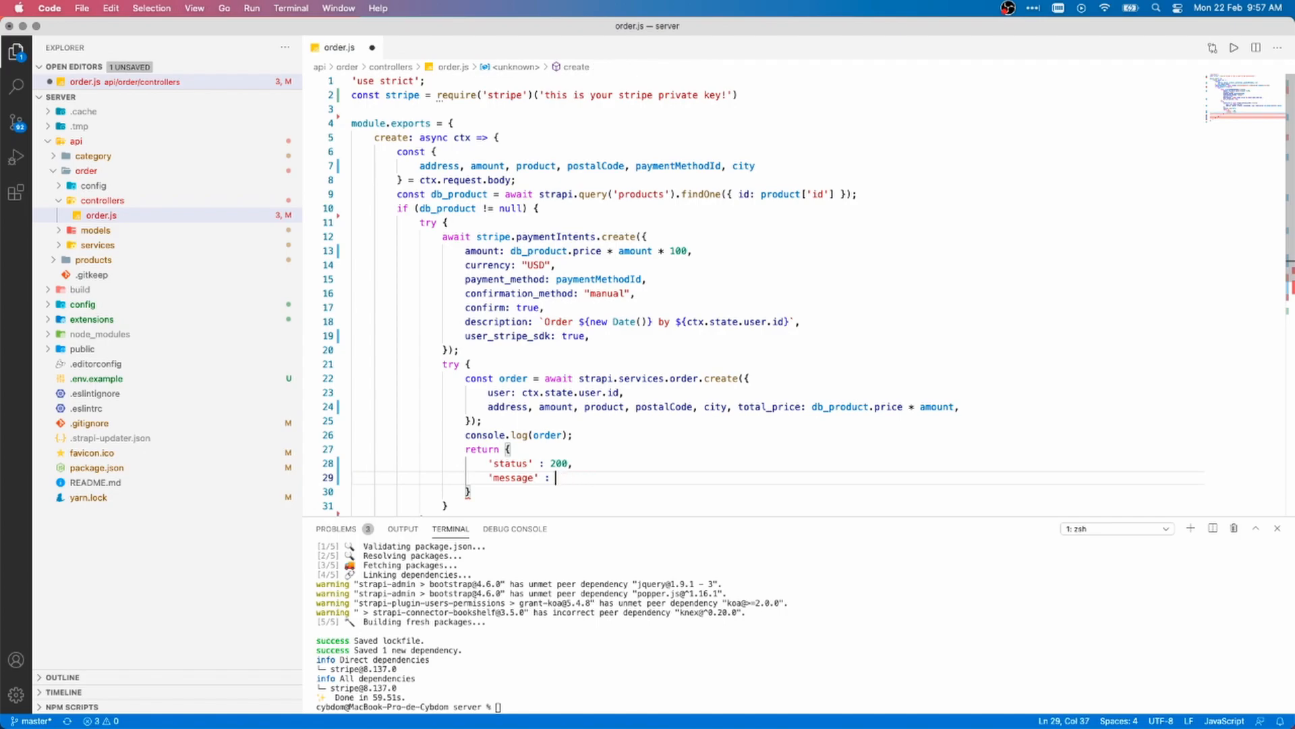
{"action": "type", "text": "`New order ${"}
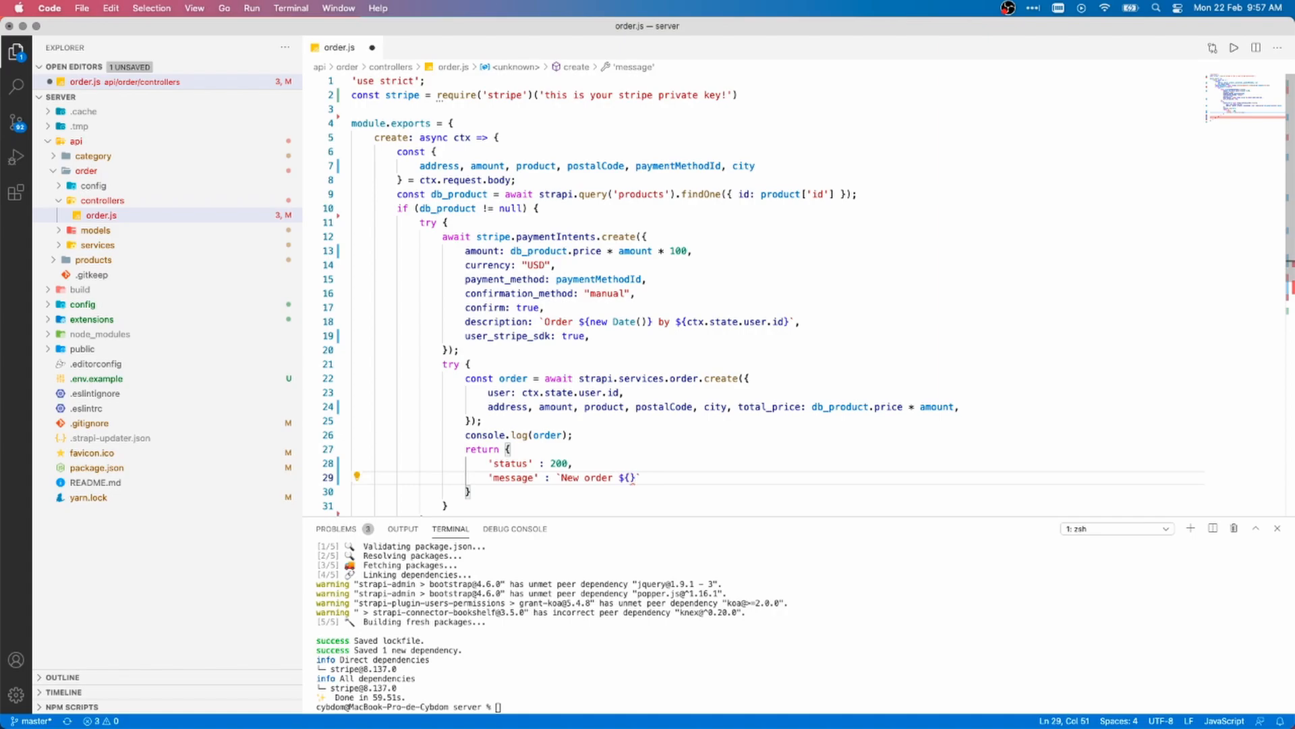
{"action": "type", "text": "#"}
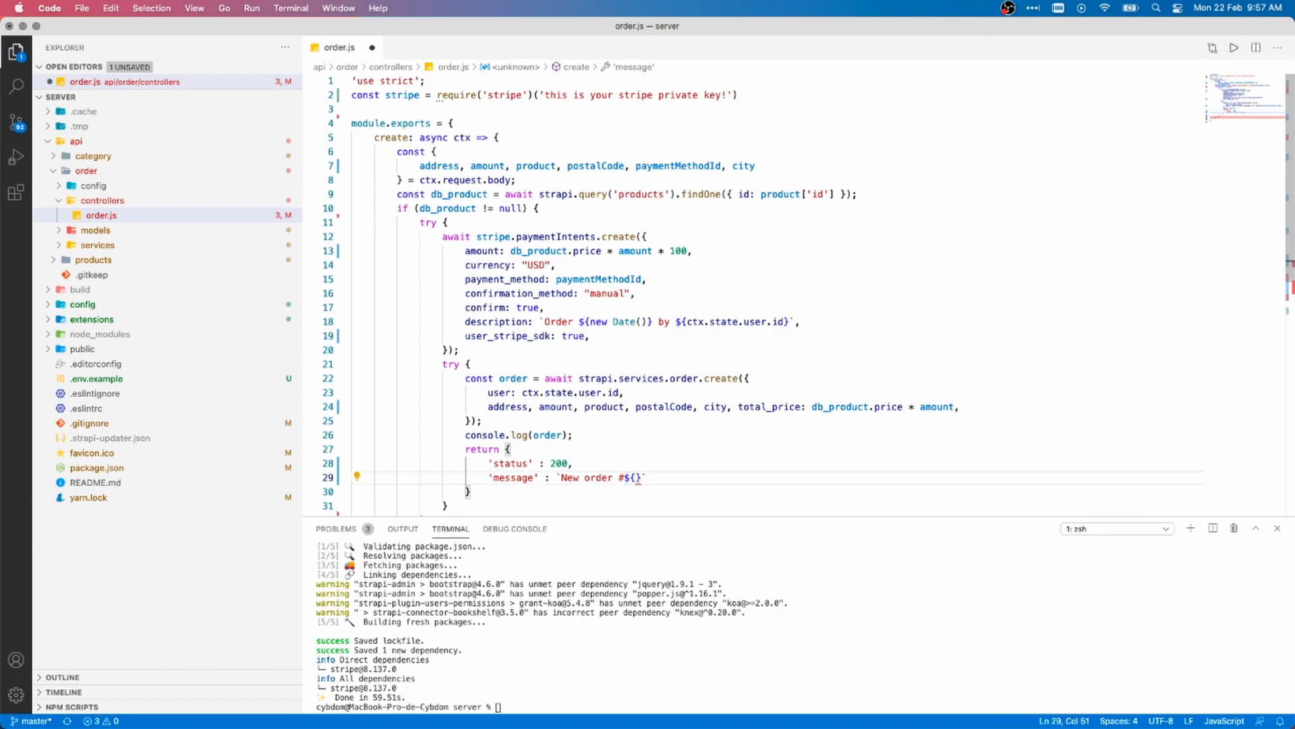
{"action": "type", "text": "order.id"}
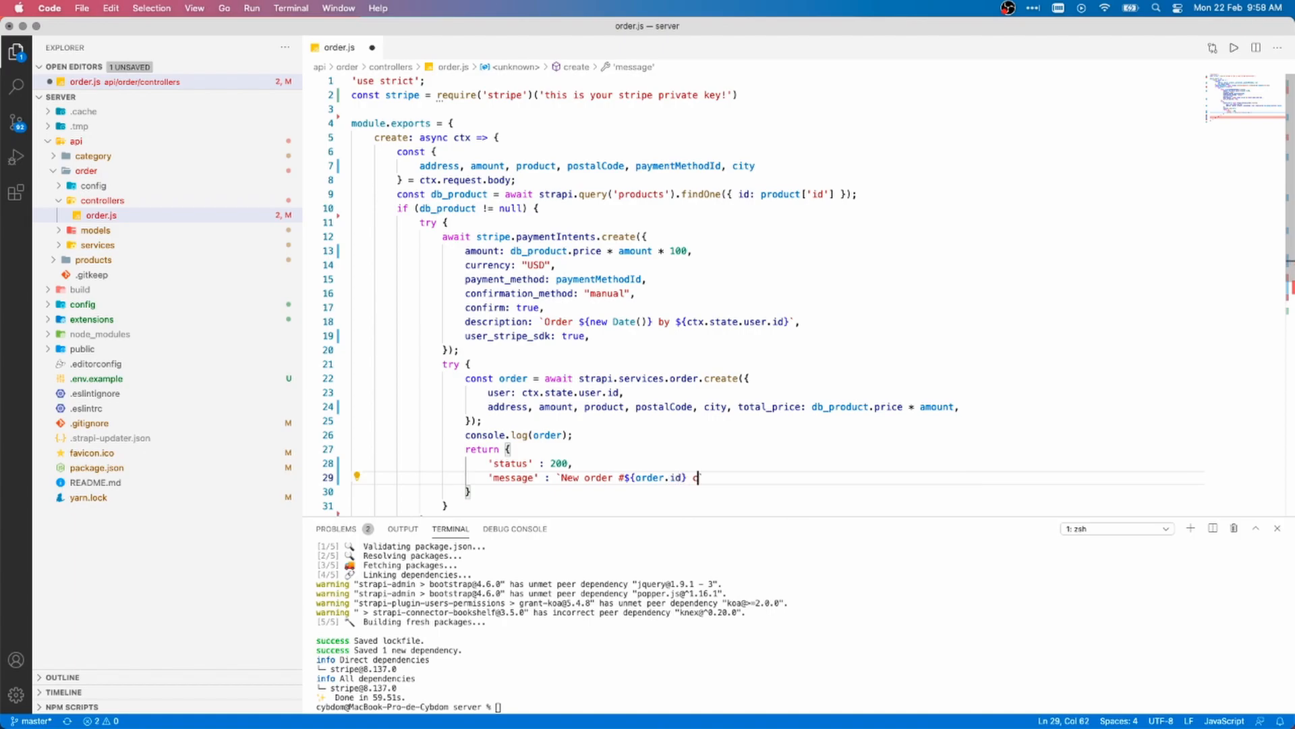
{"action": "type", "text": "created successfully!"}
{"action": "left_click", "coordinate": [773, 490]}
{"action": "type", "text": ";"}
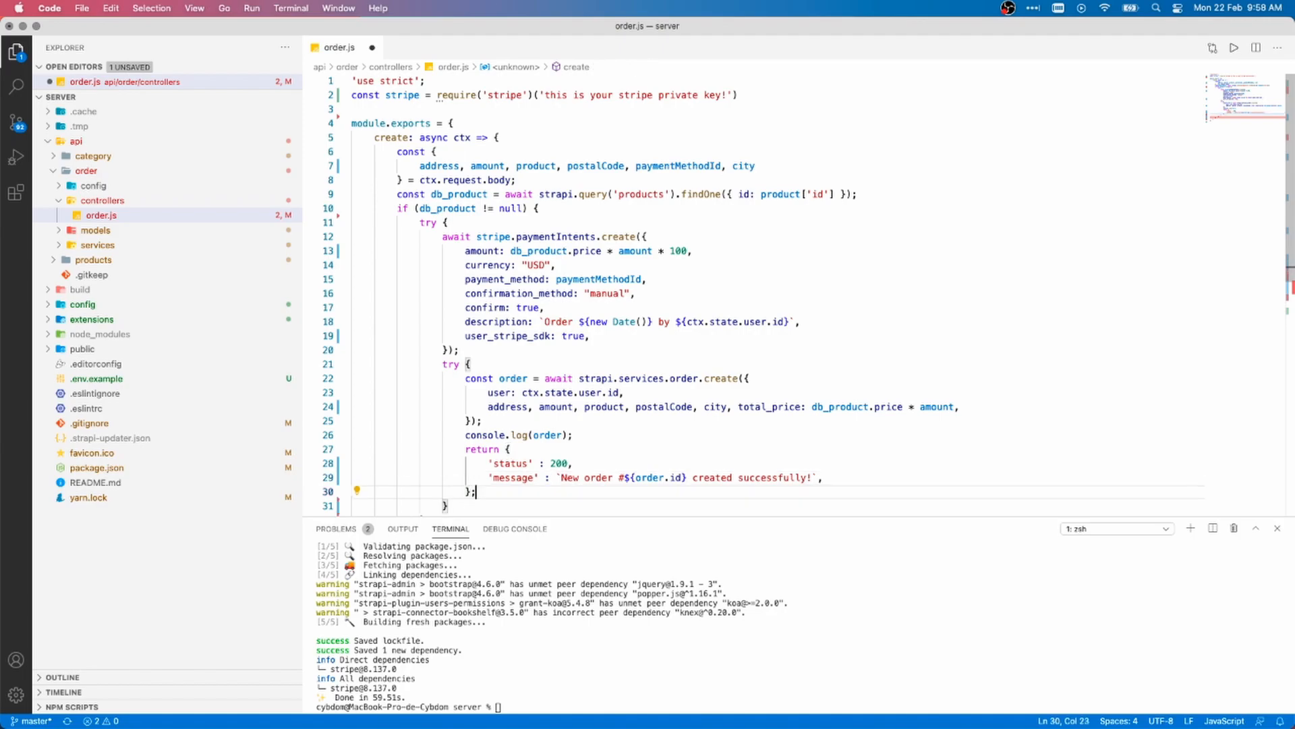
Start a catch(err) block for the order creation.
{"action": "type", "text": "catch(err"}
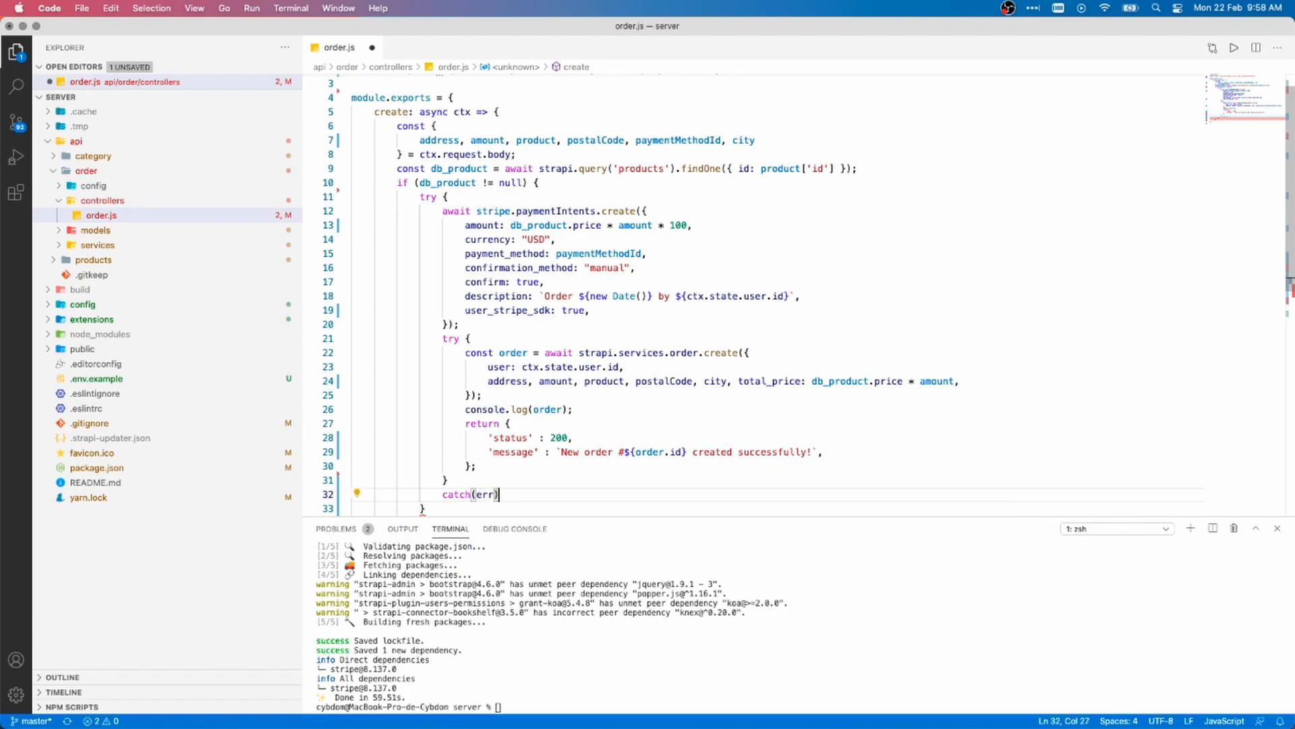
{"action": "type", "text": "{"}
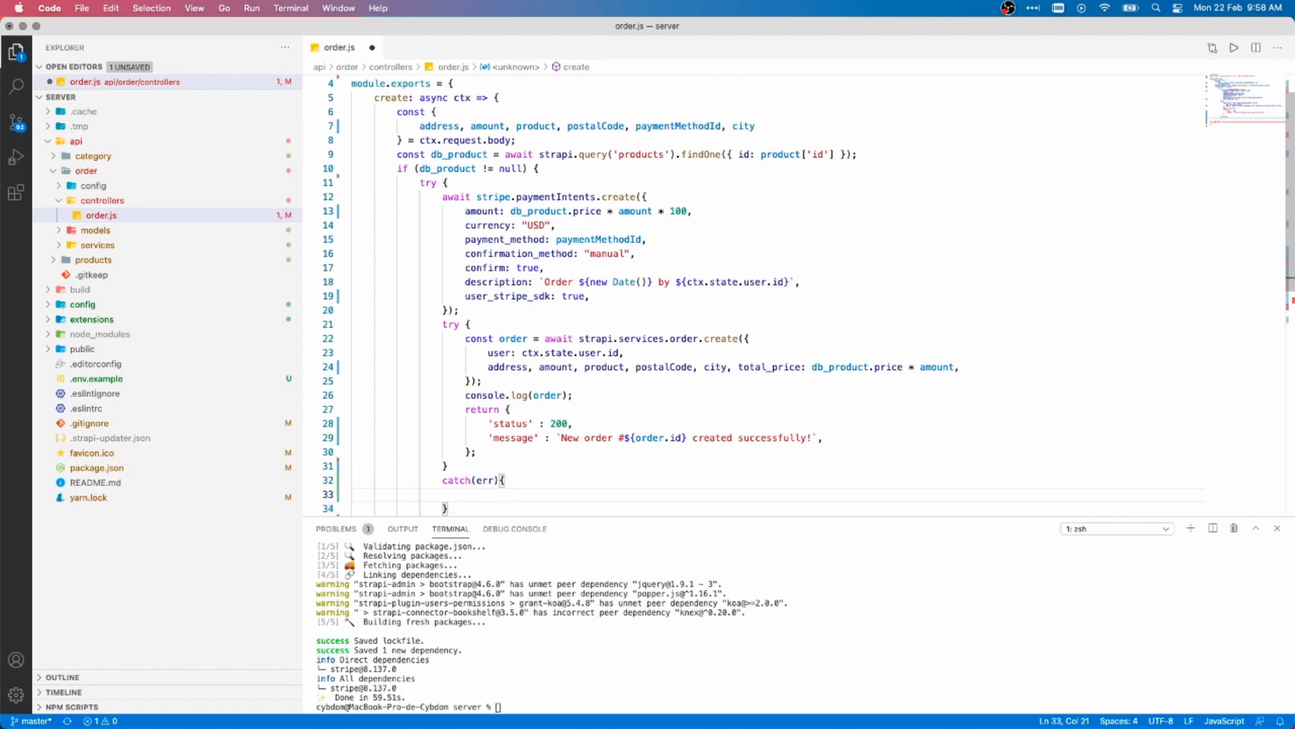
Log err and return status 400 with message 'Failed to create order' in the catch block.
{"action": "type", "text": "console.log(err);"}
{"action": "type", "text": "return {"}
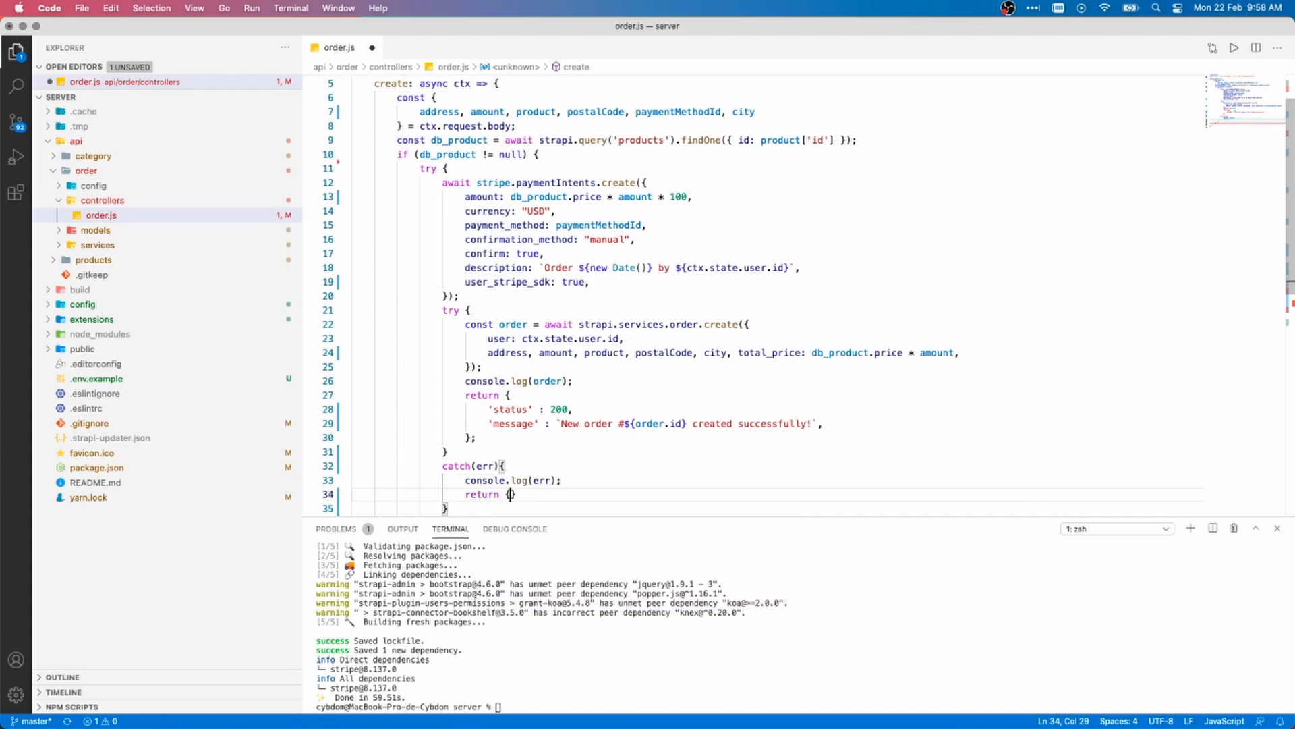
{"action": "type", "text": "'status' : 400,"}
{"action": "type", "text": "'messsage"}
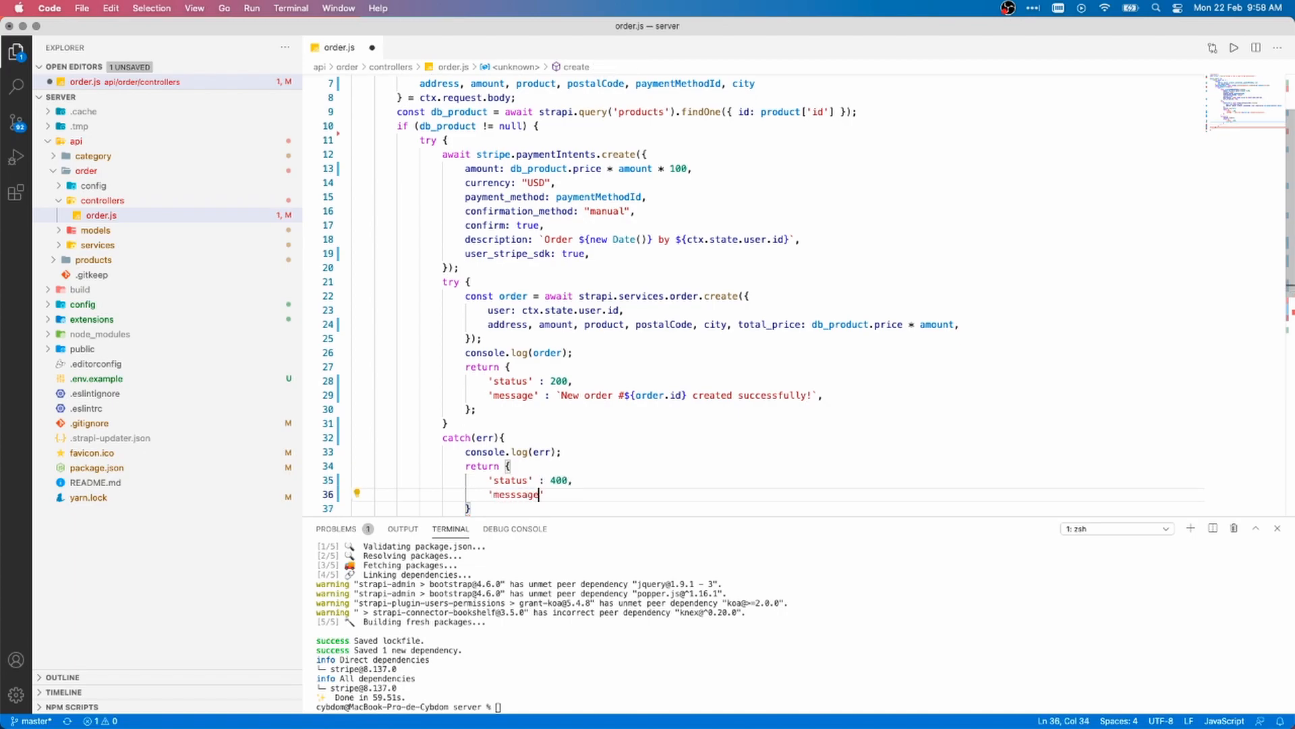
{"action": "type", "text": ": \"Failed to create"}
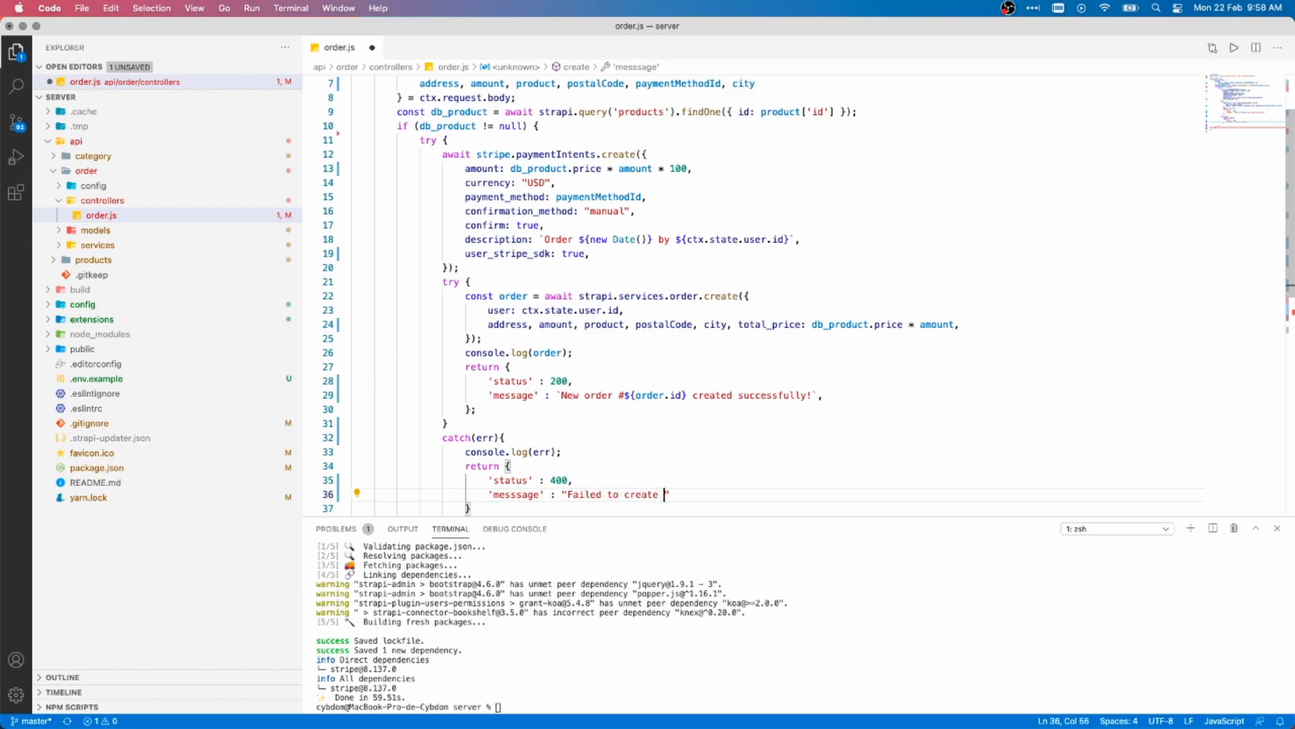
{"action": "type", "text": "order"}
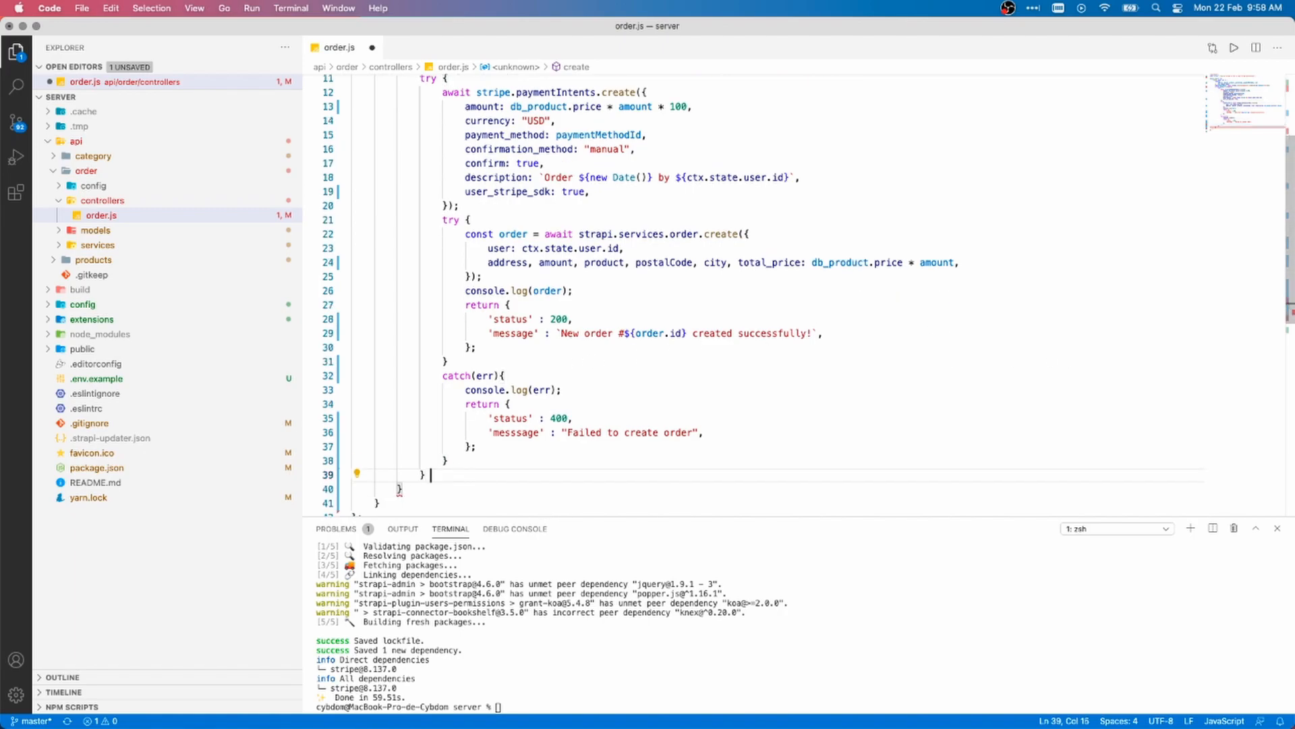
Add an outer catch(err) that logs err and returns its status code and message.
{"action": "type", "text": "catch(err){"}
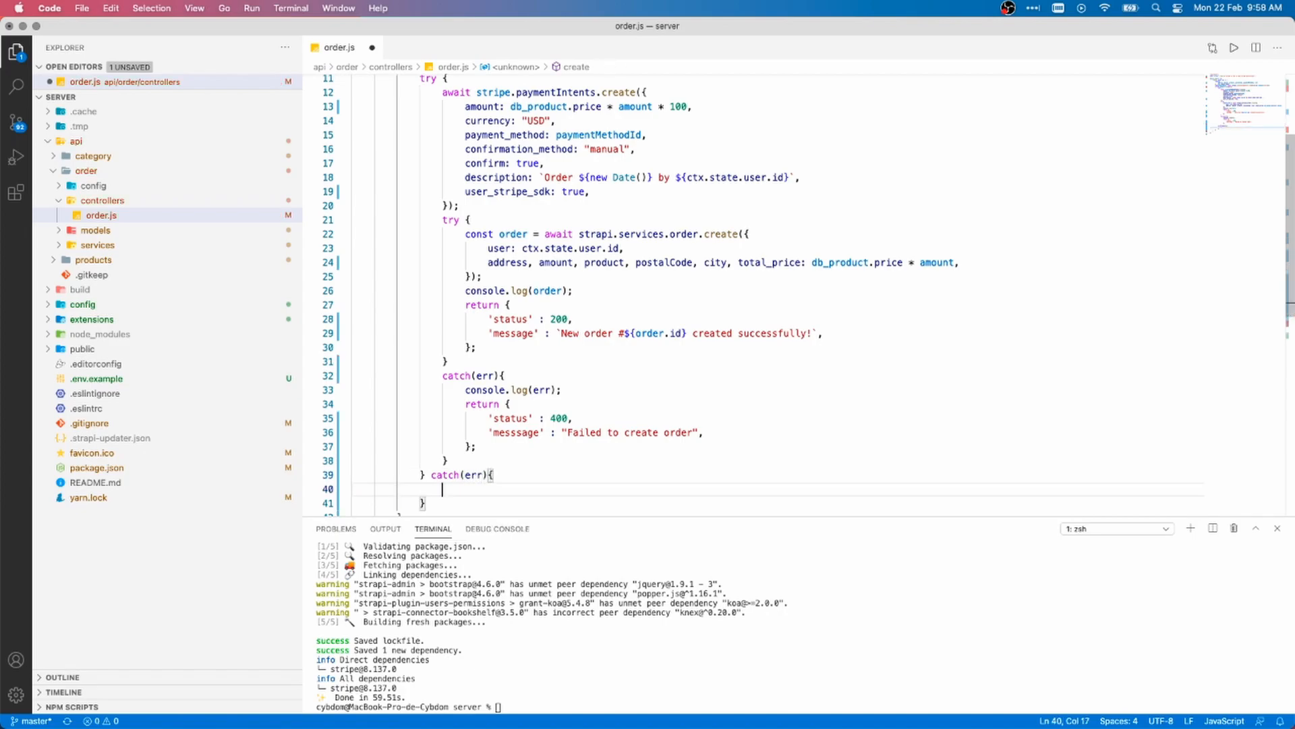
{"action": "type", "text": "console.log("}
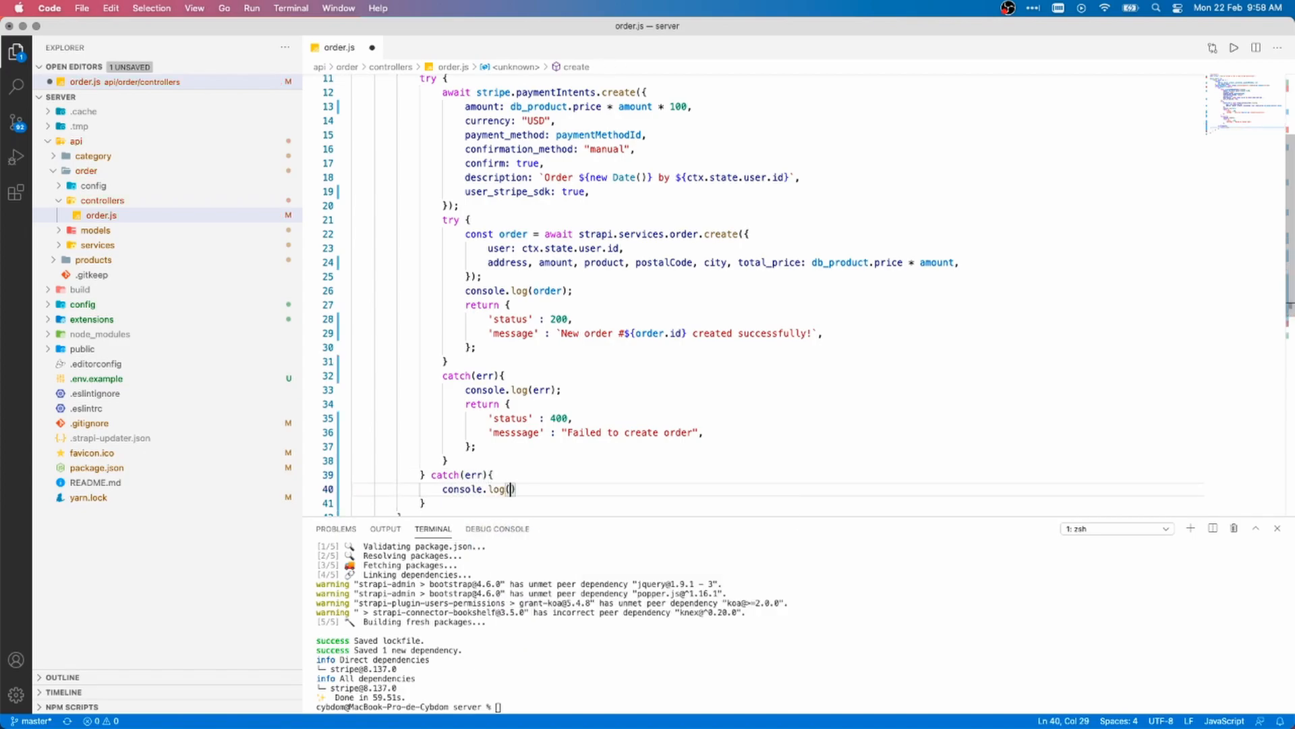
{"action": "type", "text": "return {"}
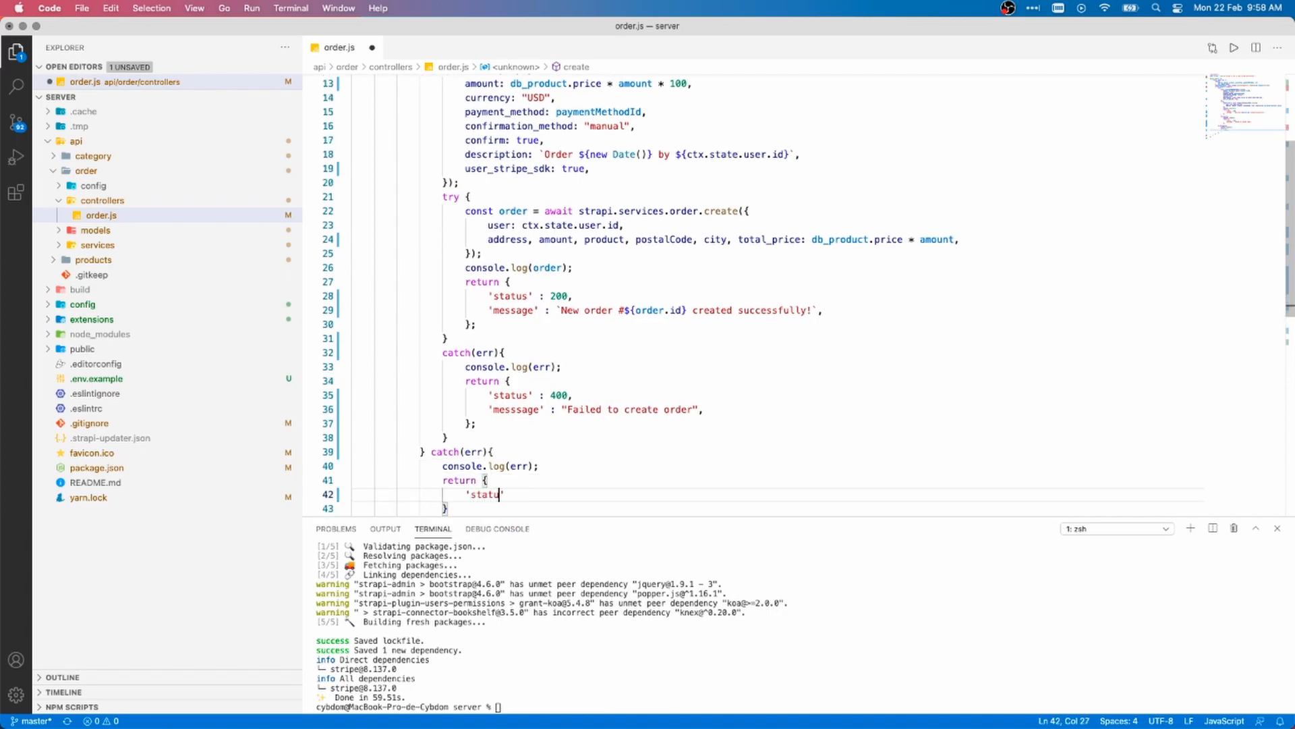
{"action": "type", "text": "s' : \"er\""}
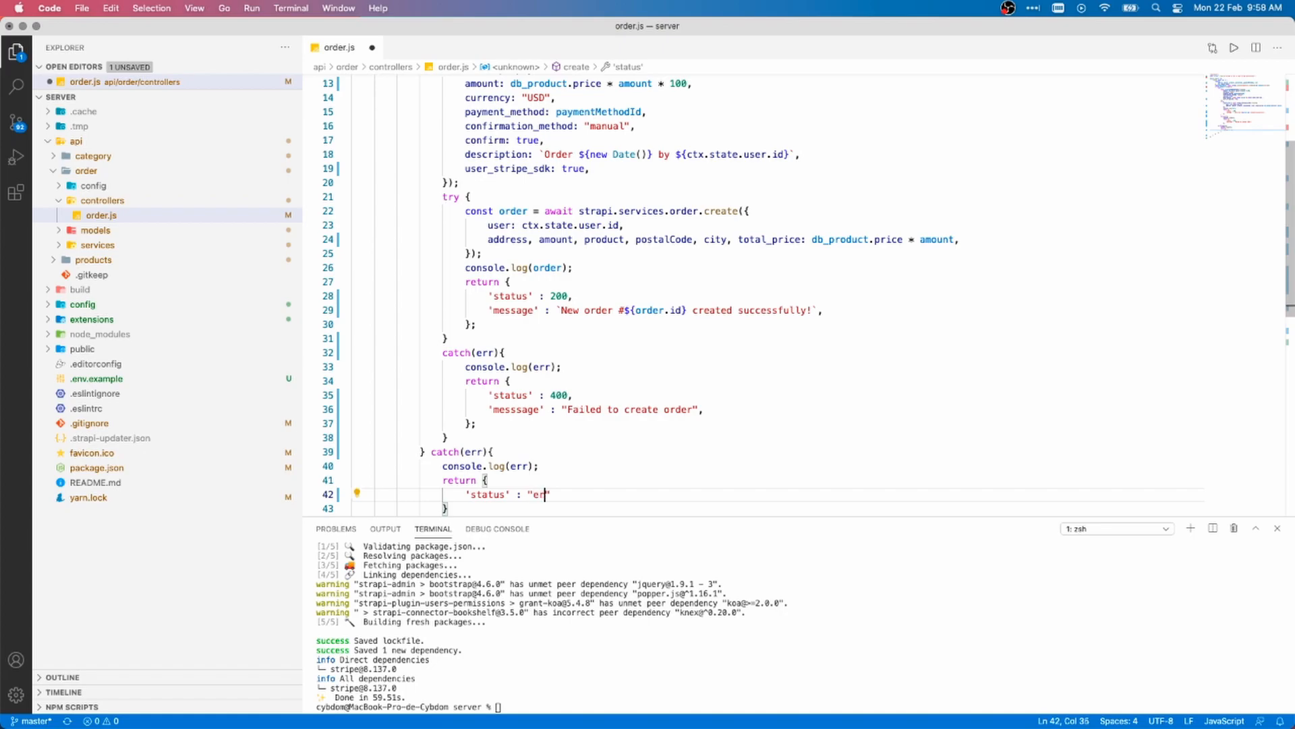
{"action": "key", "text": "Backspace"}
{"action": "type", "text": "r['statusCode'],"}
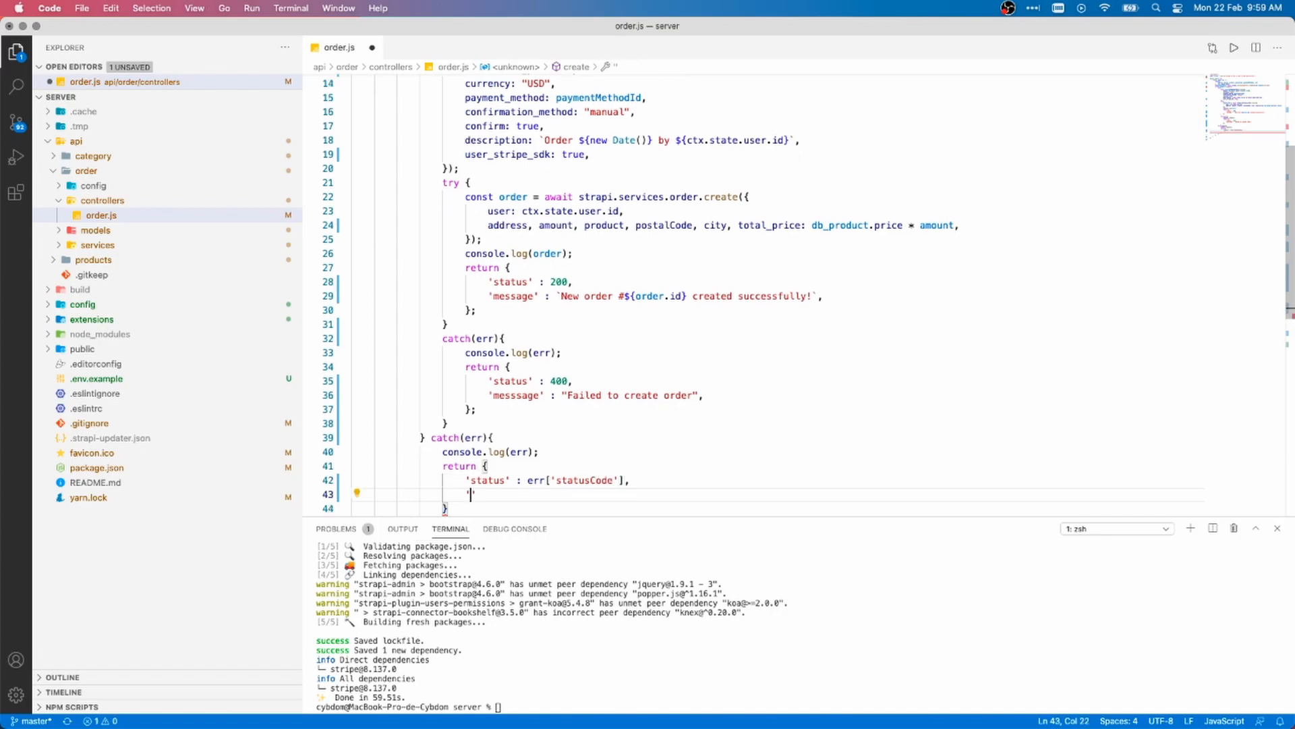
{"action": "type", "text": "'message' : \"\""}
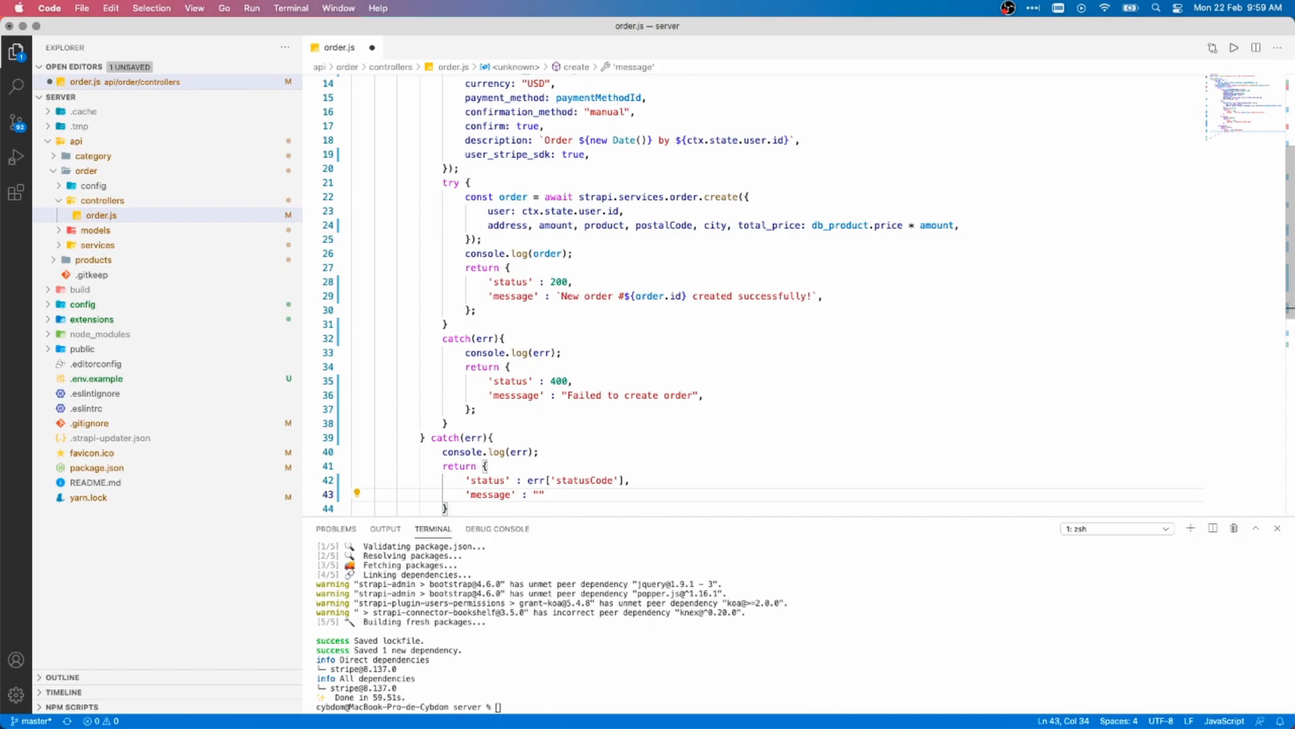
{"action": "type", "text": "err['cod']"}
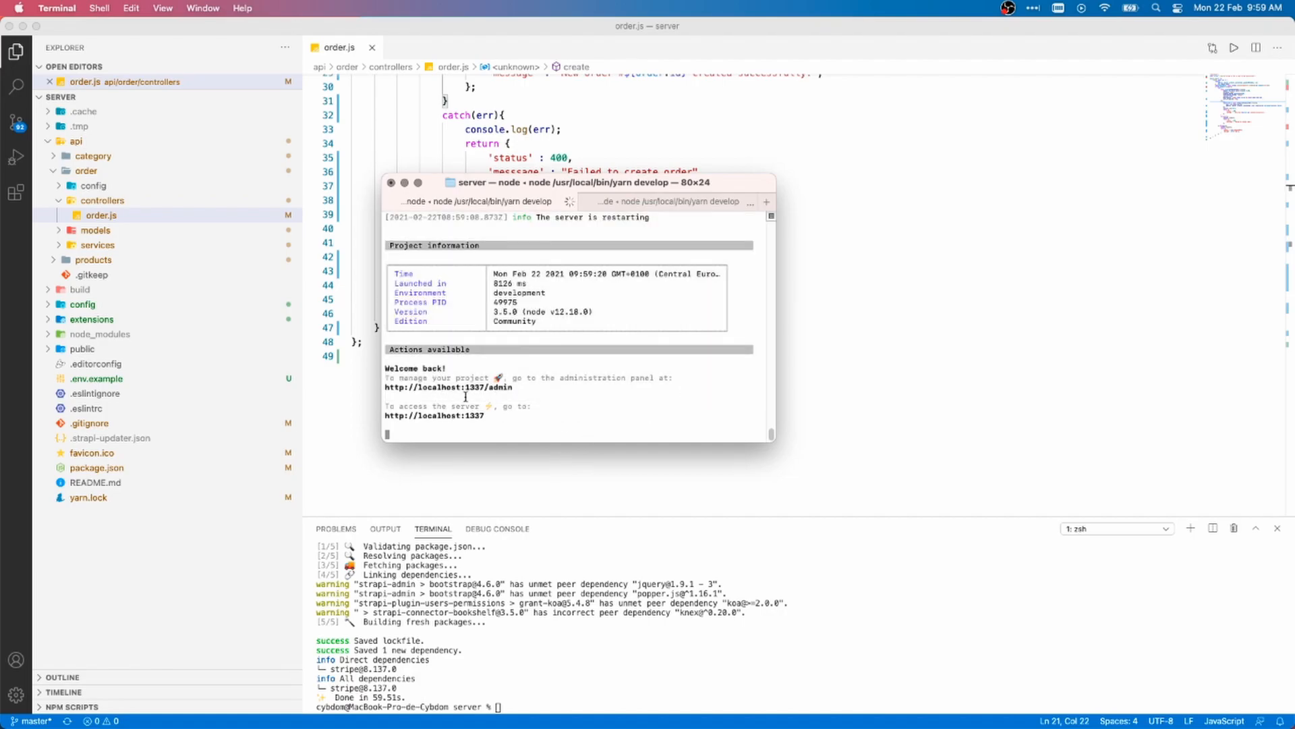
{"action": "mouse_move", "coordinate": [501, 698]}
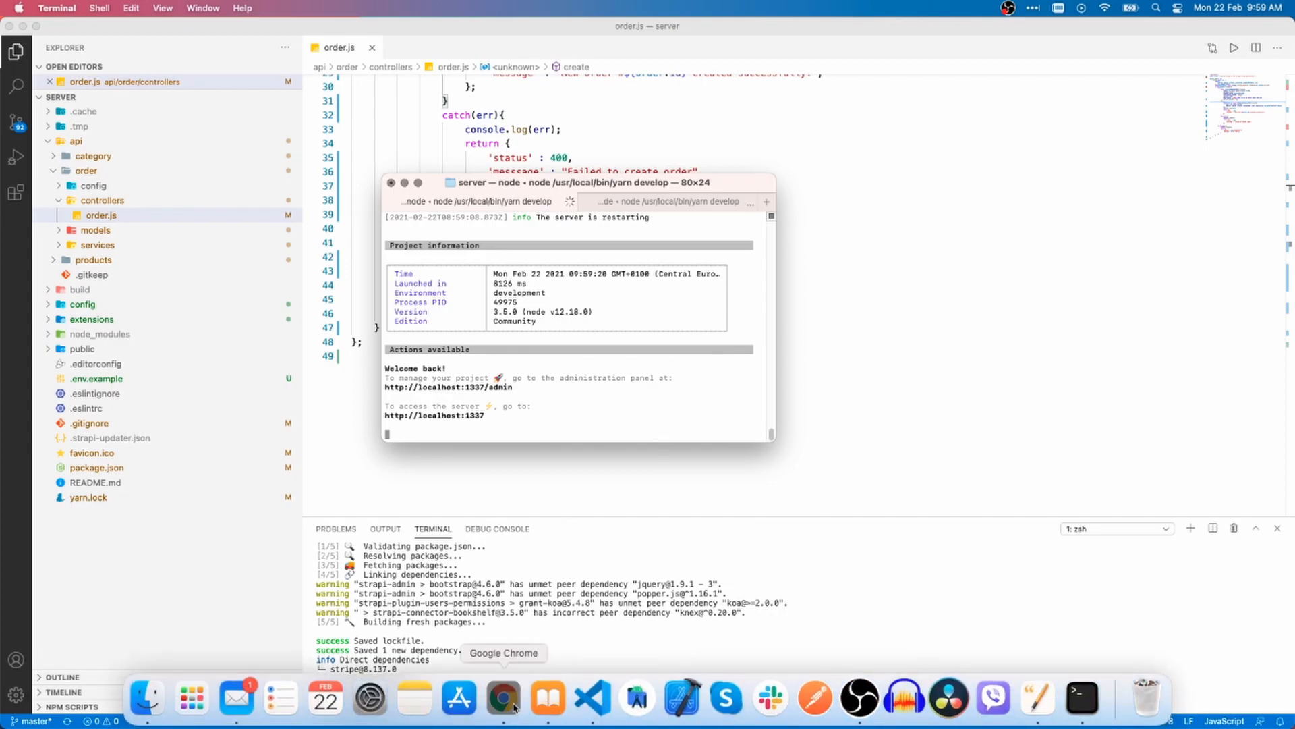
Switch to Chrome to check the Strapi admin panel after restarting the server.
{"action": "left_click", "coordinate": [504, 698]}
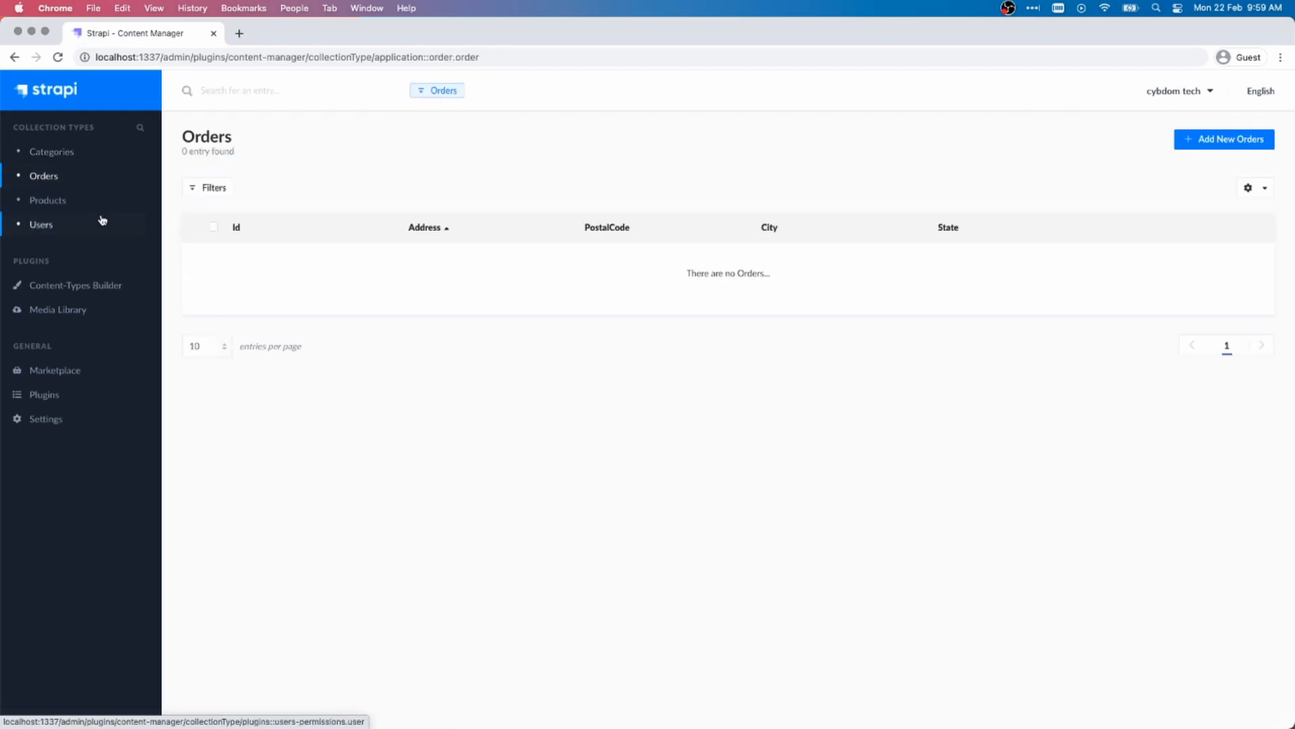
Show the Products collection listing lamp, chair, bed and table.
{"action": "left_click", "coordinate": [48, 200]}
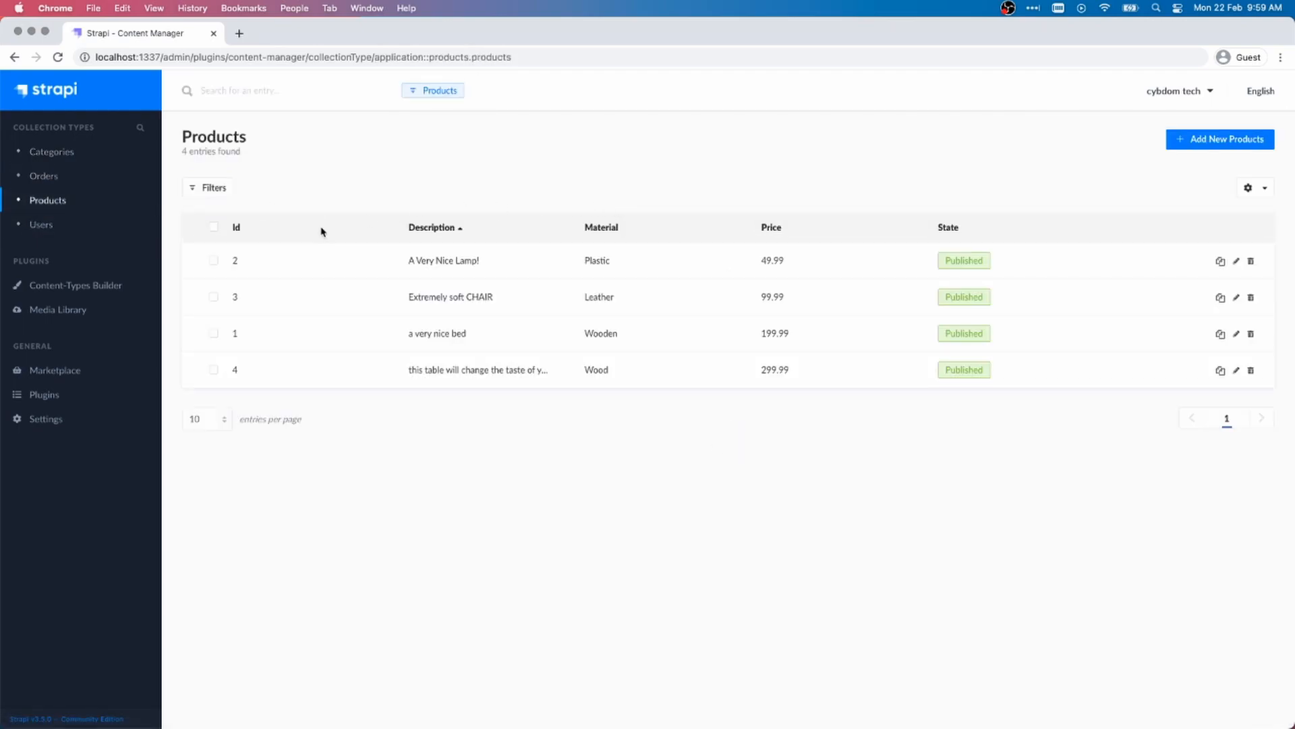